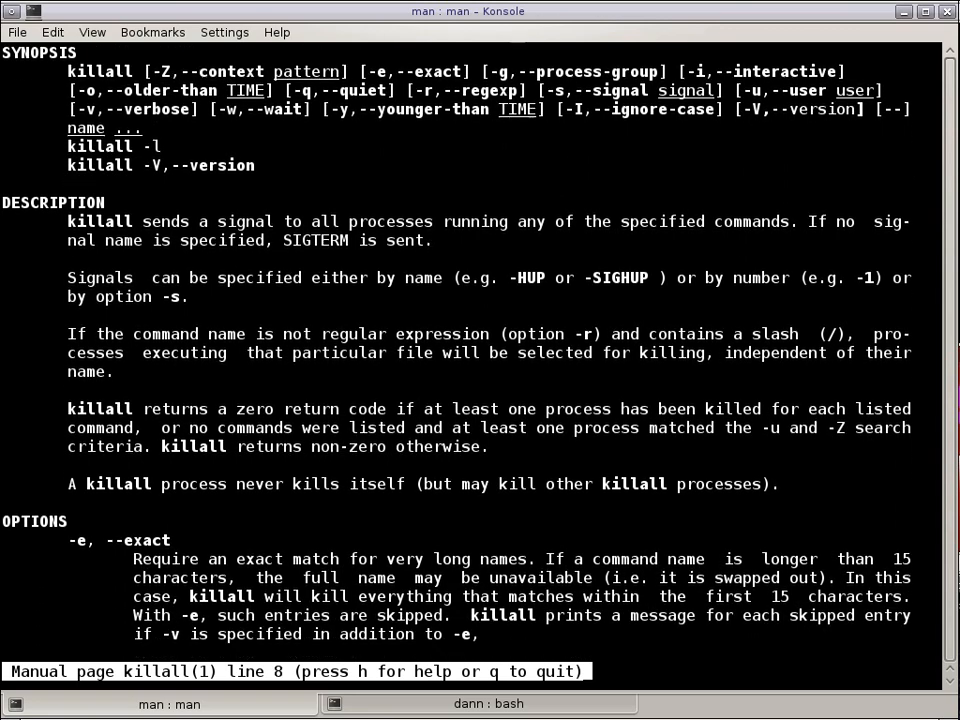
Read down through the killall manual page and quit it back to the shell.
scroll(down, 3)
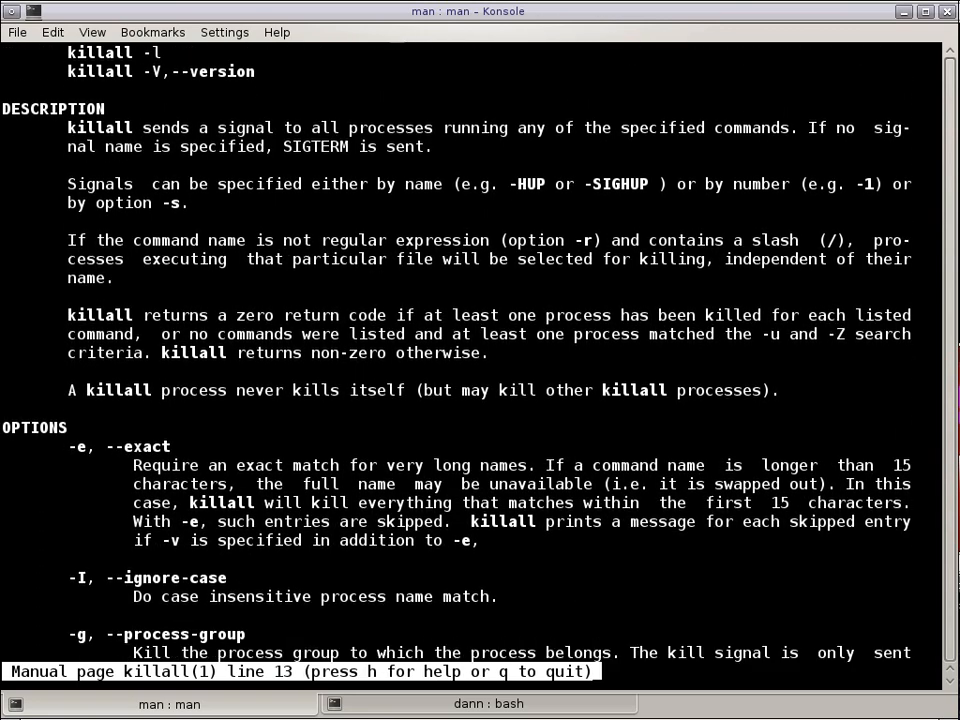
scroll(down, 3)
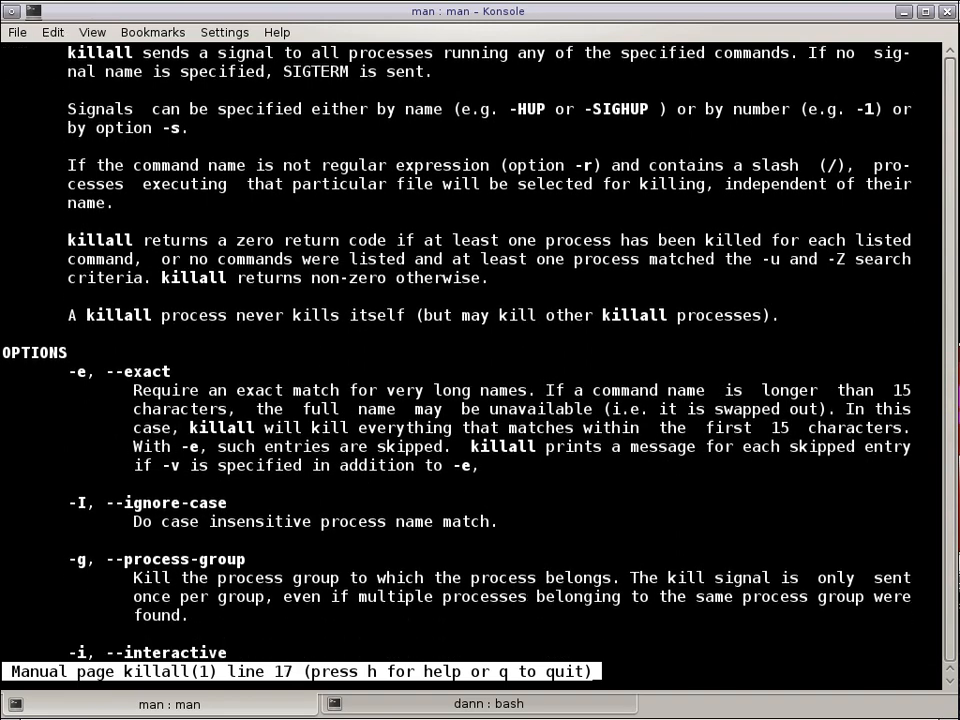
scroll(down, 3)
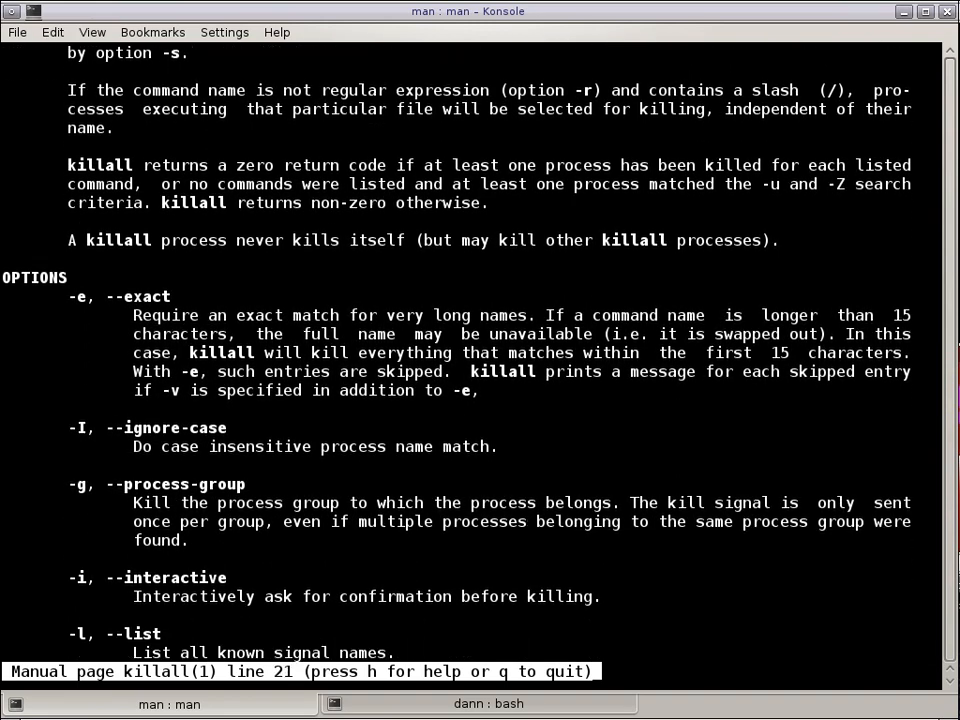
scroll(down, 3)
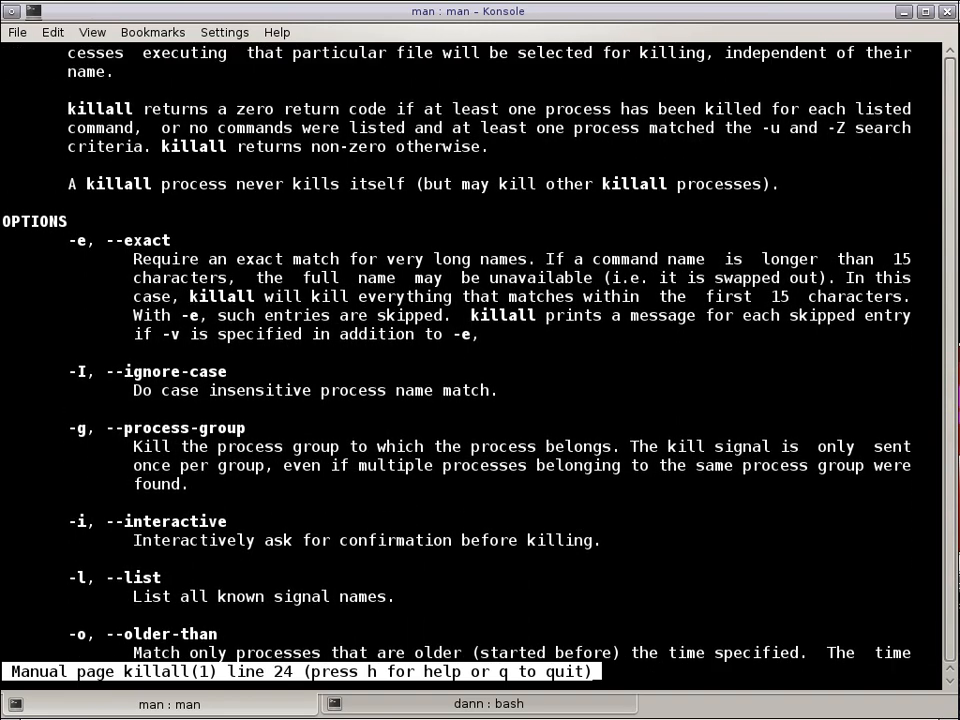
scroll(down, 3)
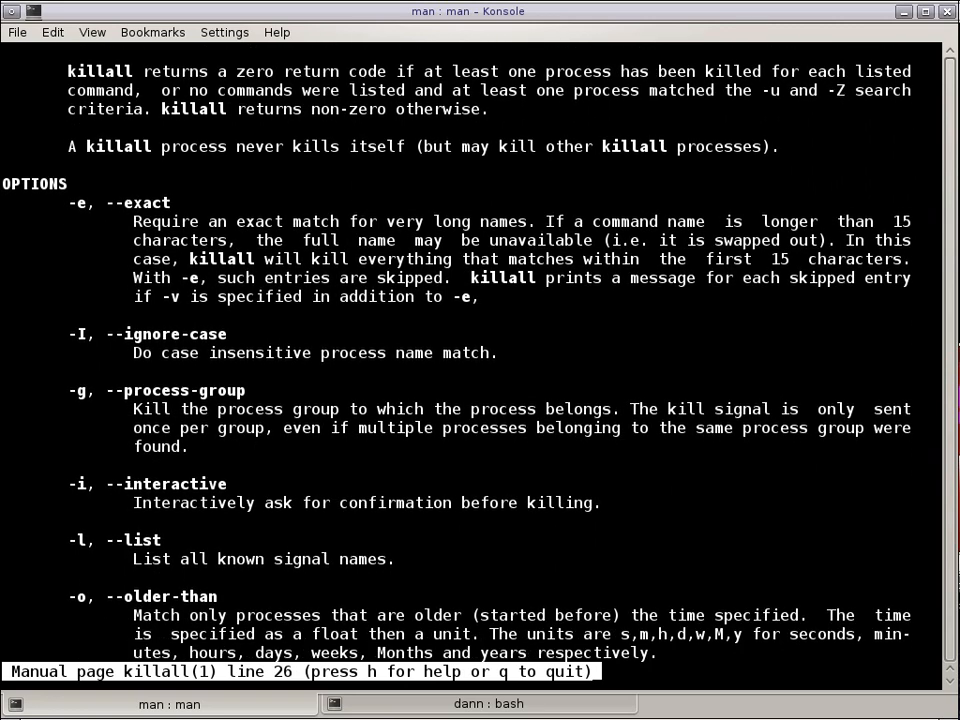
scroll(down, 3)
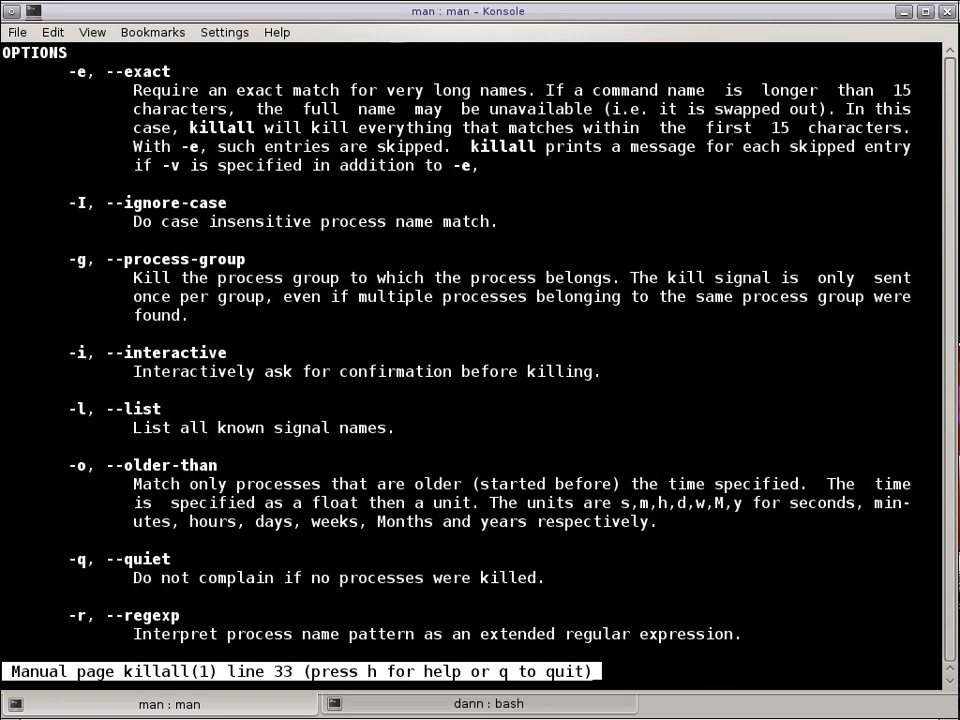
scroll(down, 3)
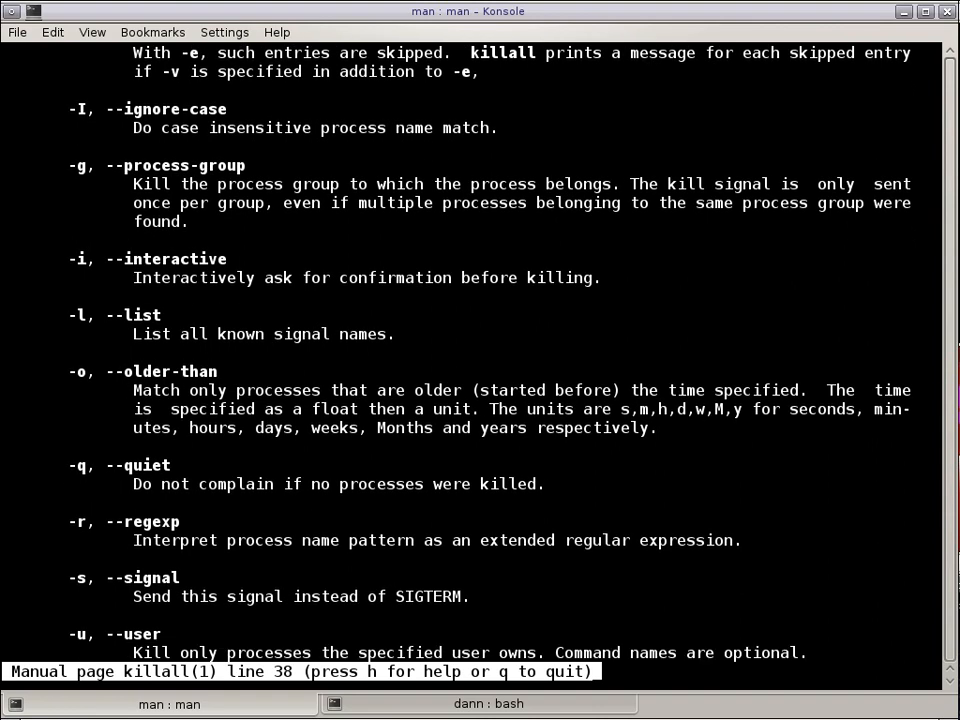
scroll(down, 3)
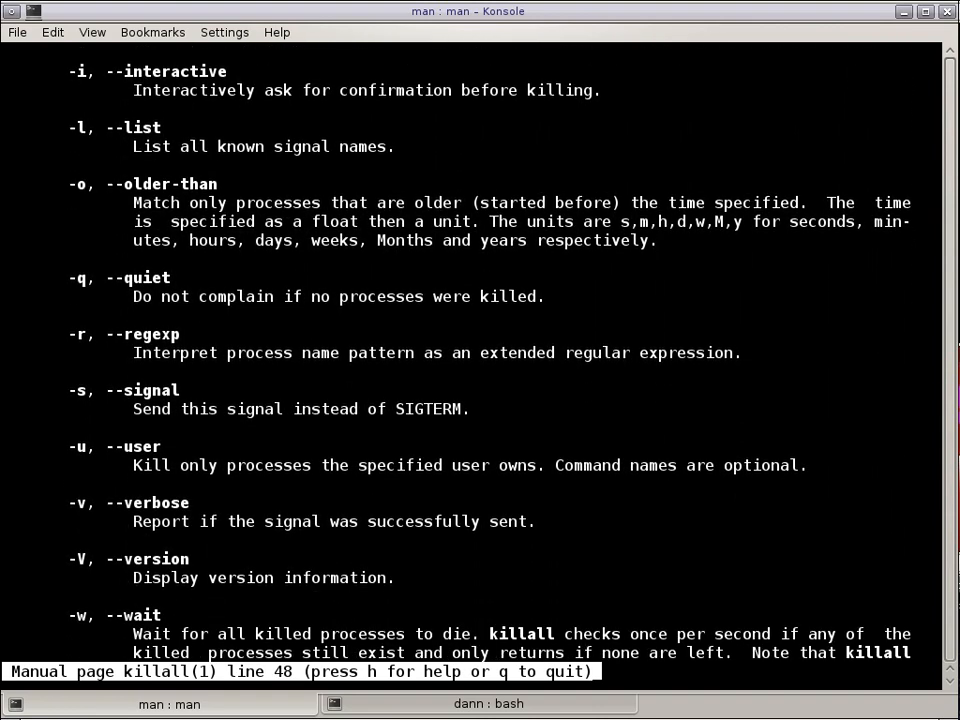
scroll(down, 3)
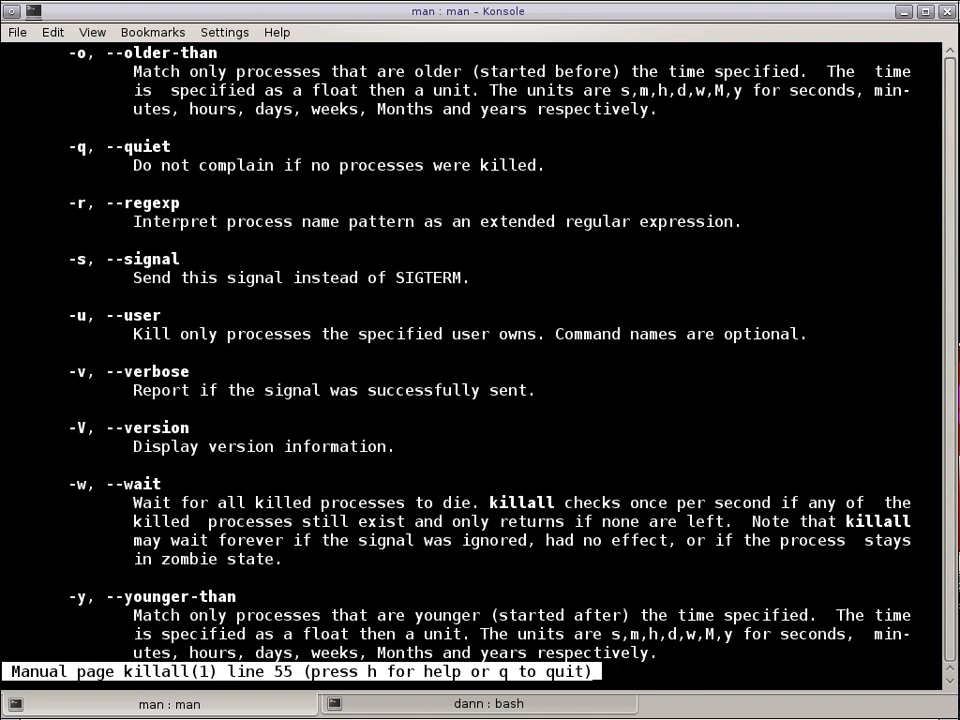
scroll(down, 3)
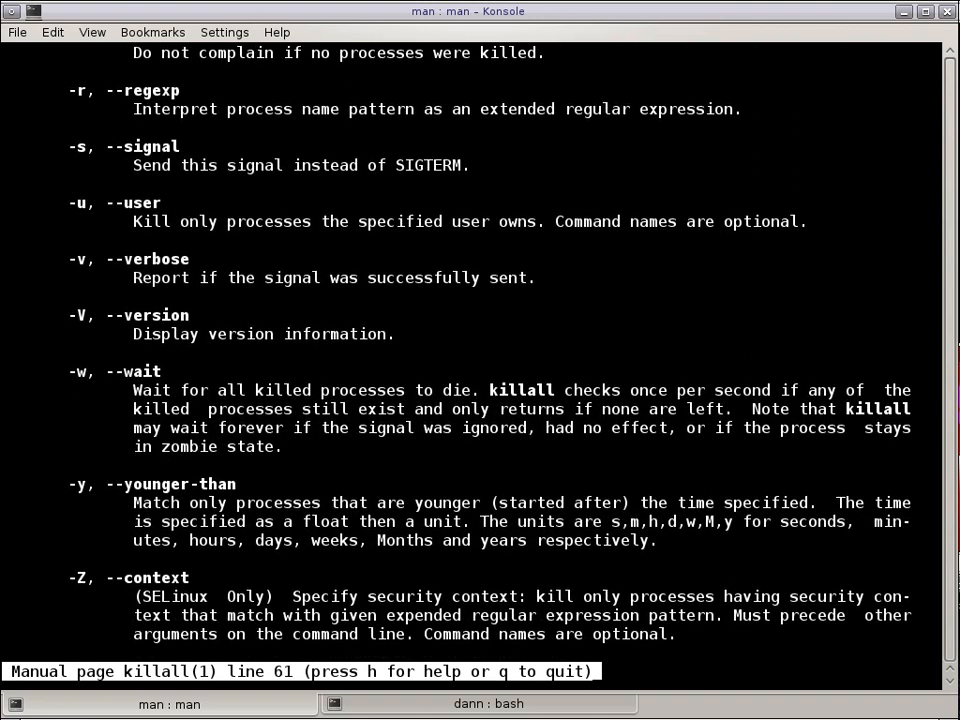
scroll(down, 3)
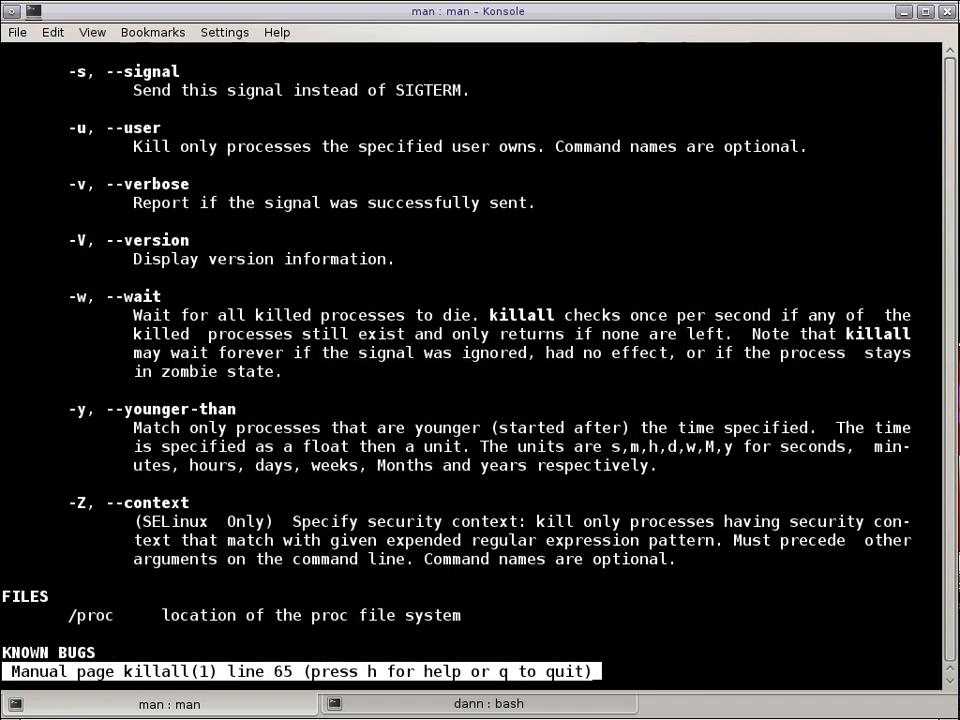
scroll(down, 3)
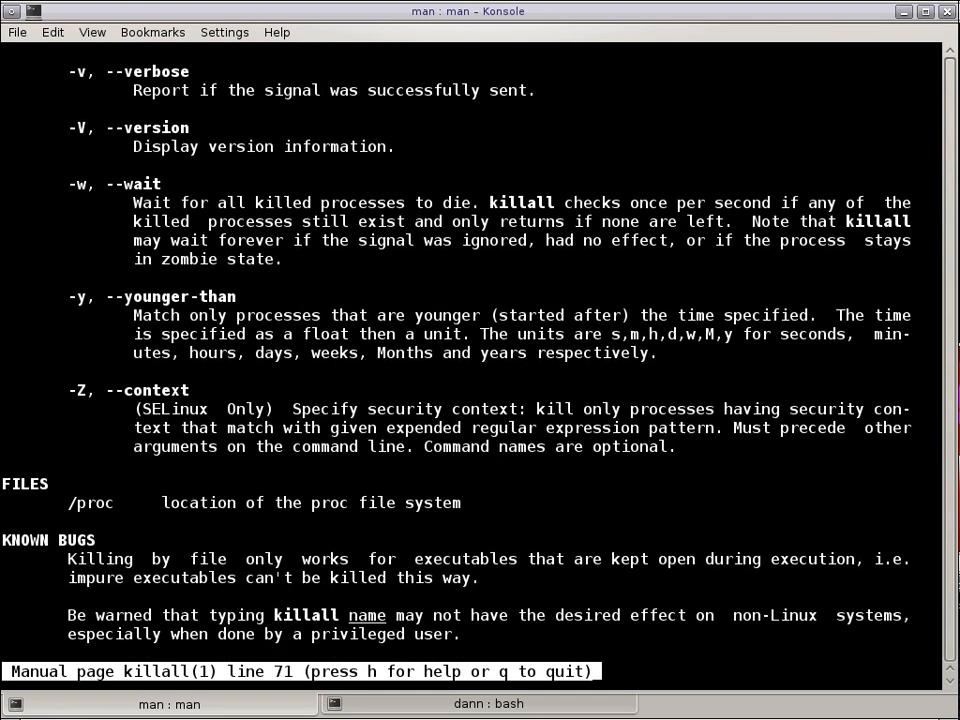
scroll(down, 3)
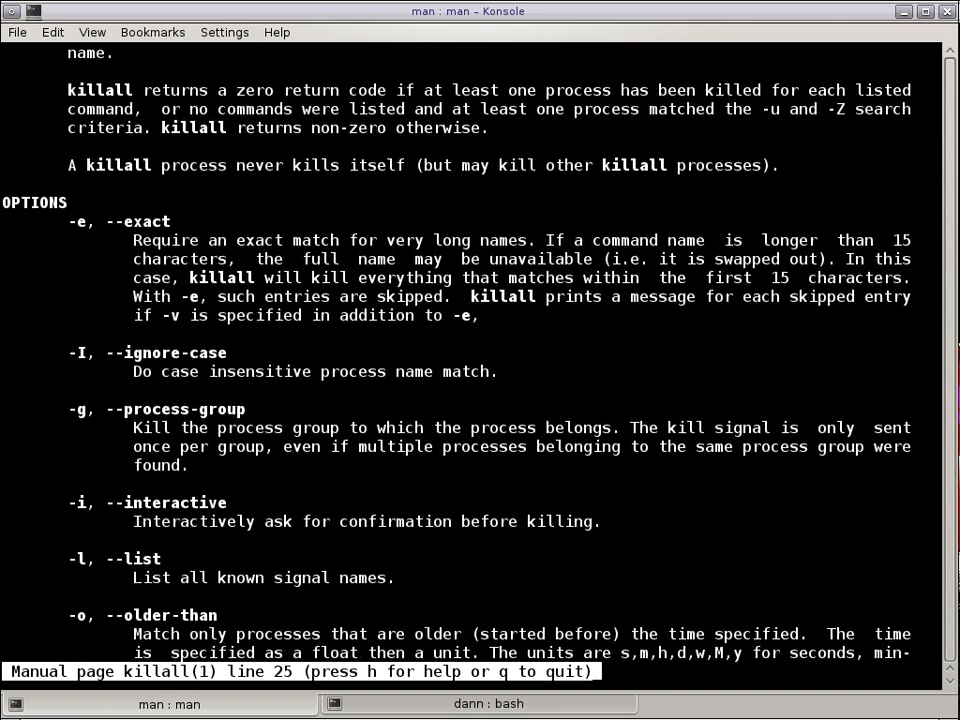
scroll(down, 3)
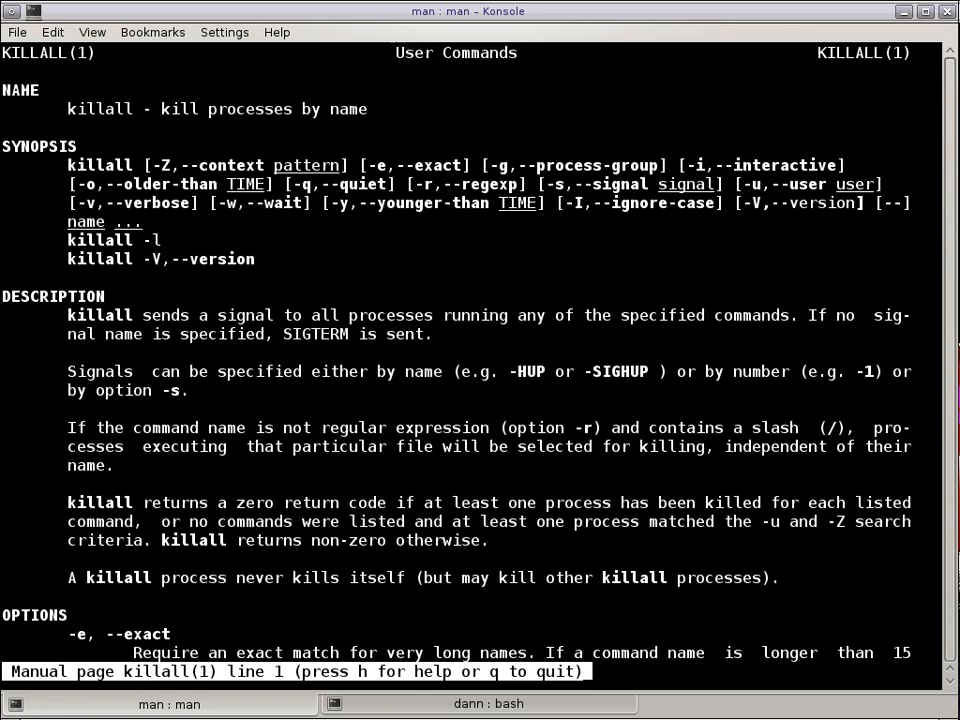
scroll(down, 3)
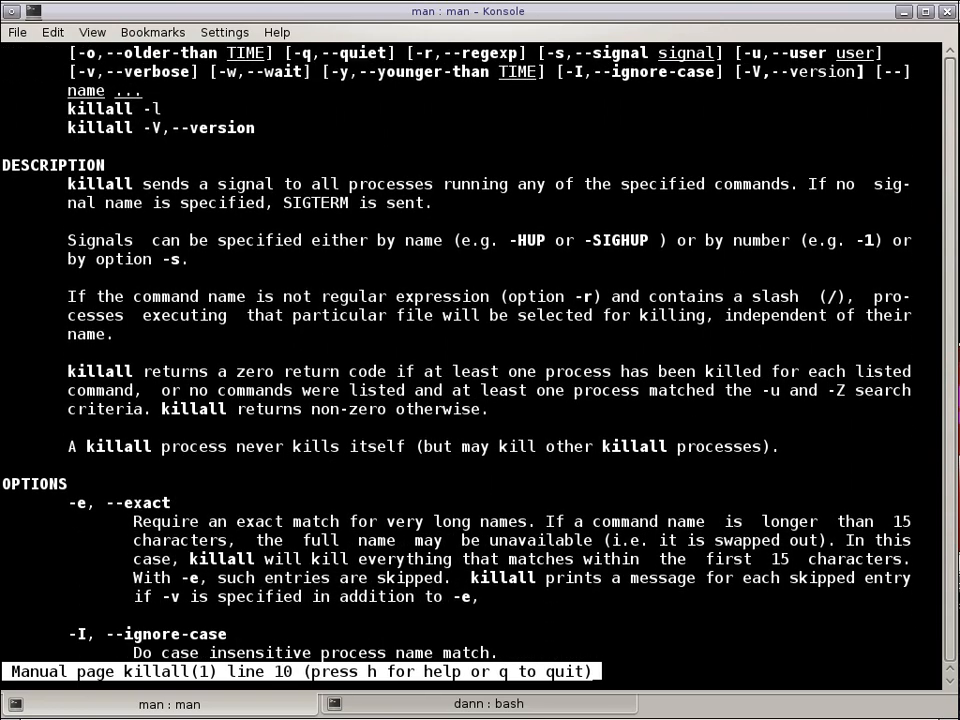
scroll(down, 3)
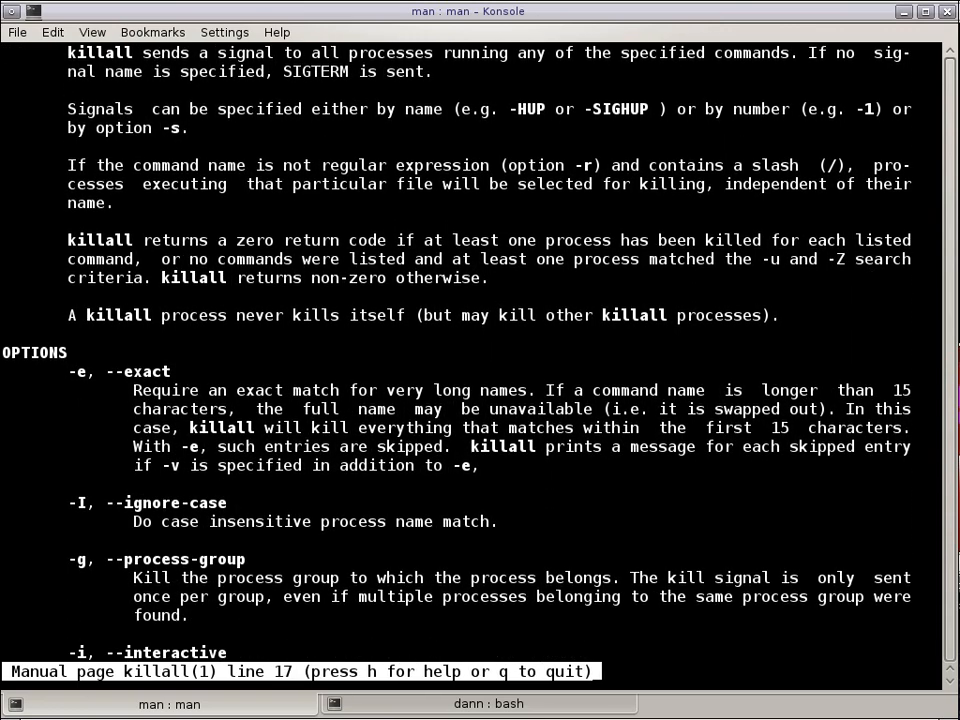
scroll(down, 3)
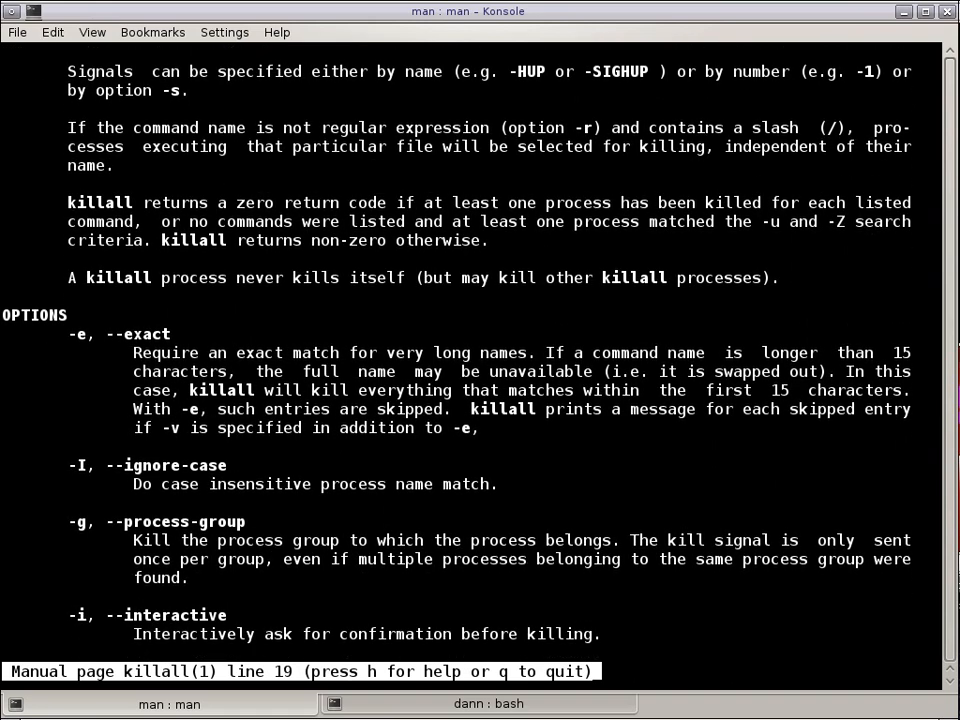
scroll(down, 3)
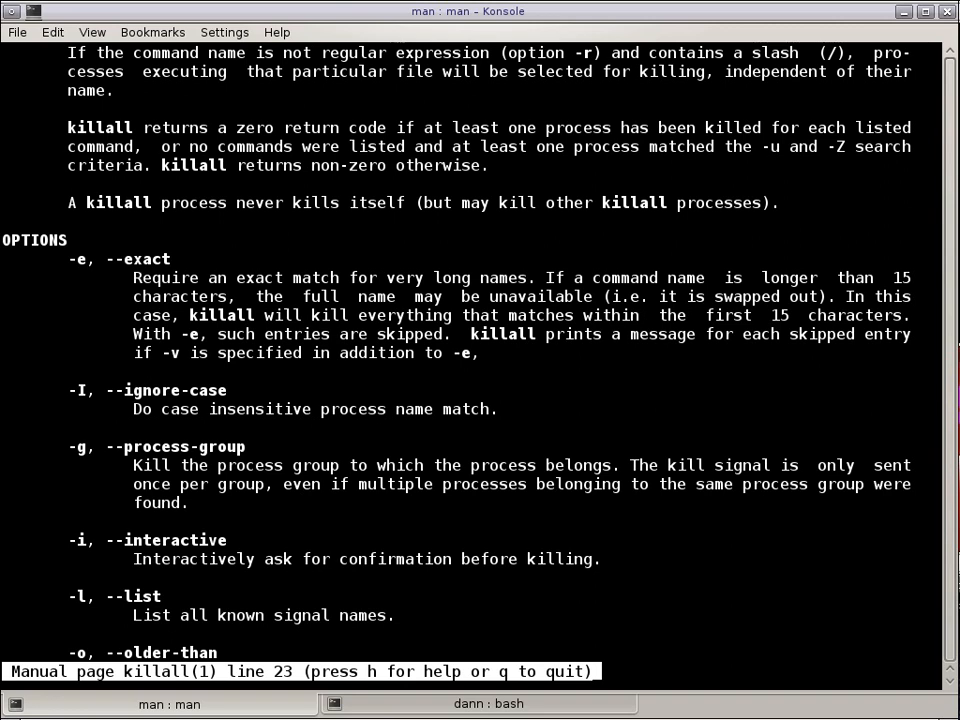
key(q)
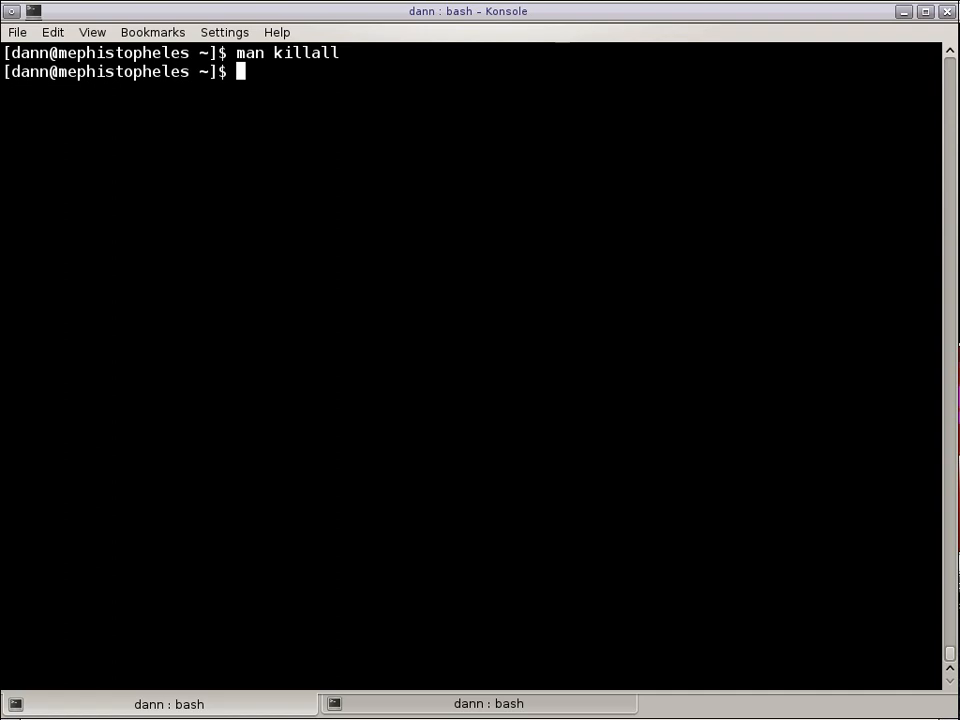
List signal names with killall -l and kill -l, then clear the terminal.
text(killall -l)
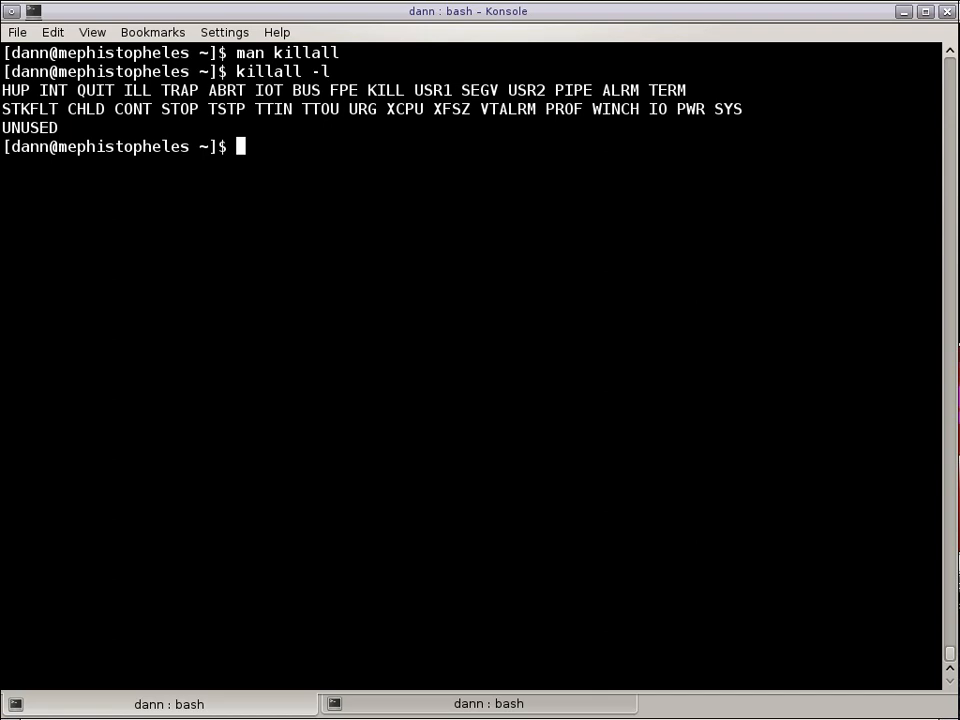
text(kill -l)
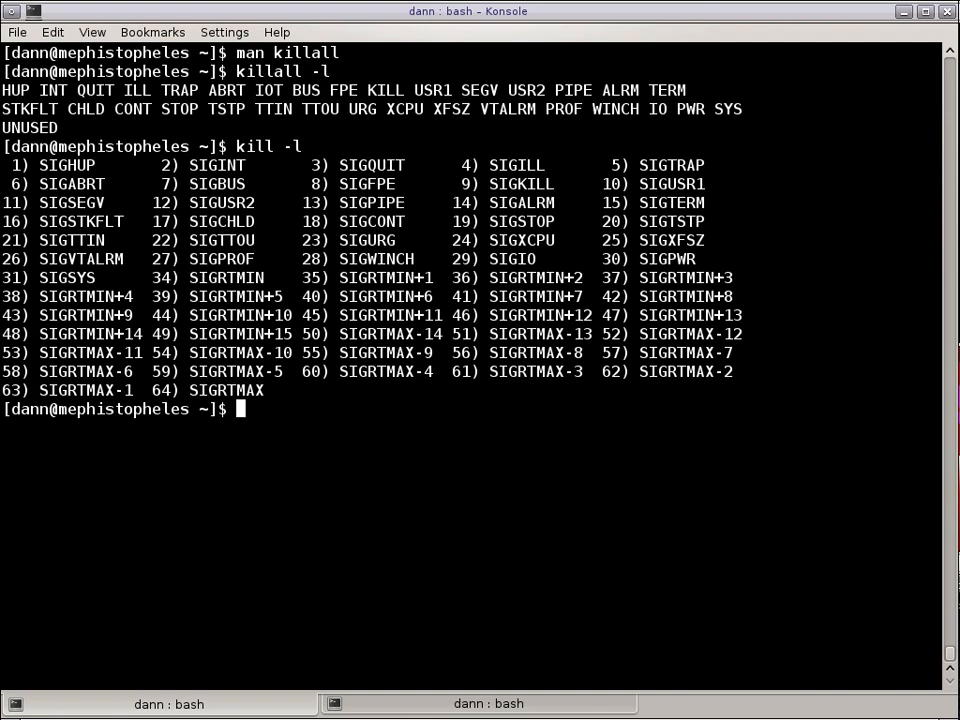
text(clear)
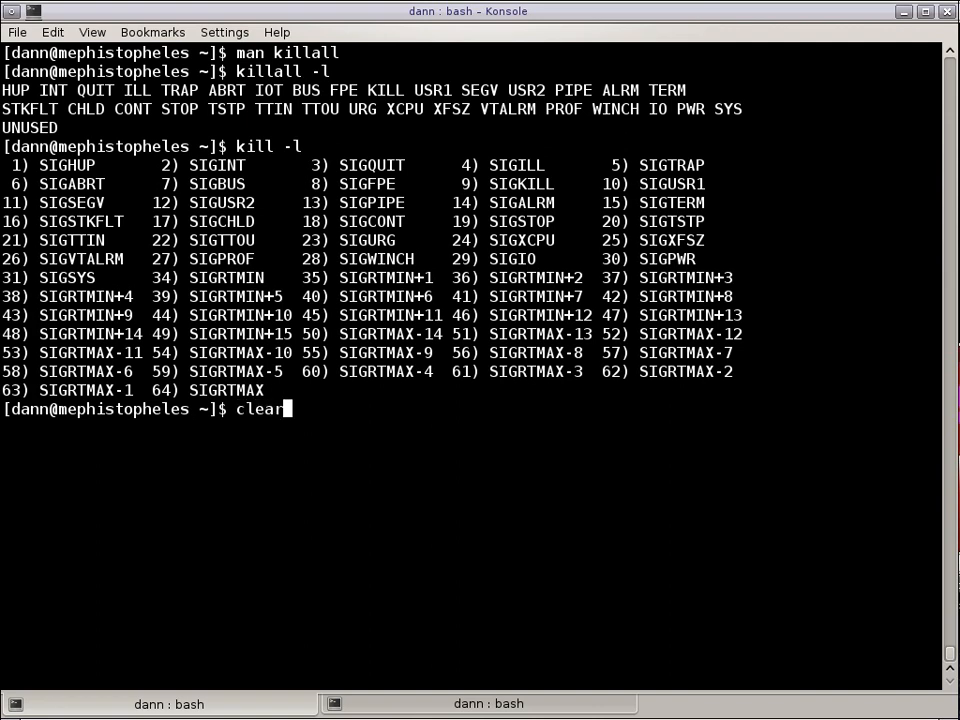
key(Return)
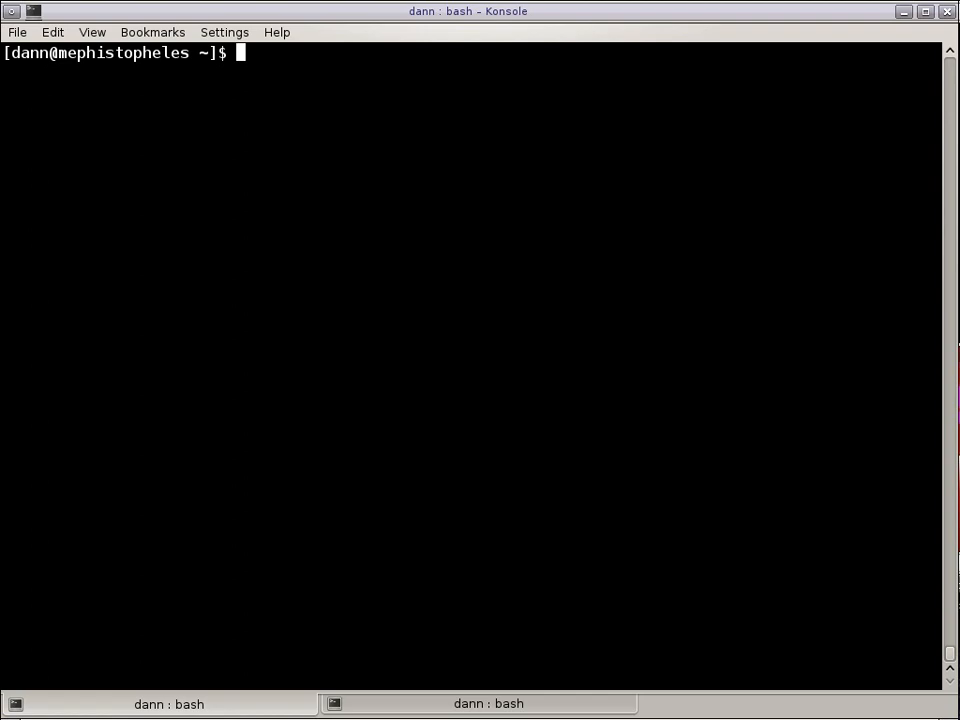
List the running xterm processes (4579 and 15353) with pgrep -a xterm.
text(kill)
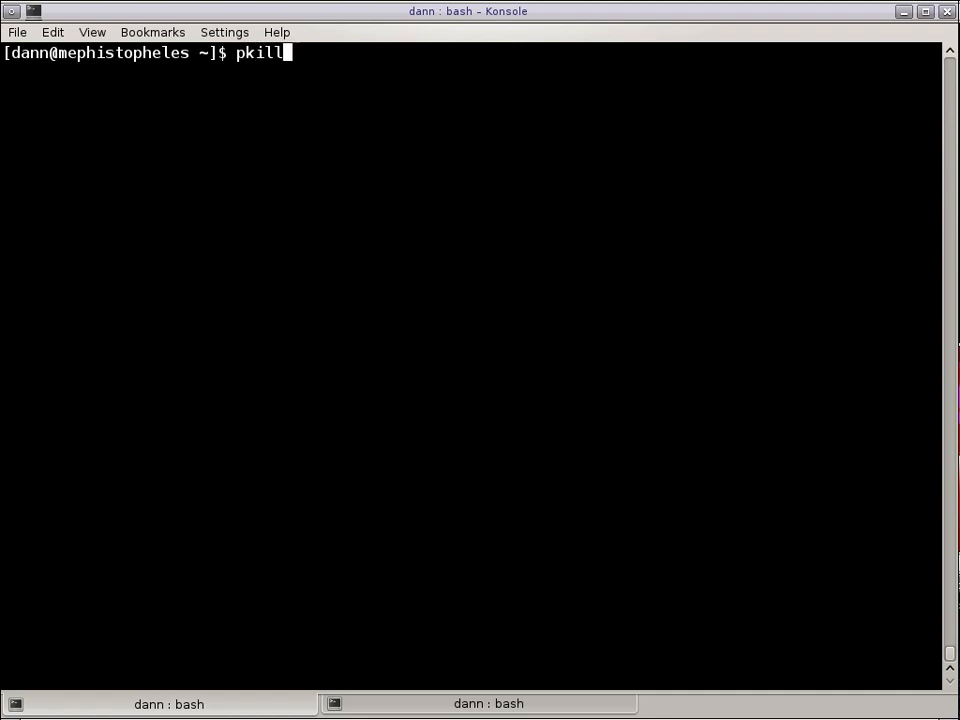
text(pgep)
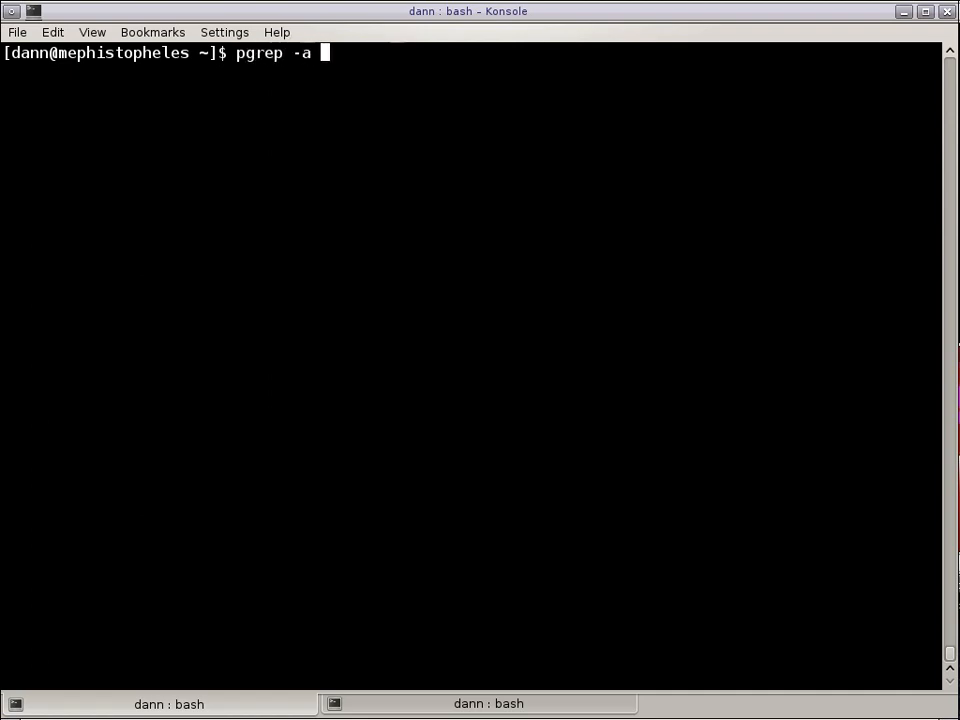
text(xterm)
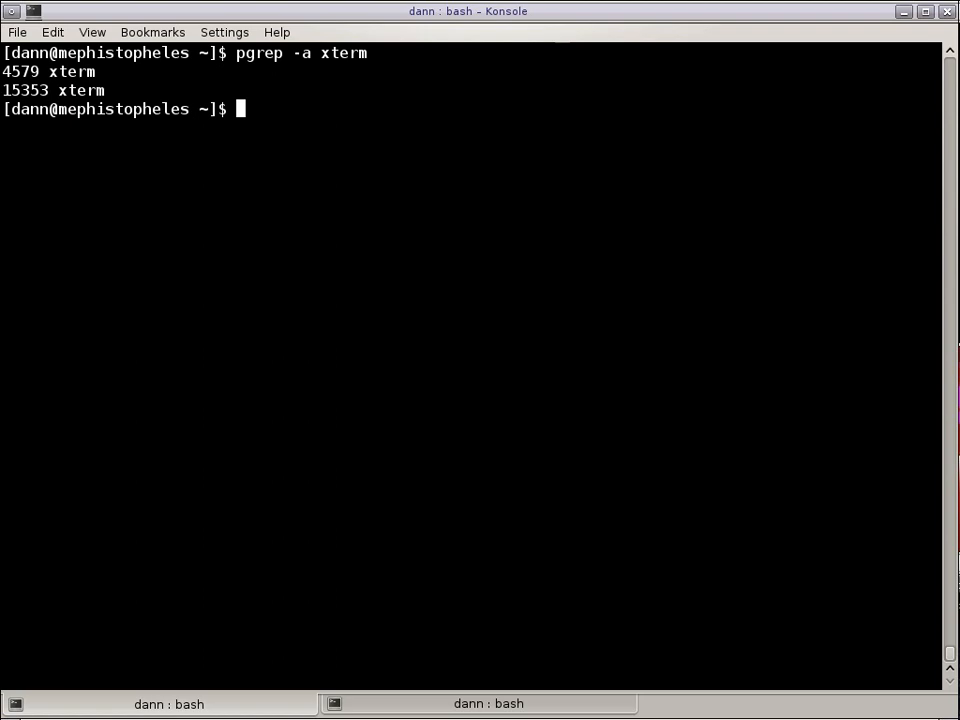
Decline both prompts of killall -i xterm, then plain killall xterm reports Operation not permitted.
text(killa)
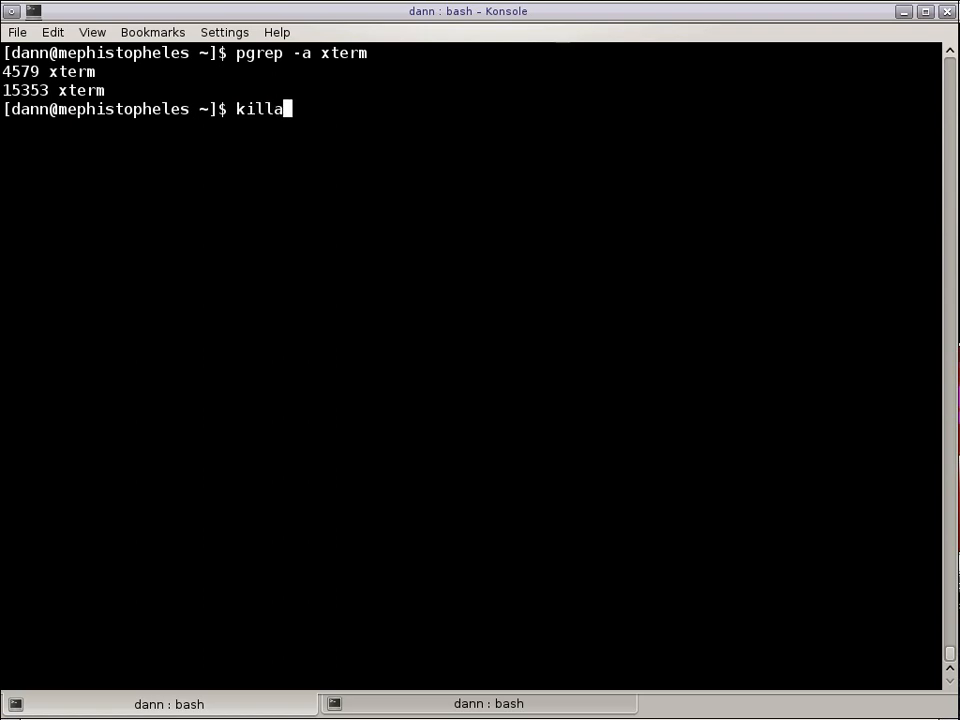
text(ll -i xterm)
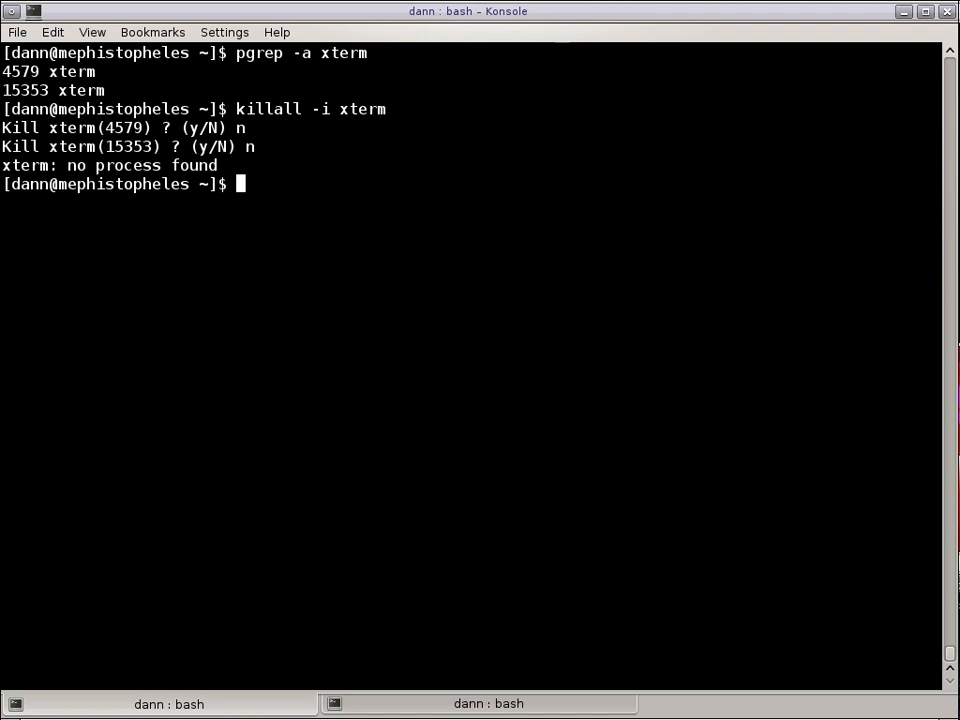
text(killall)
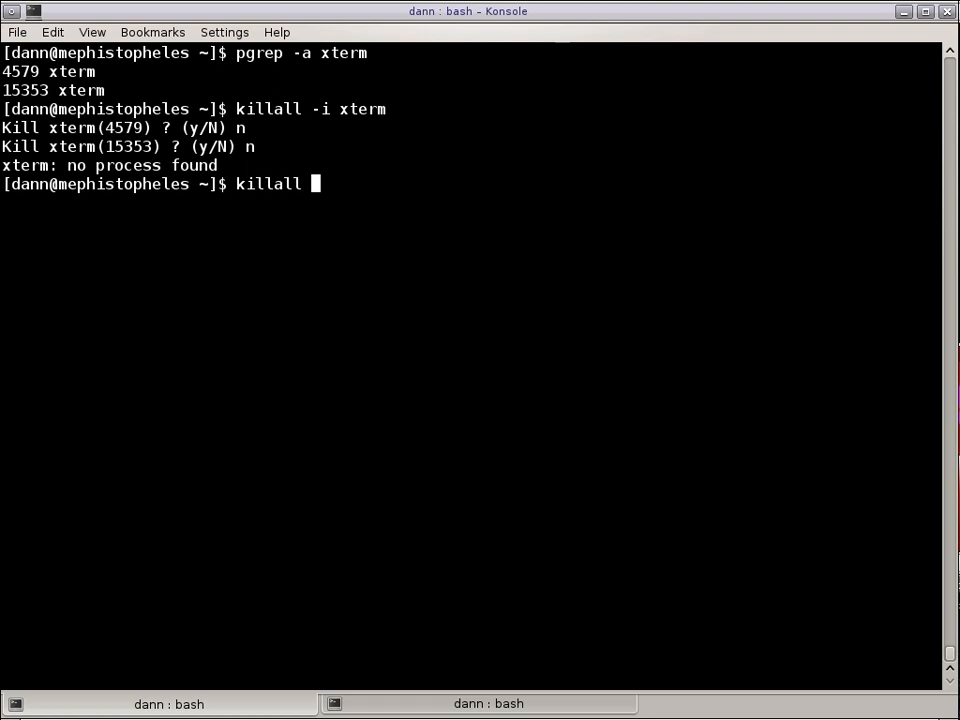
text(xterm)
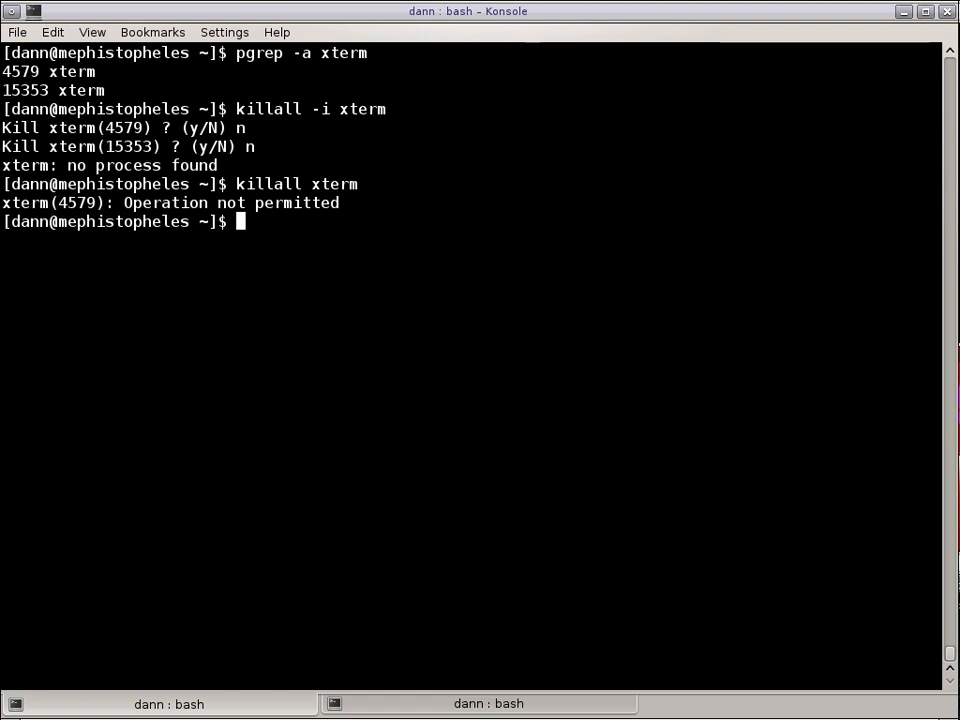
Show with ps -ef | grep xterm that xterm 4579 belongs to user tester.
text(p)
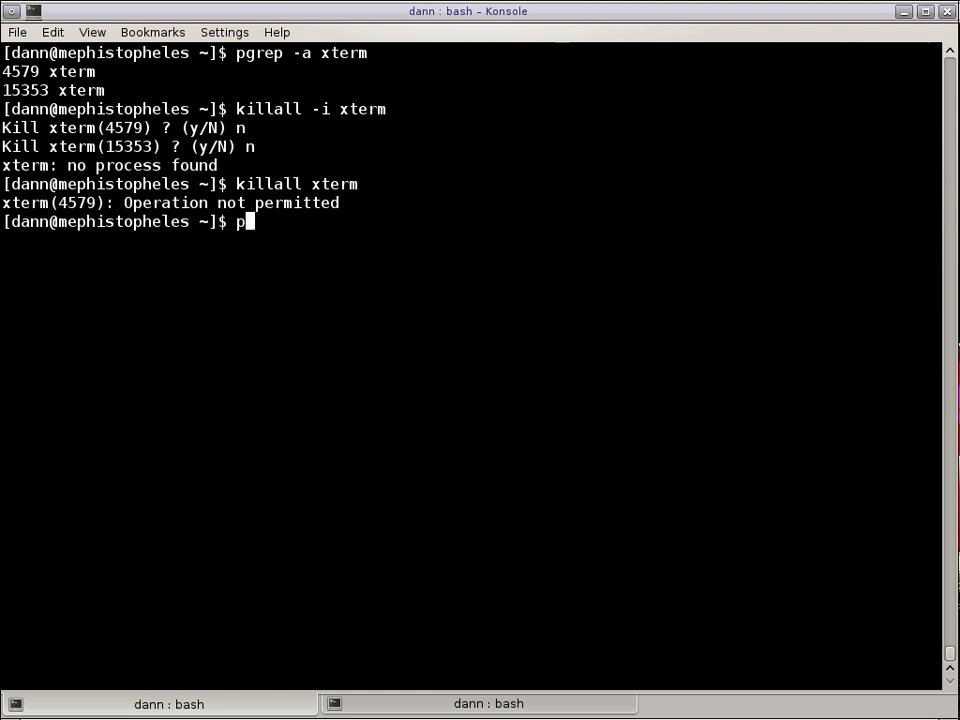
text(s -ef |grep xterm)
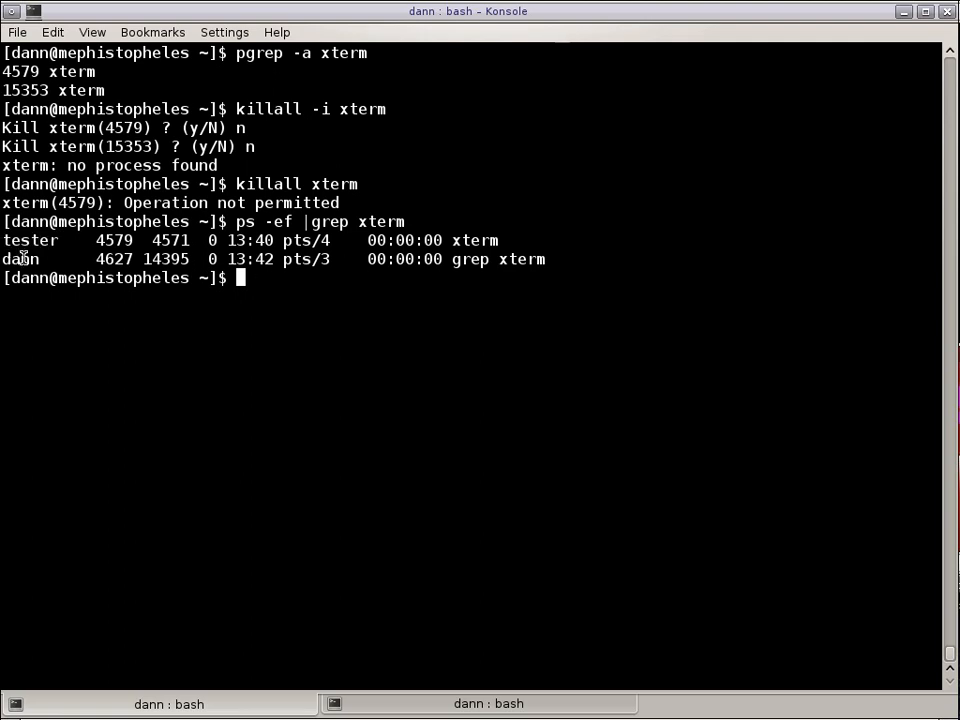
double_click(30, 240)
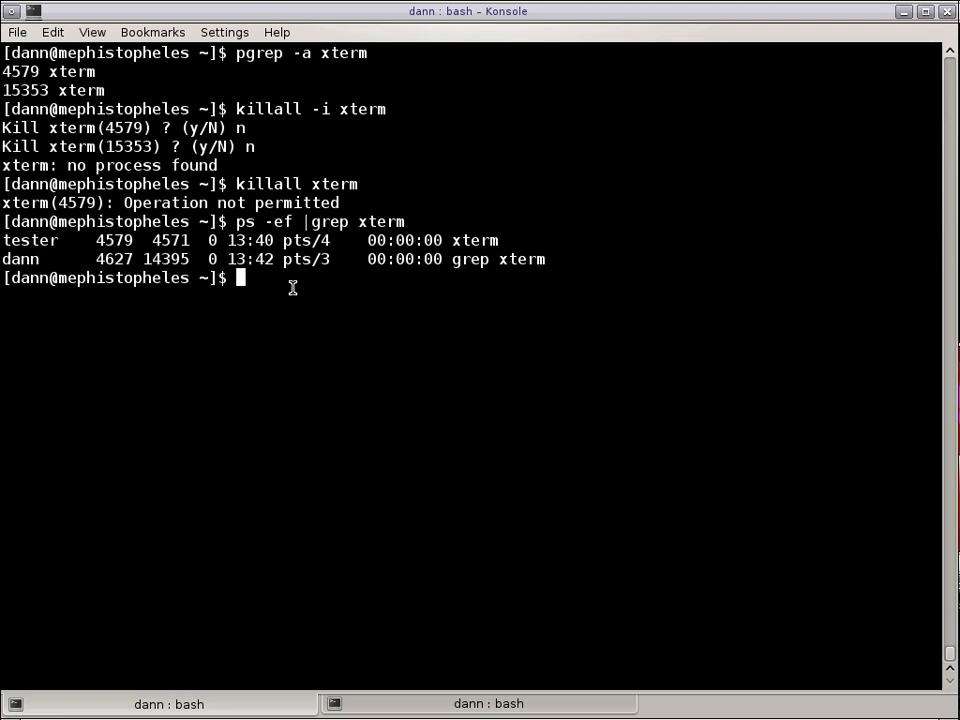
Become root with su, run killall xterm without error, and exit the root shell.
text(sudo)
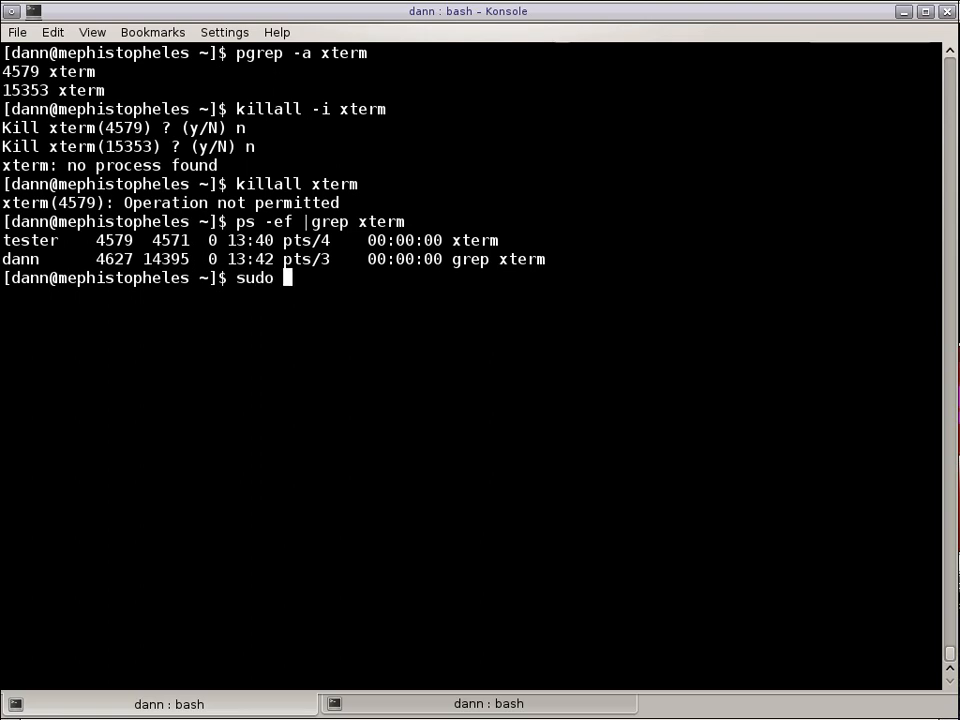
key(BackSpace)
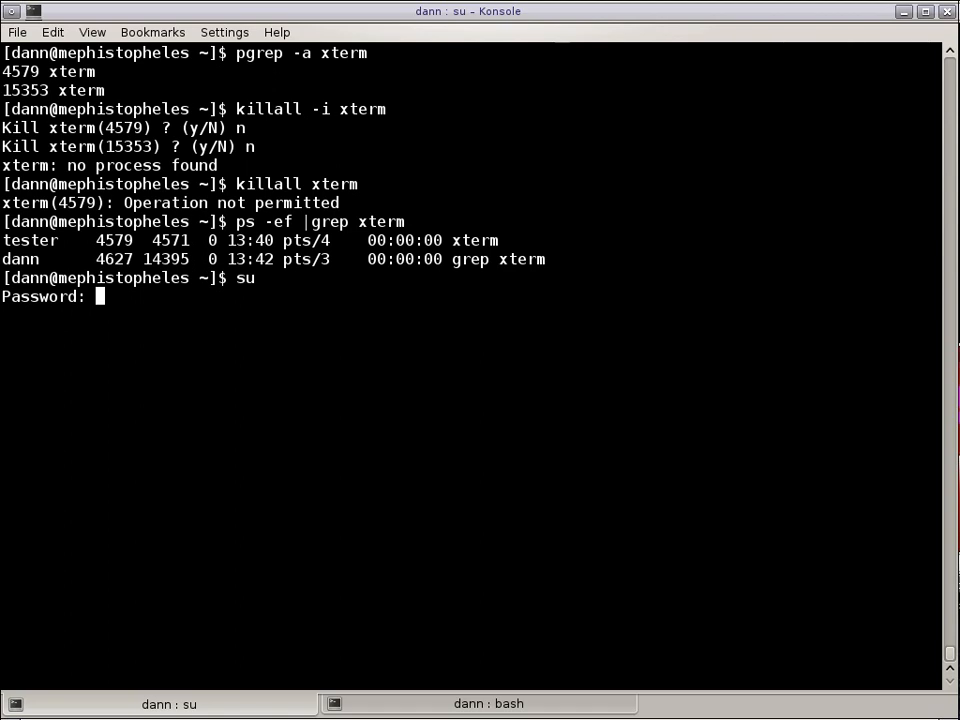
key(Return)
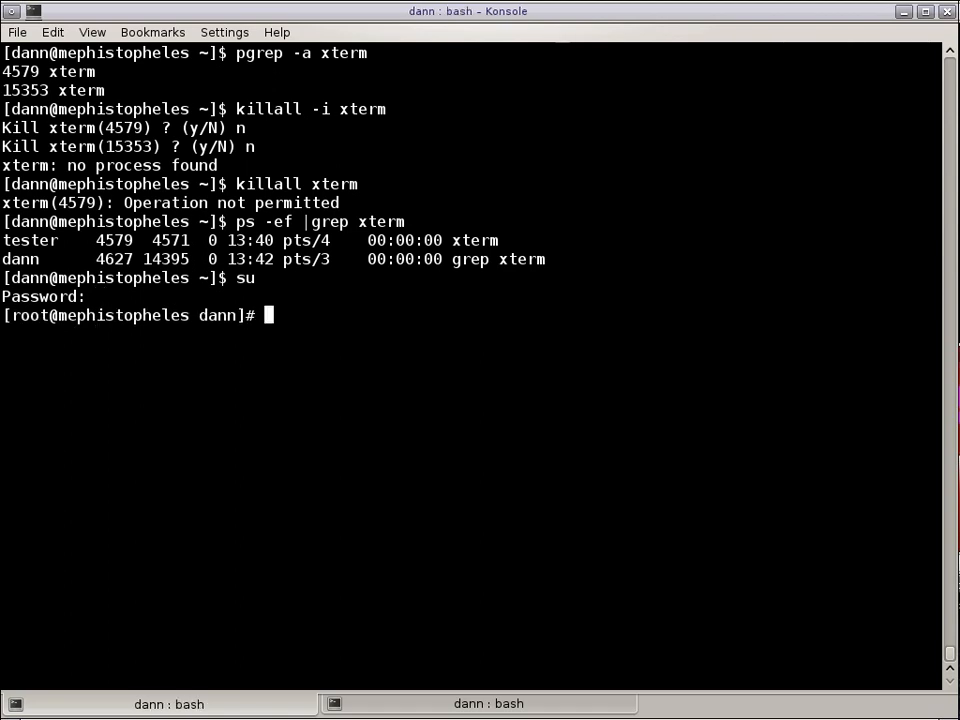
text(killall xterm)
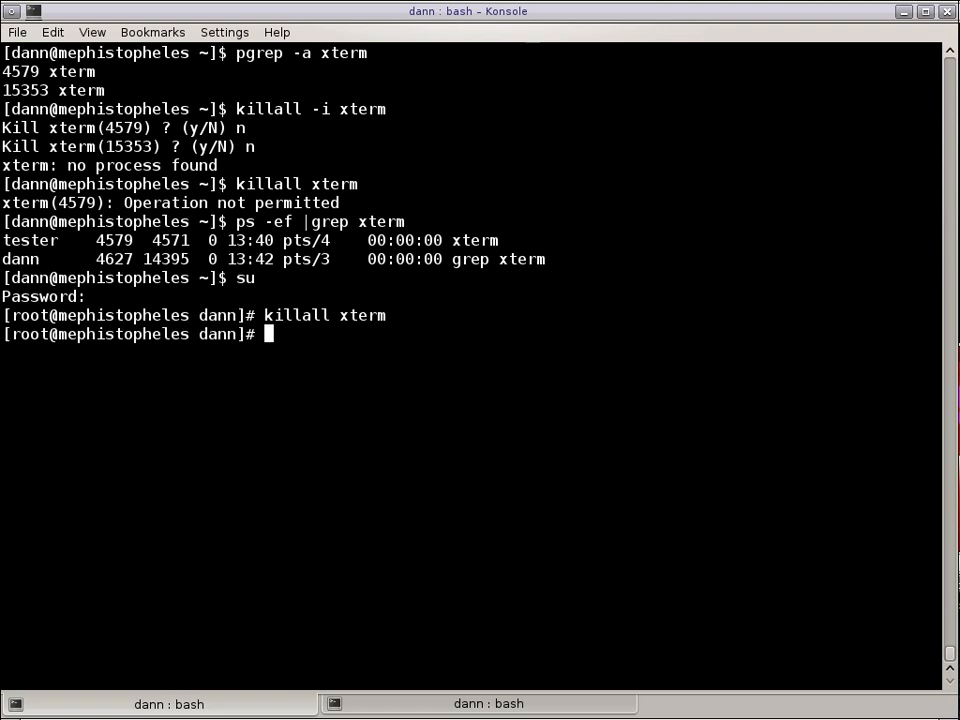
text(exit)
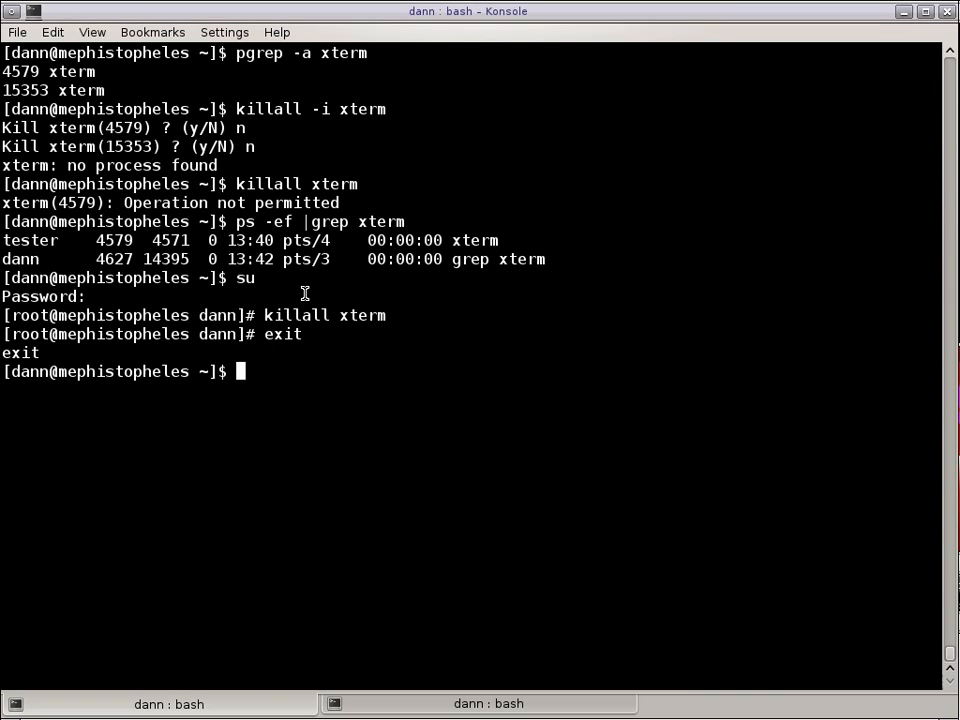
Kill xterm verbosely, reporting process 4634 killed with signal 15.
text(xterm)
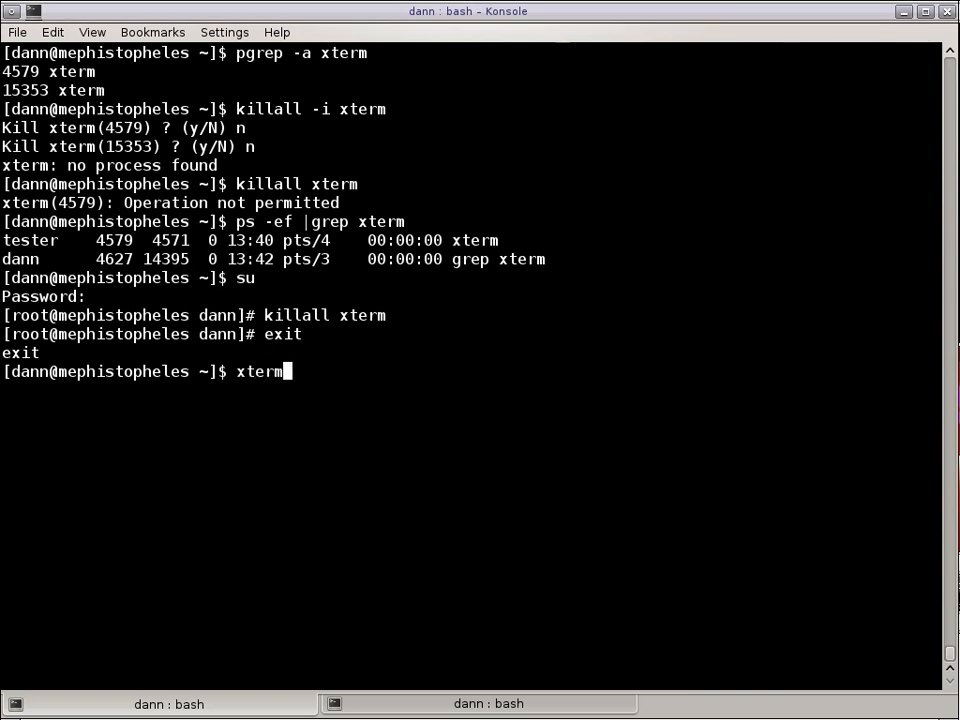
text(killall -)
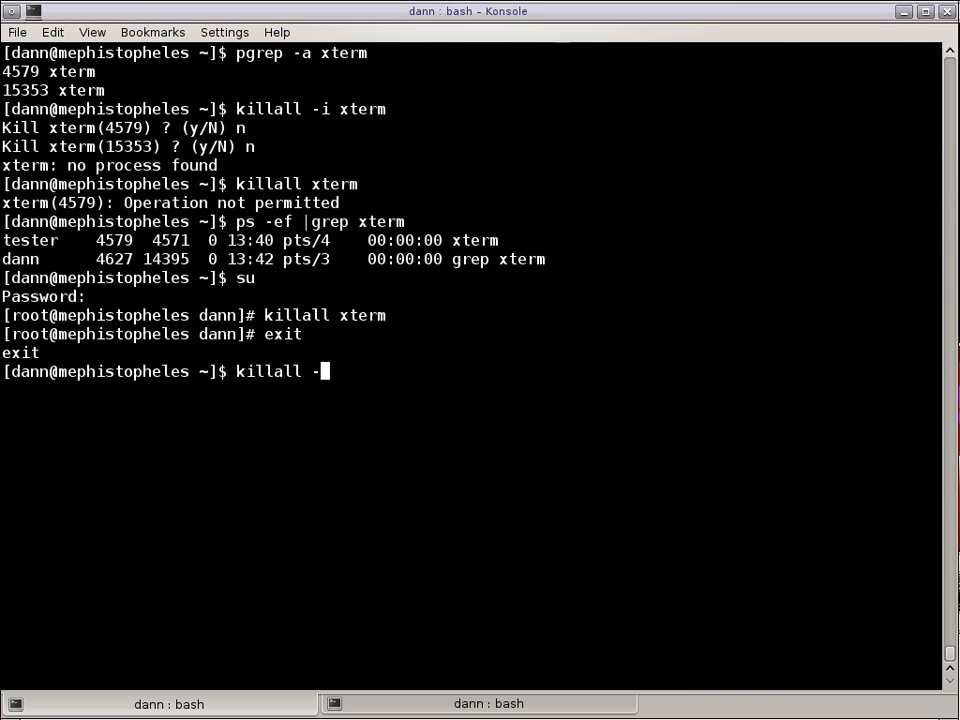
text(v xterm)
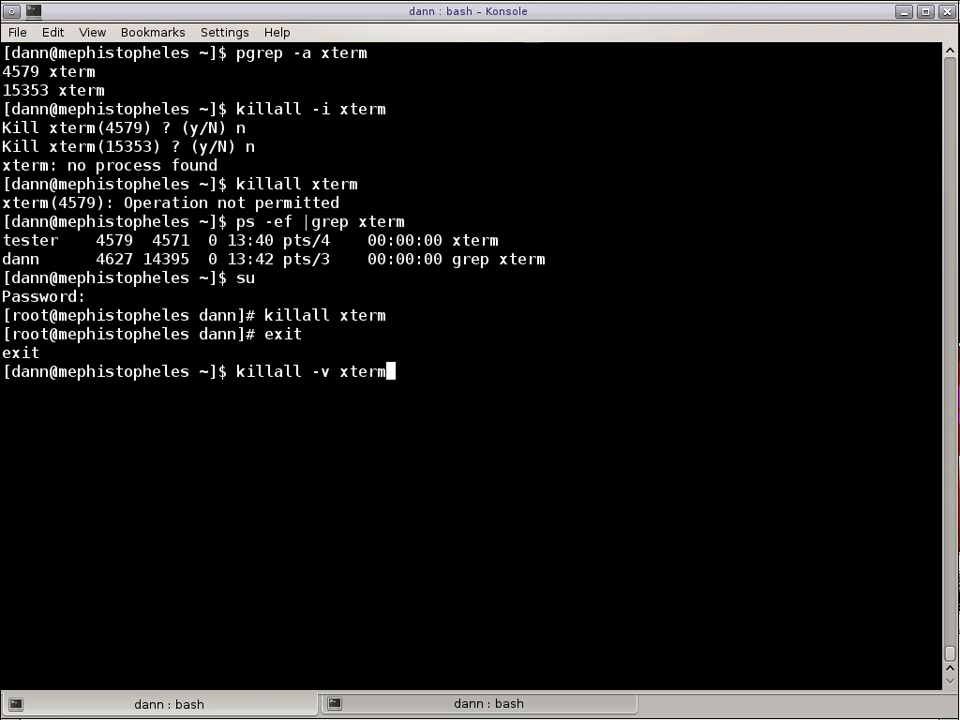
key(Return)
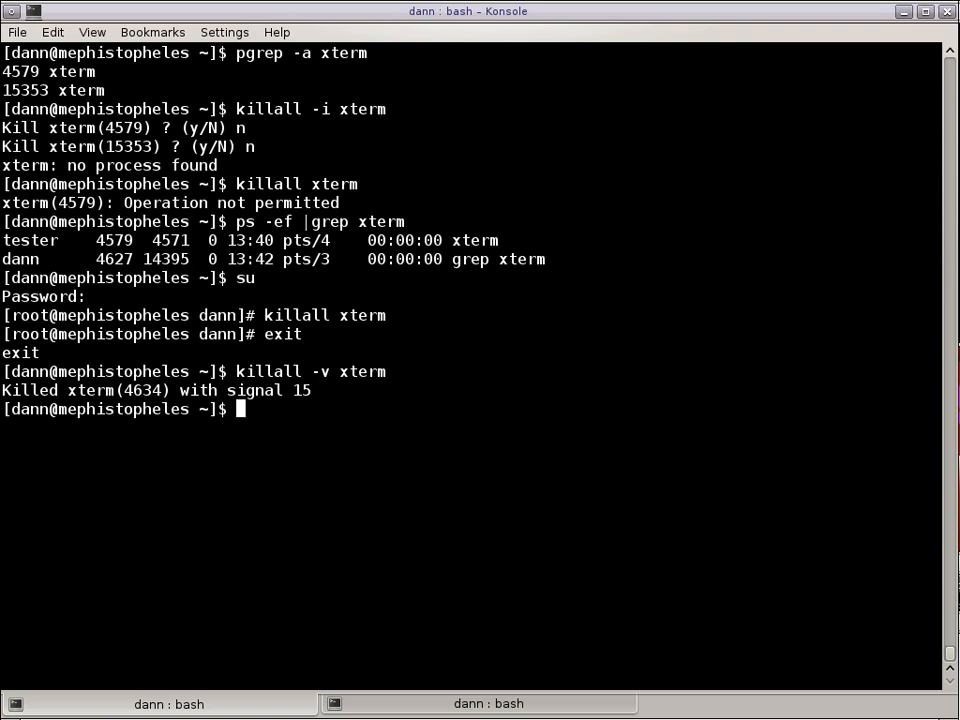
Kill xterm verbosely with SIGKILL, reporting process 4640 killed with signal 9.
text(killall)
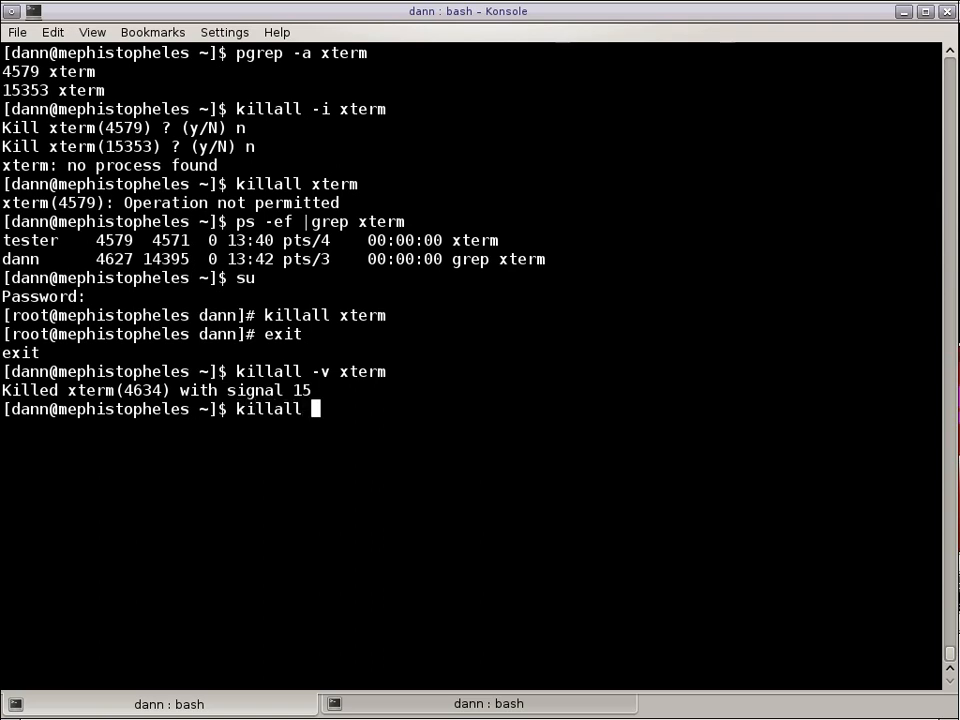
text(-v)
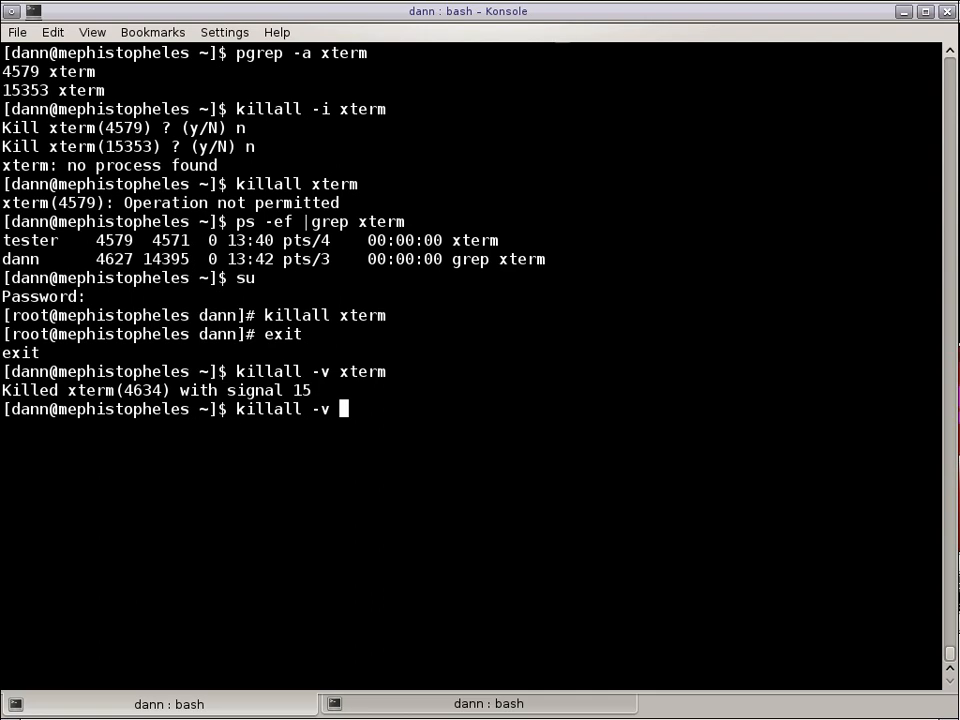
text(-)
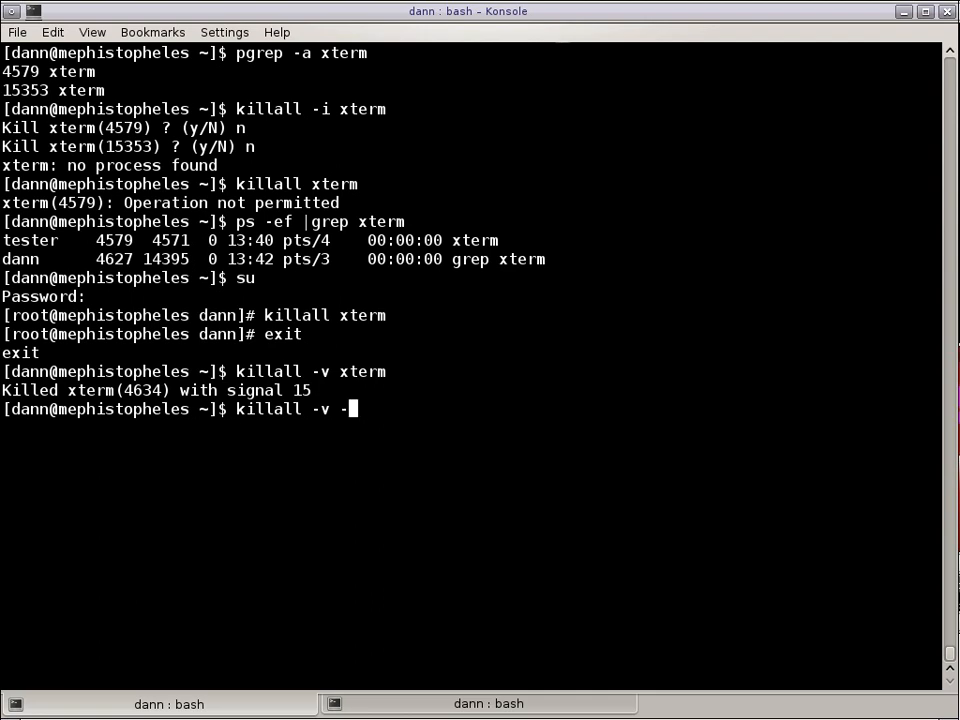
text(SIGK)
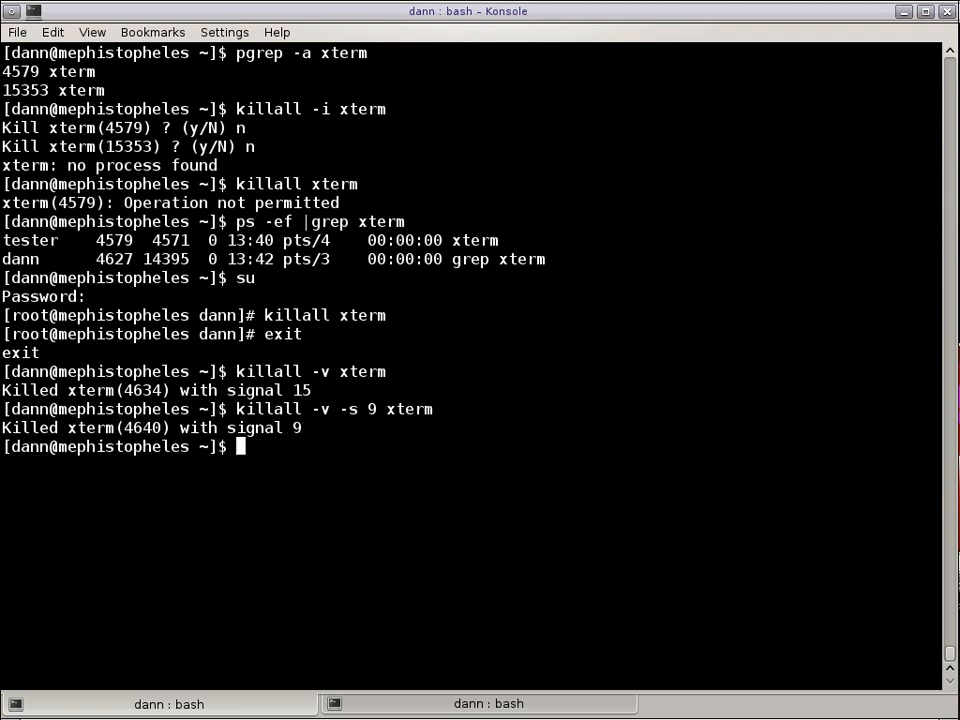
mouse_move(200, 410)
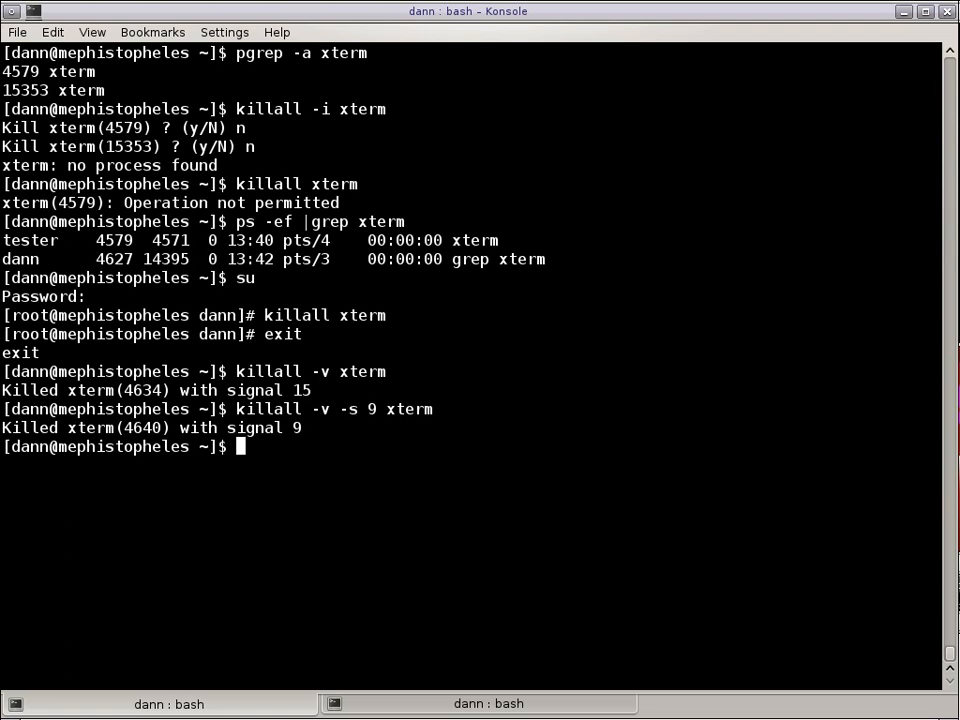
Clear, run killall -v -i xterm declining 4645 and approving 4649 (not permitted), then killall term finds no process.
text(cle)
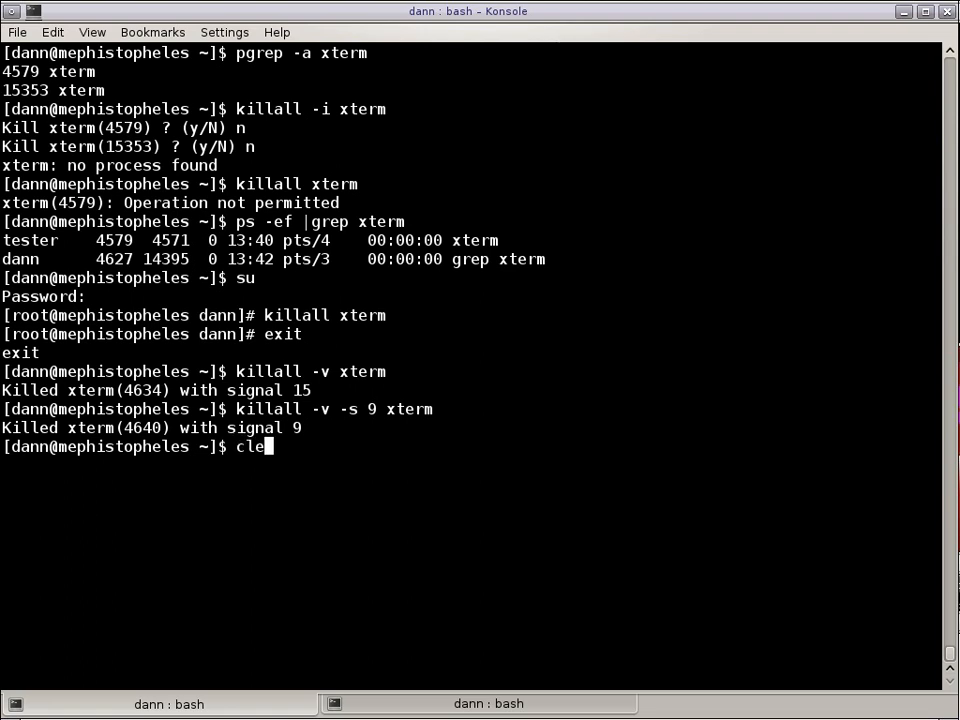
key(Return)
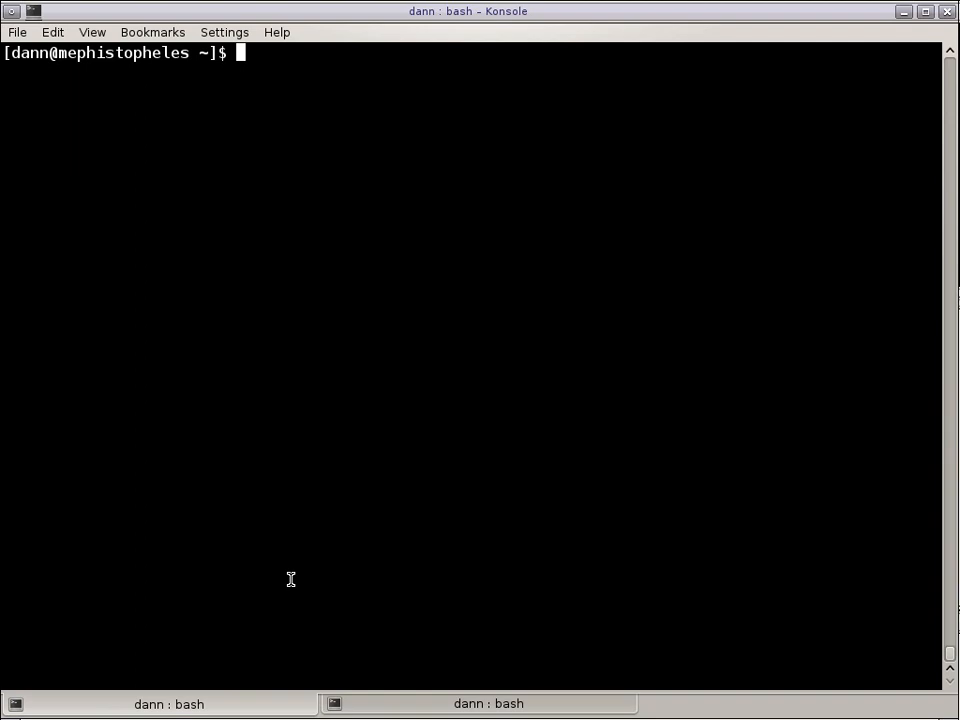
text(killall)
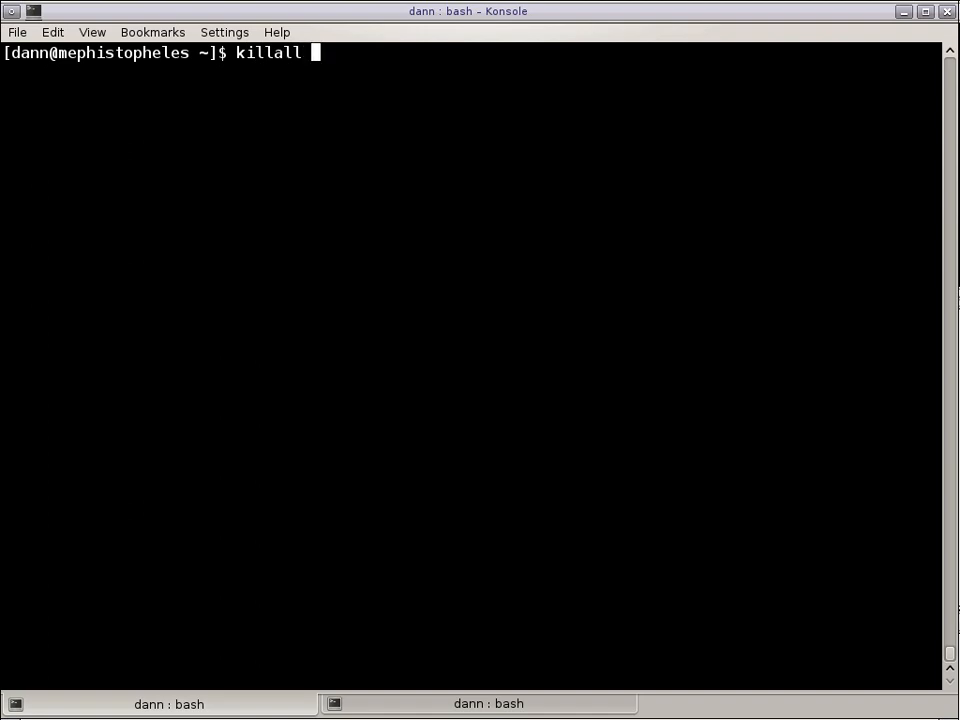
text(-v)
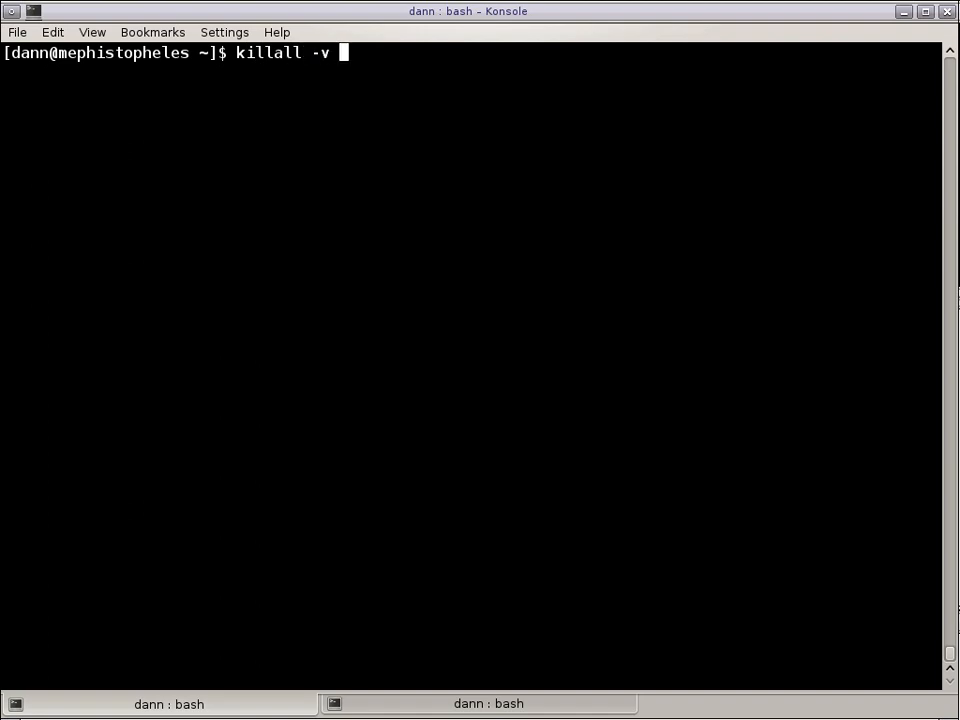
text(-i xterm)
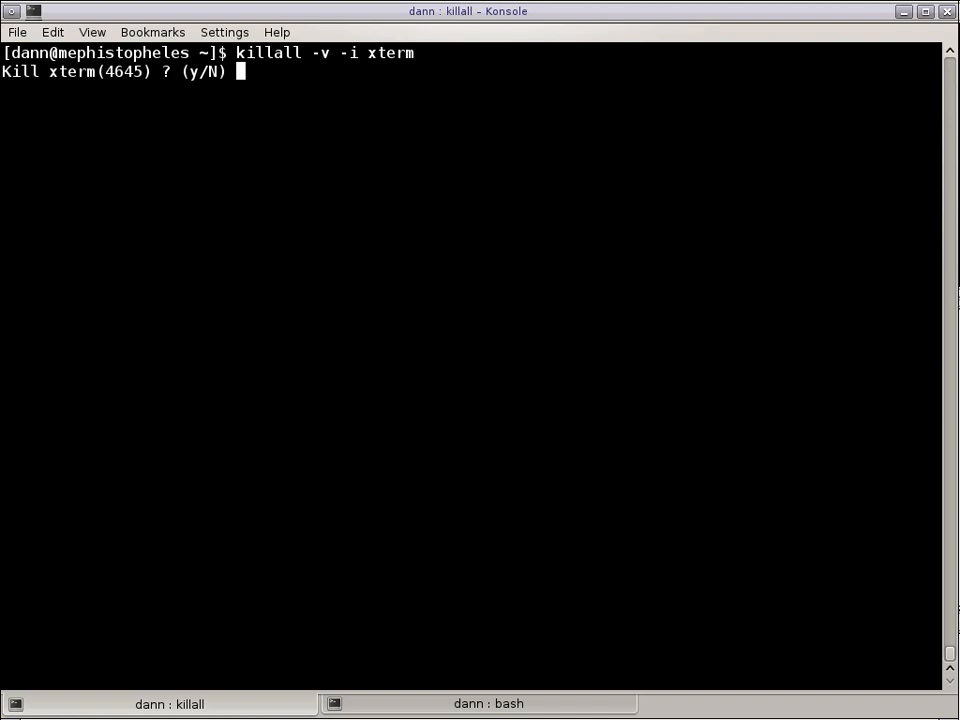
text(n)
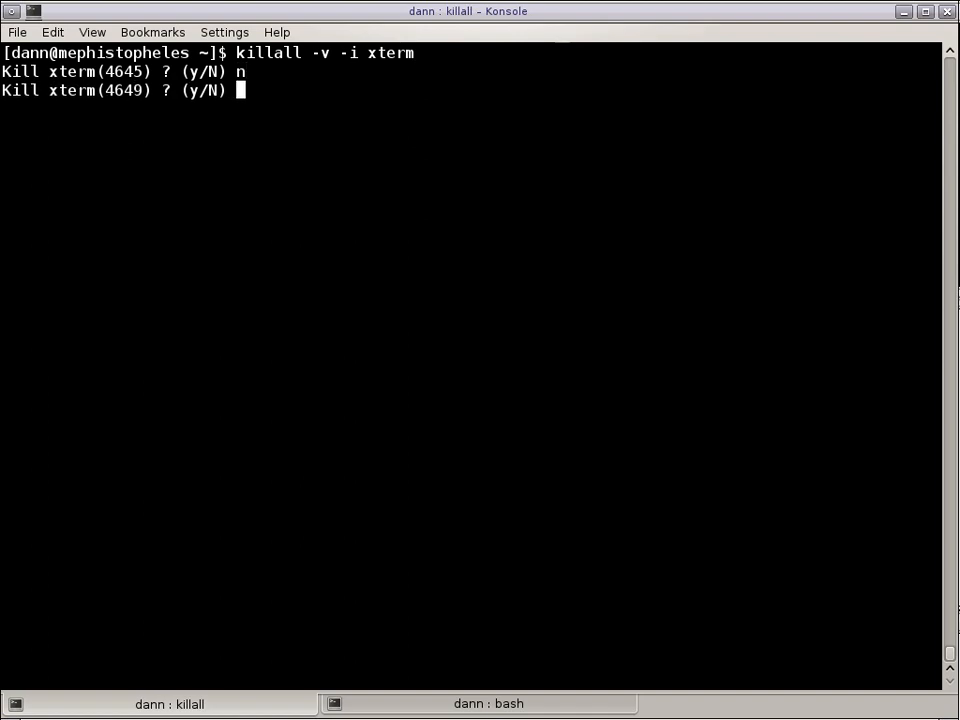
text(y)
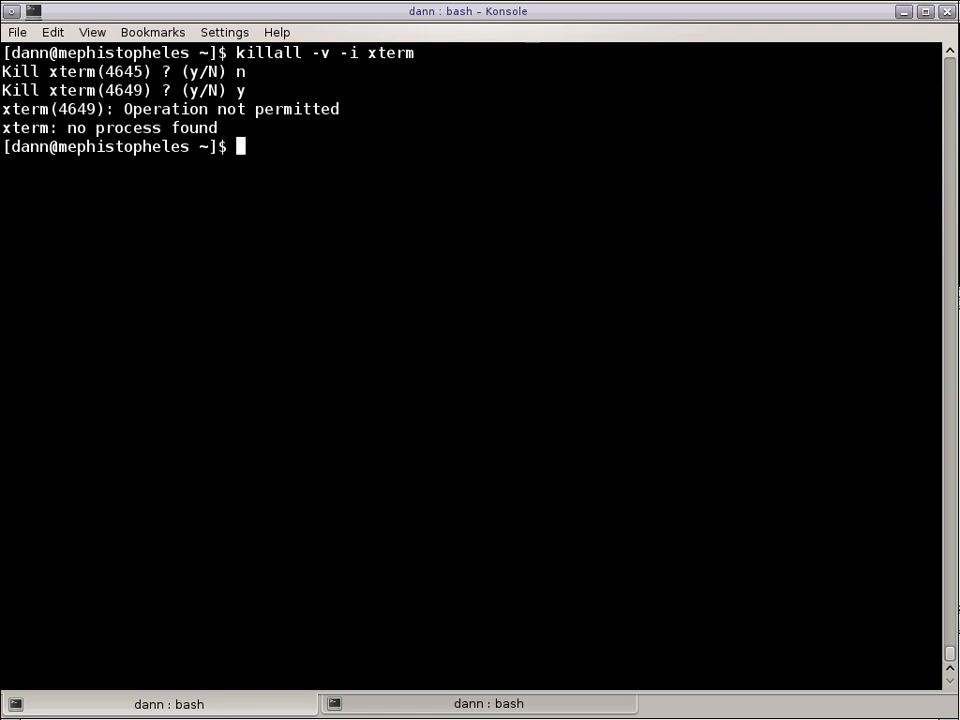
text(k)
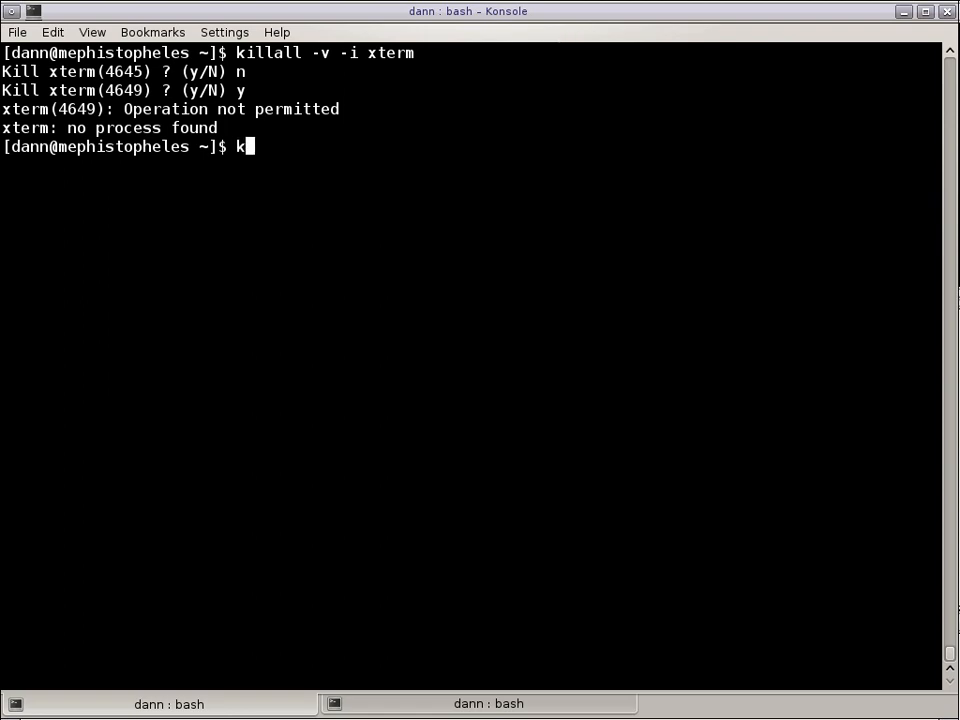
text(illall term)
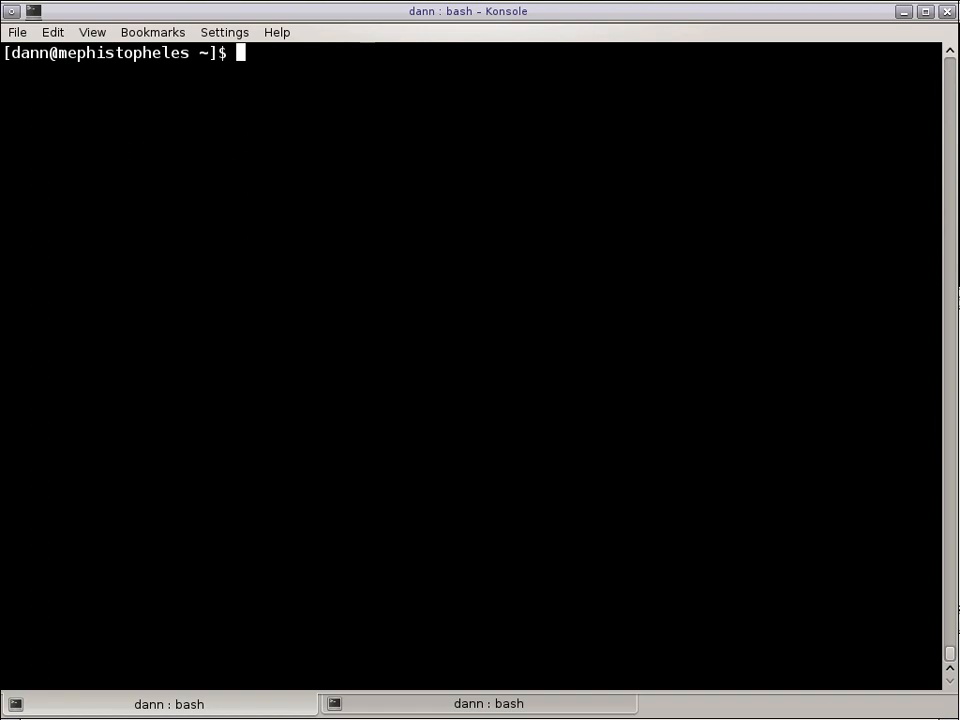
Start a ps -ef | grep command and discard it, clearing the line.
text(su)
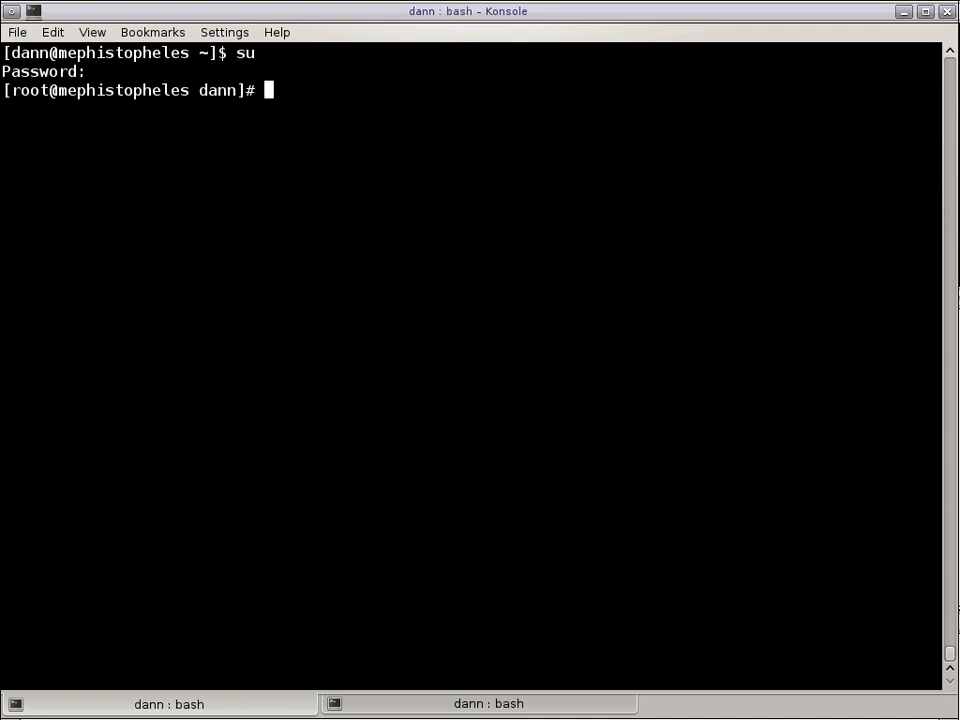
text(ps ef |grep)
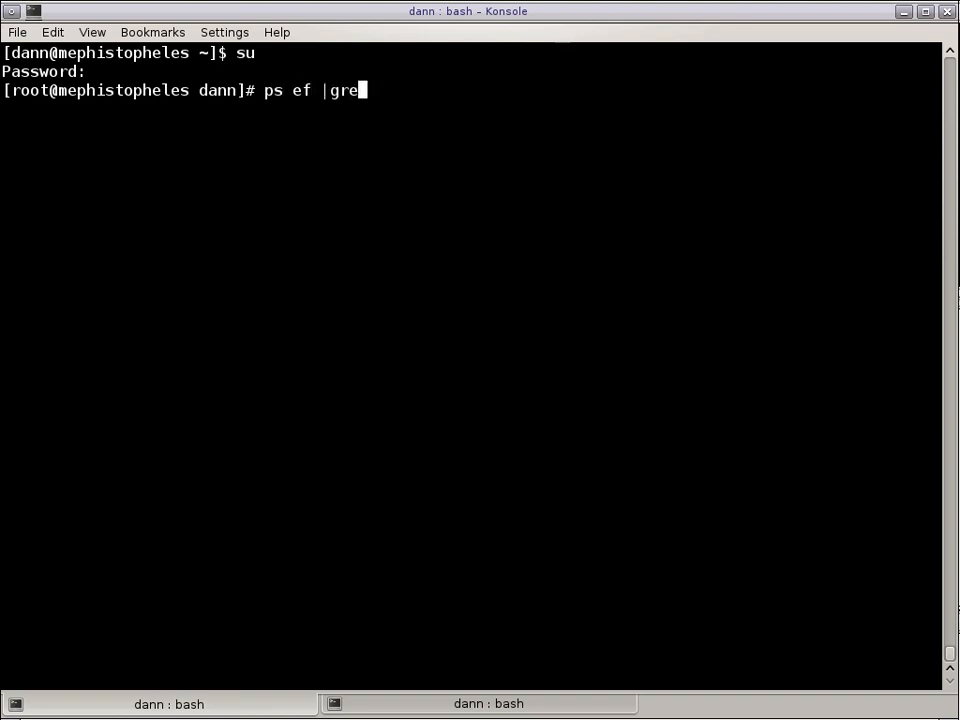
key(BackSpace)
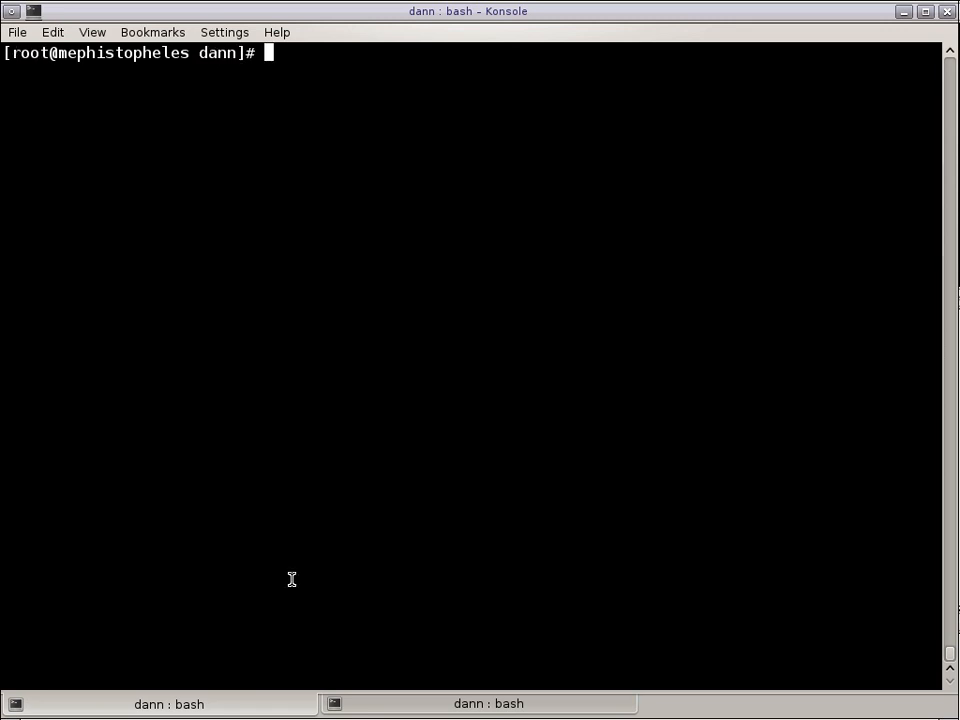
mouse_move(286, 512)
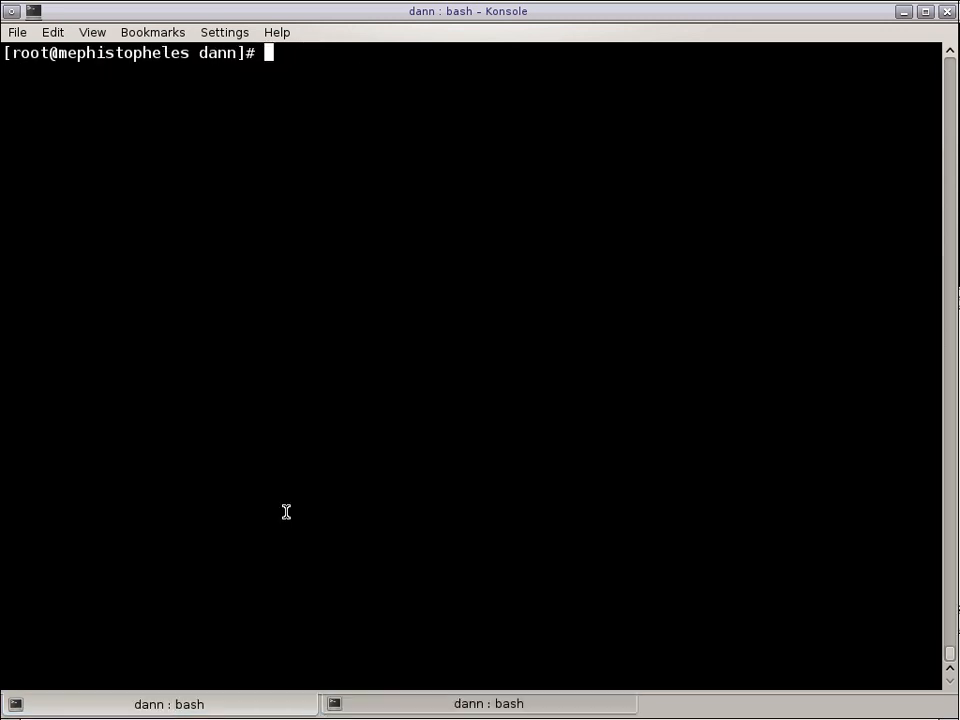
As root run killall -u tester, then confirm with whoami in tester's shell and clear the screen.
text(lo;)
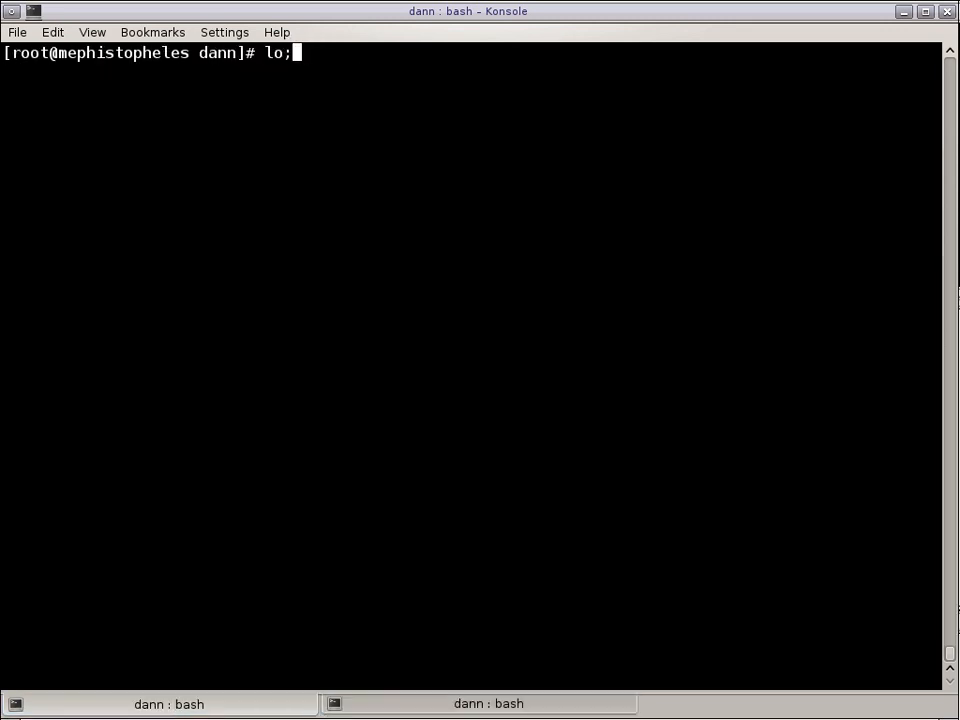
text(killall)
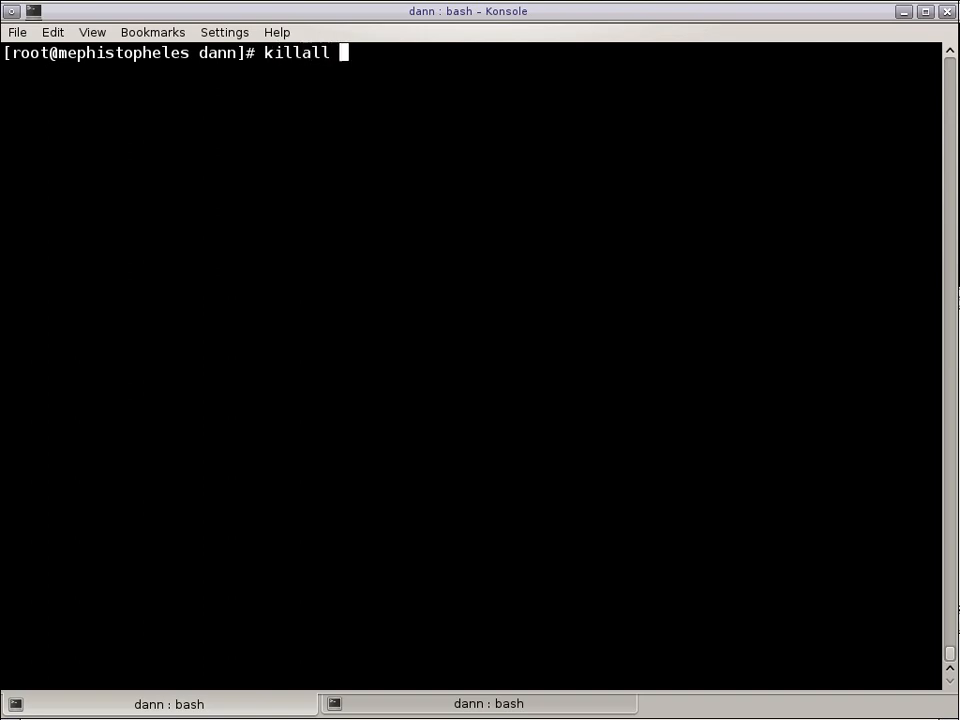
text(-u test)
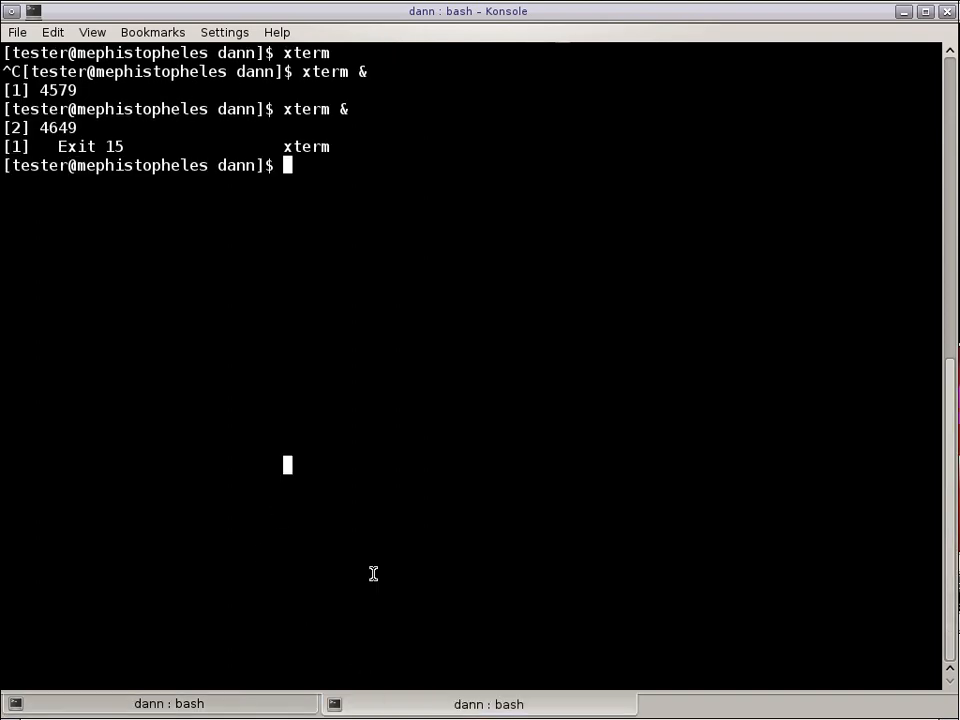
mouse_move(304, 340)
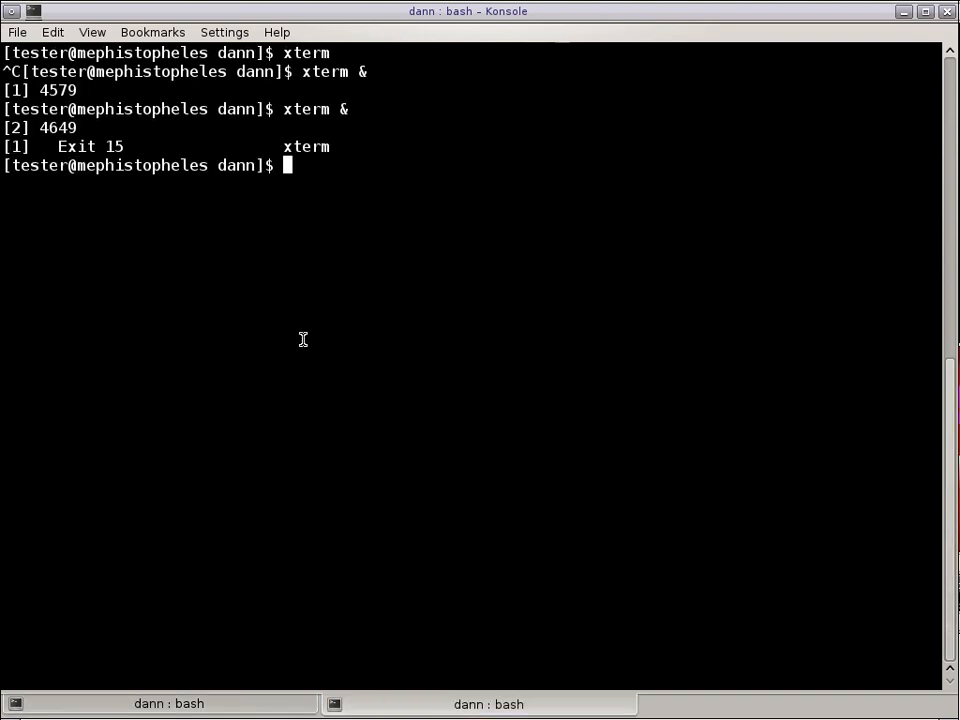
text(wjpa,o)
text(ps)
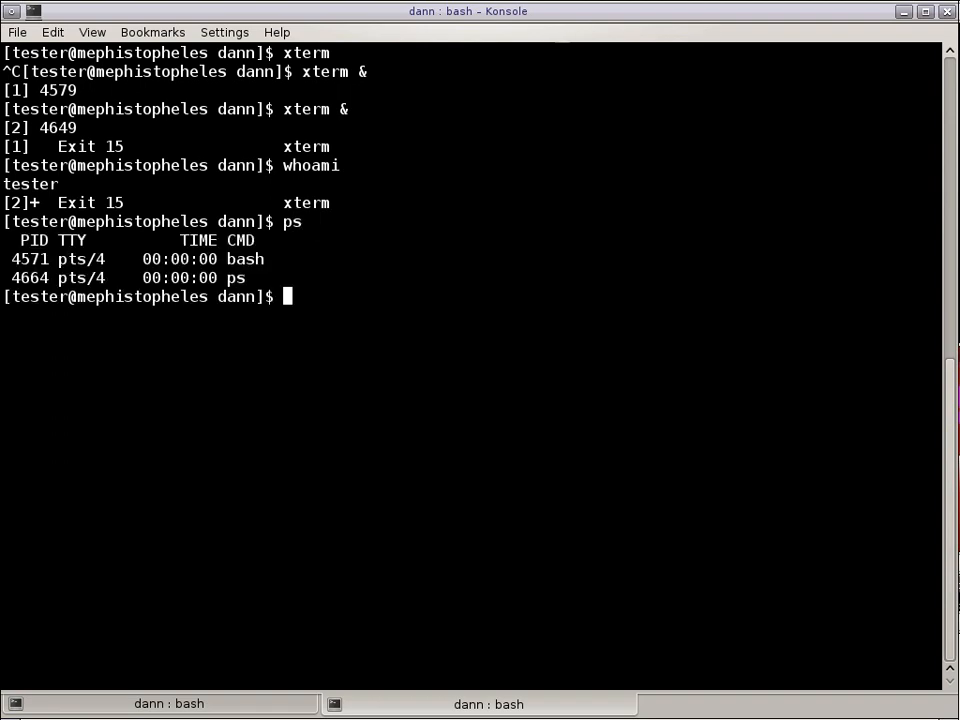
text(cle)
text(xter)
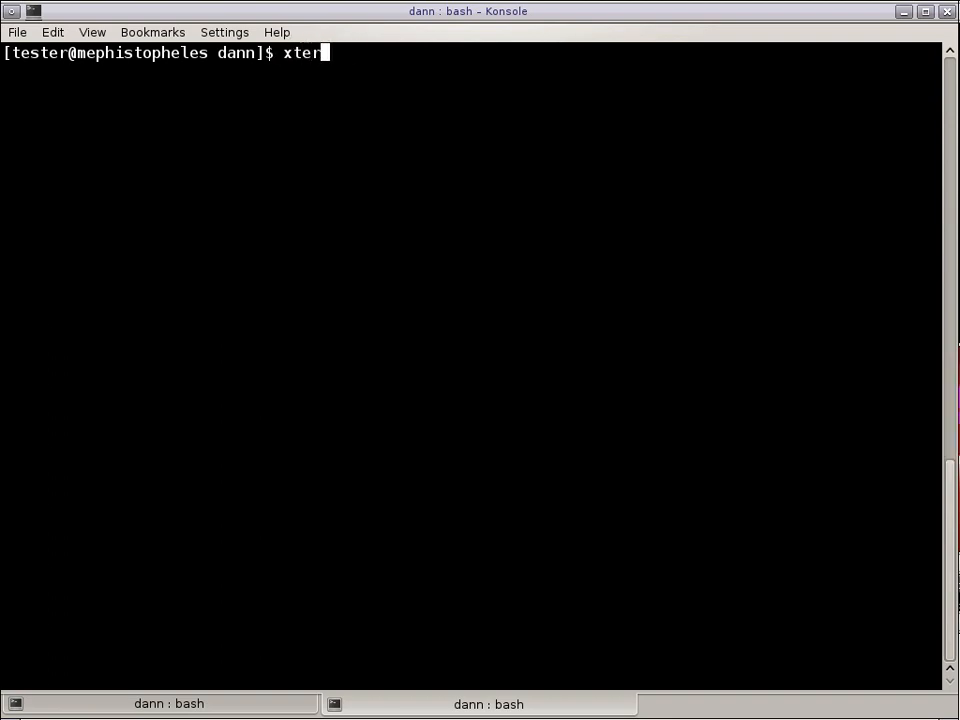
Launch xterm & as tester, then as root approve both prompts of killall -u tester -v -i.
key(Return)
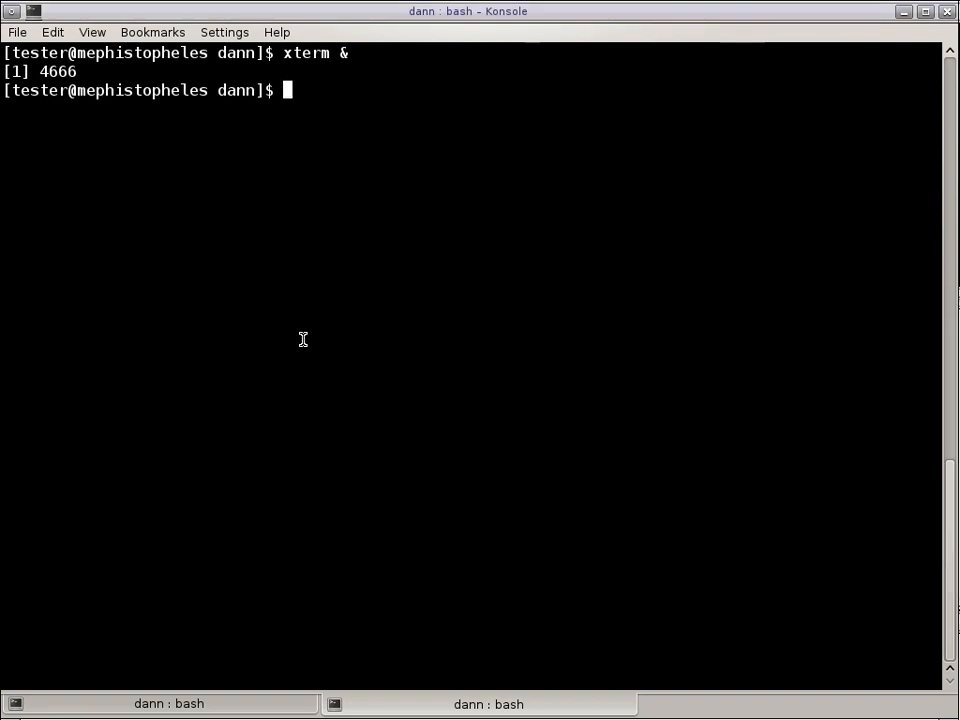
text(ps)
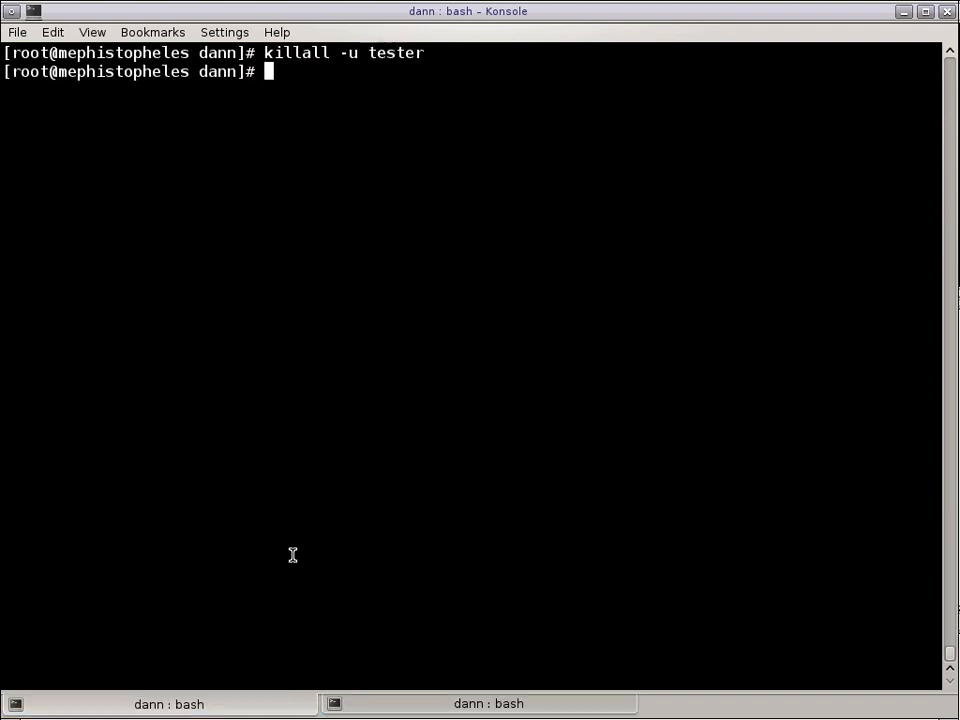
text(killall -u tester -v -)
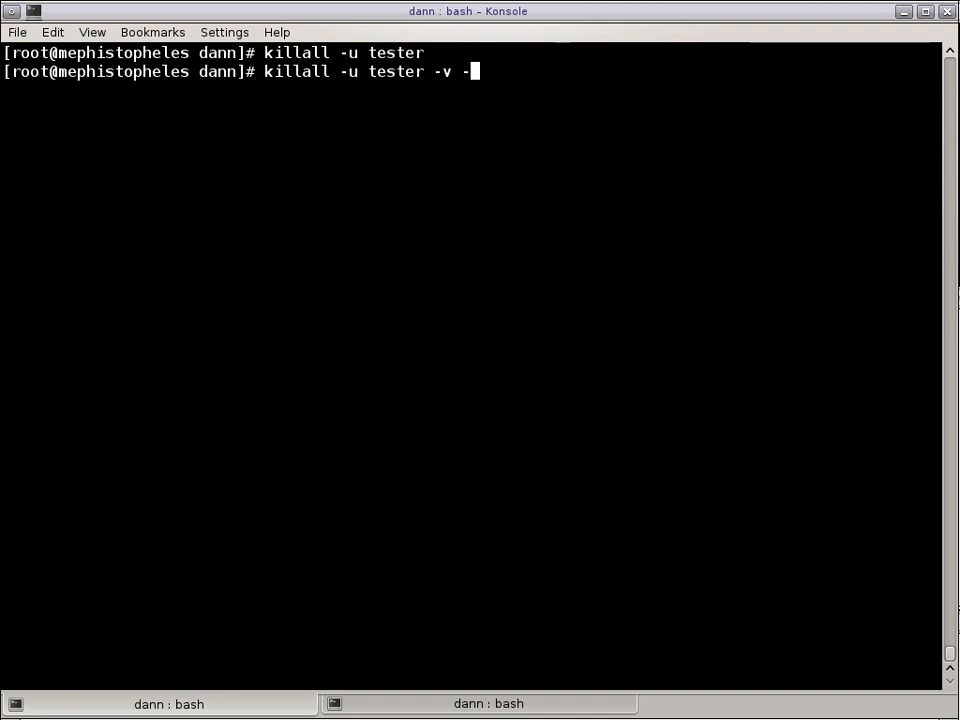
key(Return)
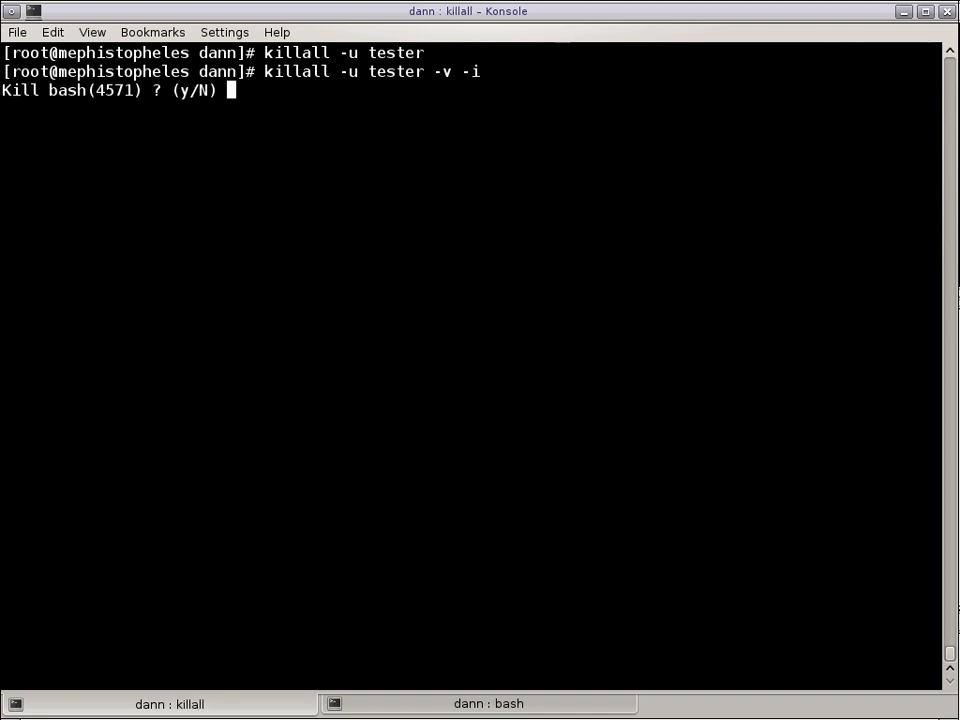
text(y)
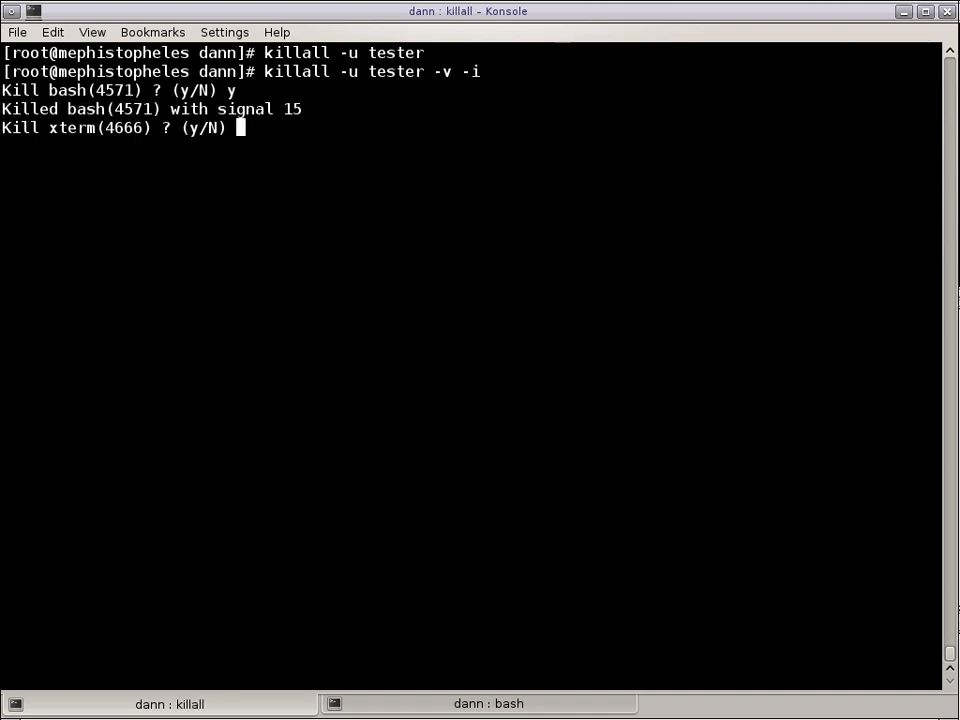
text(y)
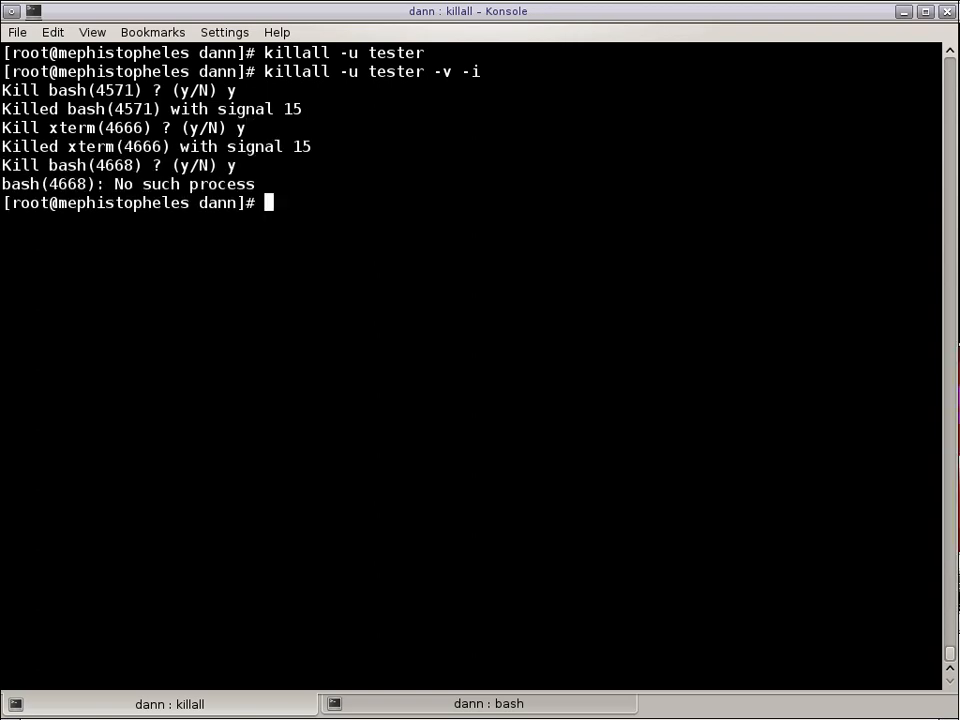
Back in tester's session, cd and ps show only bash and ps remain after xterm 4666 exited.
click(168, 704)
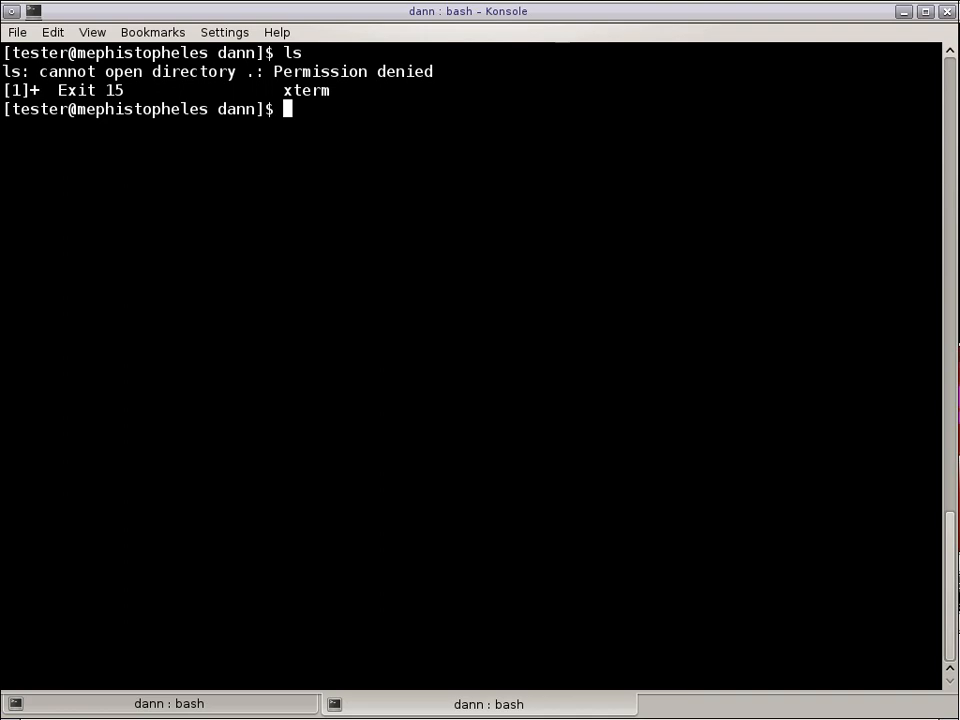
text(cd)
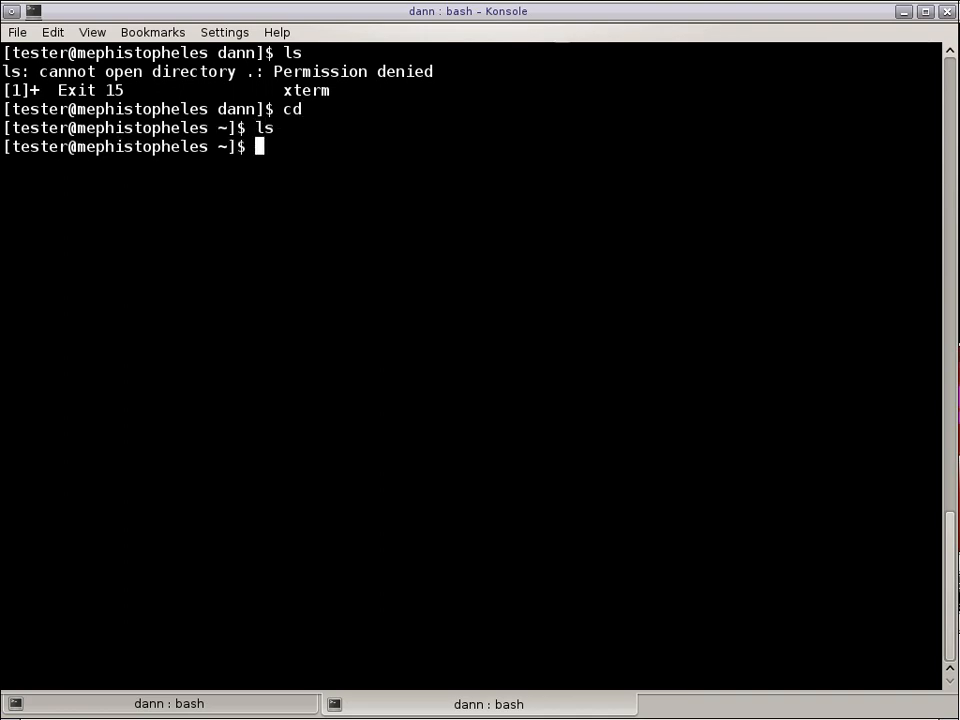
text(ps)
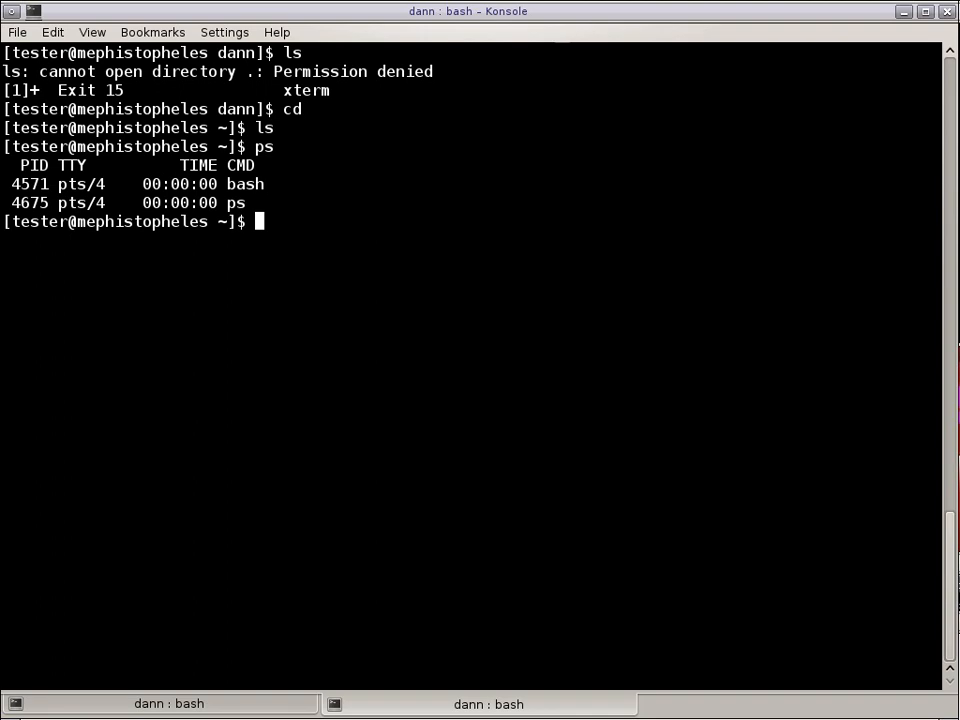
text(xt)
text(ki)
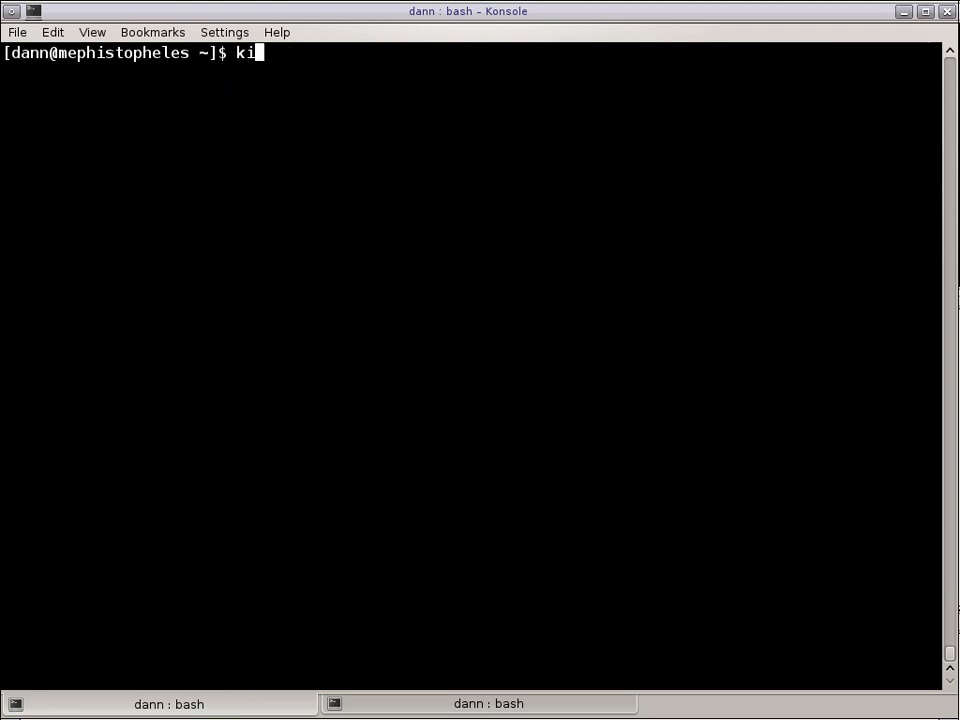
Show killall -h option help, list five PIDs with pgrep term, and clear the screen.
text(llall -h)
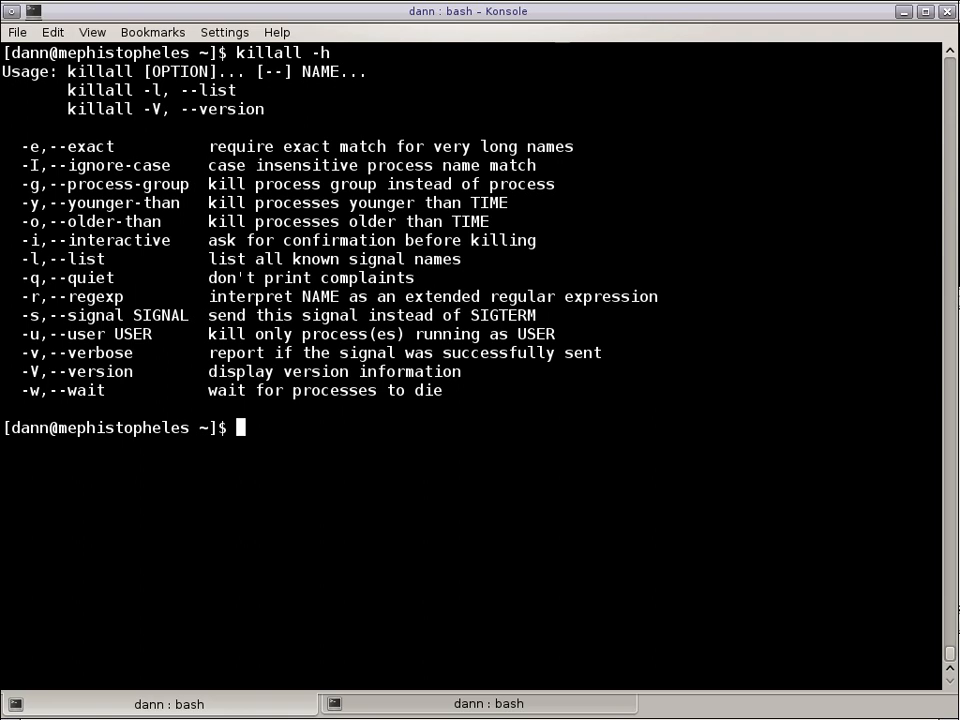
text(pgrep)
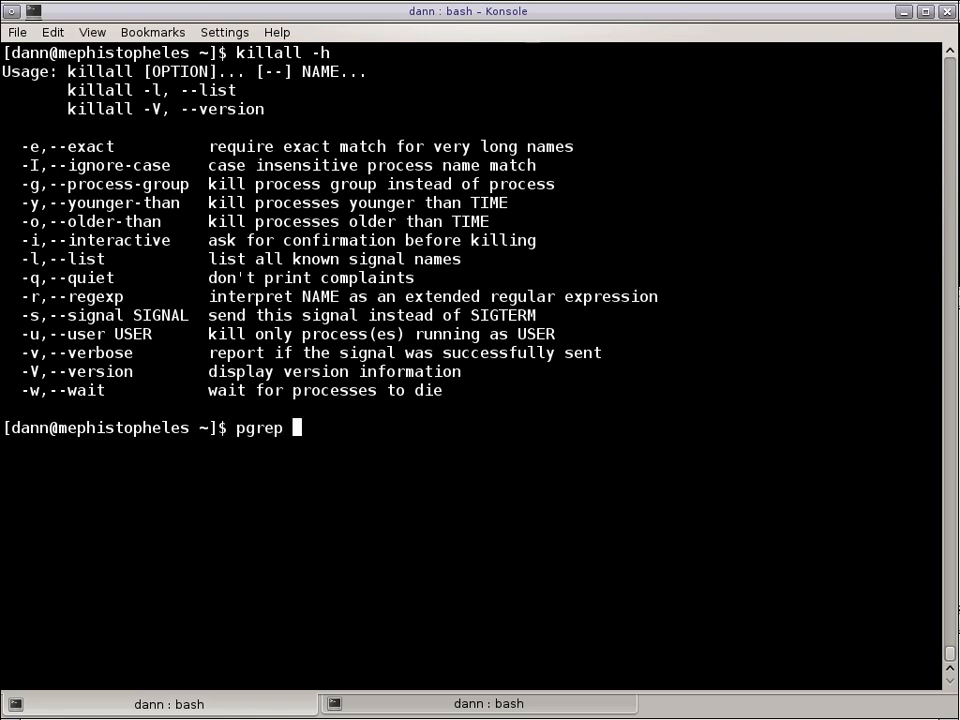
text(term)
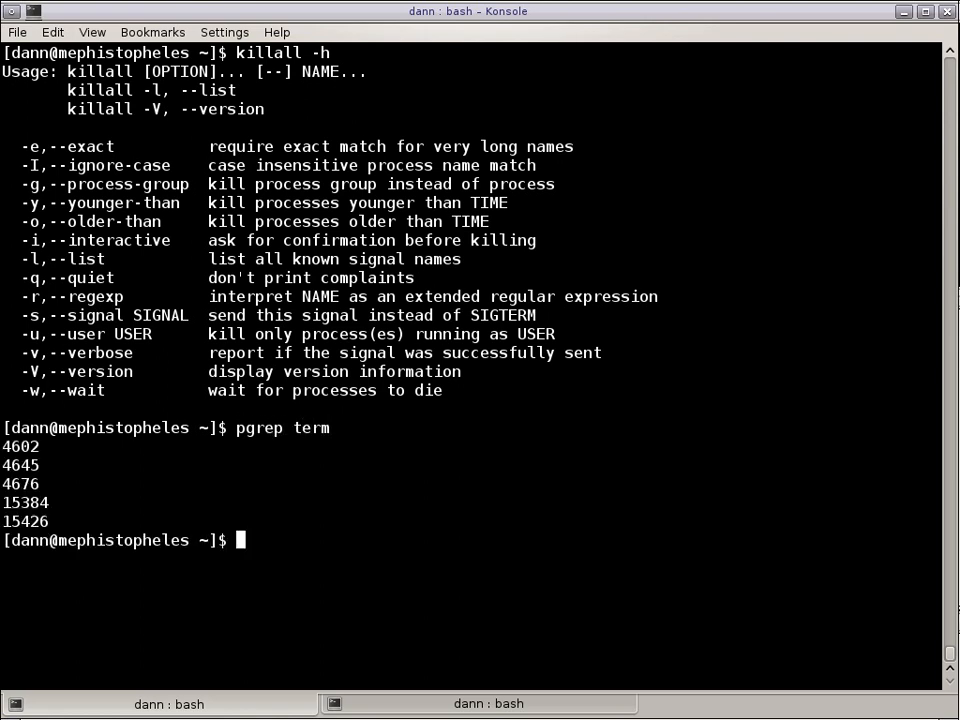
text(pgrep -)
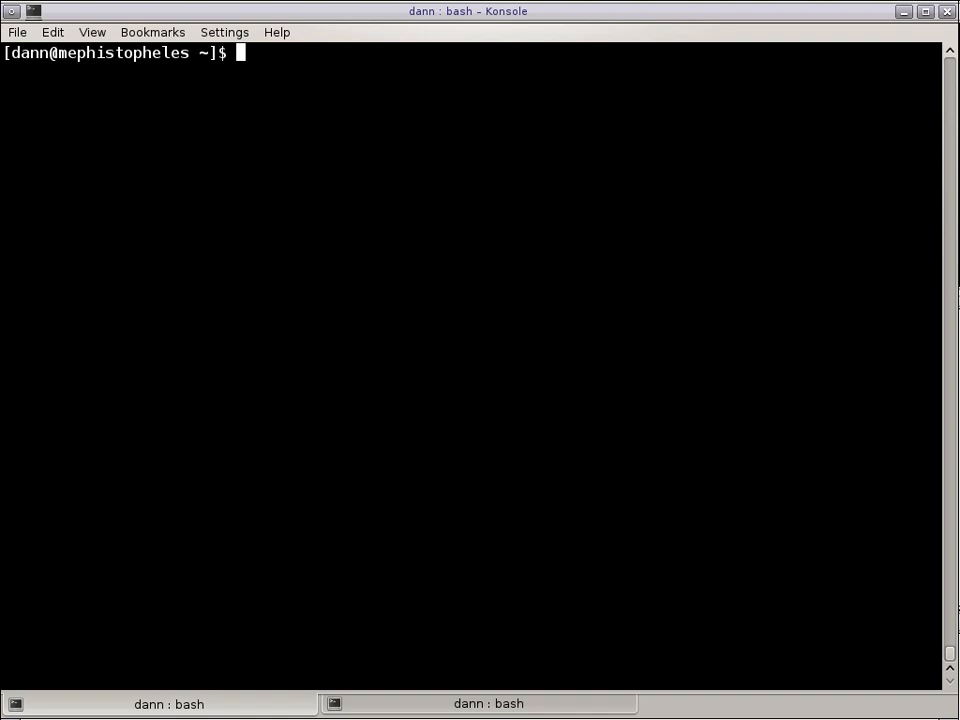
Run exact-match killall -e -v -i eterm, which finds no eterm process.
text(killall -)
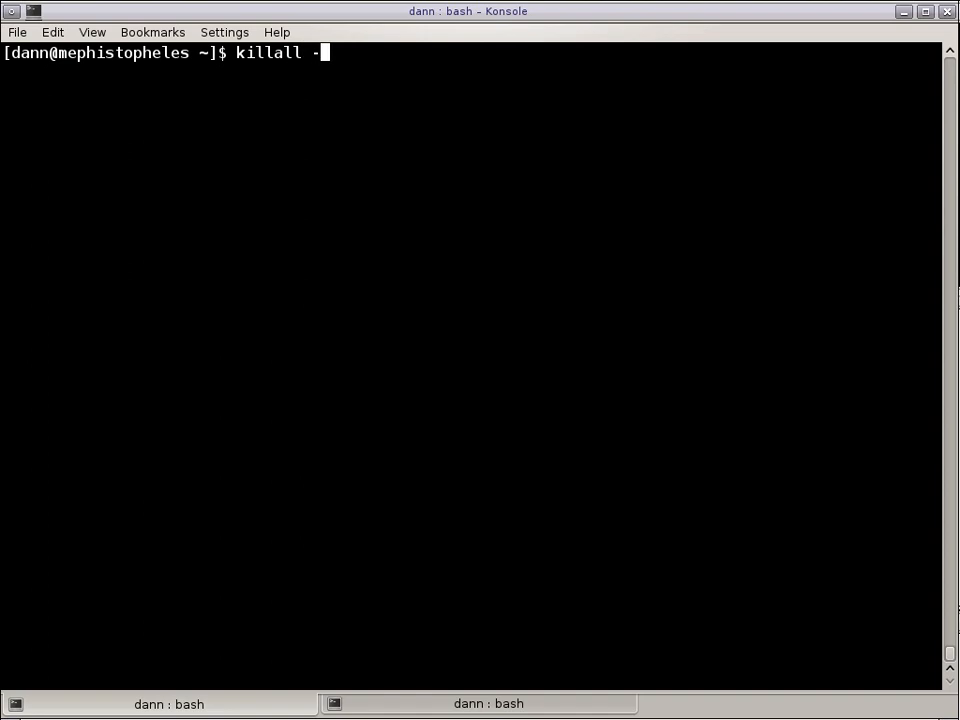
text(e)
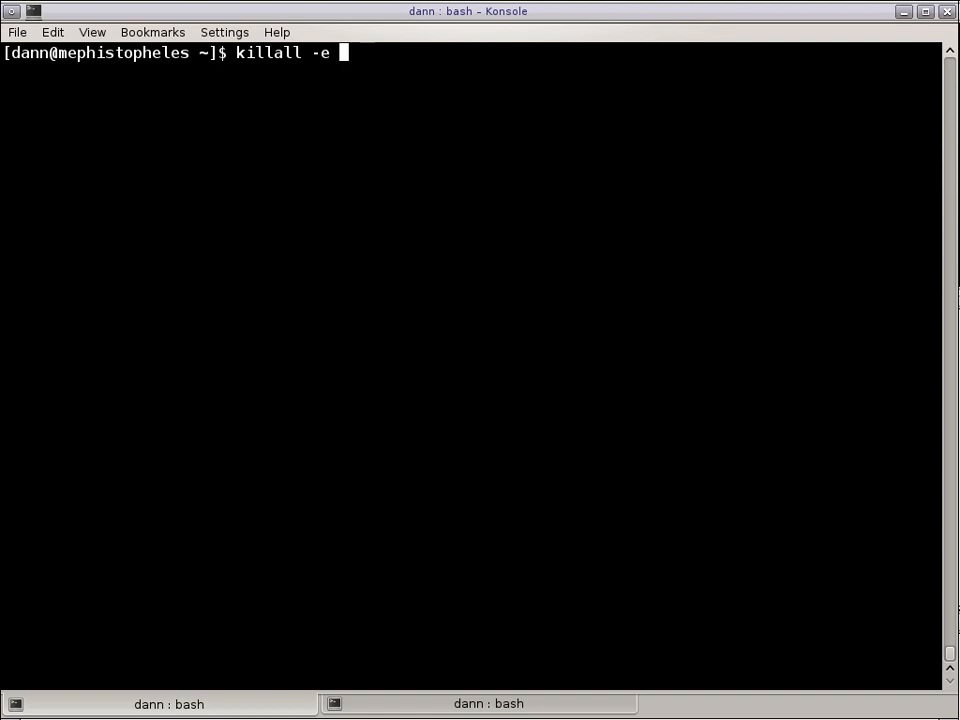
text(-v -i -)
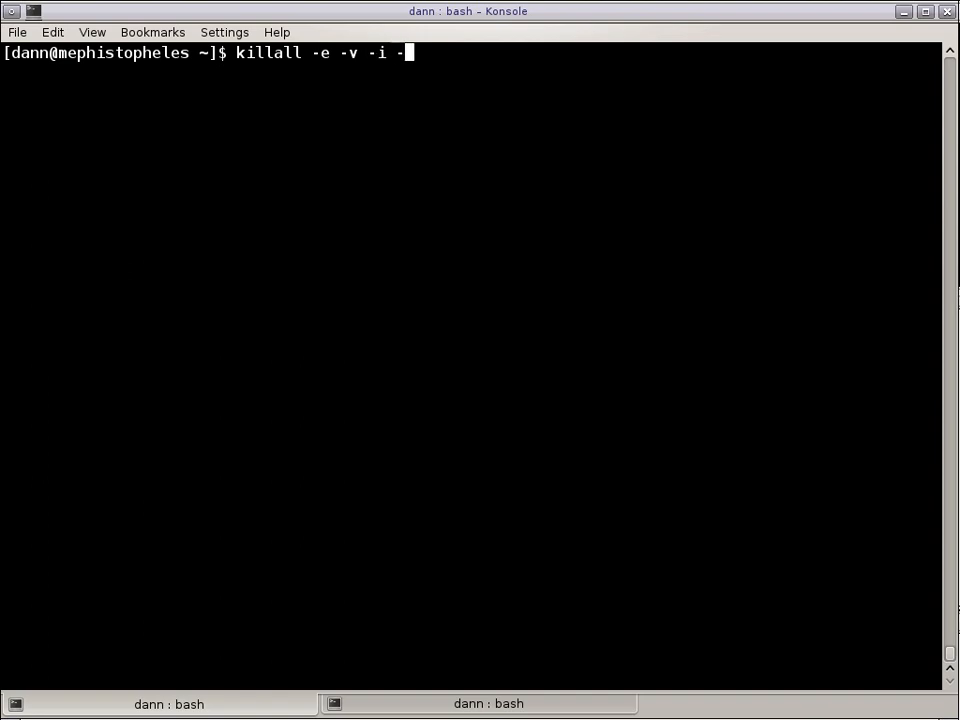
text(eterm)
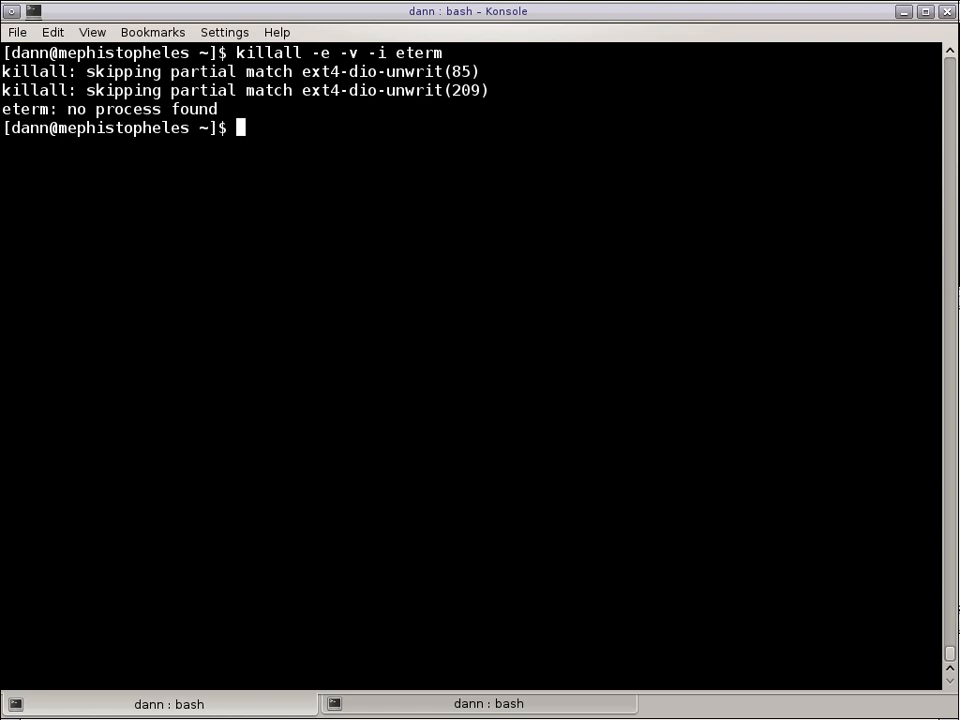
Decline killing Eterm 4602 in killall -e -v -i Eterm, then show killall -h help again.
text(killall -e -v -i Eterm)
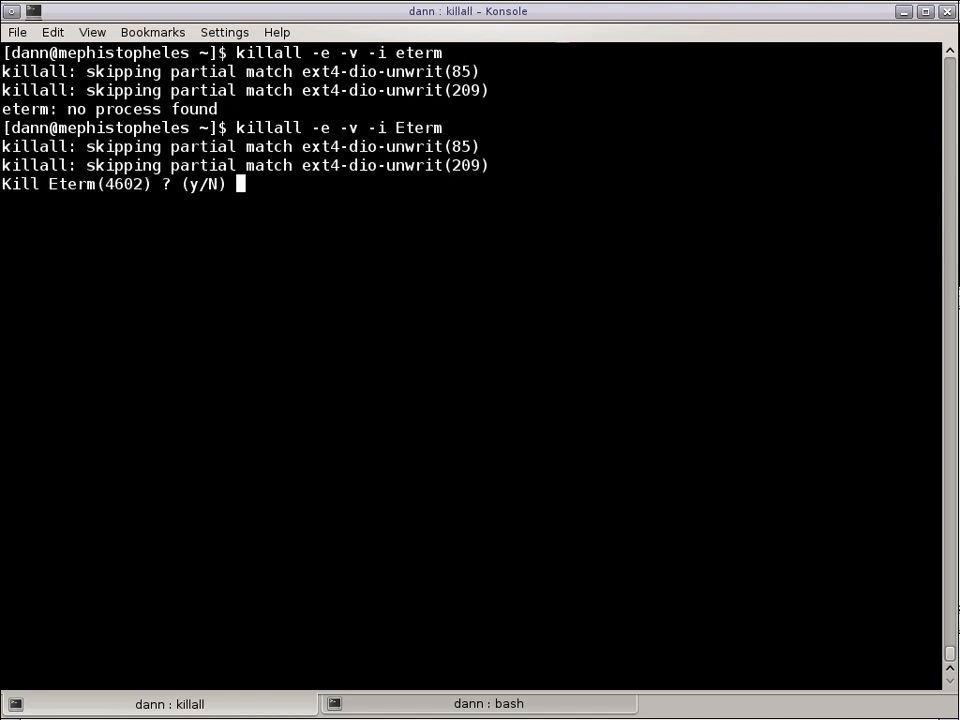
text(n)
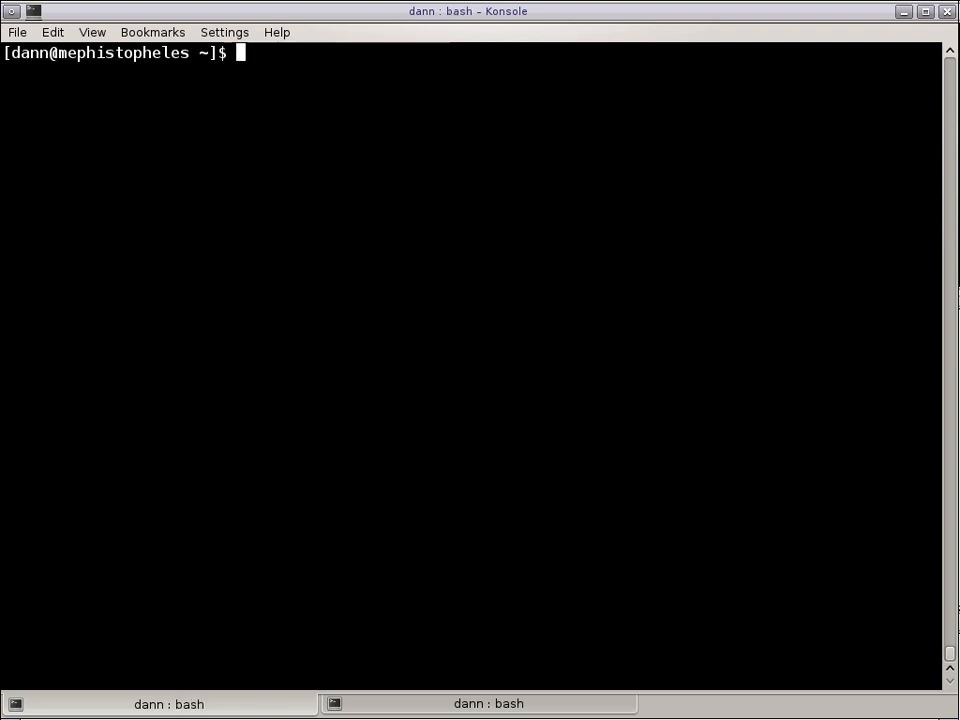
text(killall -h)
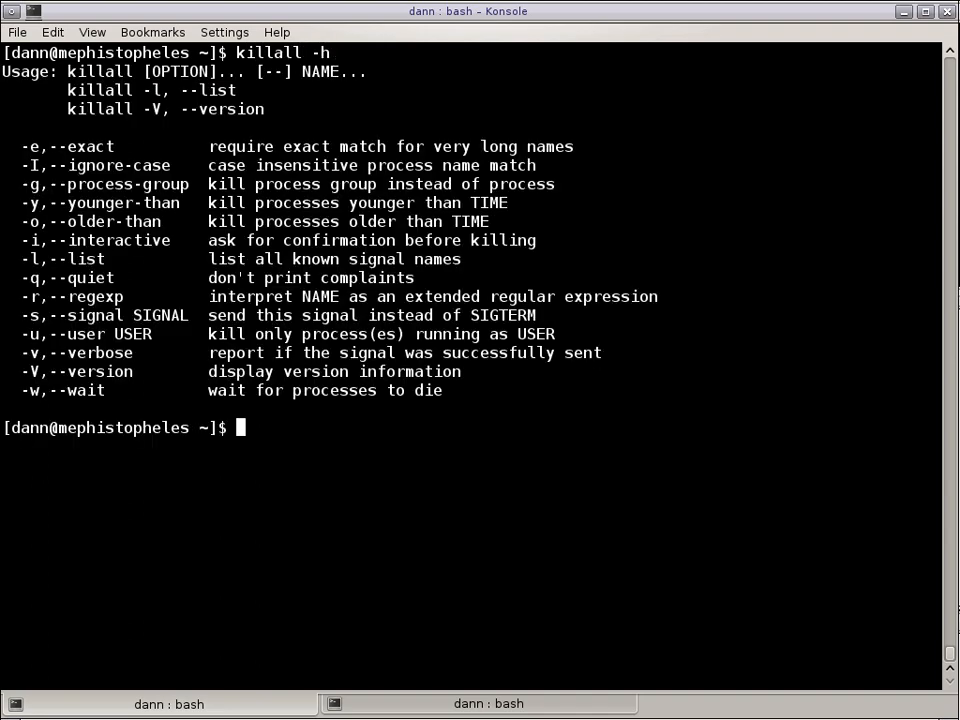
Run case-insensitive killall -I -i -v eterm, decline Eterm 4602, then launch top.
text(killall -I -i -v)
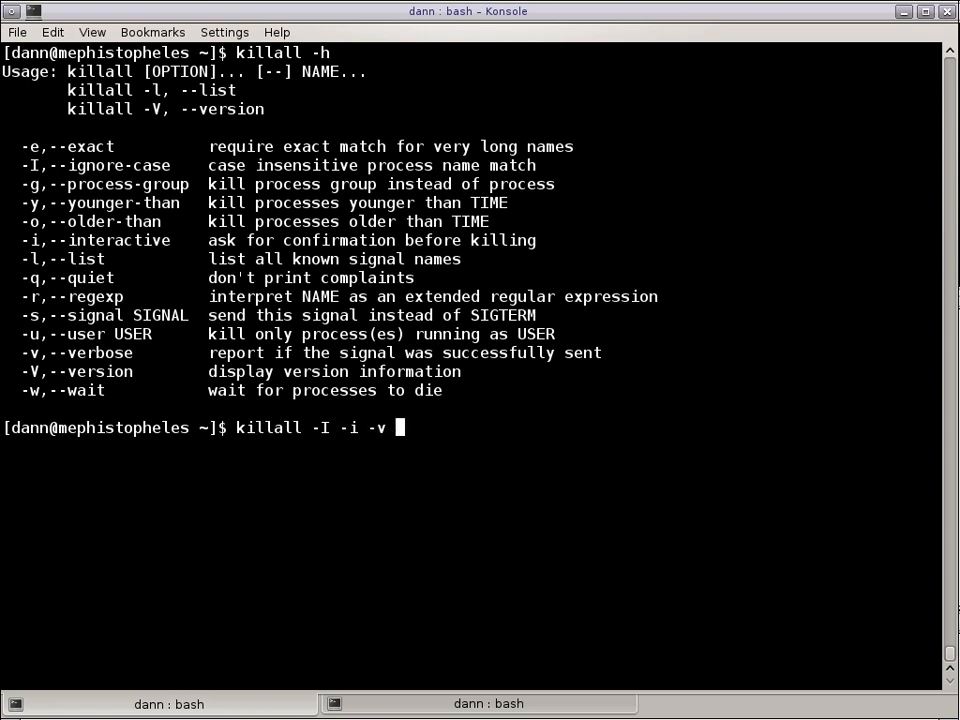
text(eterm)
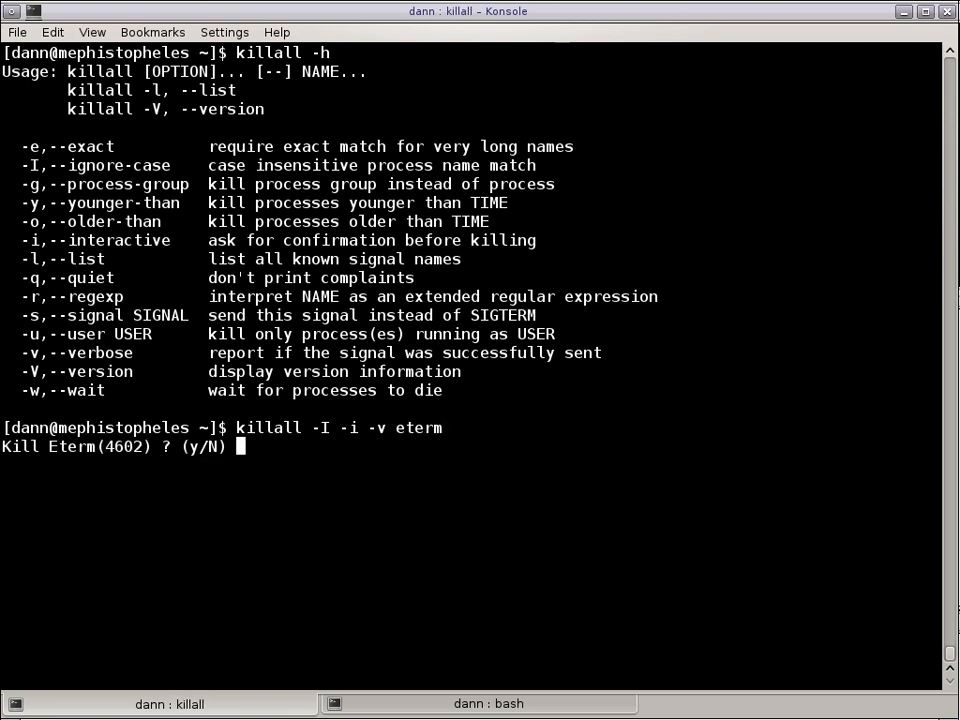
text(n)
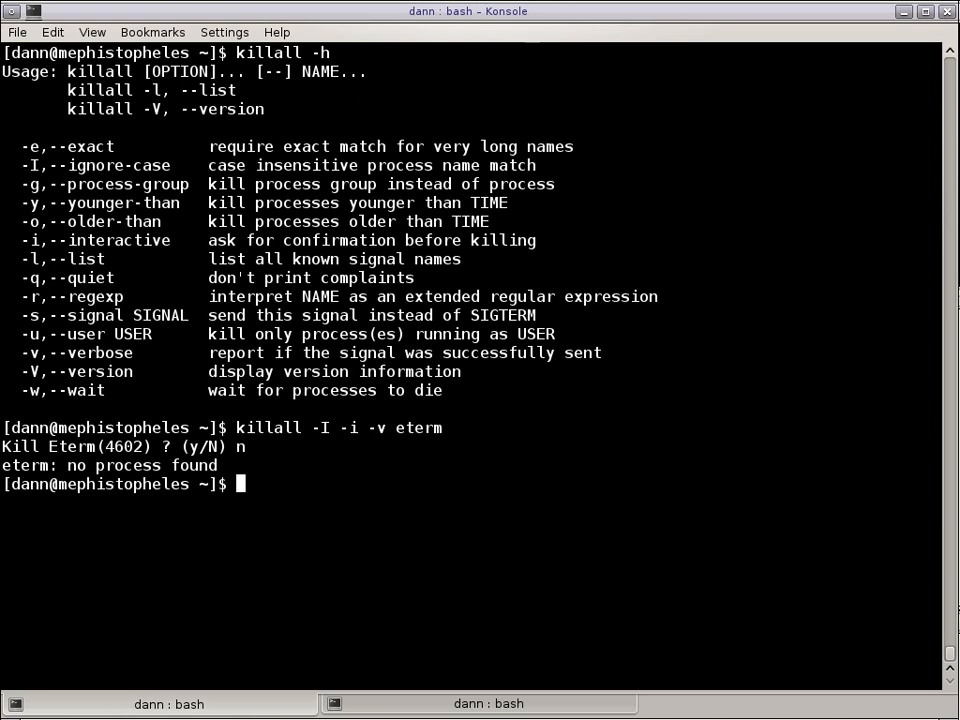
text(t)
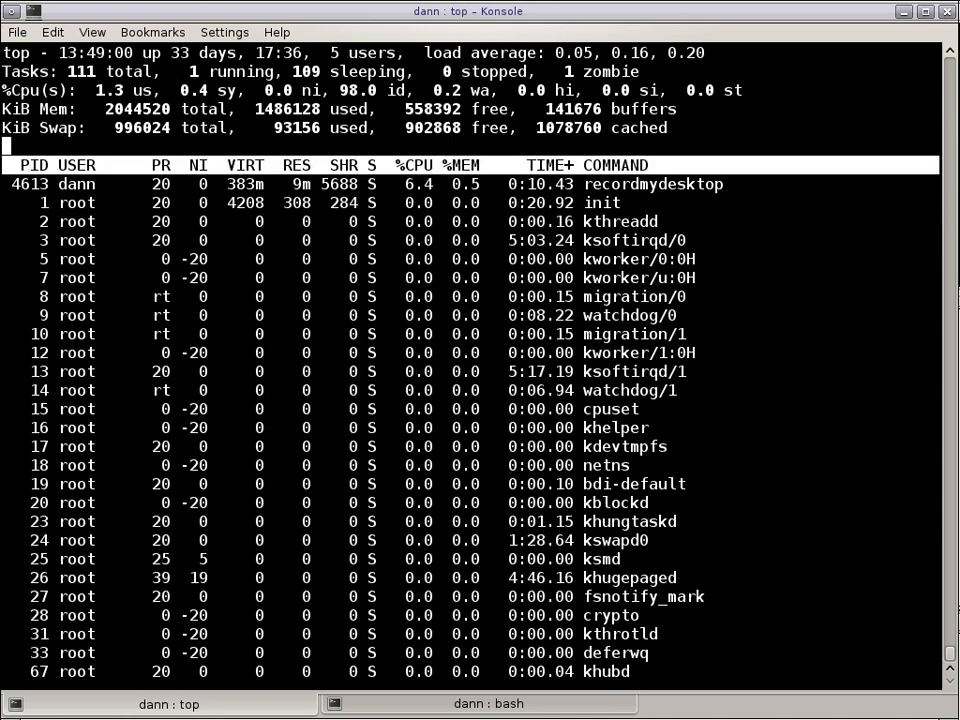
Become root with su and enter the root password.
text(te)
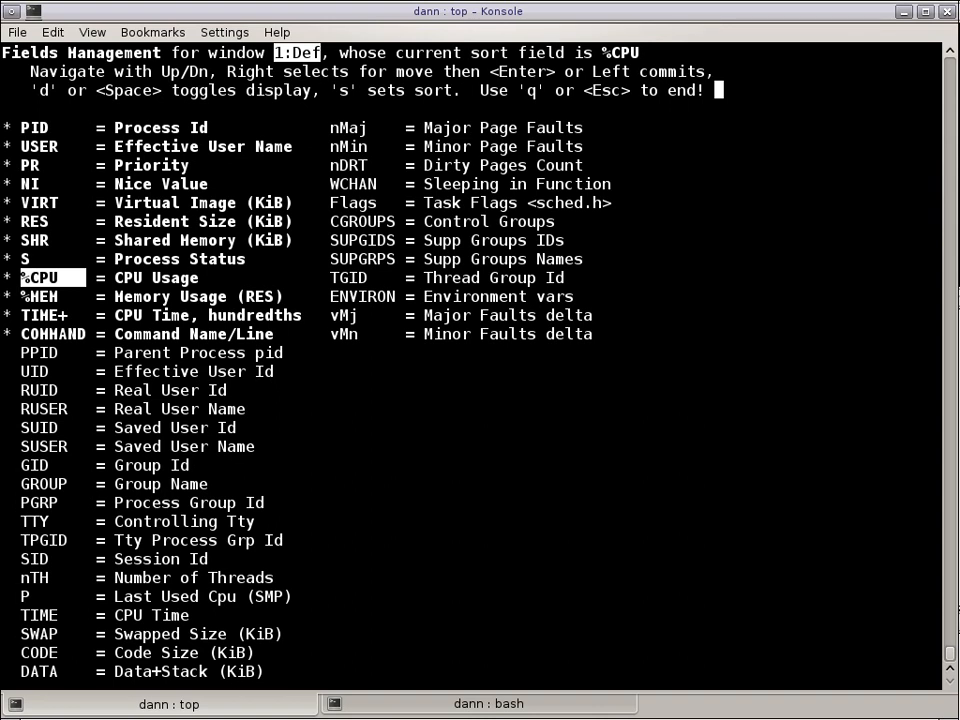
key(Down)
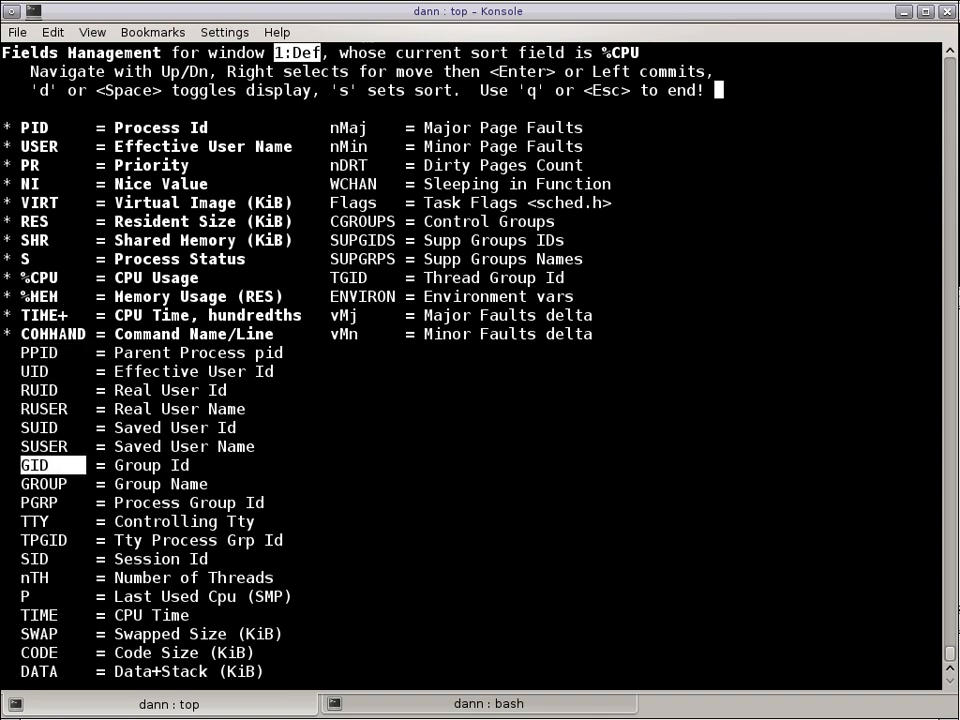
key(Down)
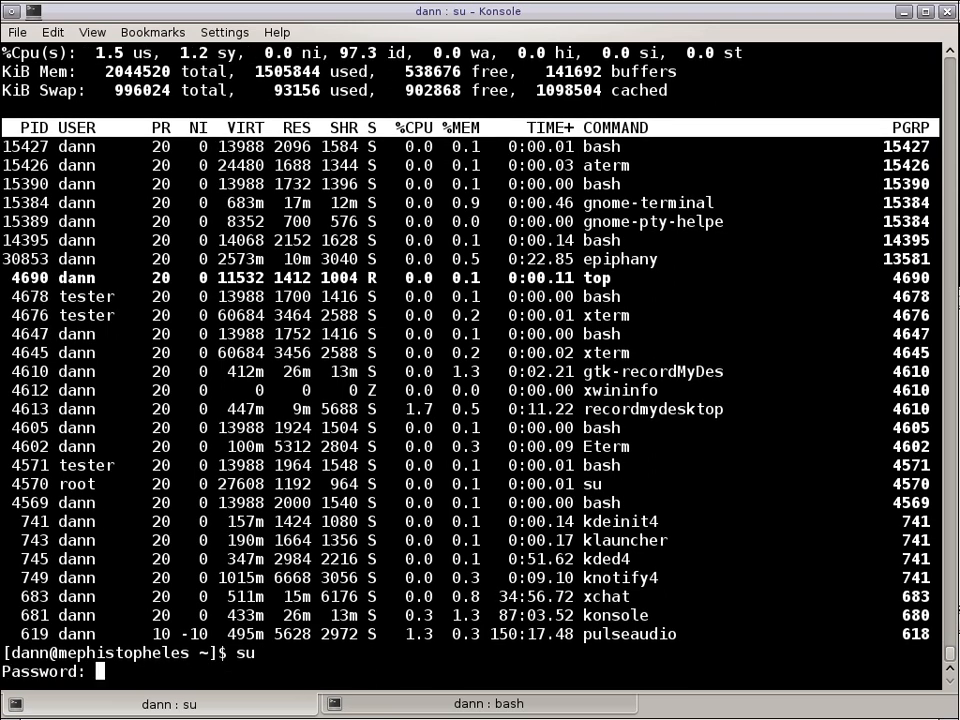
key(Return)
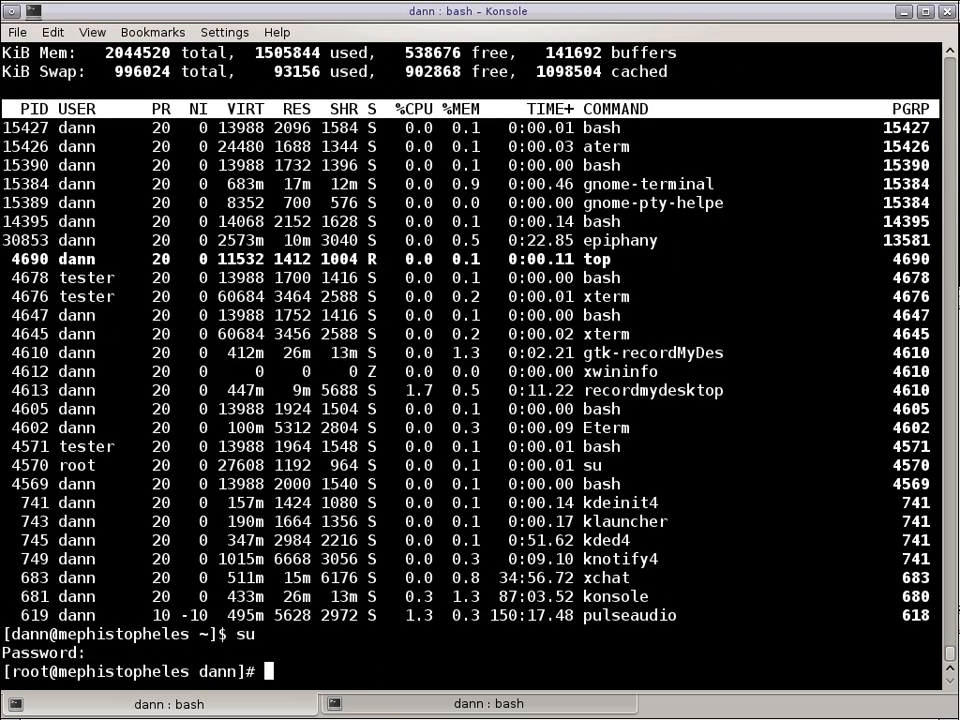
In top, browse the field list to add a process-group column for tester's processes.
key(f)
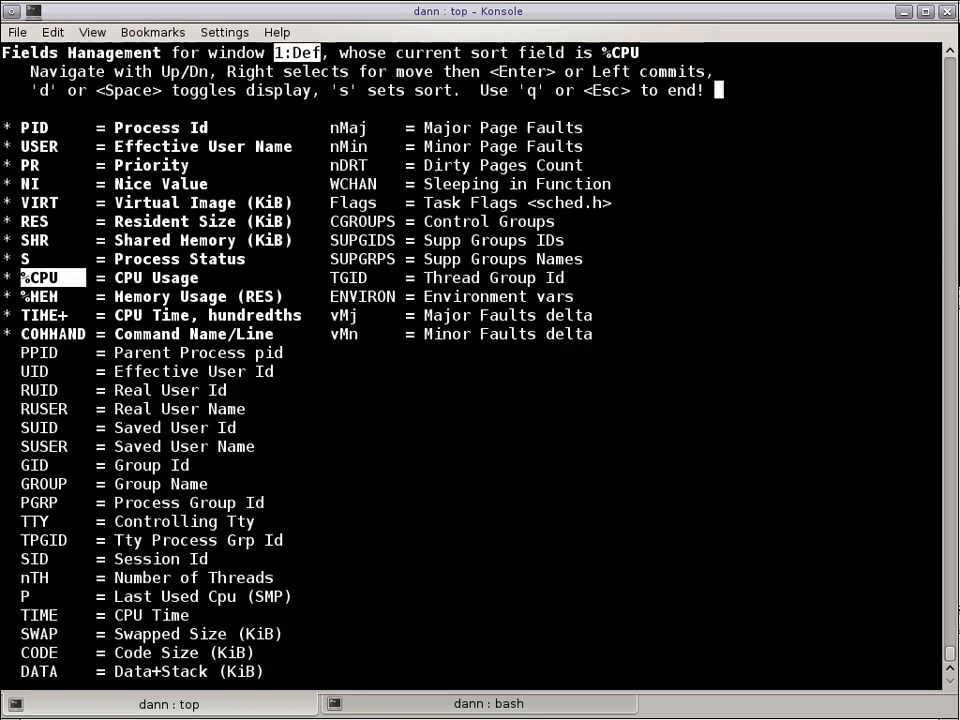
key(Down)
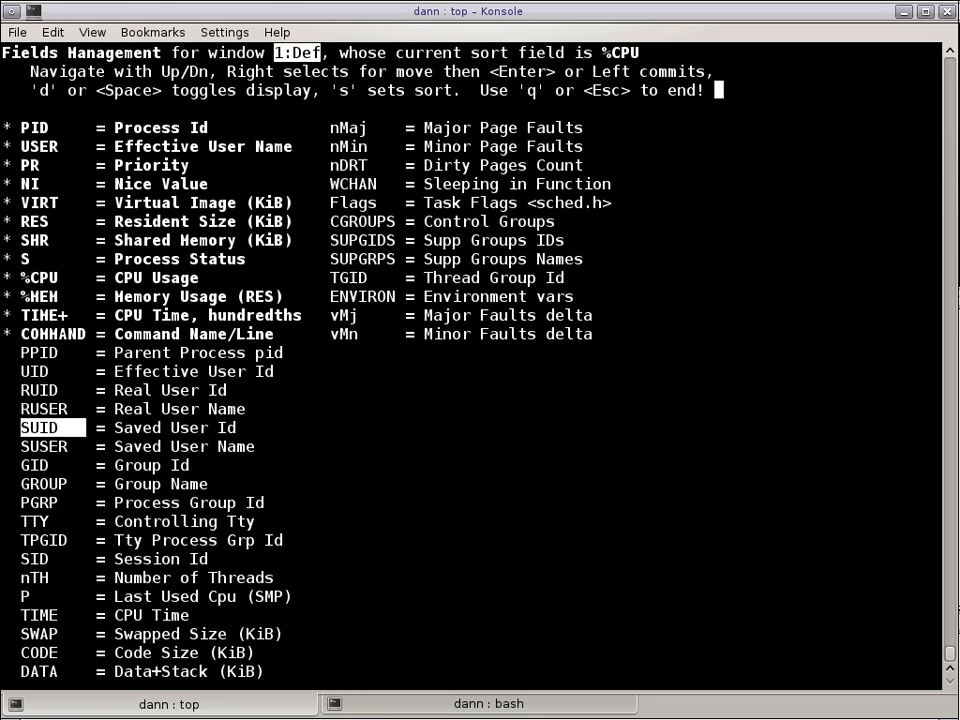
key(Down)
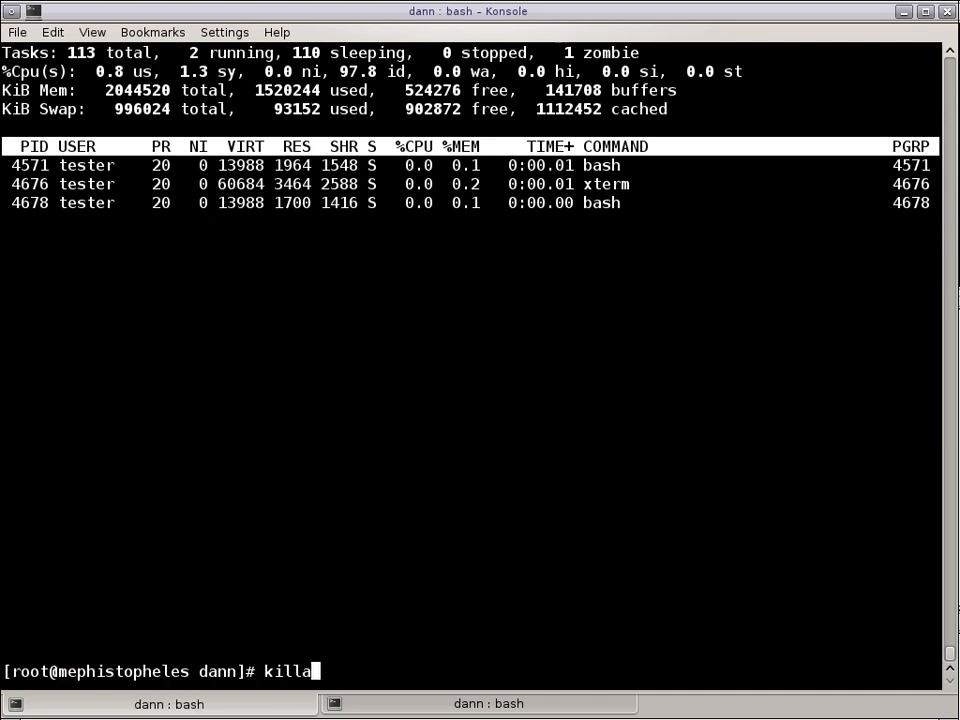
List killall's help and compose killall -g -u tester for tester's process groups.
text(ll -)
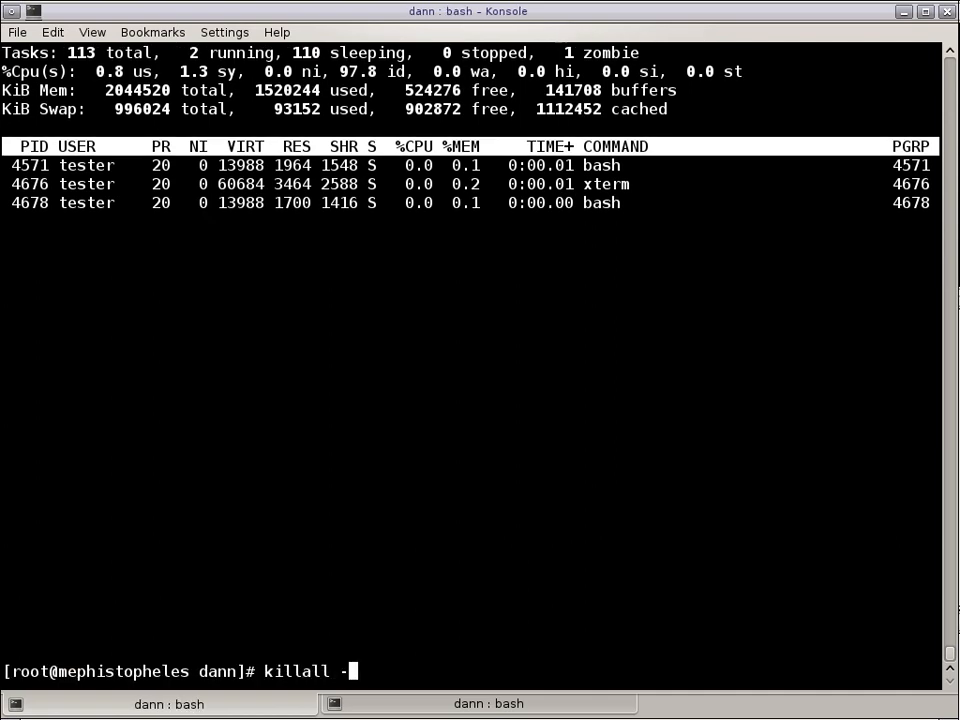
text(g)
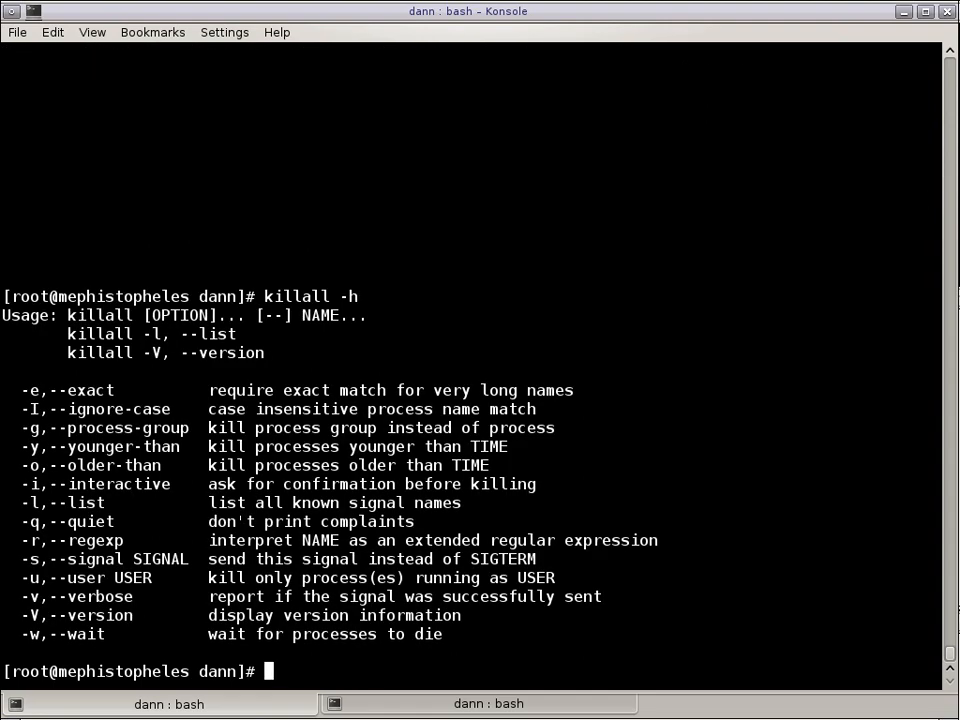
text(killall -g)
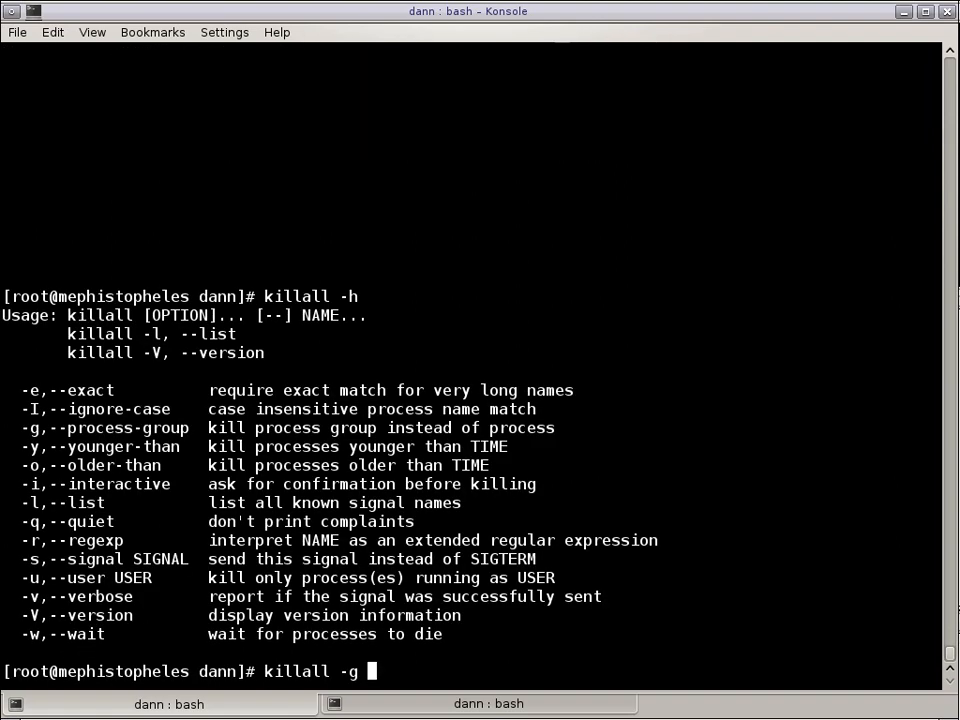
text(-u tester)
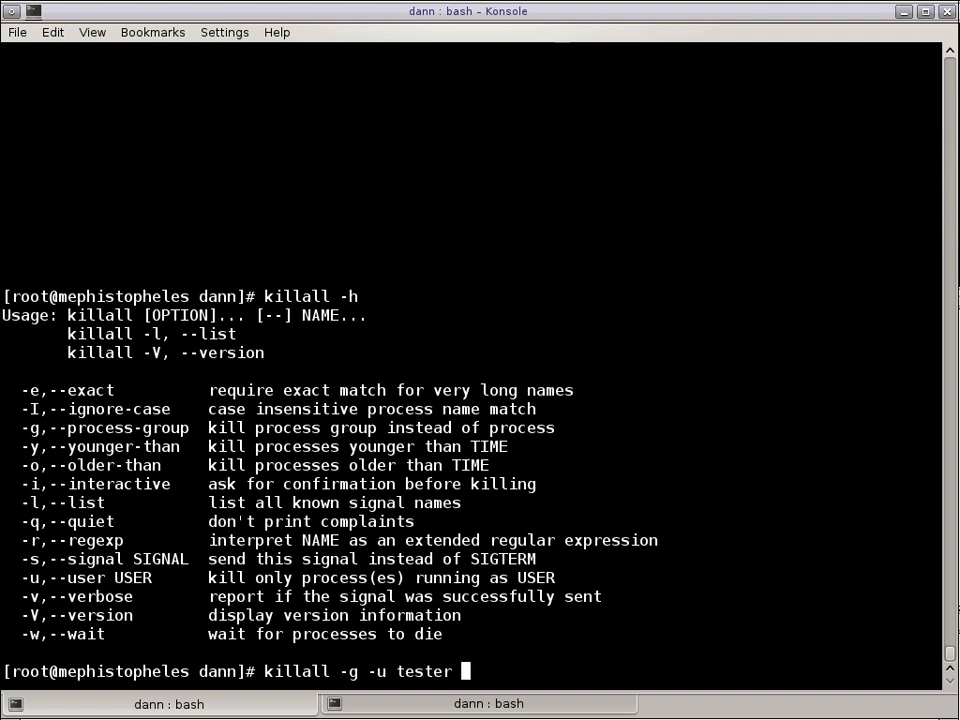
text(-)
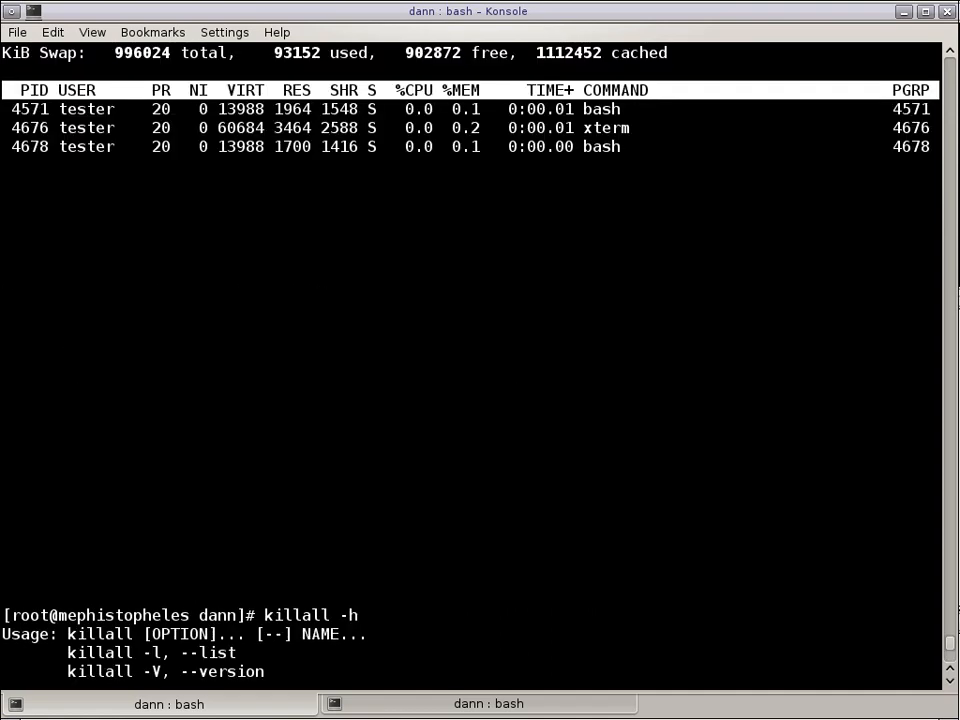
Run killall -g -u tester -i bash and answer y to kill bash groups 4571 and 4678.
text(killall -g -u tester -i ba)
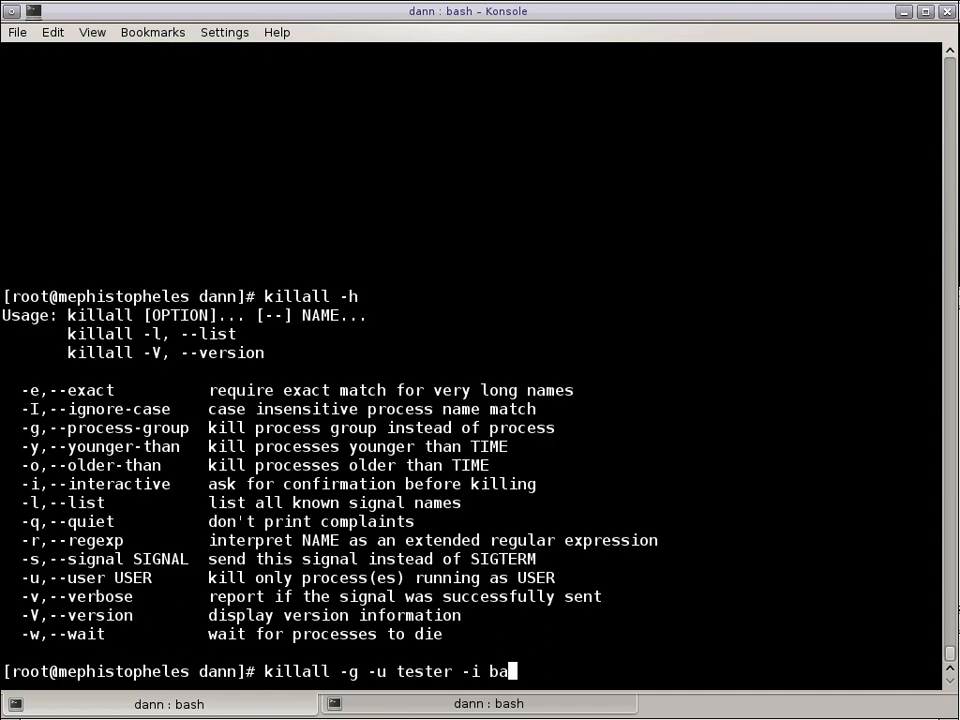
text(sh)
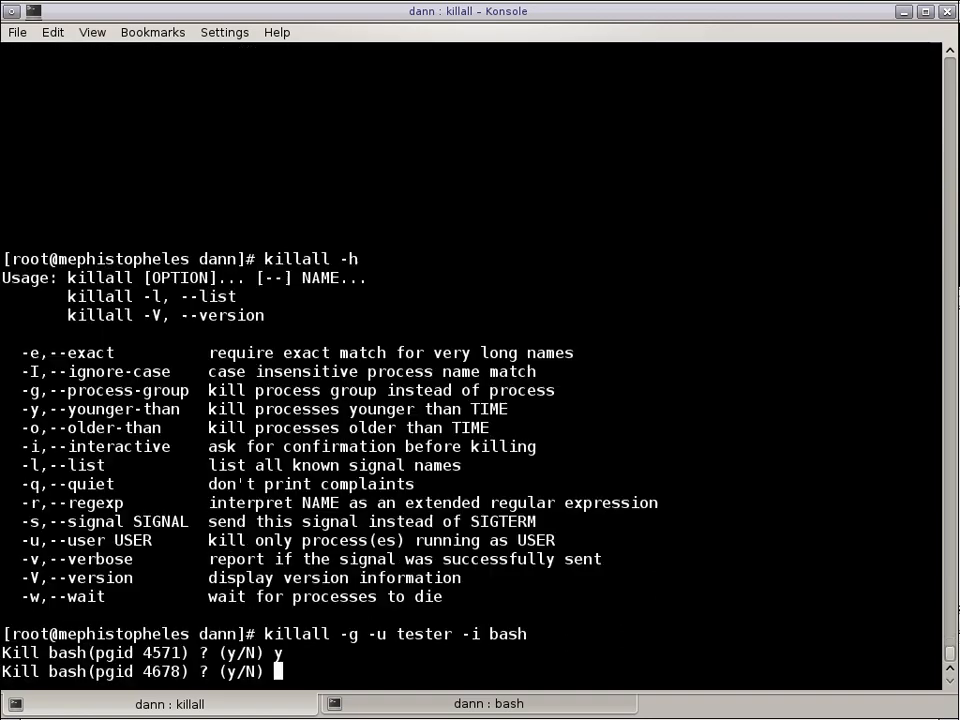
text(y)
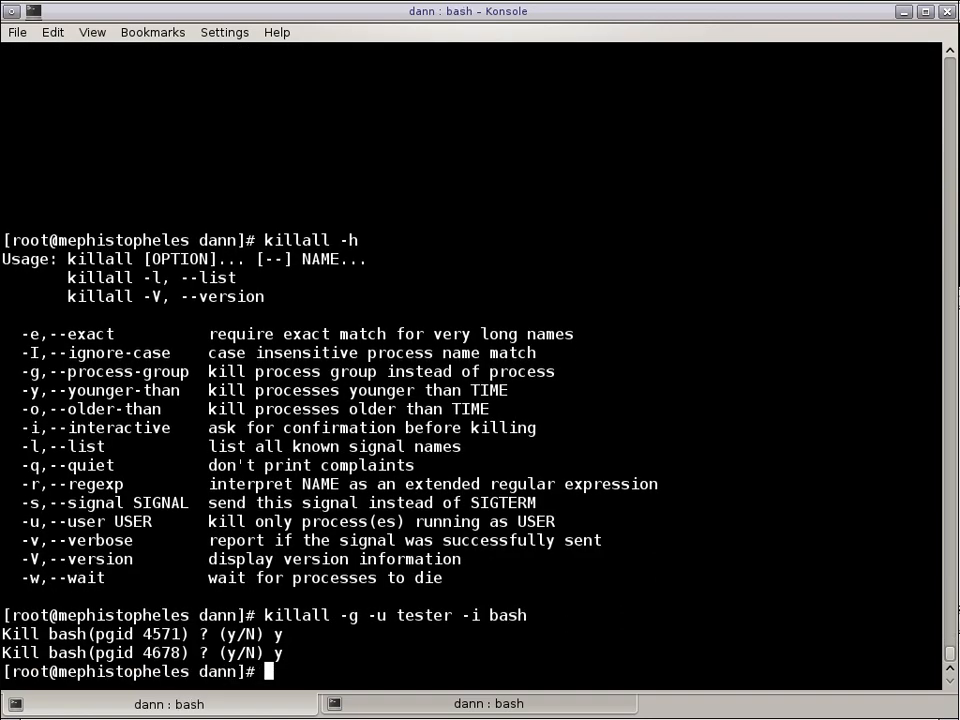
mouse_move(436, 688)
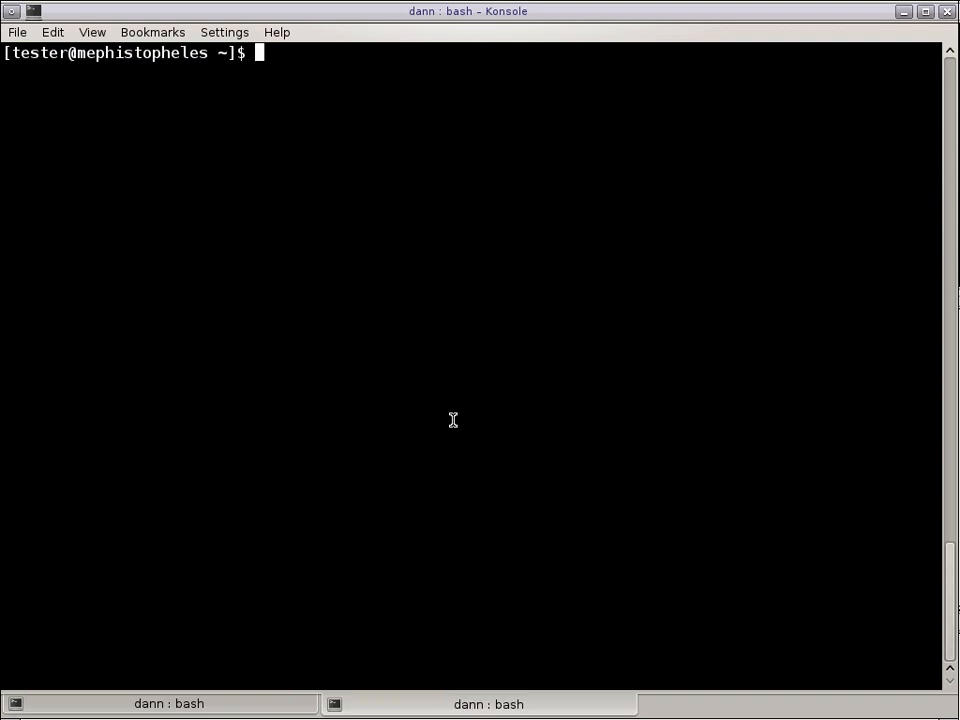
Check tester's processes with ps ef, then start typing top as root.
text(ps ef)
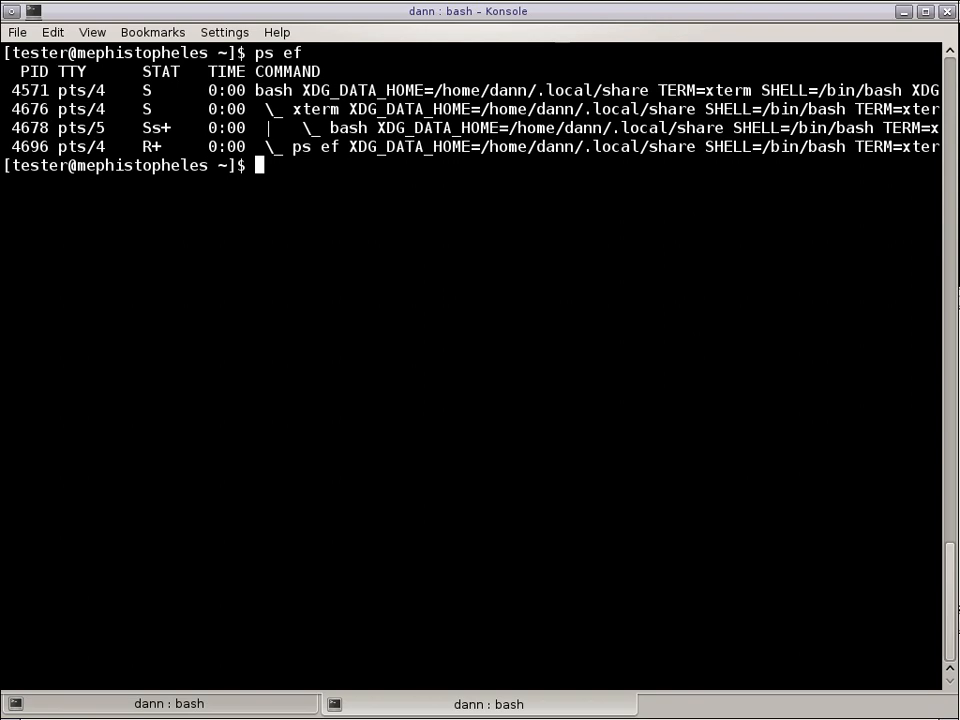
mouse_move(334, 348)
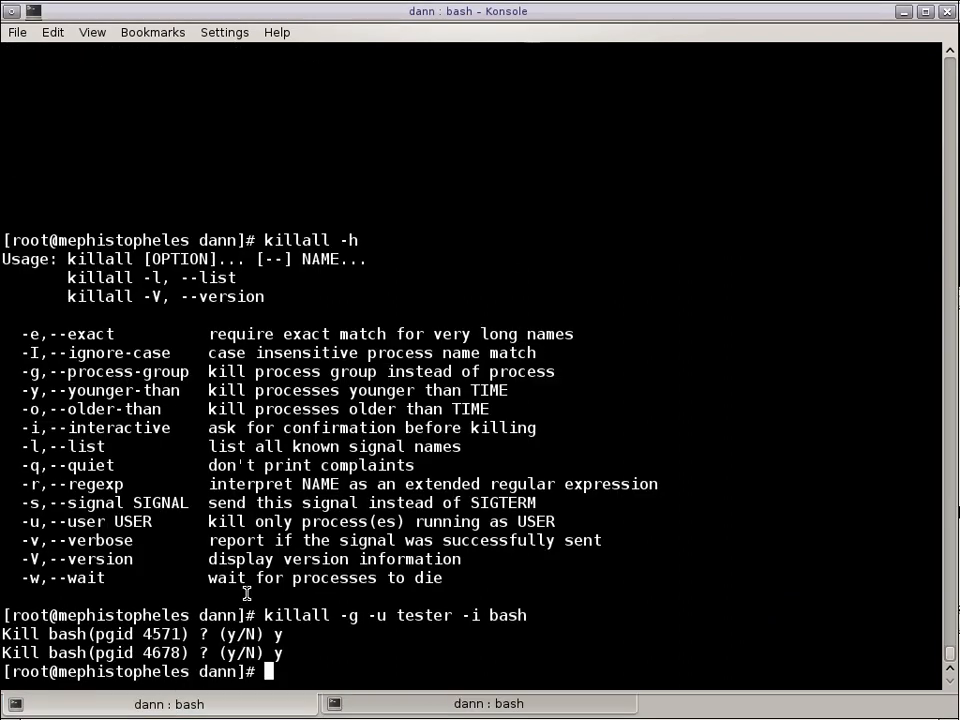
text(top)
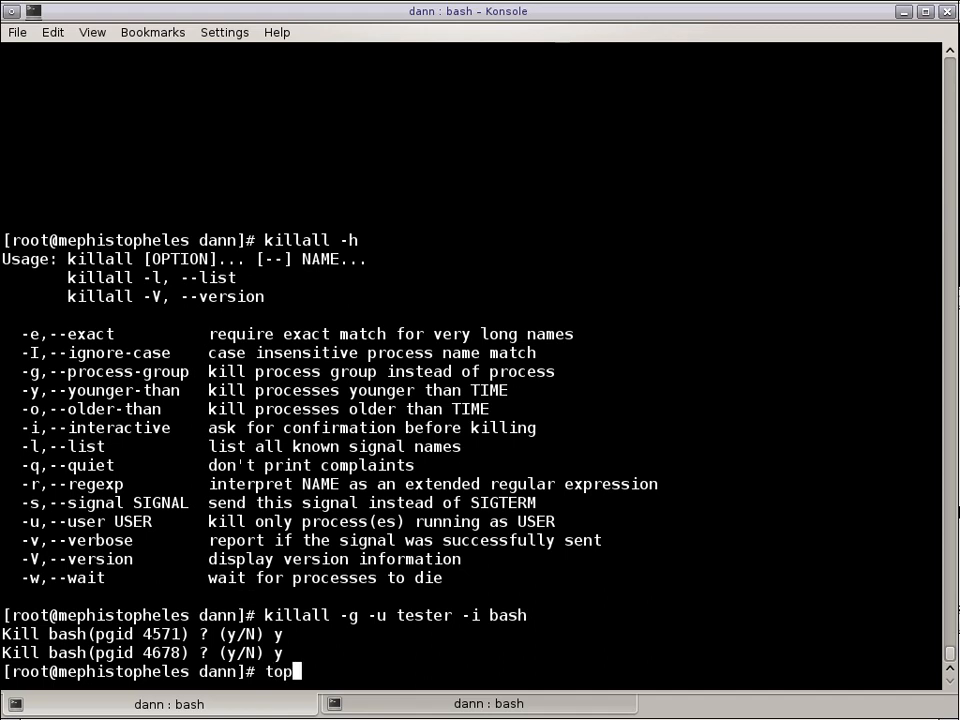
Run top, then killall -g -u tester -i -v bash answering y for group 4571.
key(Return)
text(p)
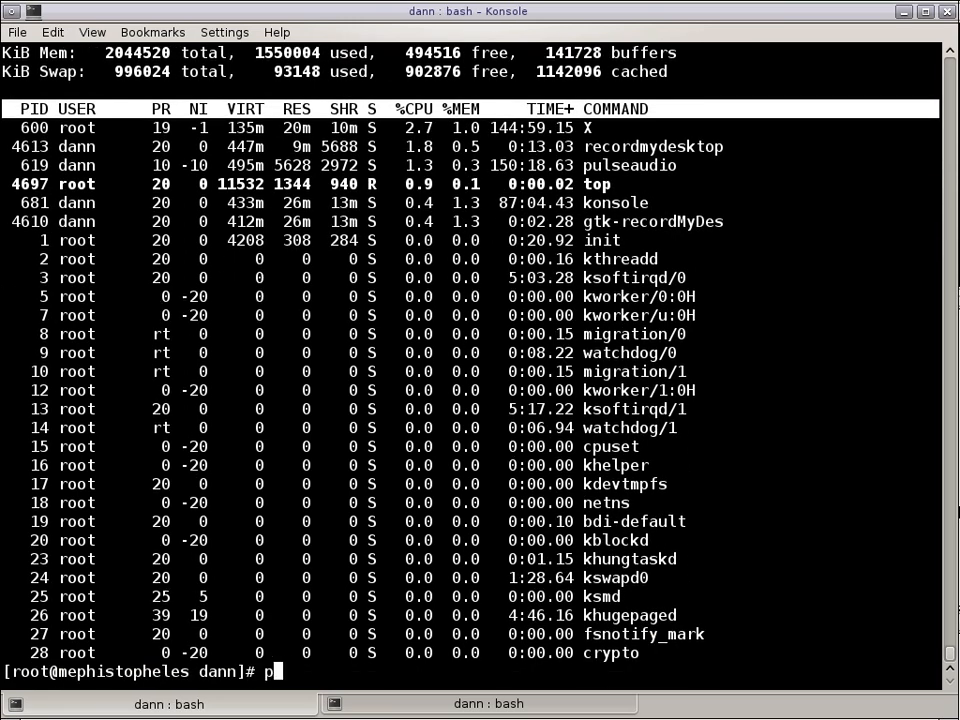
text(illall)
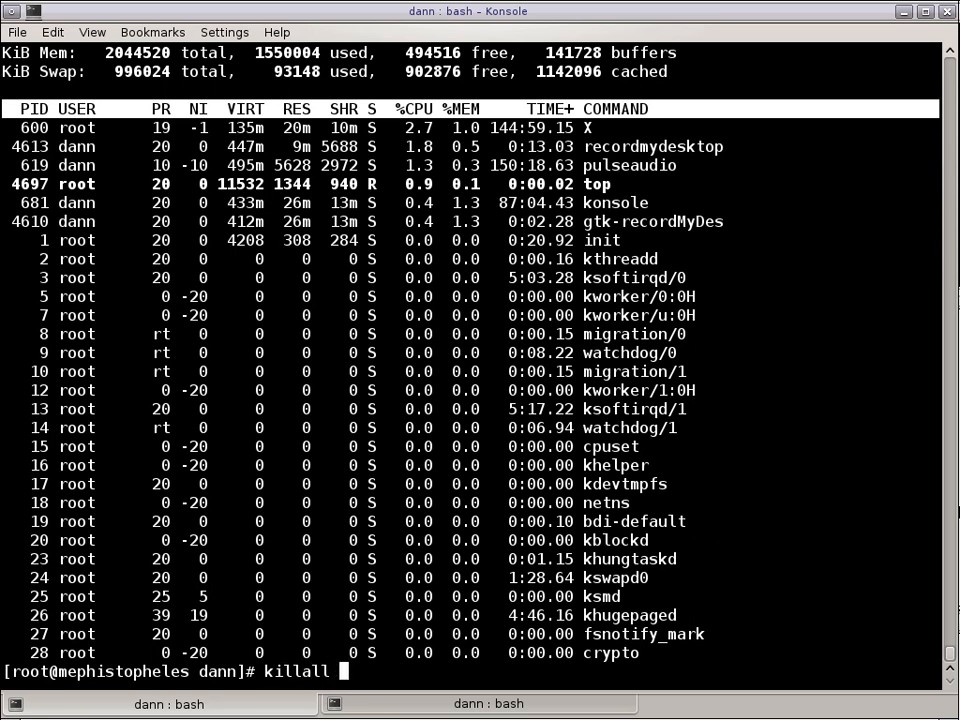
text(-g)
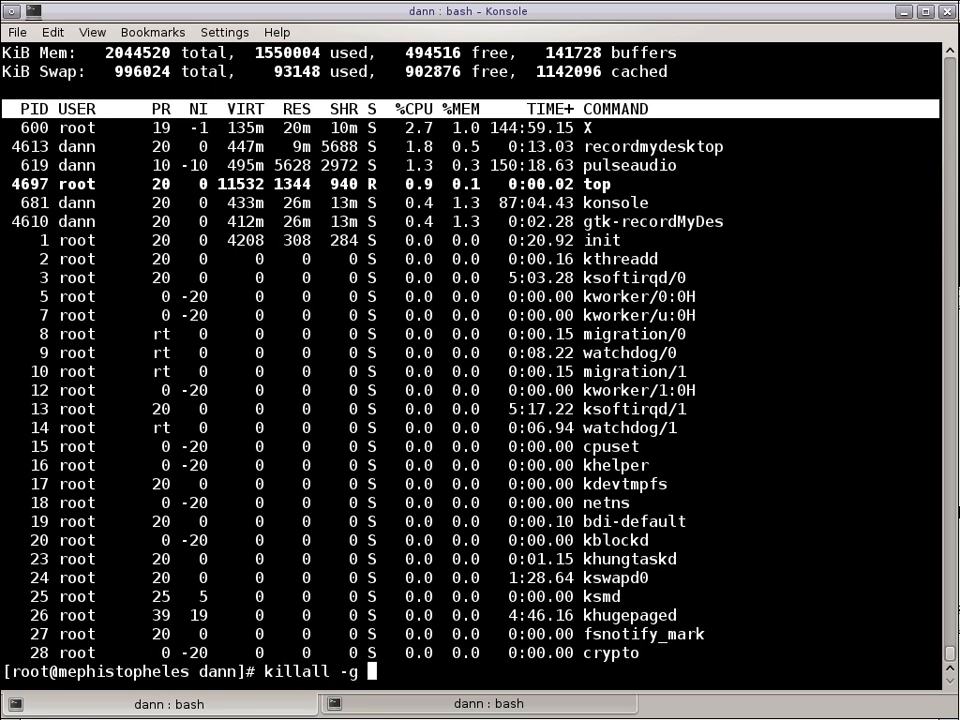
text(-u tester -)
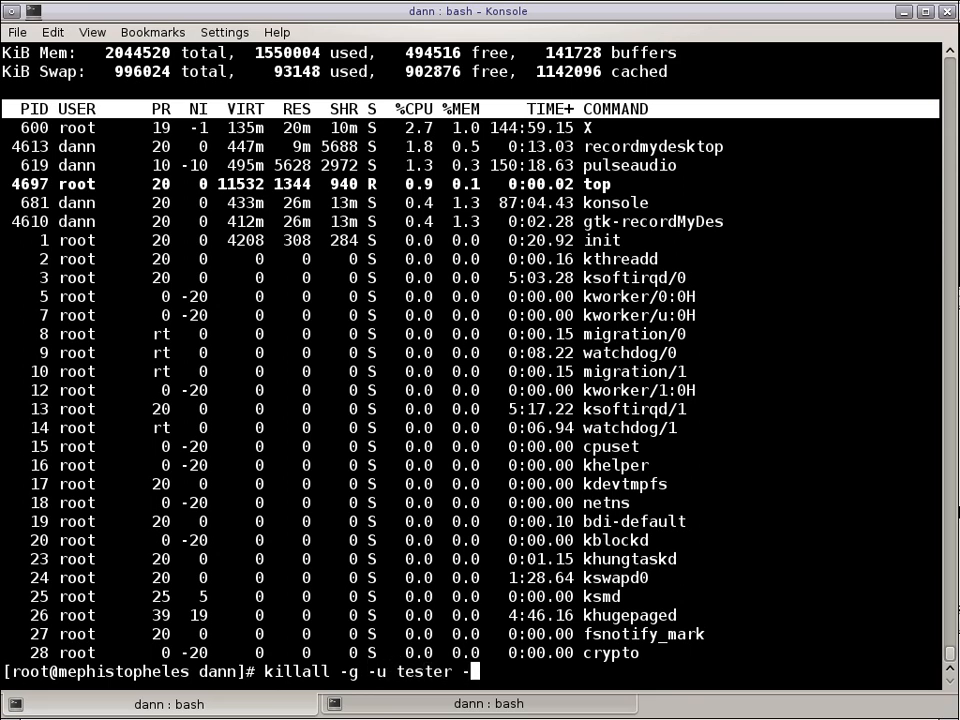
text(i)
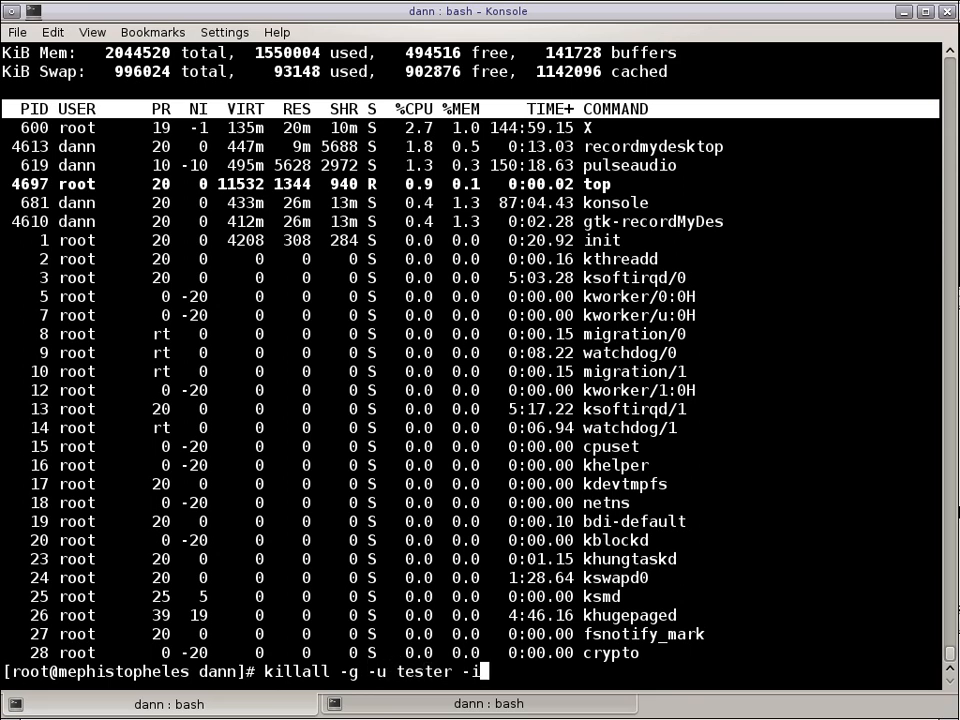
text(-v bash)
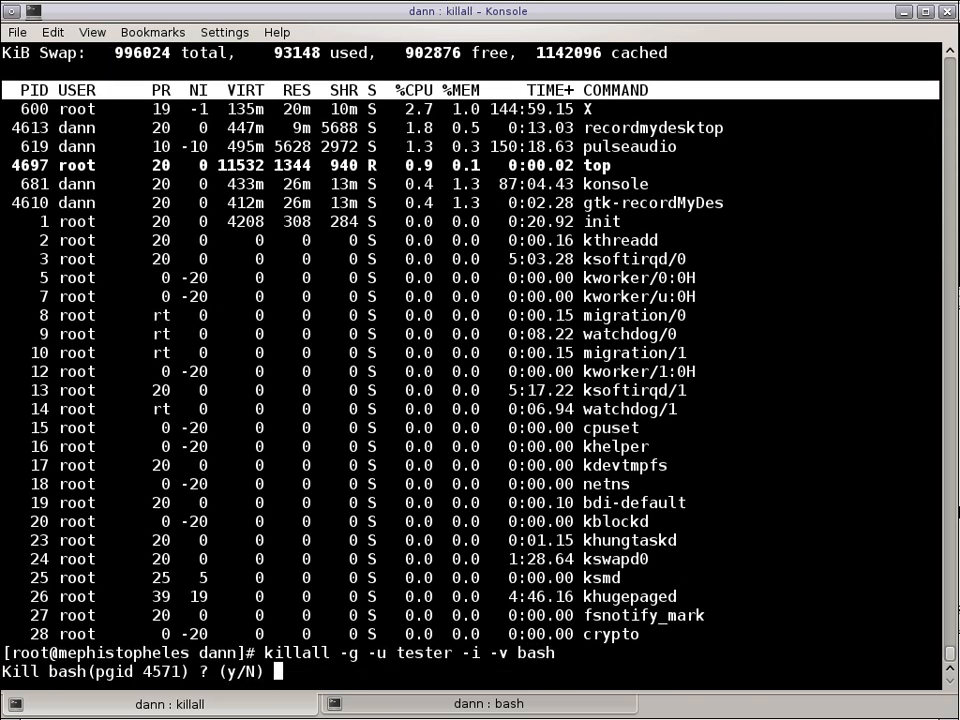
text(y)
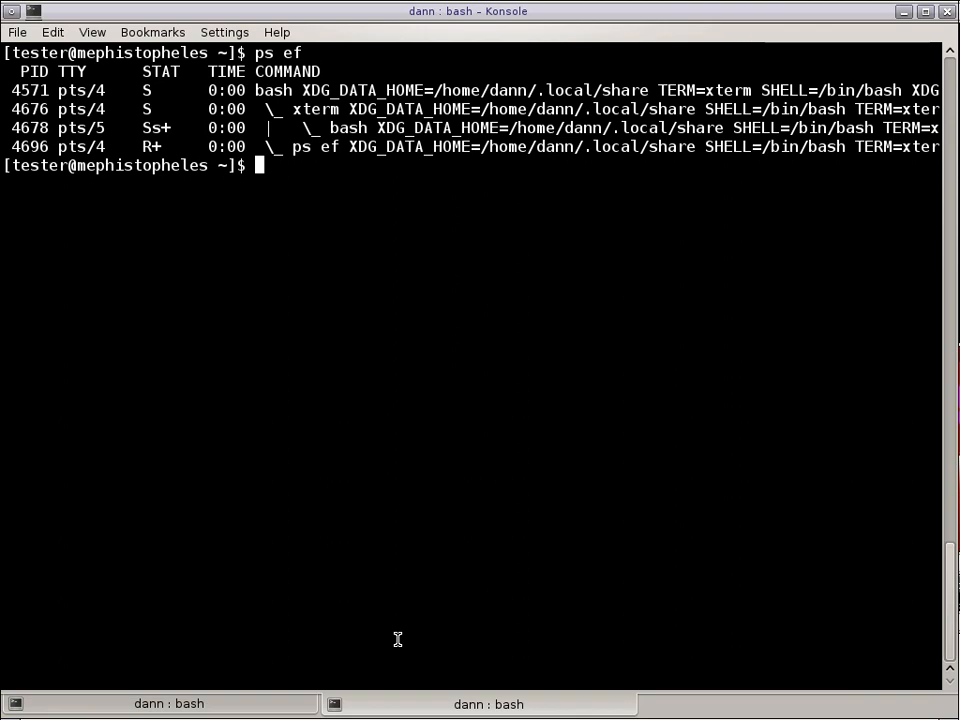
List tester's processes as a tree with ps -e f and clear the root terminal.
text(ps -e f)
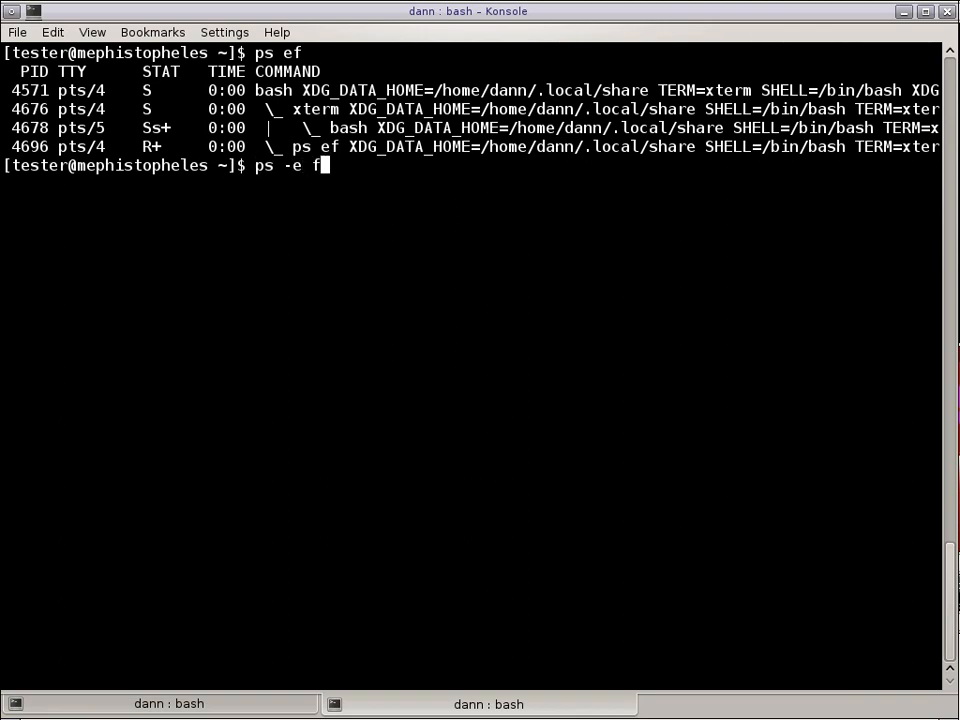
key(BackSpace)
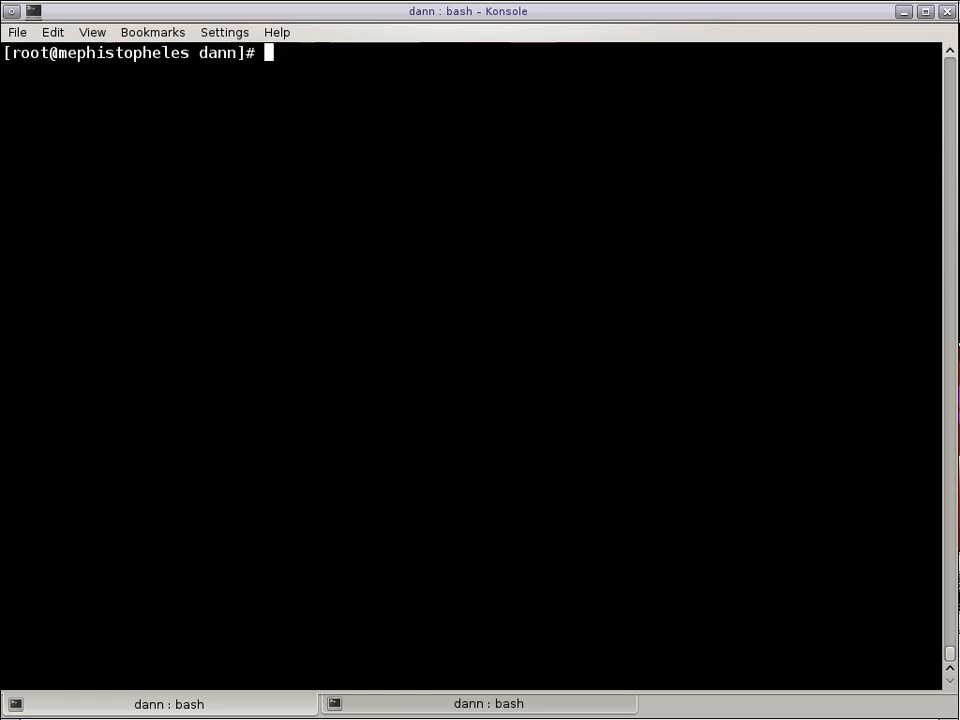
Exit the root shell, start xterm & in the tester tab, and show killall -h help.
text(exit)
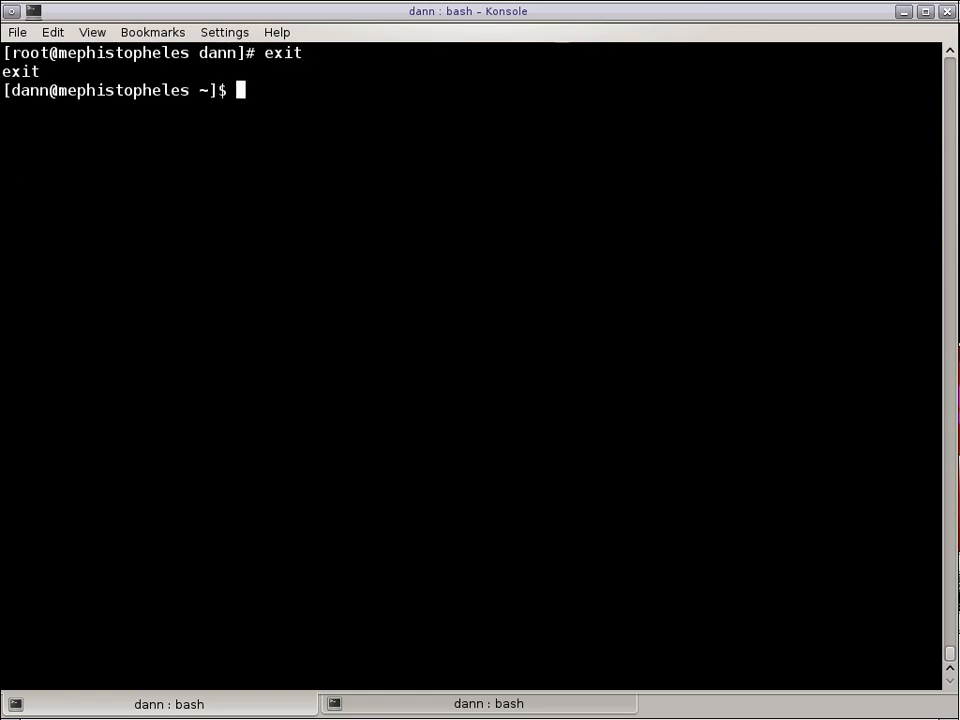
click(488, 704)
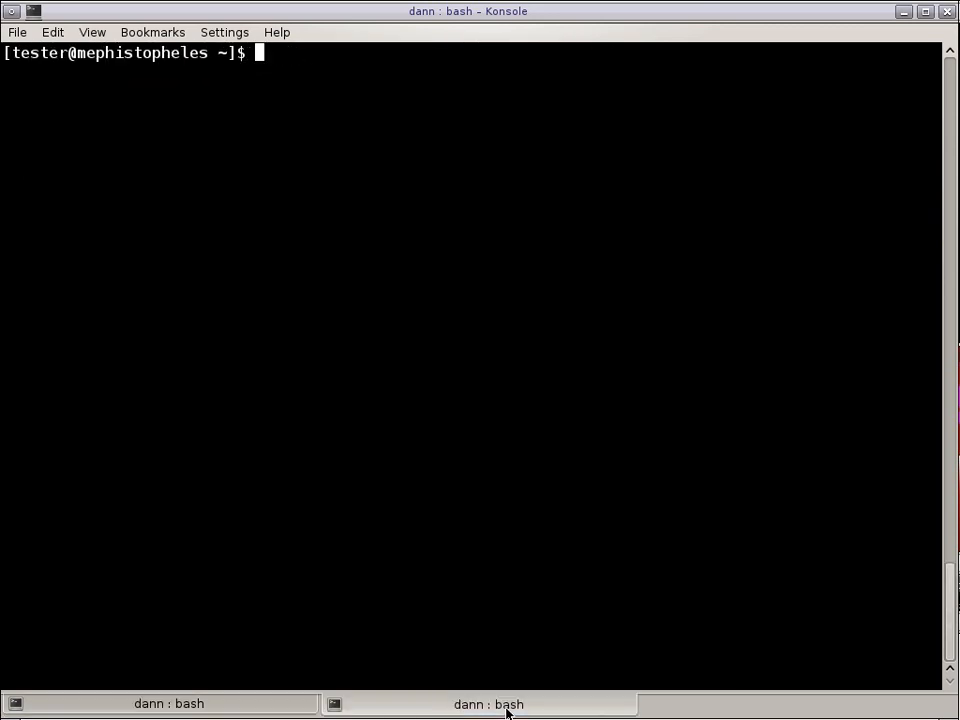
text(xterm &)
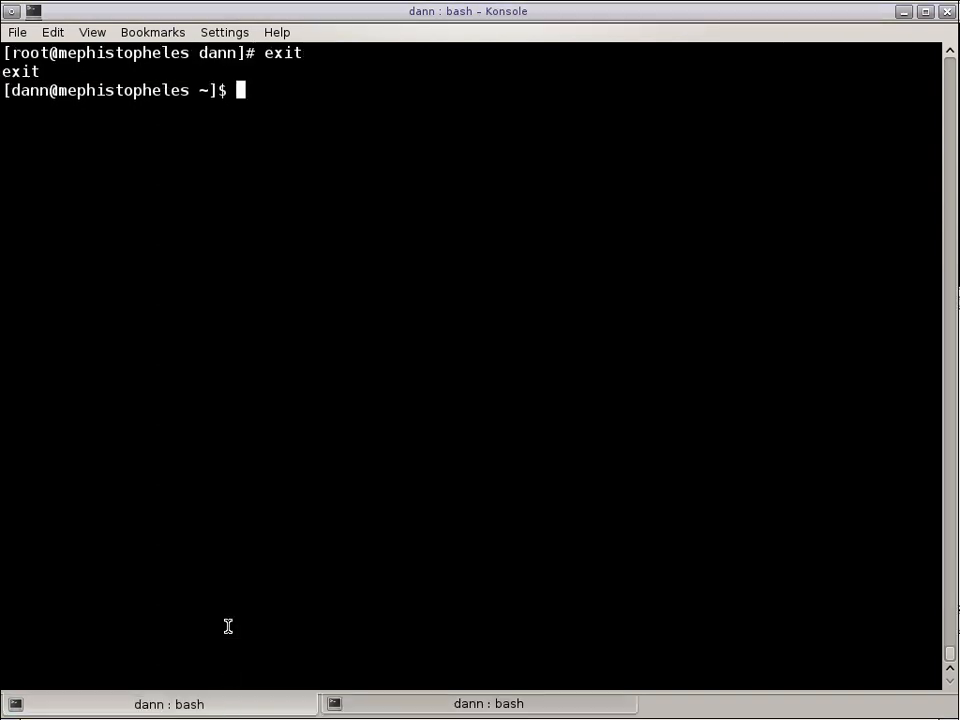
text(killall -h)
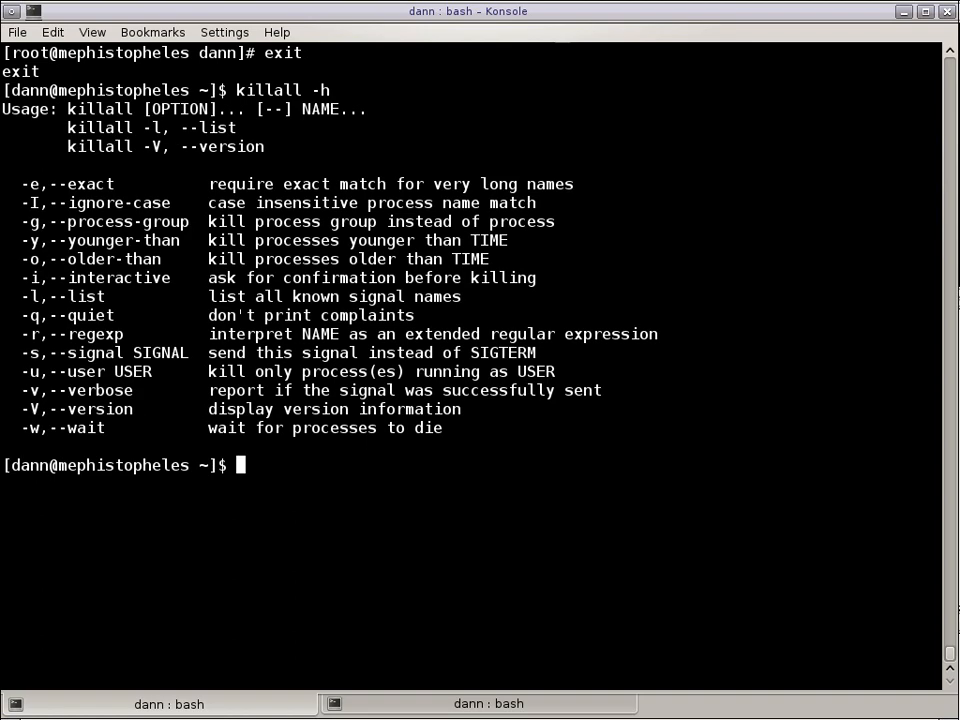
Run killall -v -i term, which finds no matching term process.
text(kil)
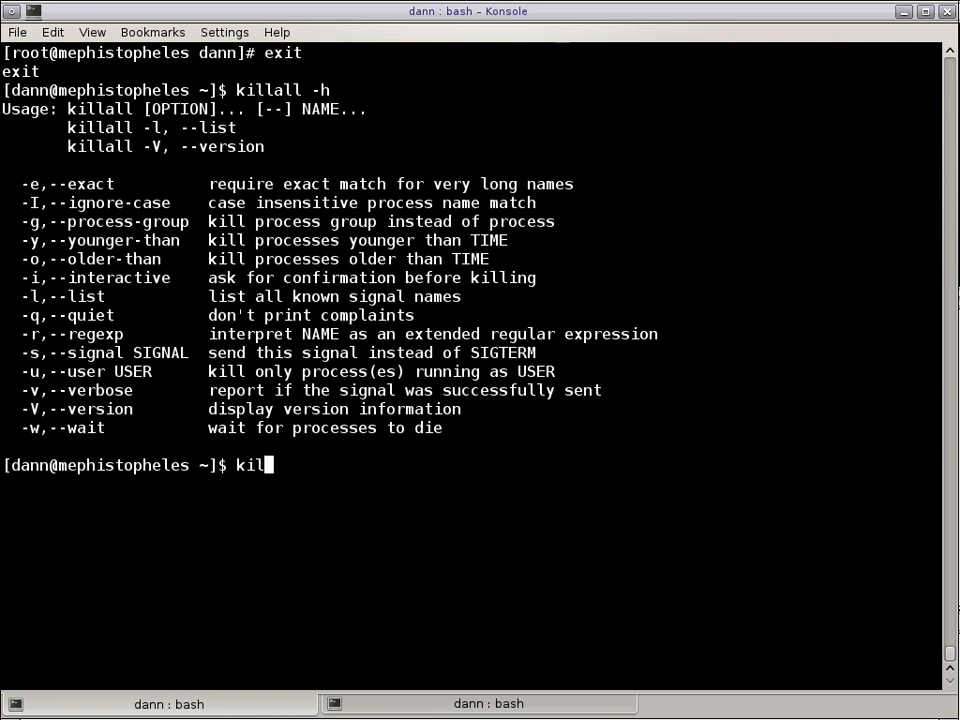
text(lall -r)
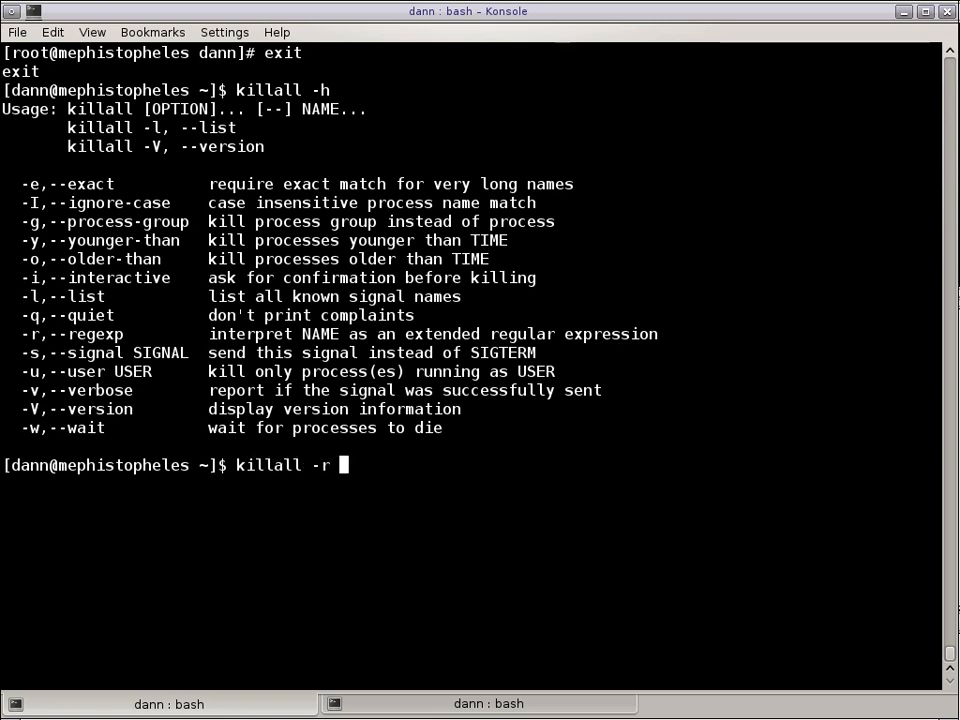
key(BackSpace)
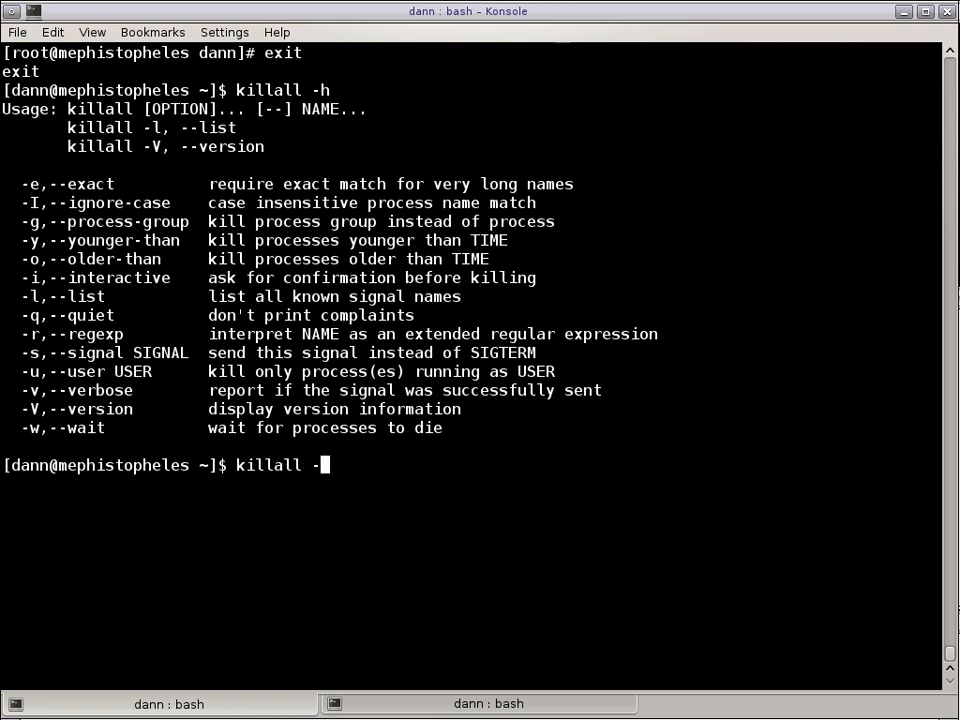
text(v -i)
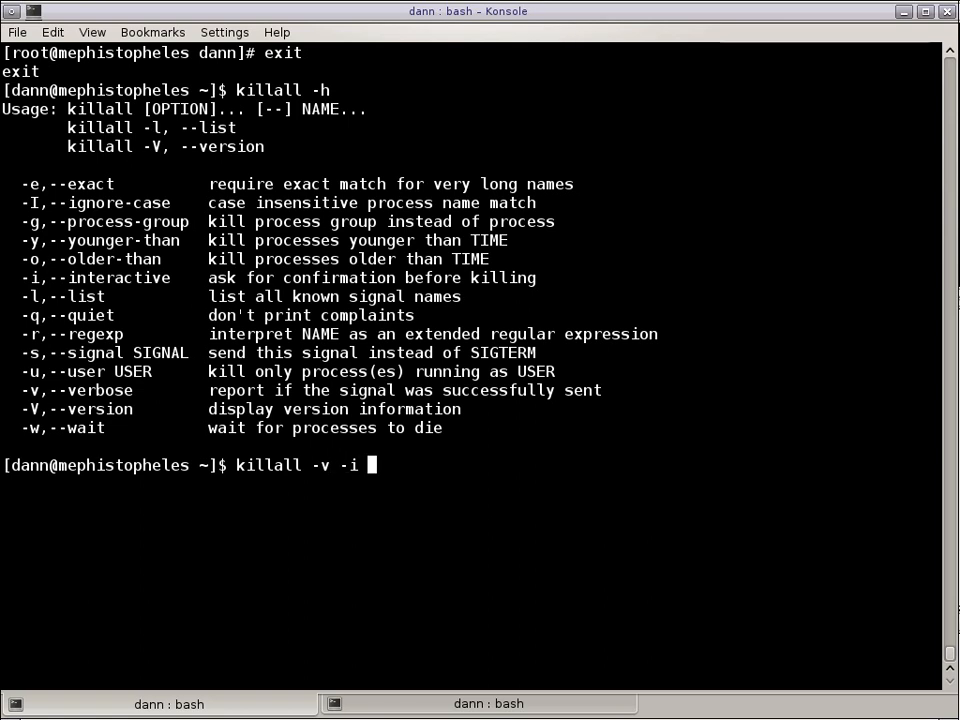
text(-r term)
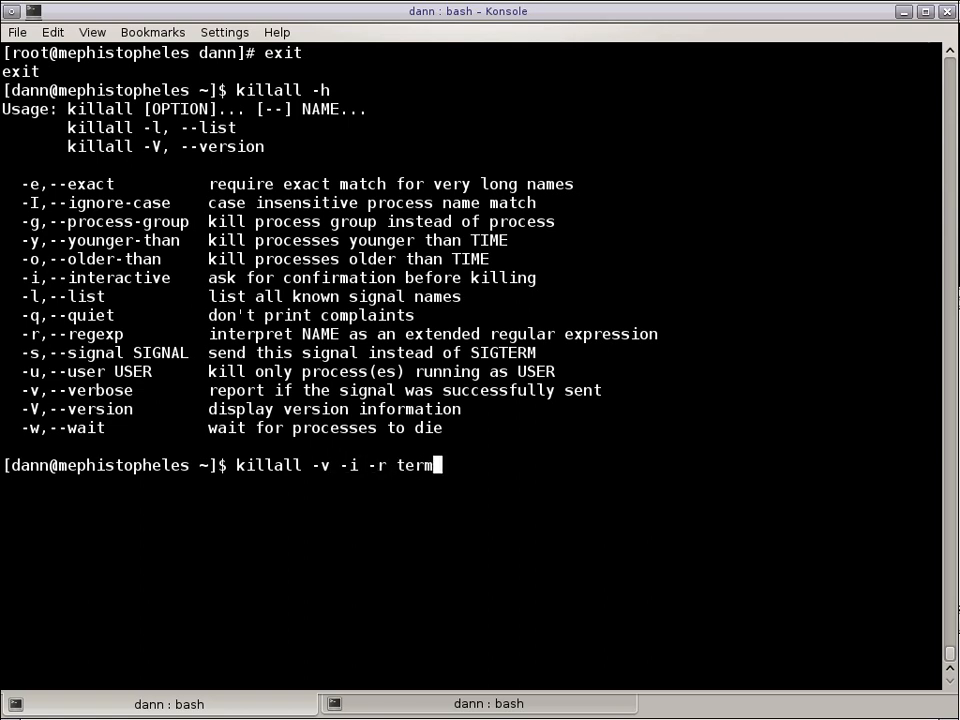
key(BackSpace)
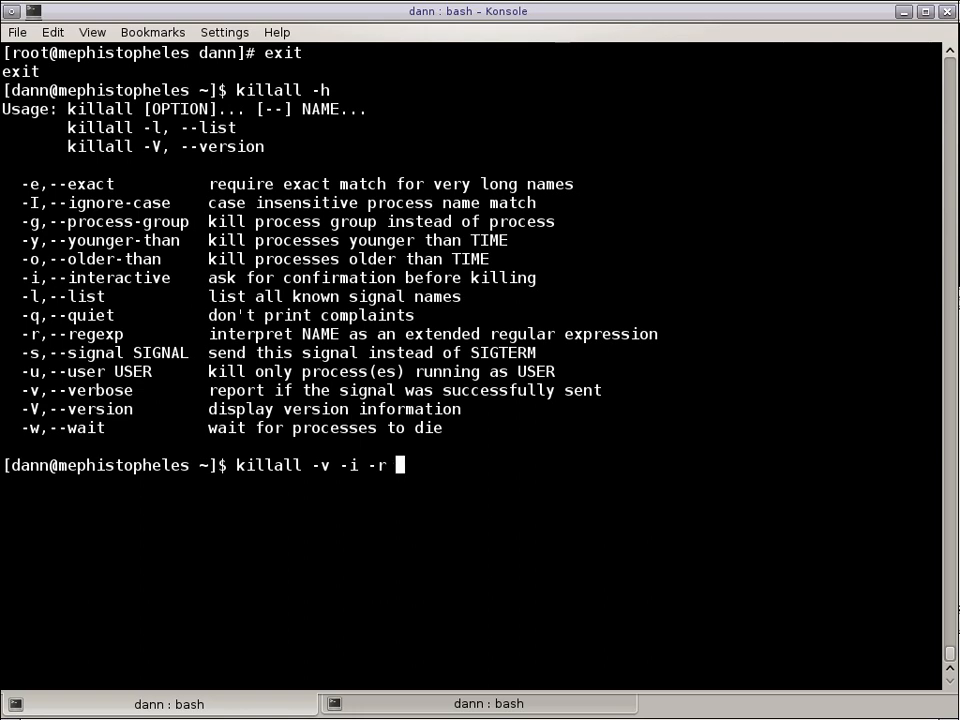
key(BackSpace)
text(term)
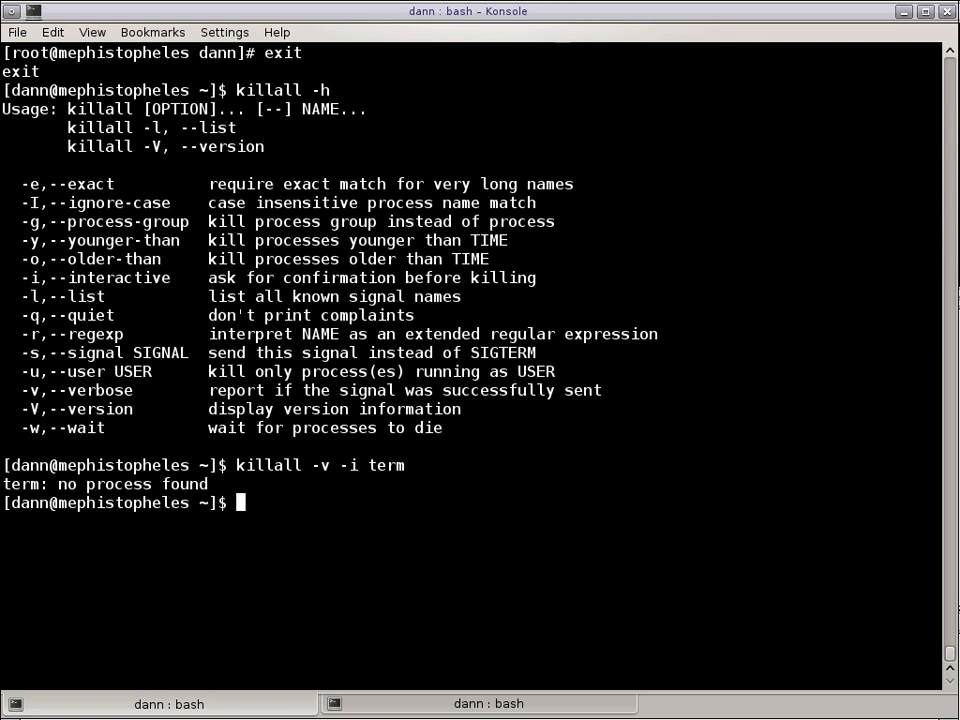
Run regex killall -v -i -r term and decline Eterm, xterm, gnome-terminal and aterm prompts.
text(killall -)
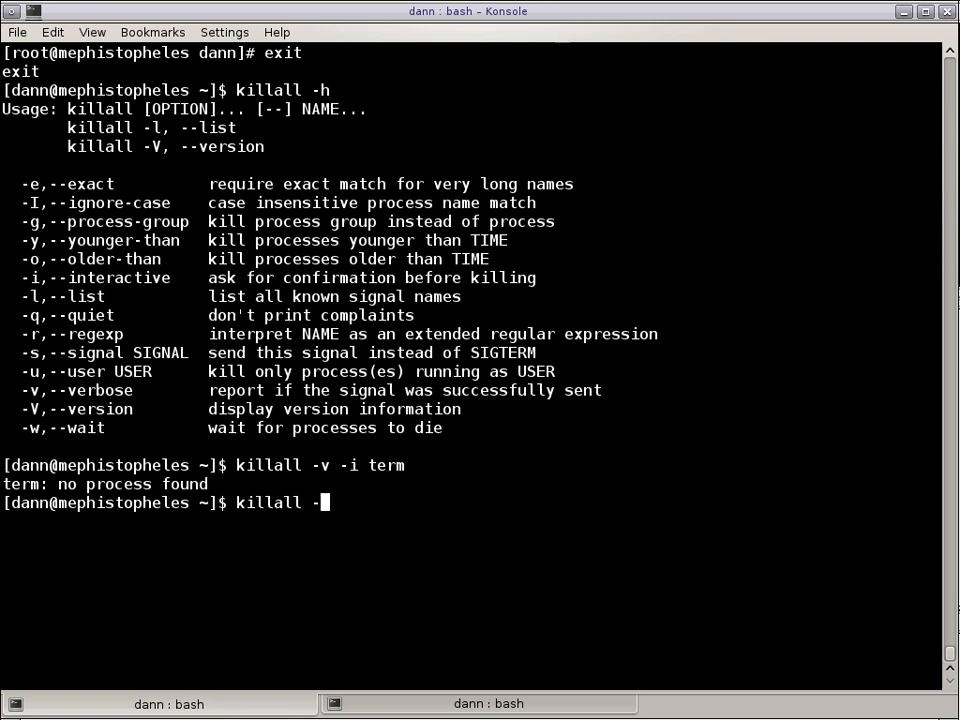
text(-v -i -r)
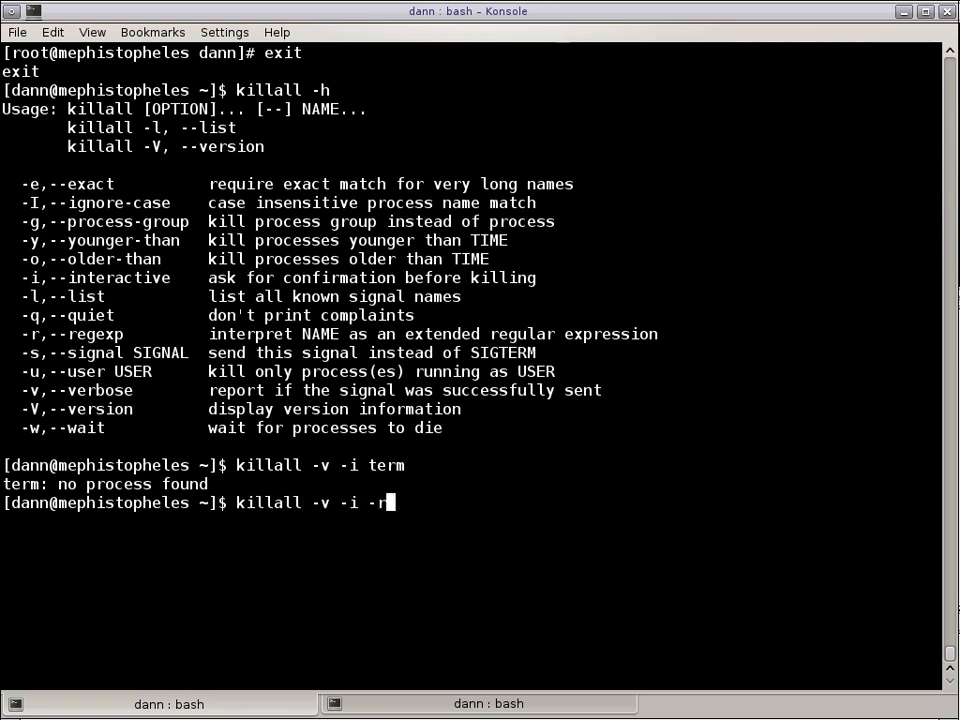
text(term)
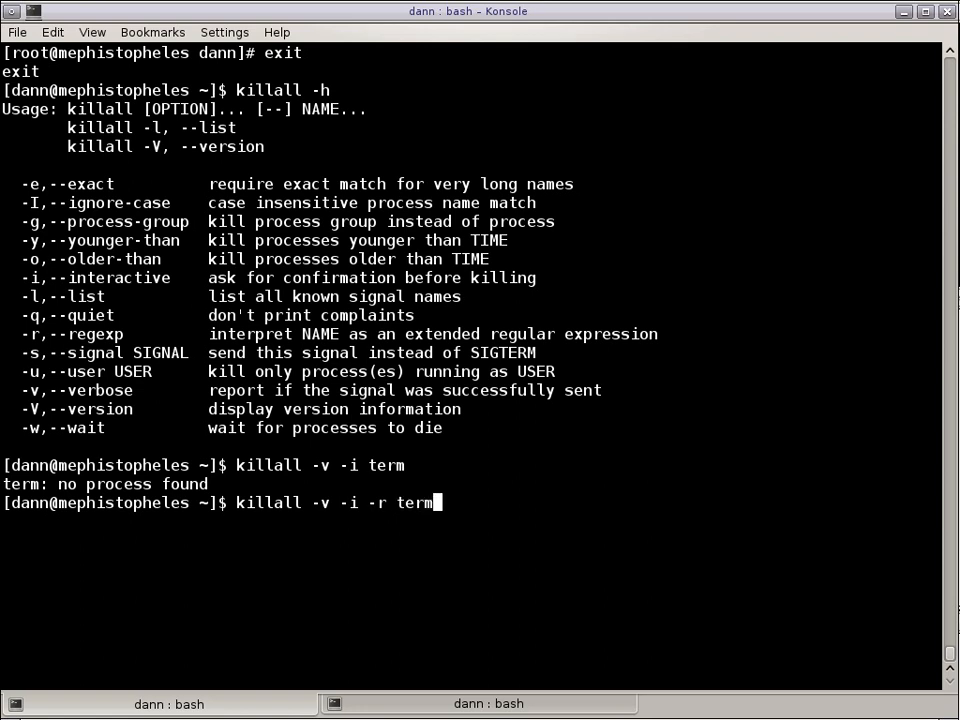
key(Return)
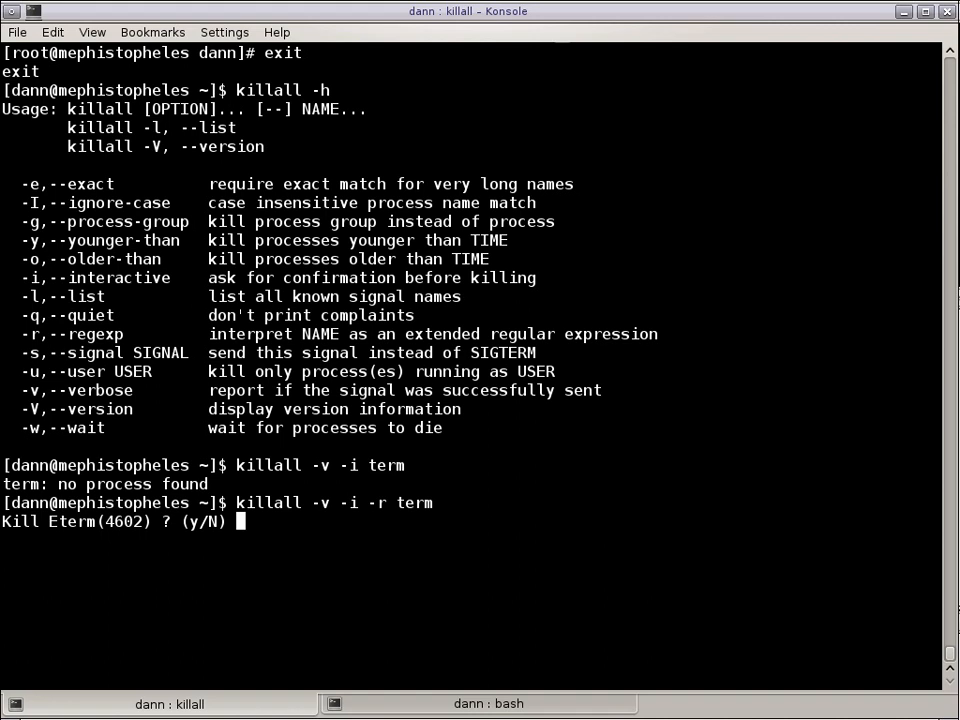
text(n)
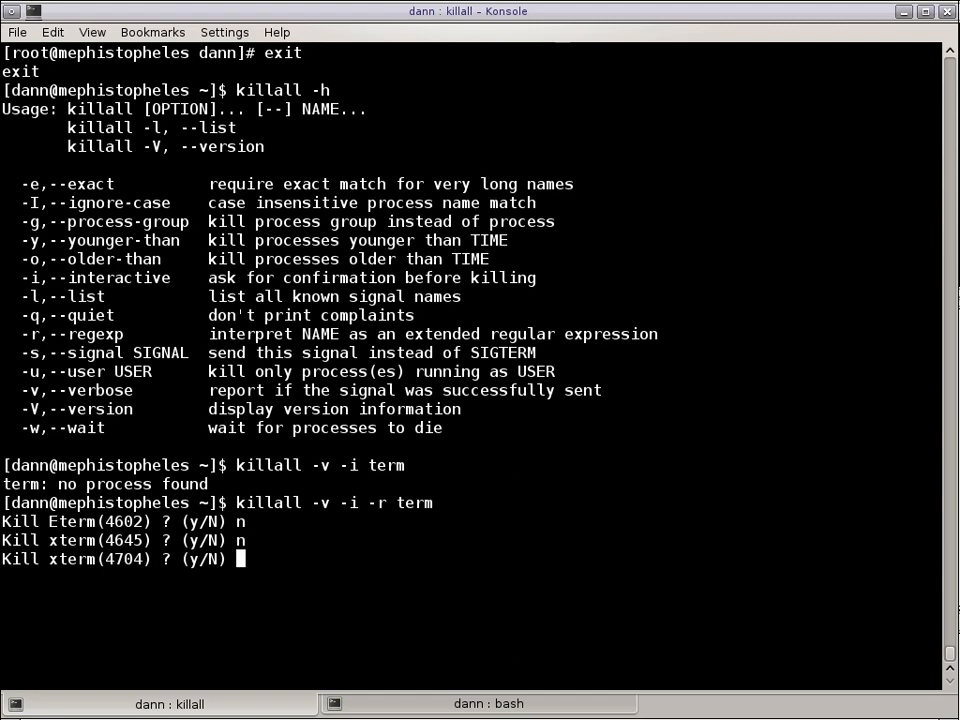
text(n)
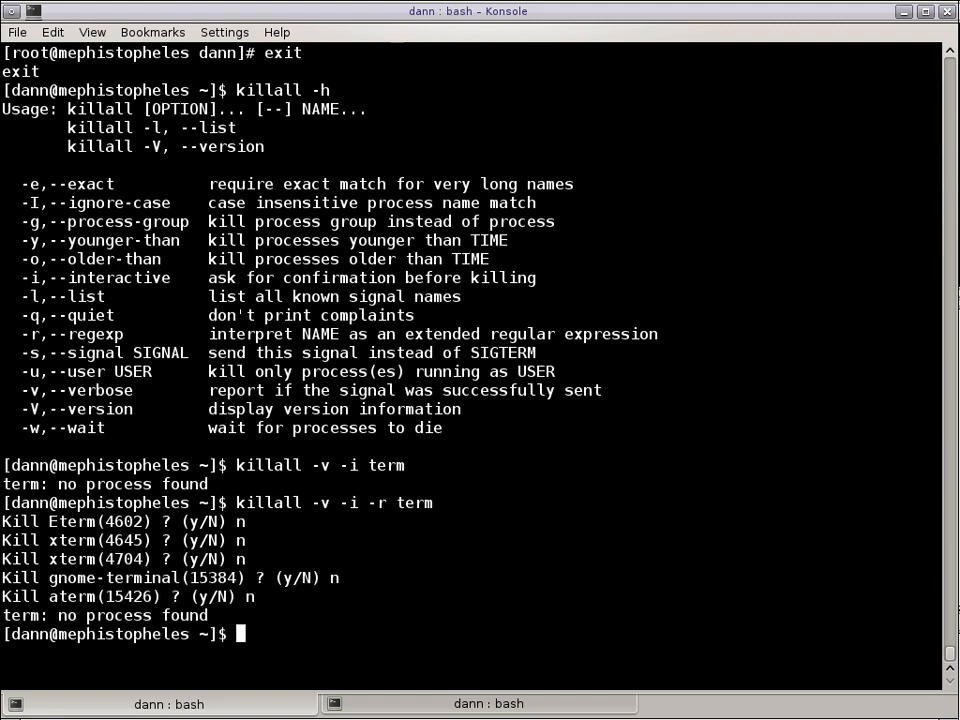
text(killall)
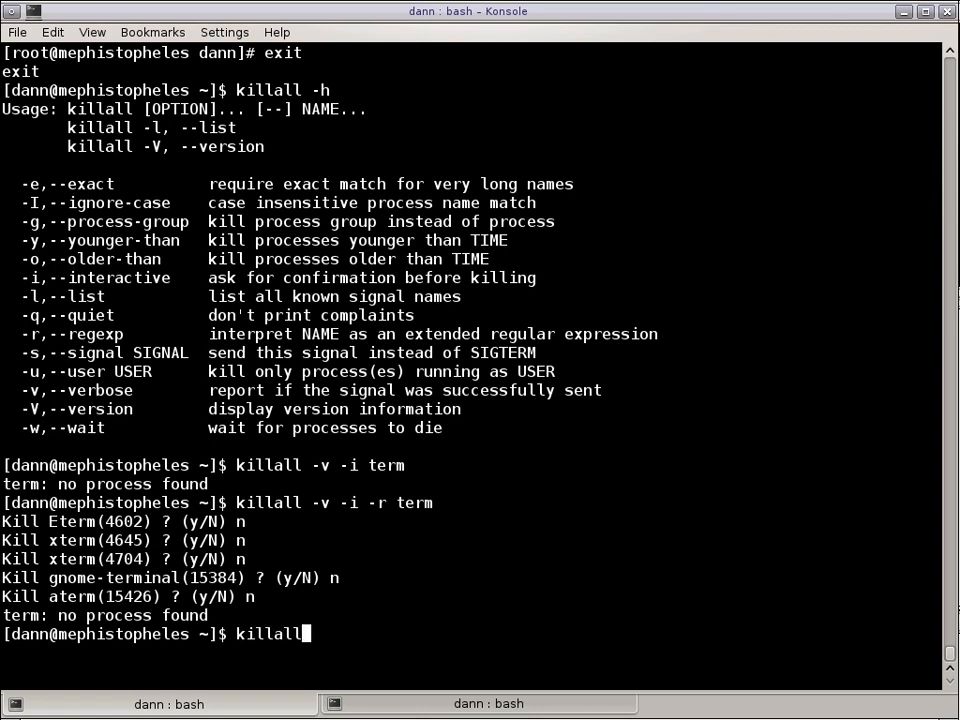
Try killall -v -i -r with \*term (invalid regex) and /*term, declining its prompts.
text(-v -i -r)
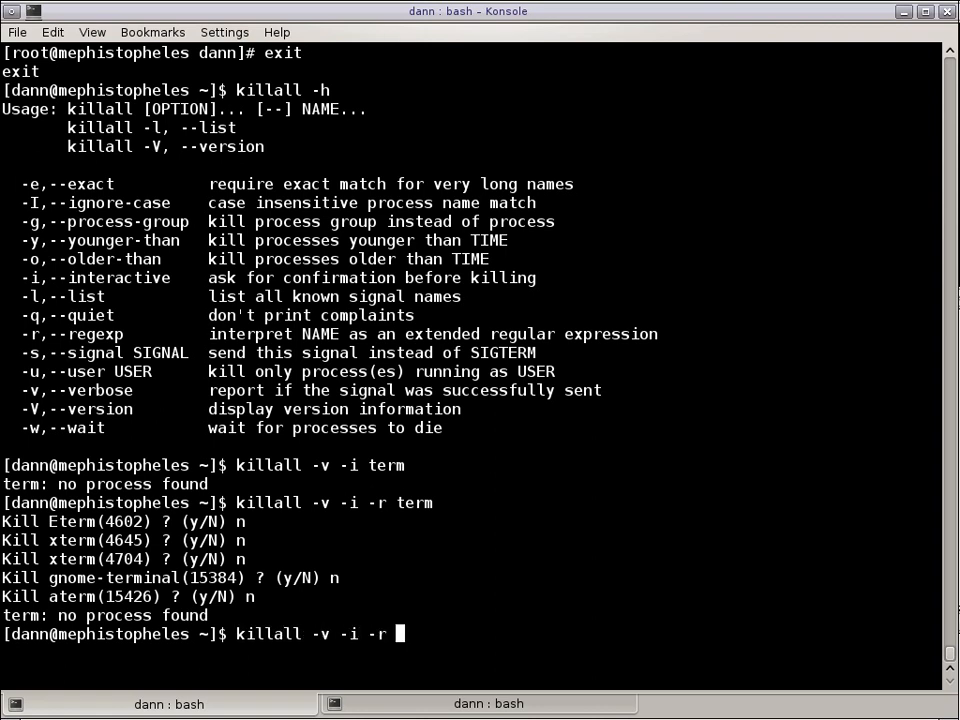
text(/*term)
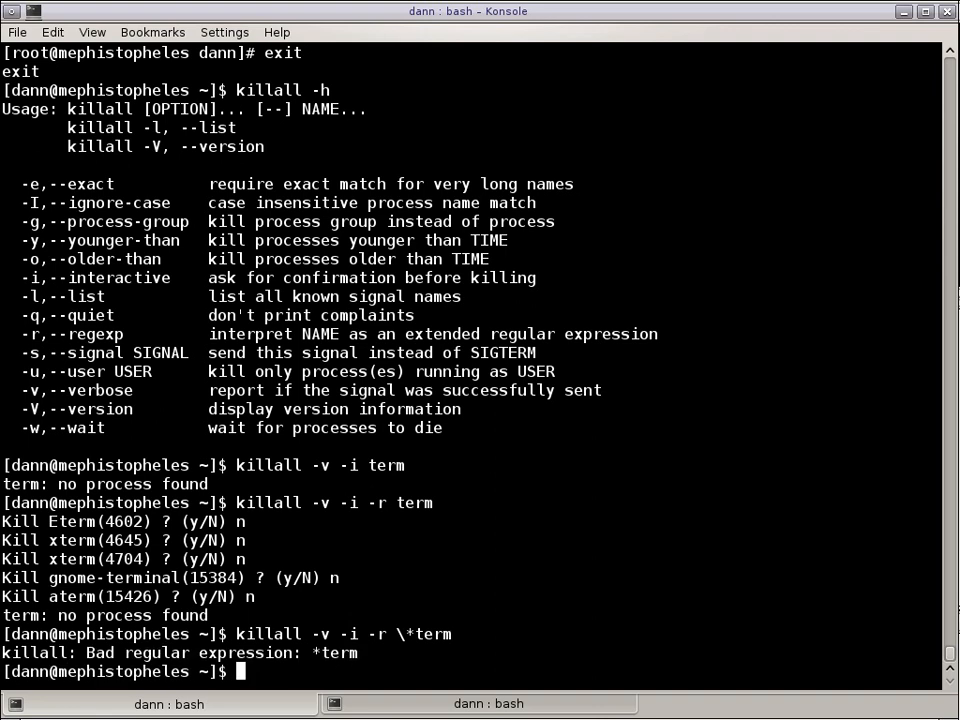
text(killall -v -i -r /*term)
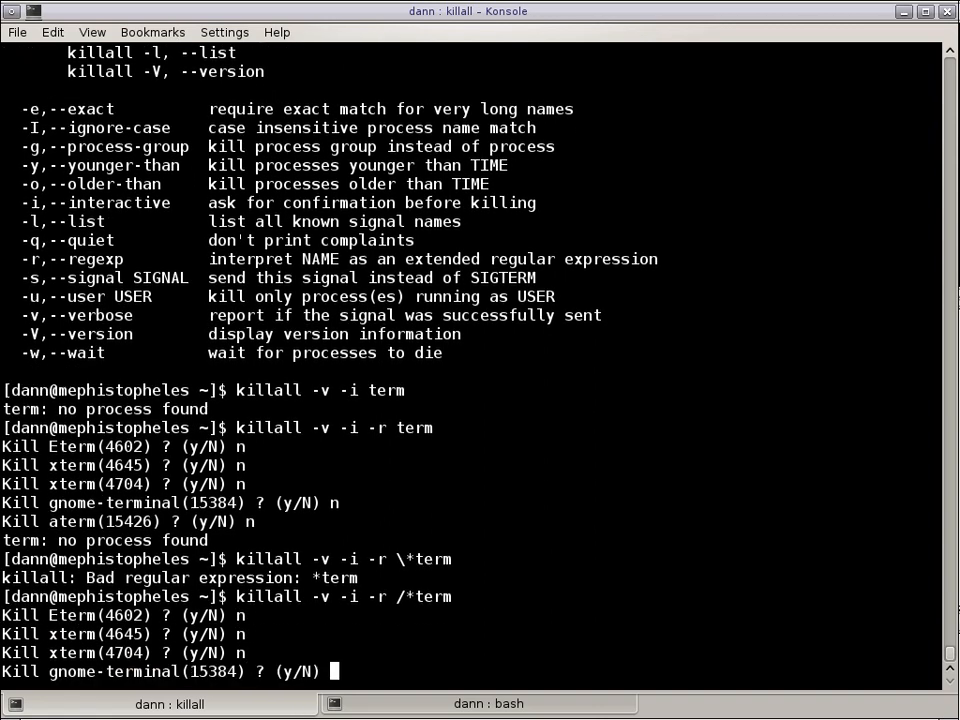
text(n)
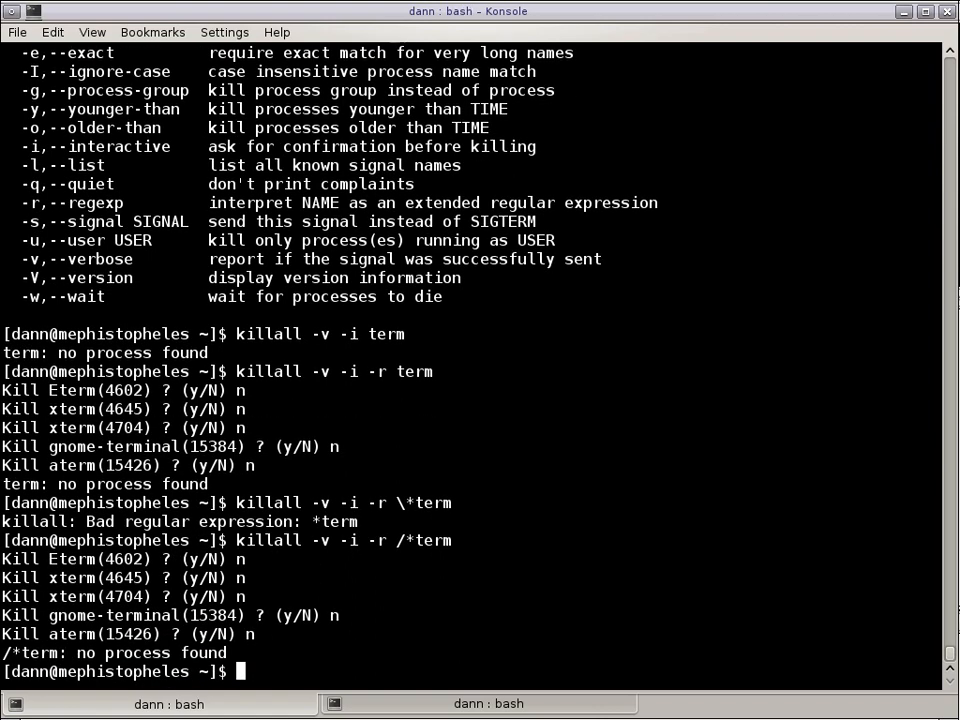
Type killall -v -i -r [a,x]term and clear the screen.
text(killall -v)
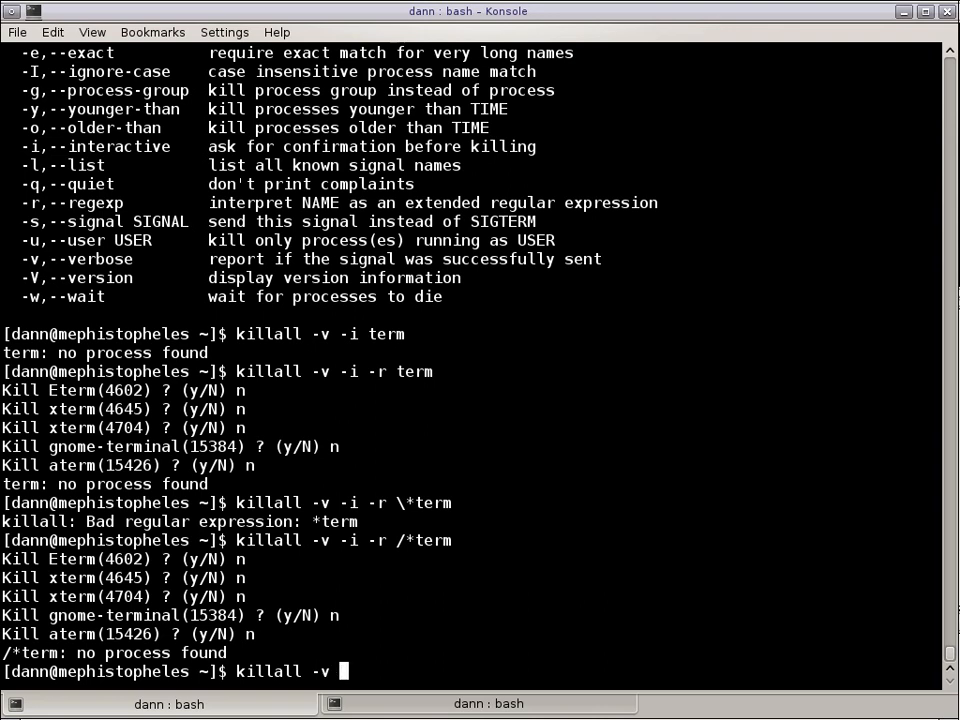
text(-i -r)
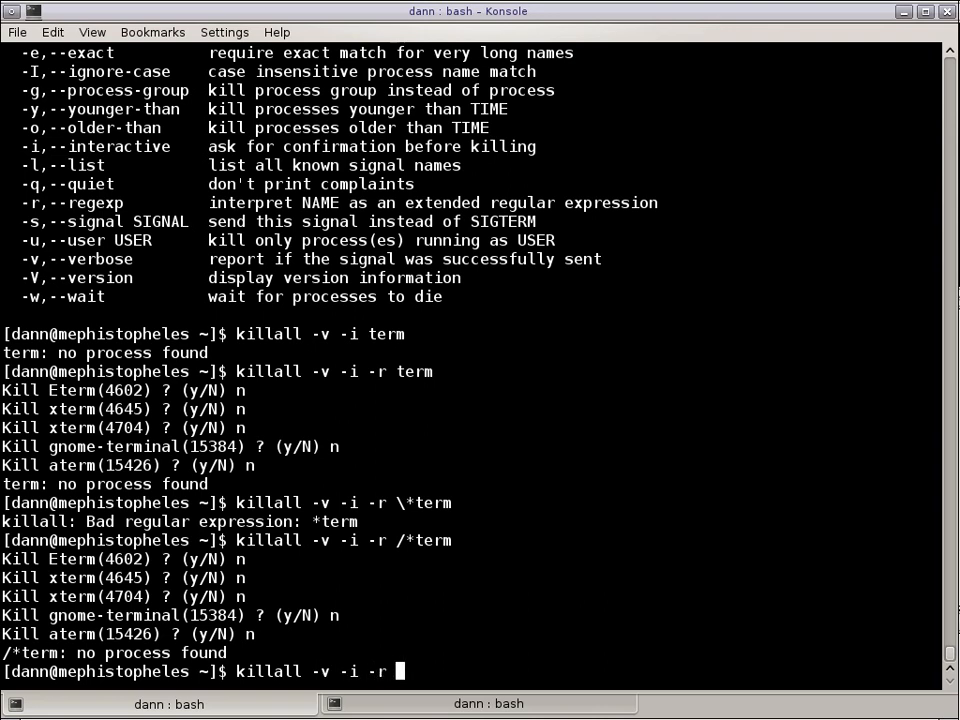
text([a,)
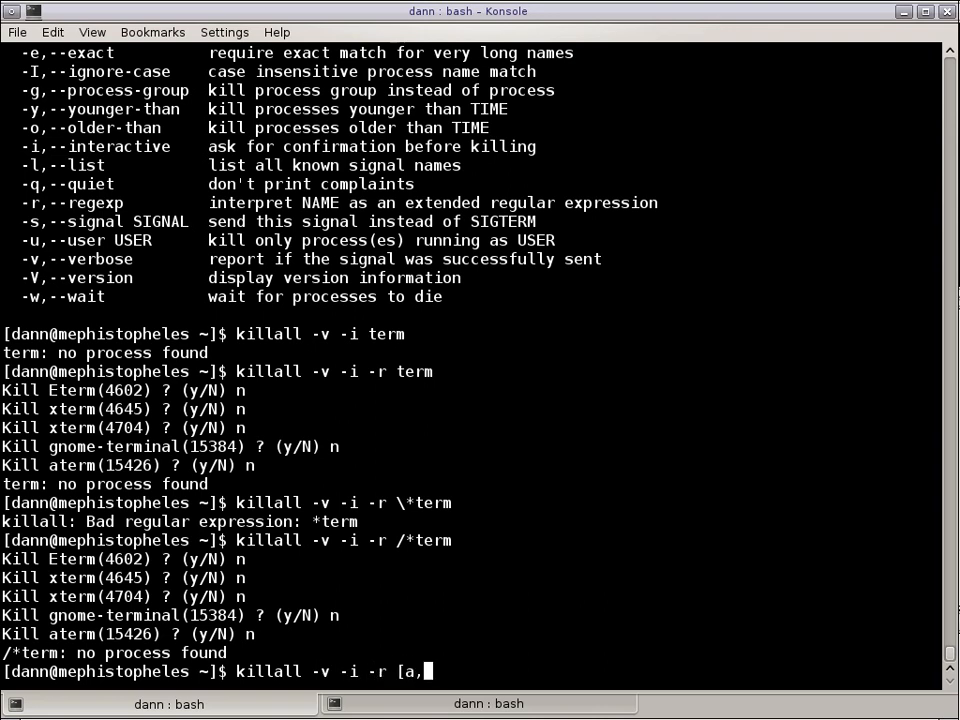
text(x)
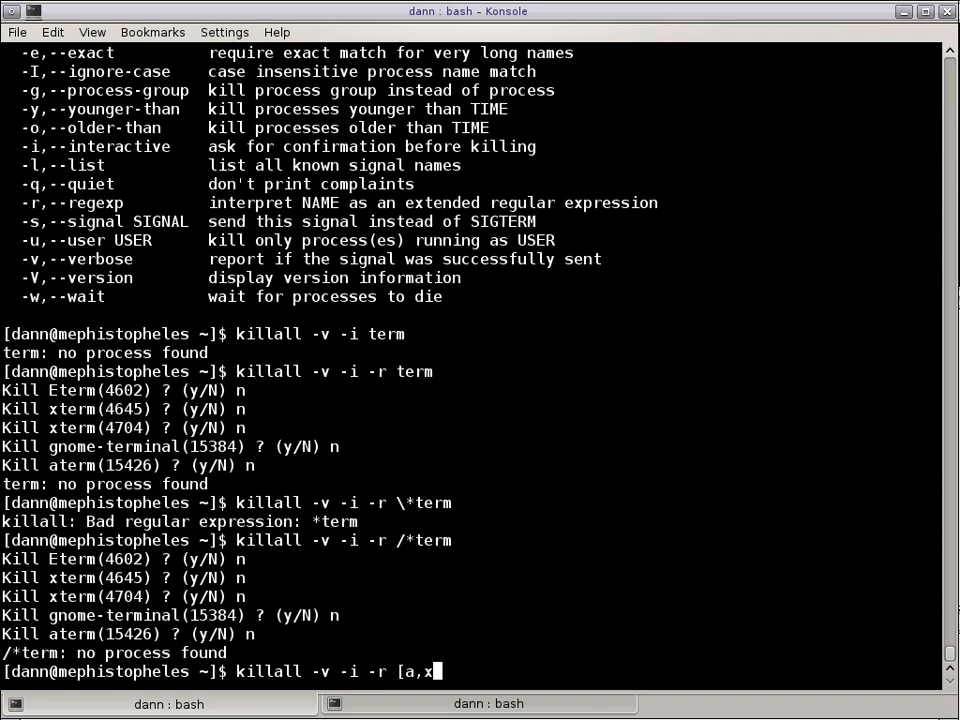
text(term)
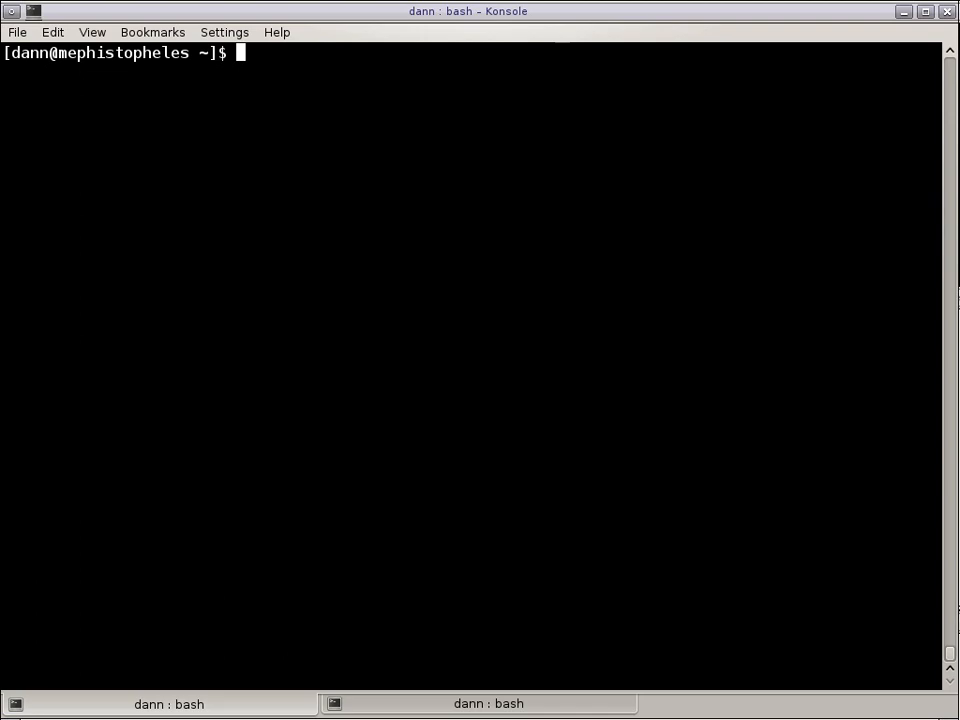
Run killall -s KILL -v -i -r term to SIGKILL all terminal processes.
text(killall -)
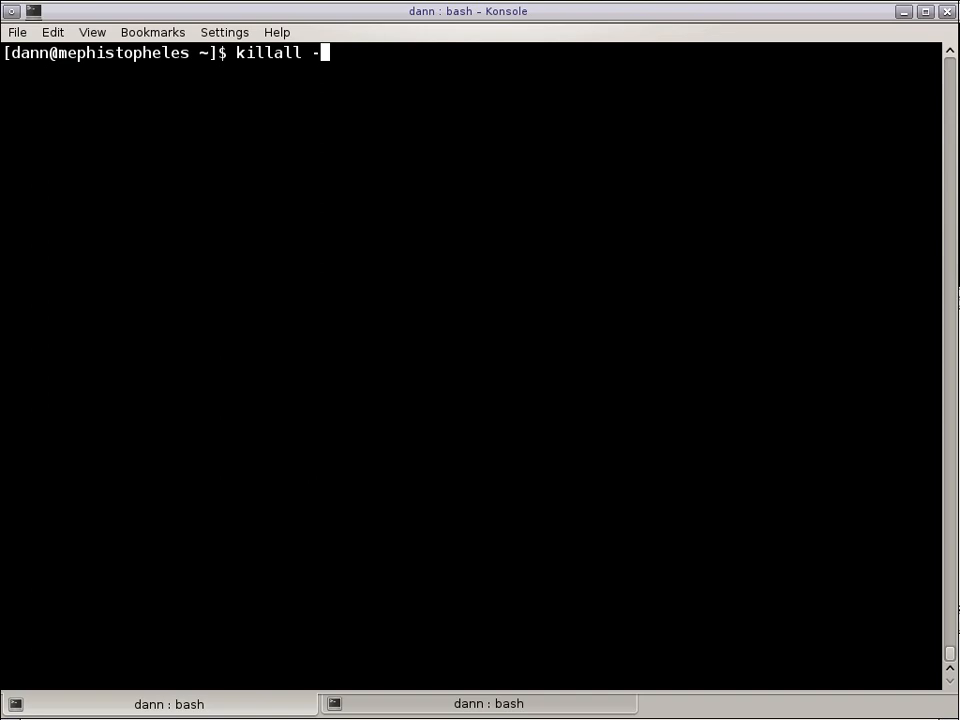
text(s)
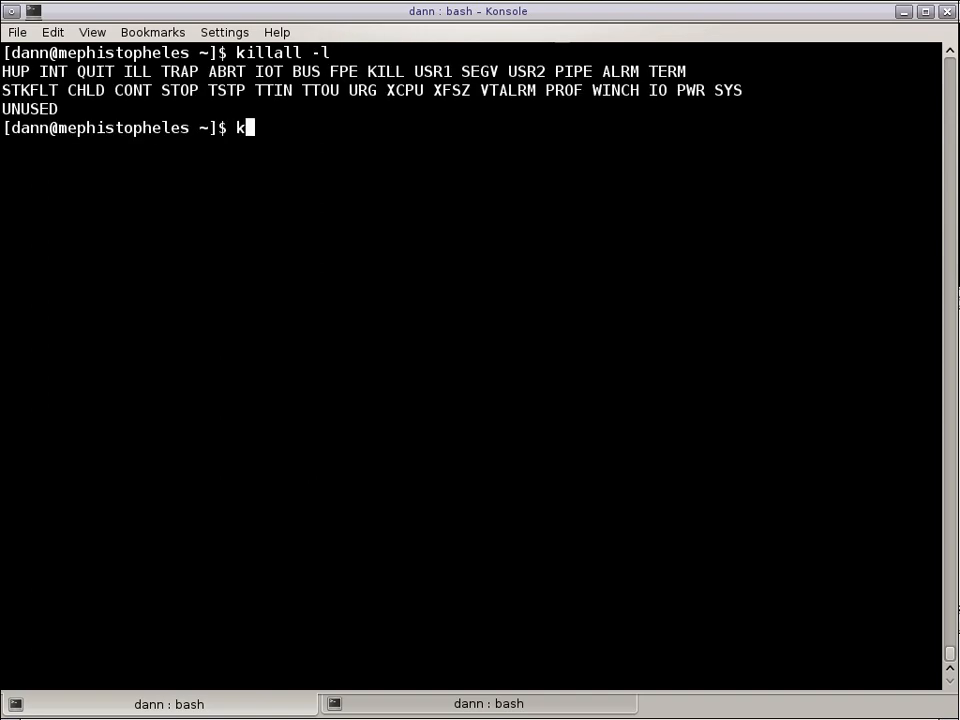
text(illall -)
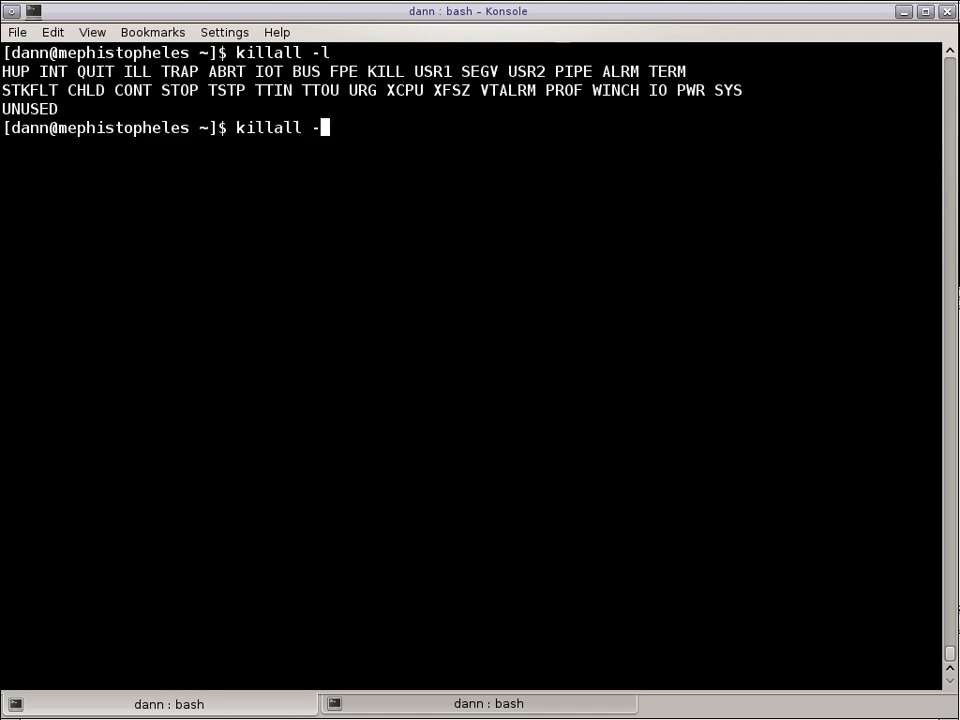
text(s)
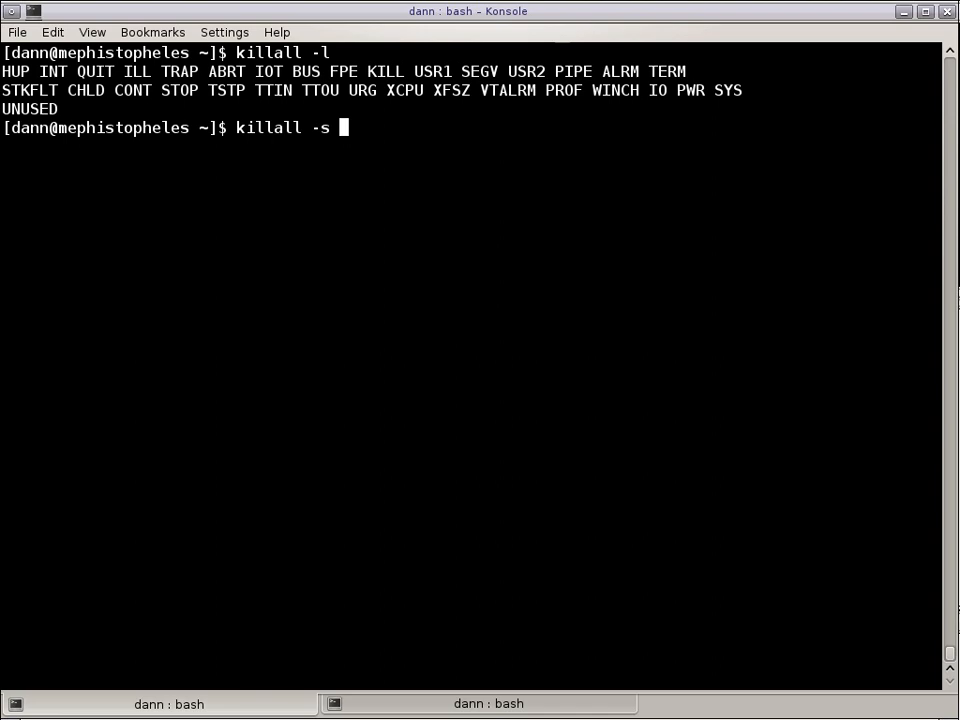
text(KILL -v -i)
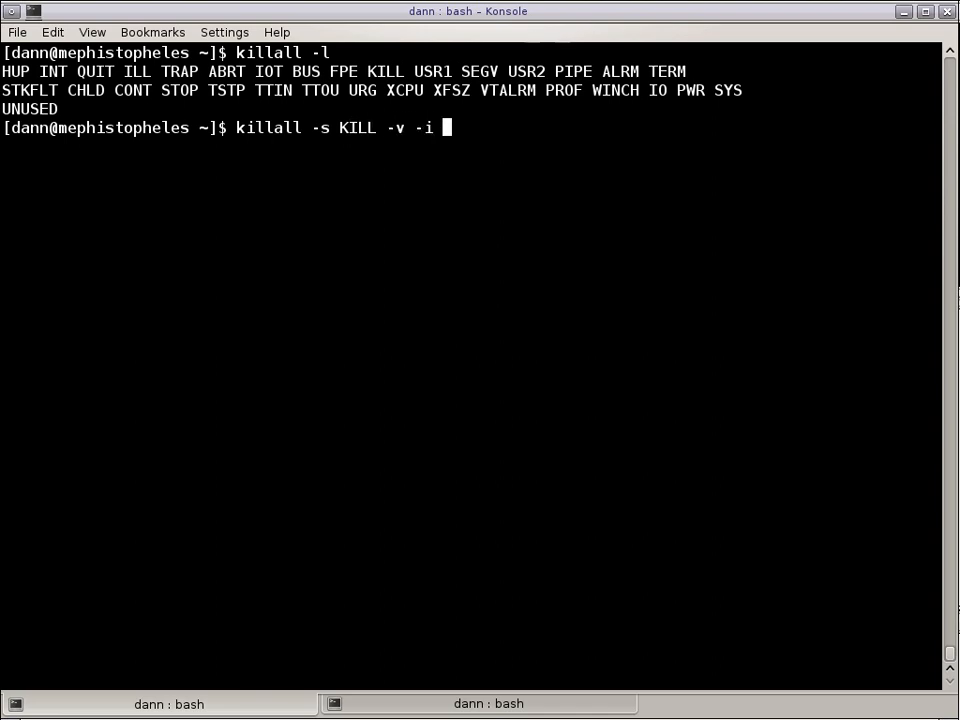
text(-r)
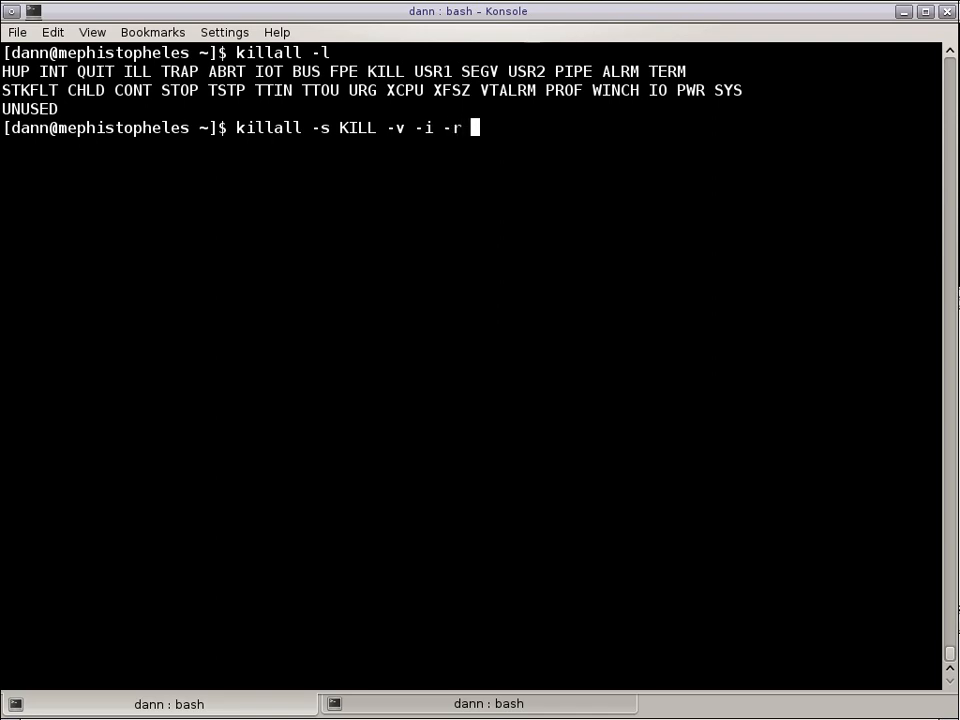
text(term)
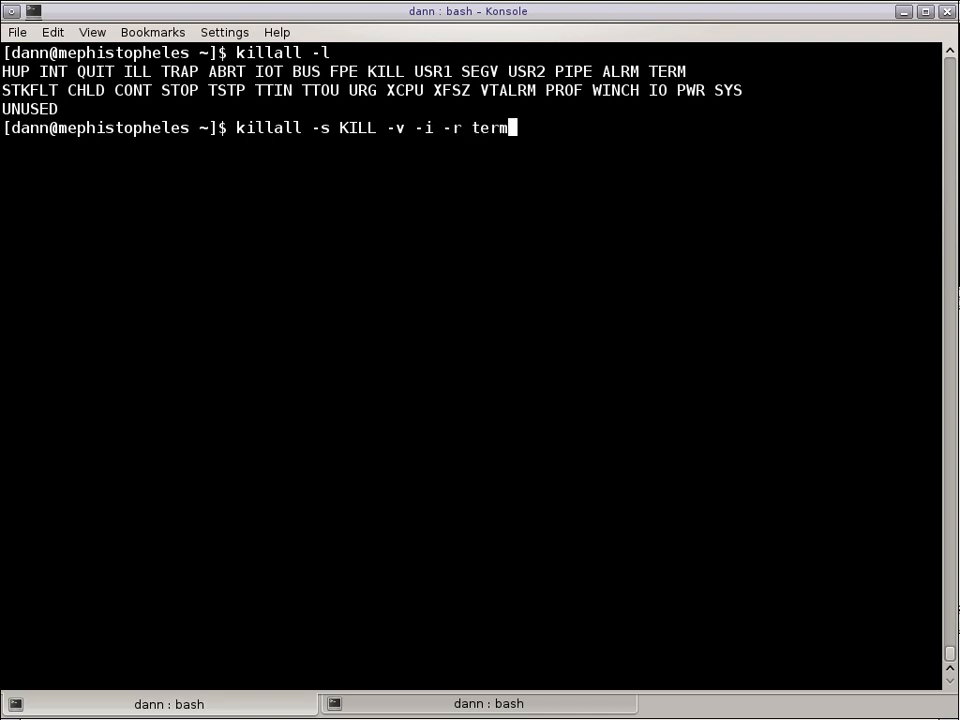
key(Return)
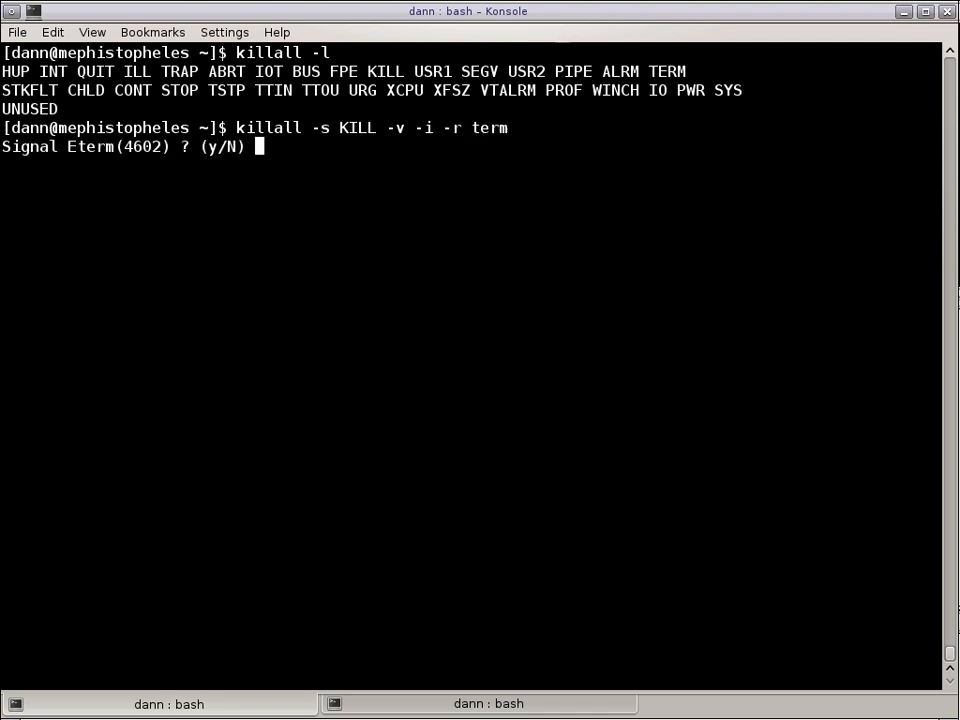
Answer y to kill Eterm, xterm, gnome-terminal and aterm; xterm 4704 is not permitted.
text(y/N))
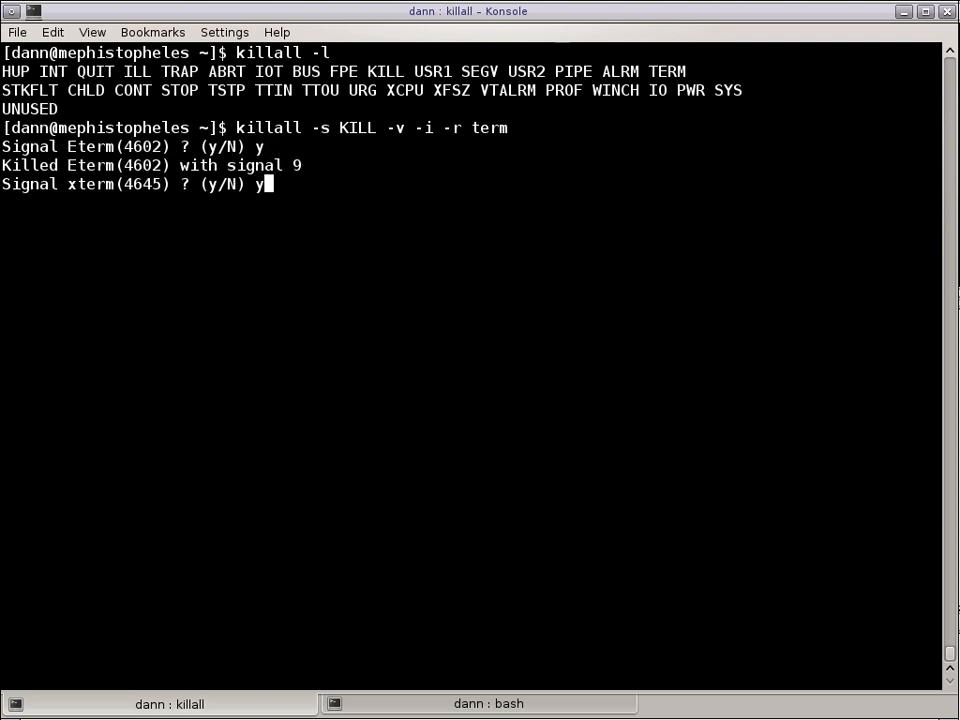
text(y)
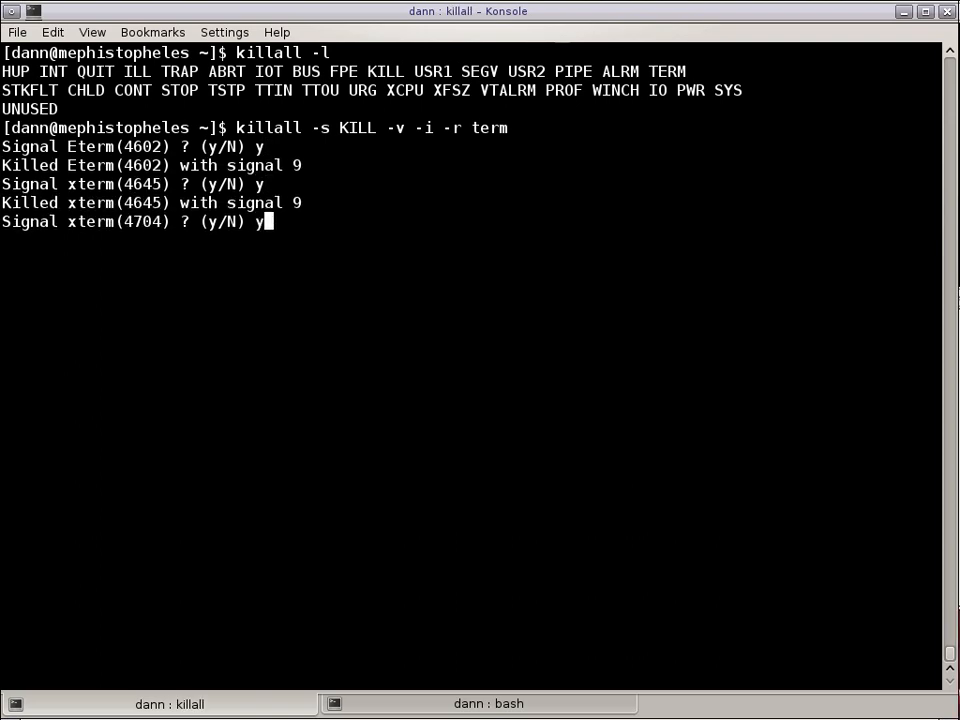
text(y/N))
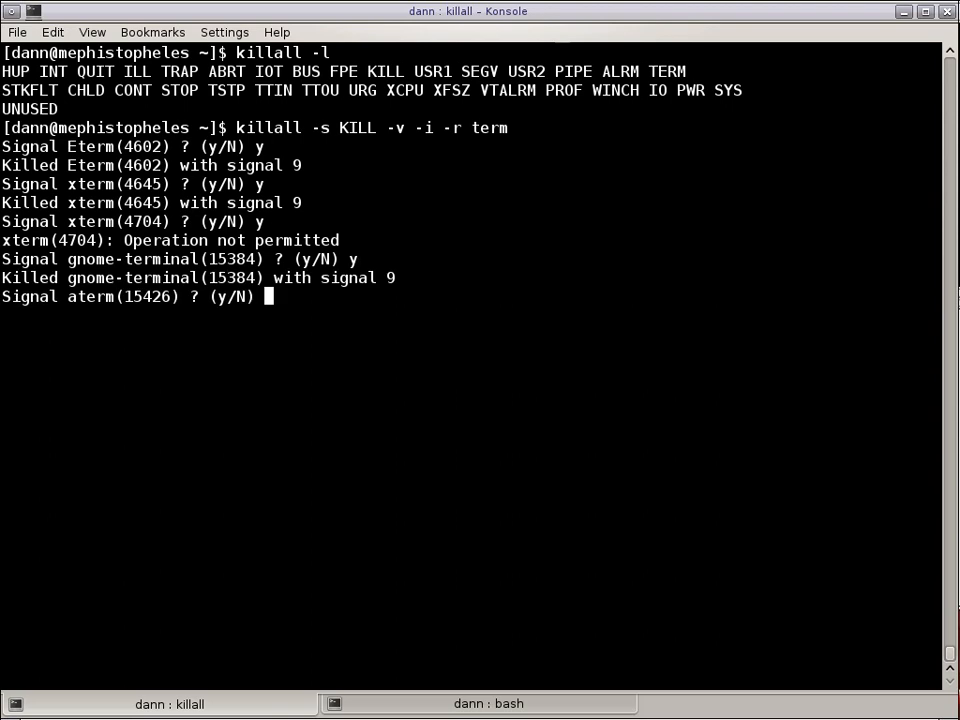
text(y)
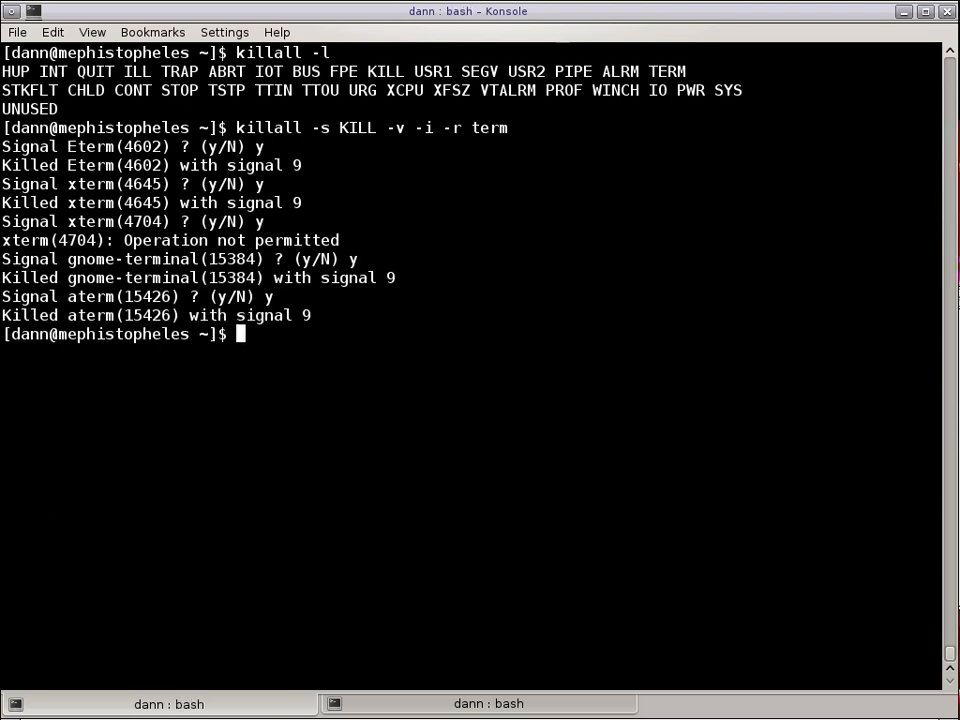
text(pgrep xterm)
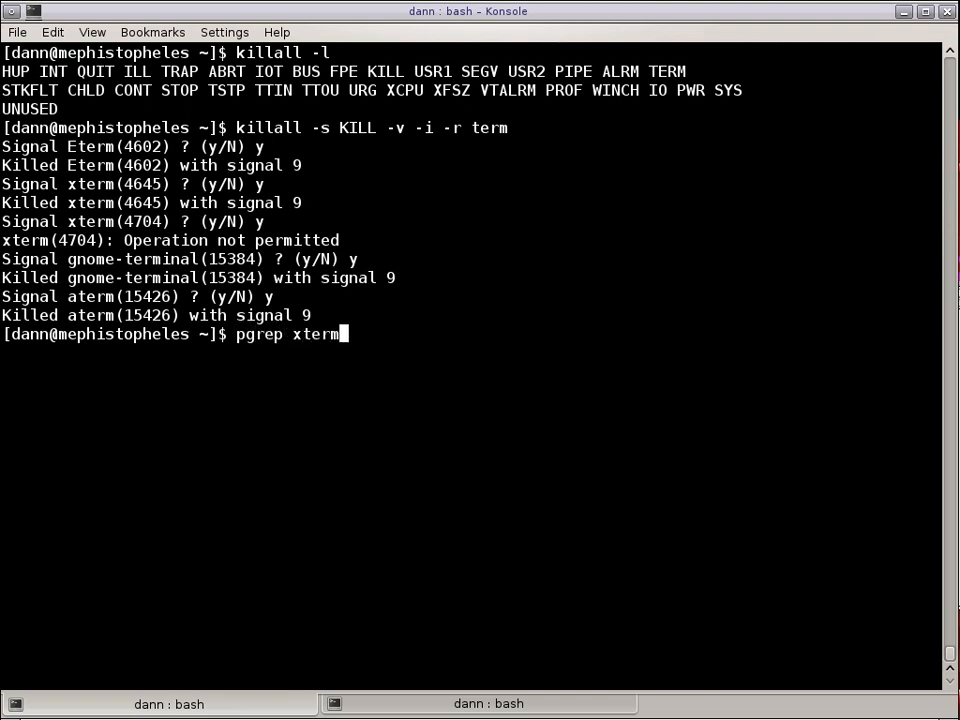
Run pgrep -a xterm and ps -ef | grep xterm to confirm xterm 4704 still runs.
text(-a)
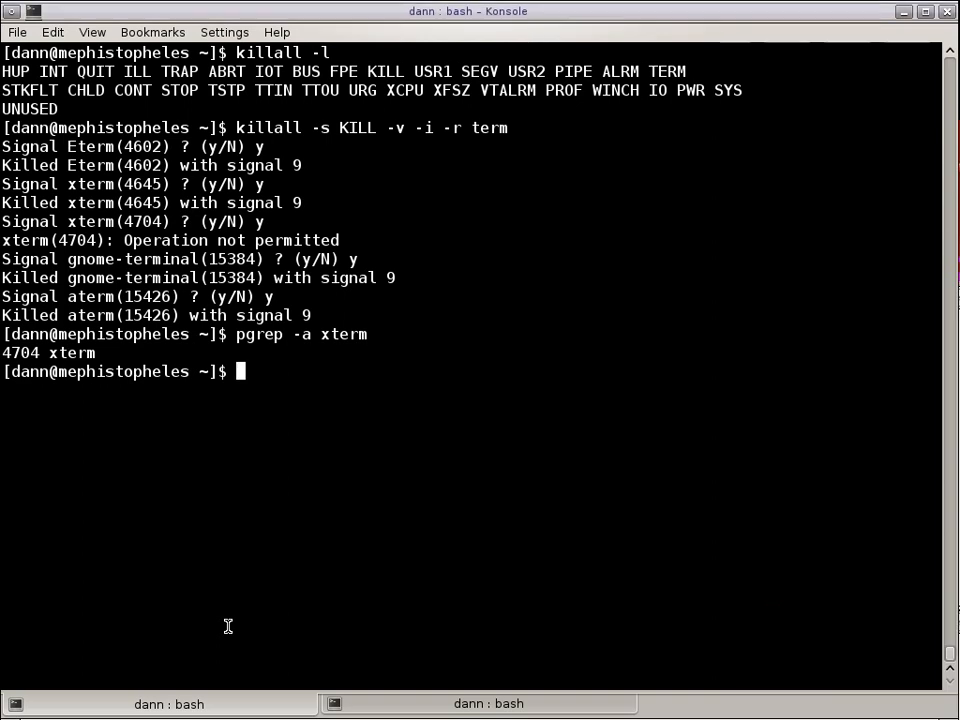
text(ps -)
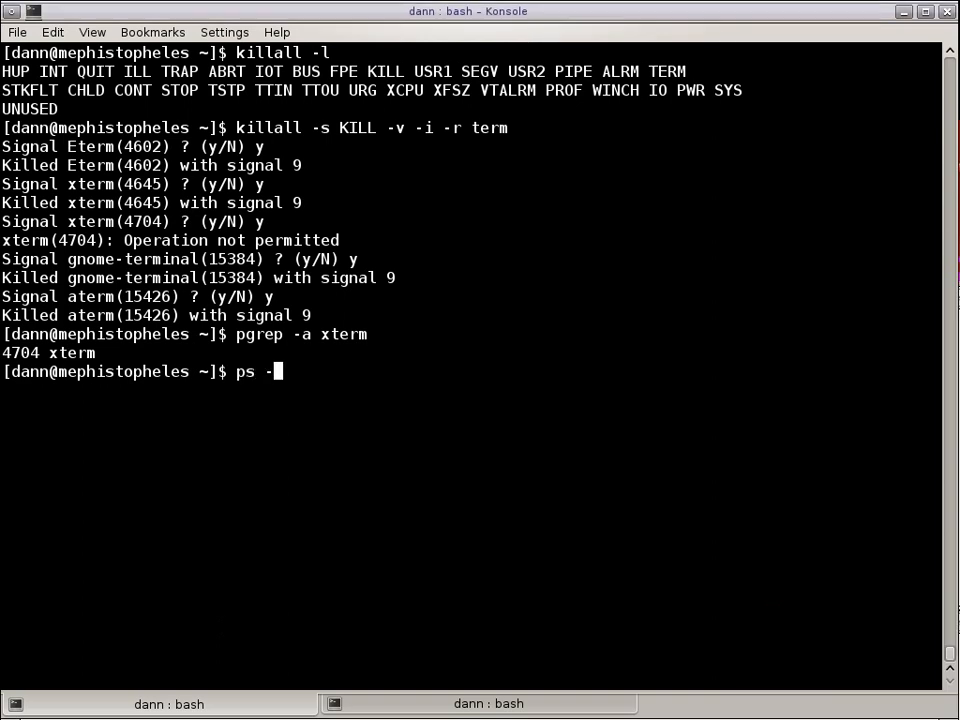
text(ef |grep xt)
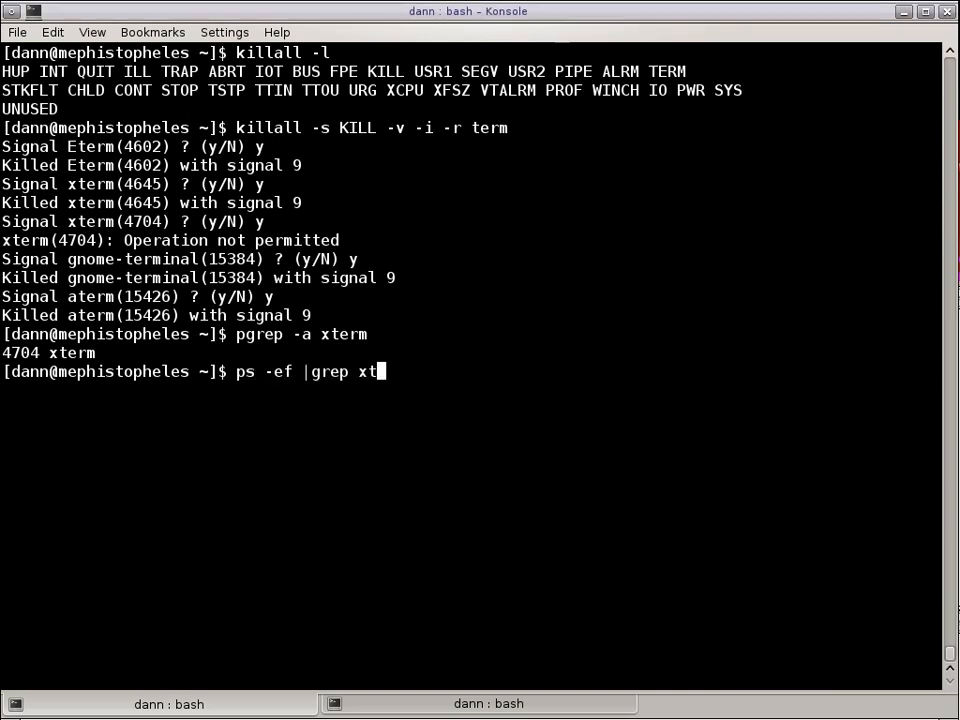
key(Return)
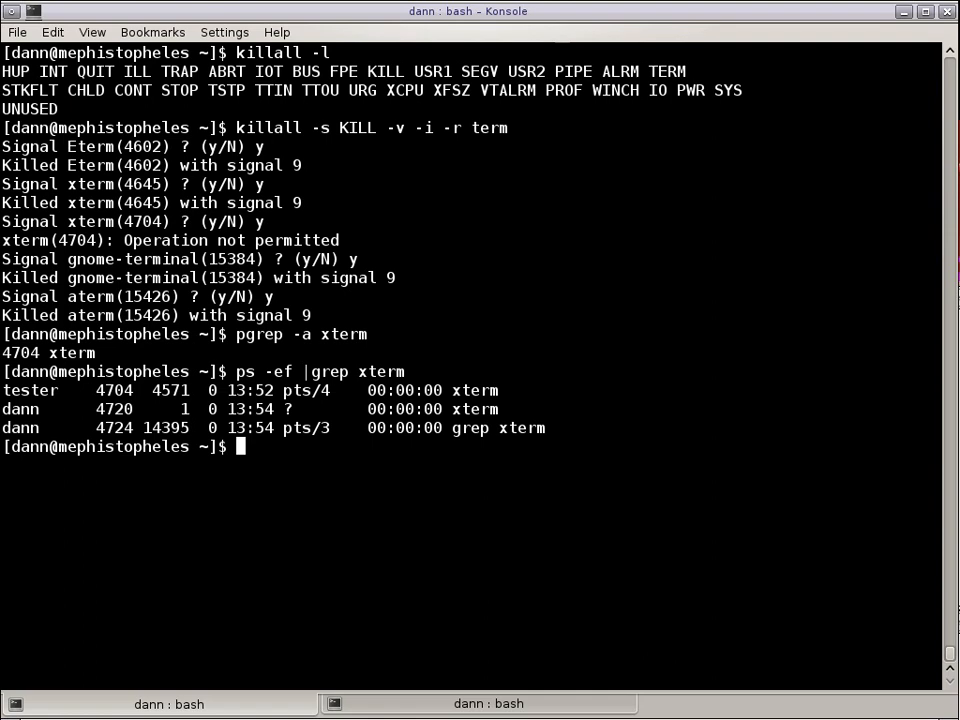
Show the current date (Tue Jan 1 2013) and bring up killall's help again.
text(date)
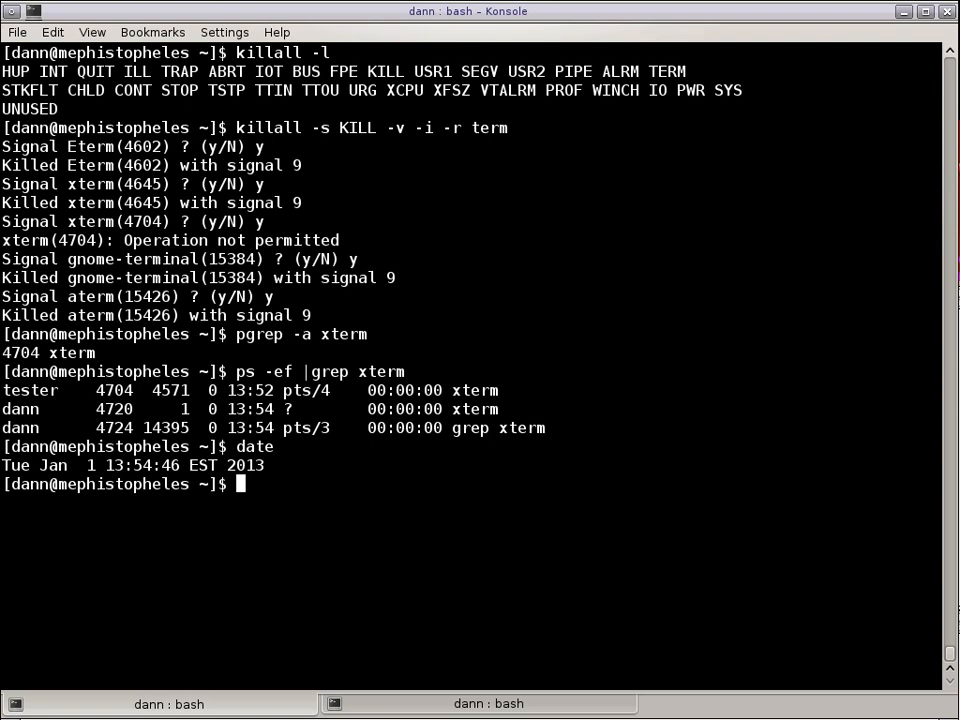
double_click(252, 390)
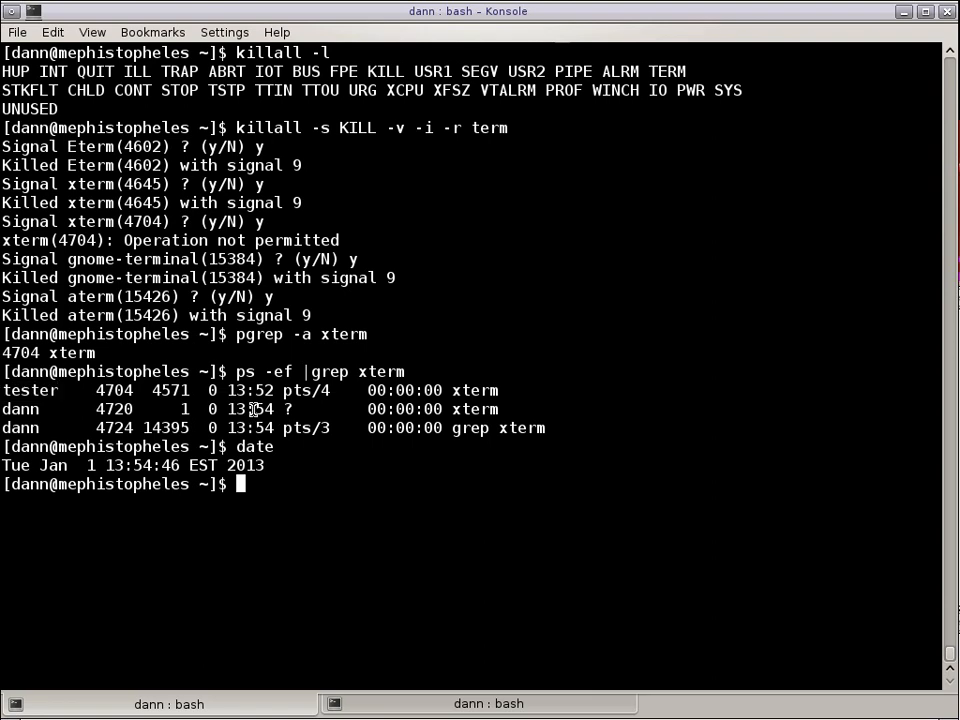
double_click(20, 408)
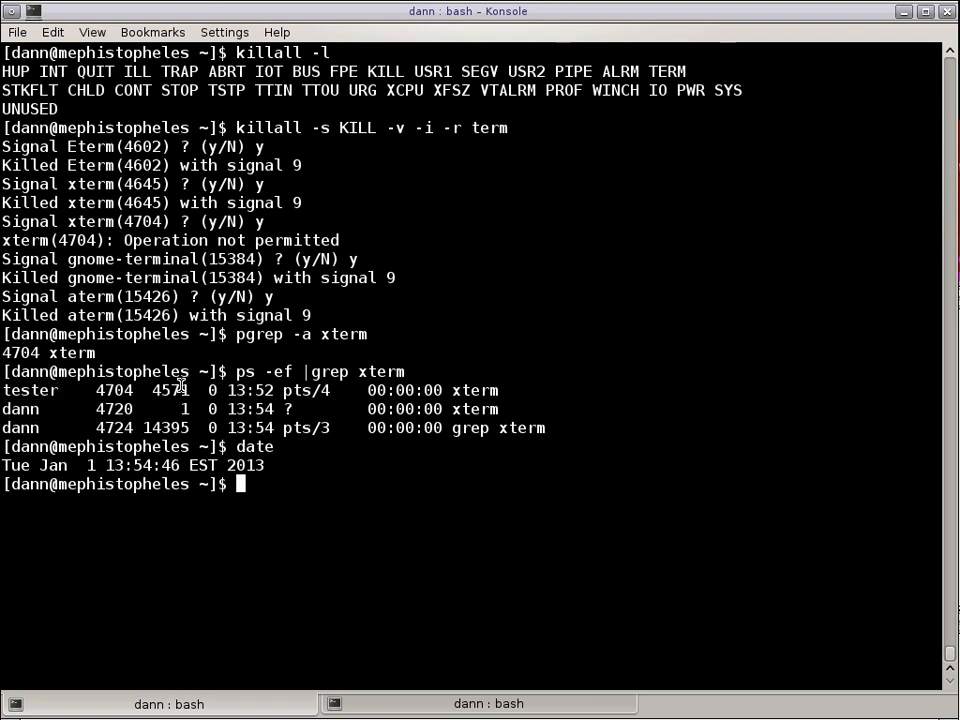
text(killall -h)
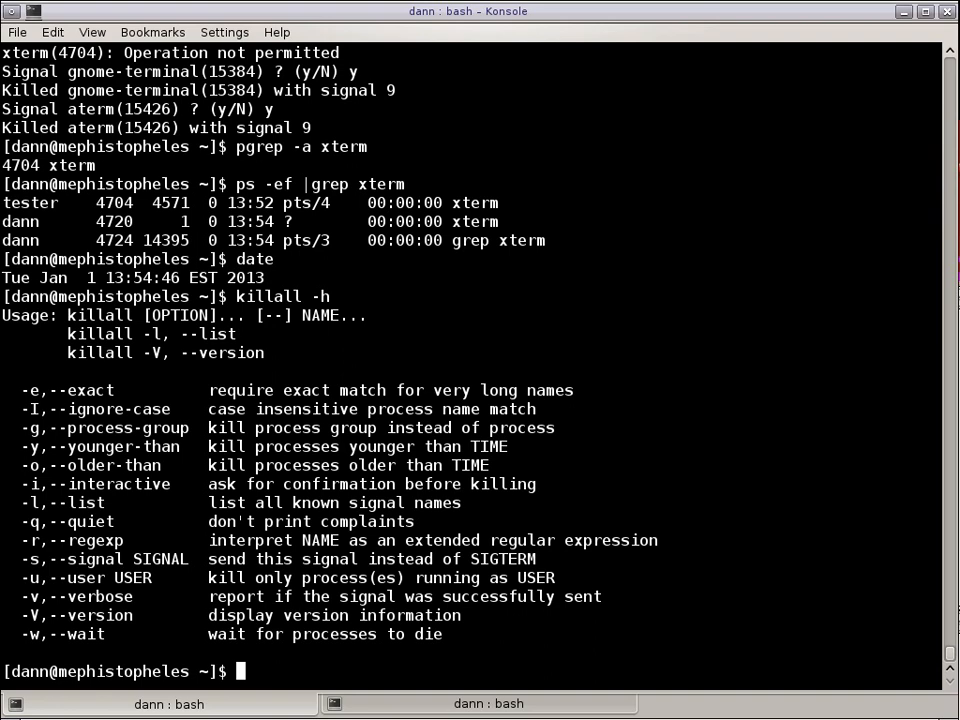
Run killall -y 13h53m -v -i xterm and decline the prompts for xterm 4704 and 4720.
text(killlall -)
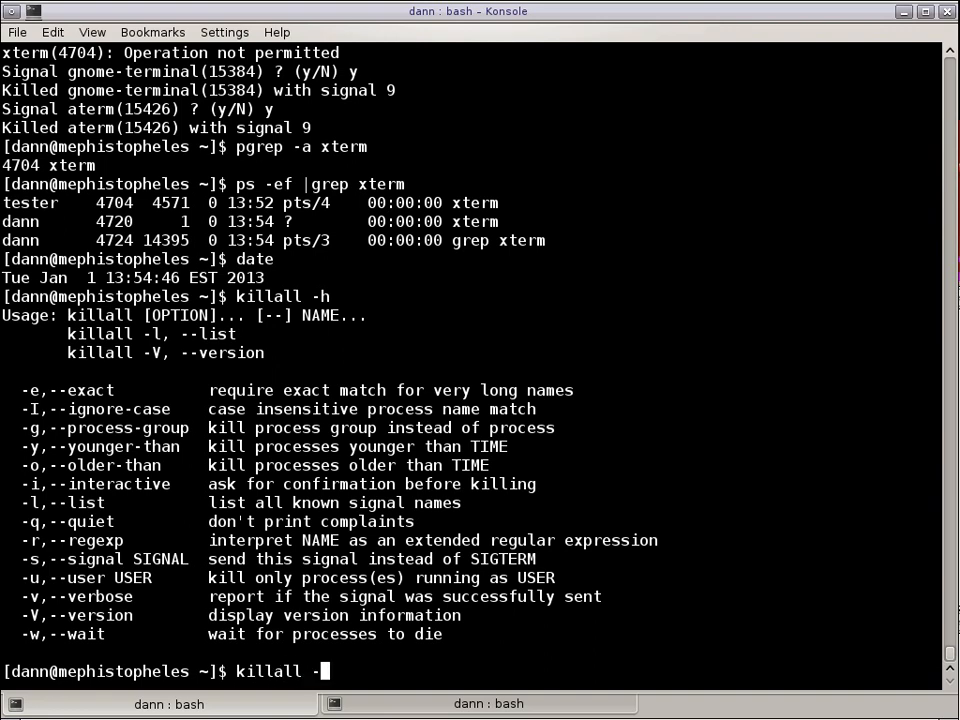
text(y)
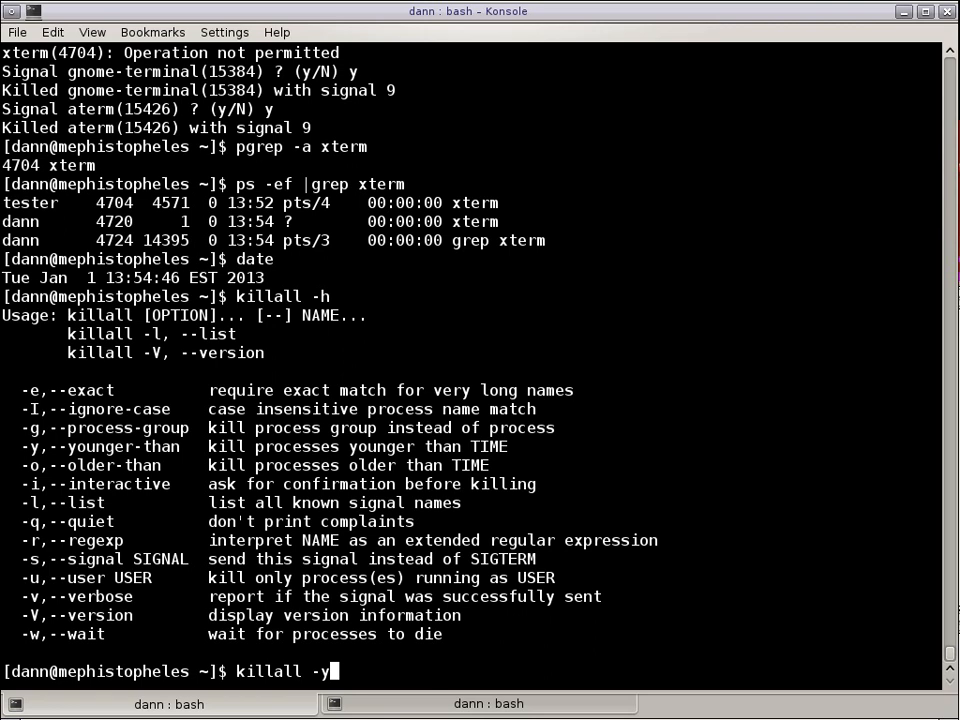
text(13)
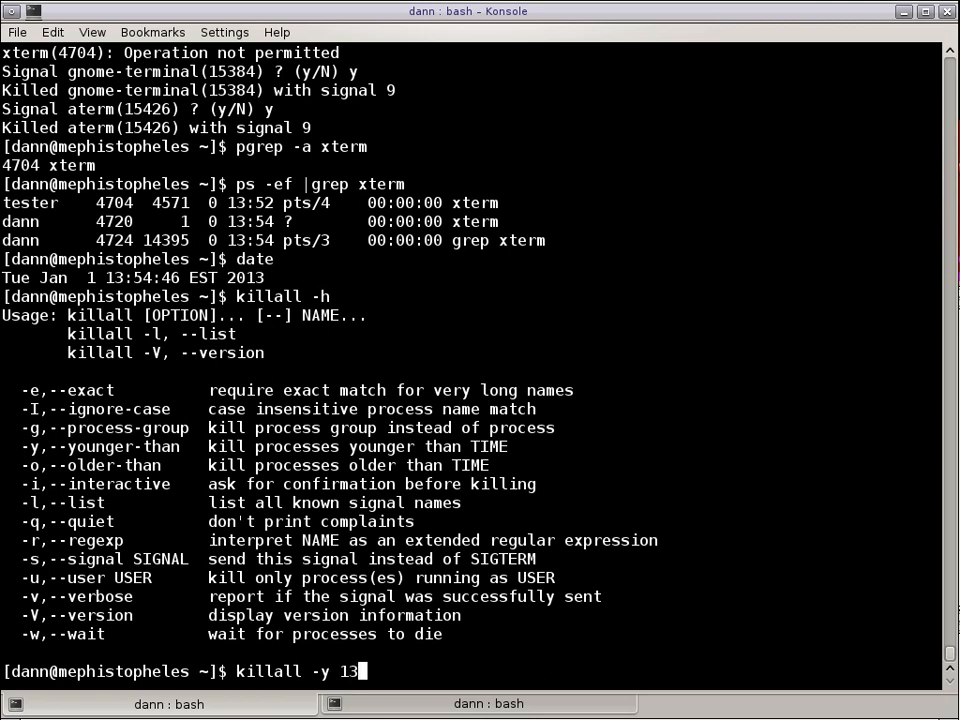
text(h)
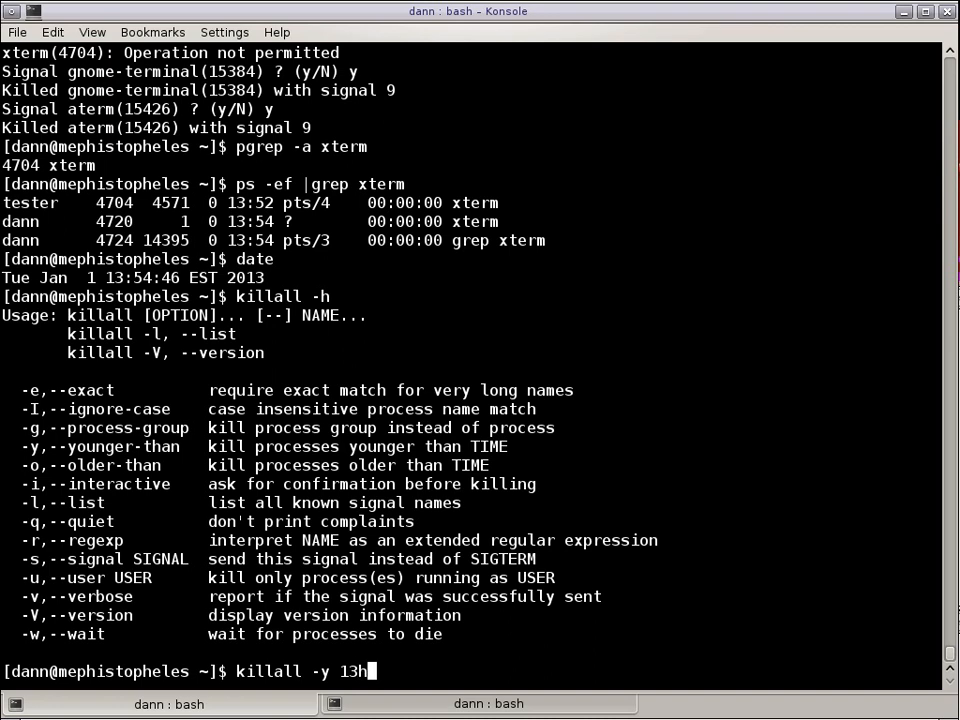
text(5)
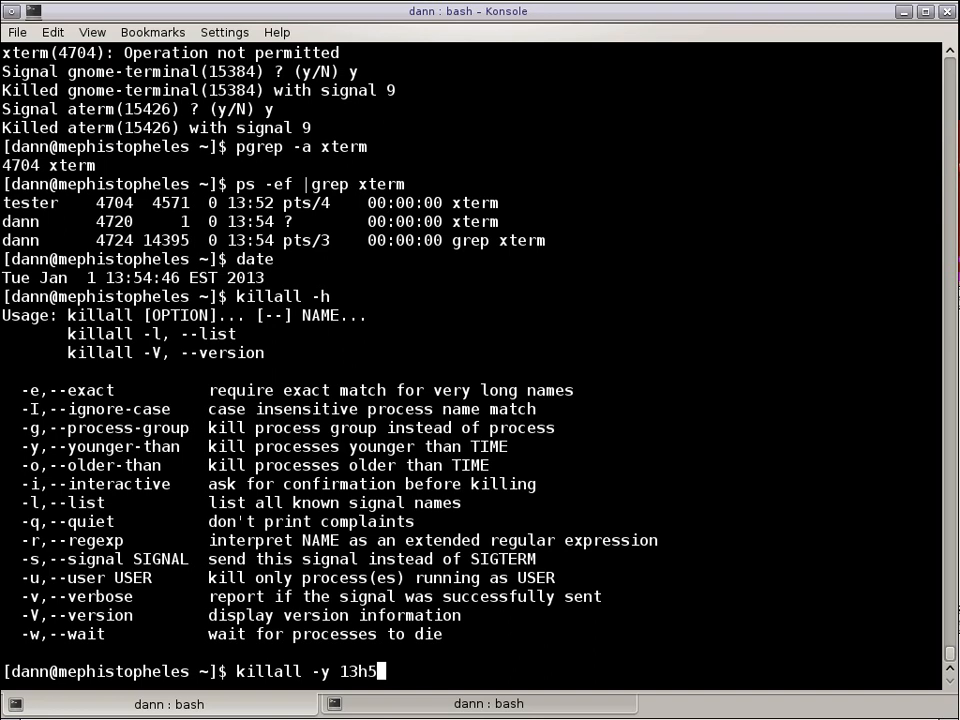
text(3m)
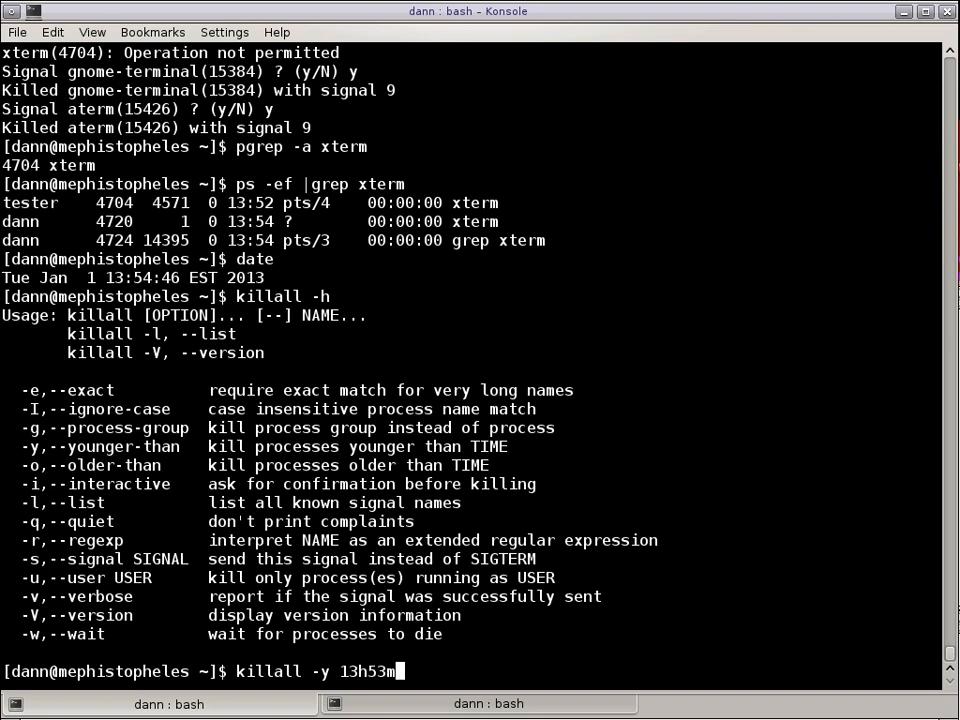
text(-v -i)
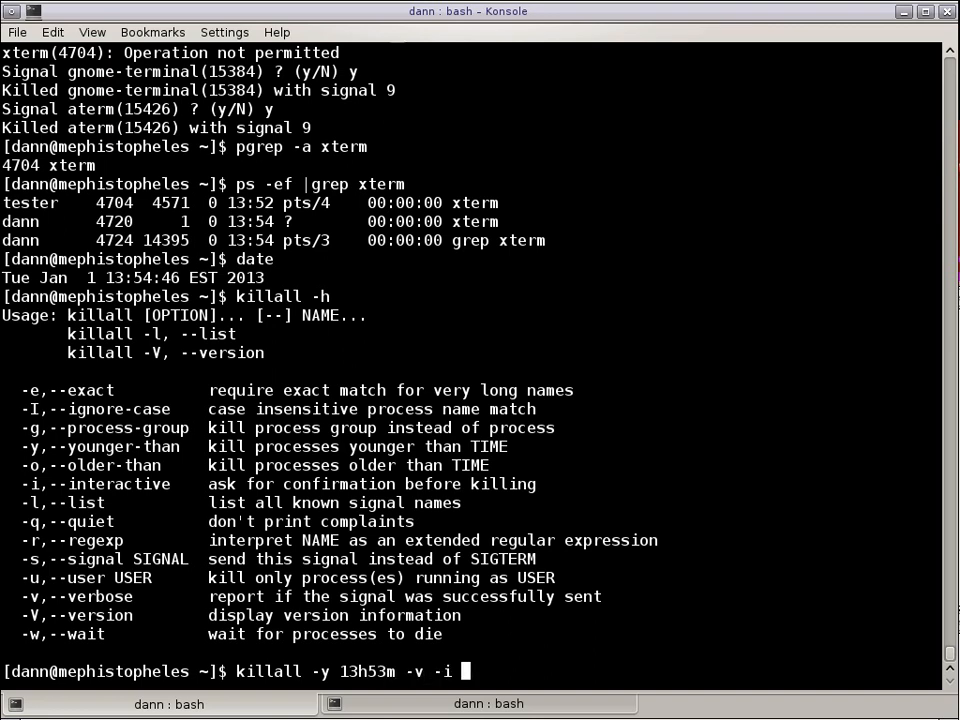
text(xterm)
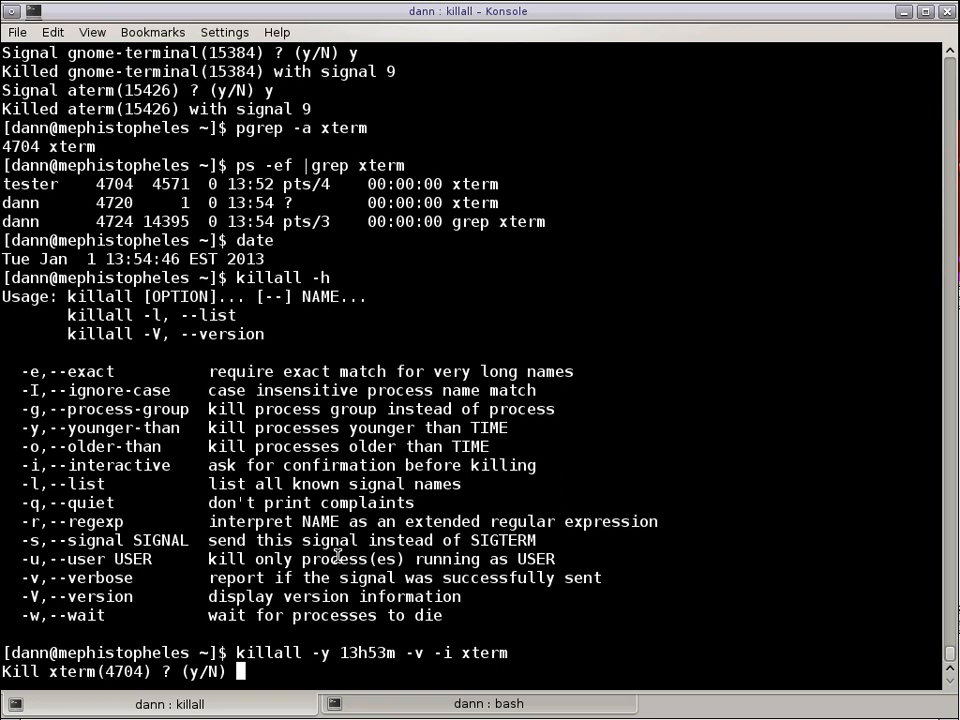
text(n)
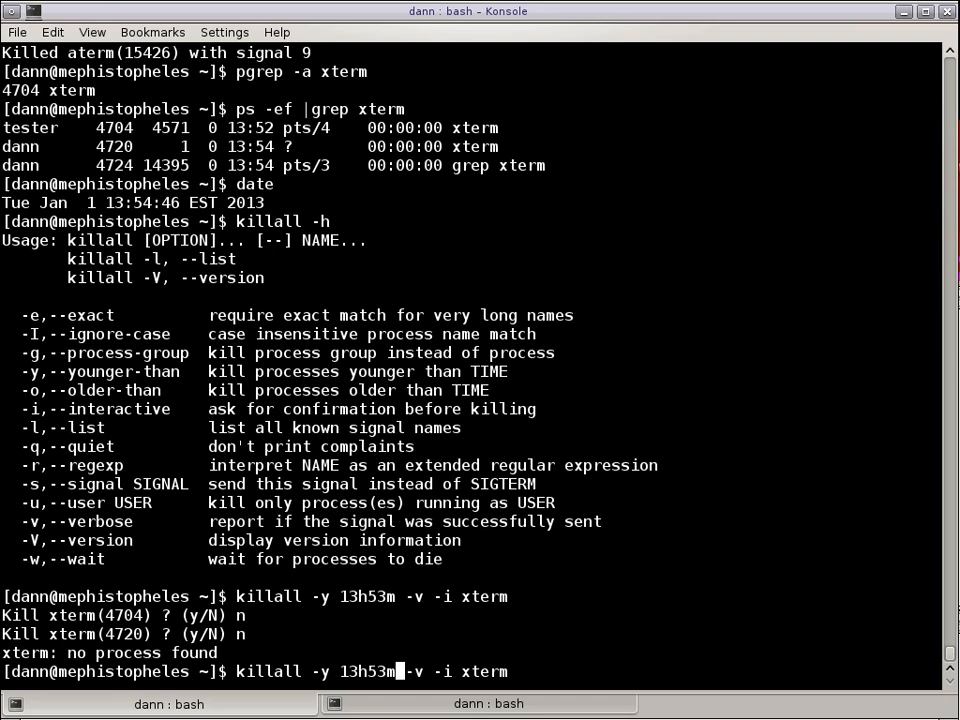
Retry with full time 13h53m01M01d2013y, declining both xterm prompts; no process killed.
text(01M)
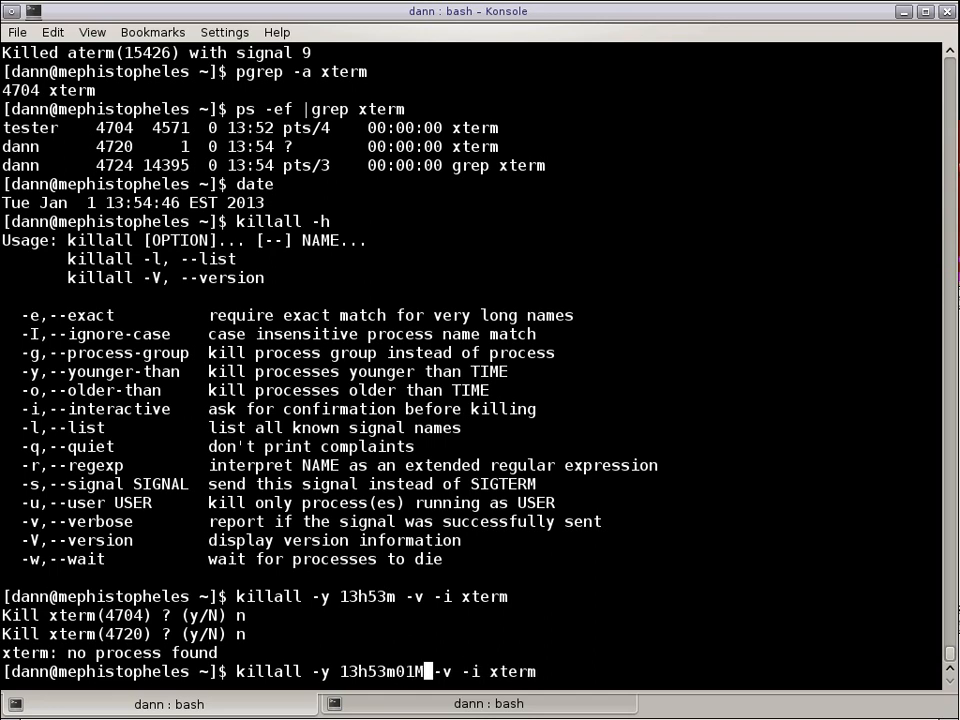
text(01d)
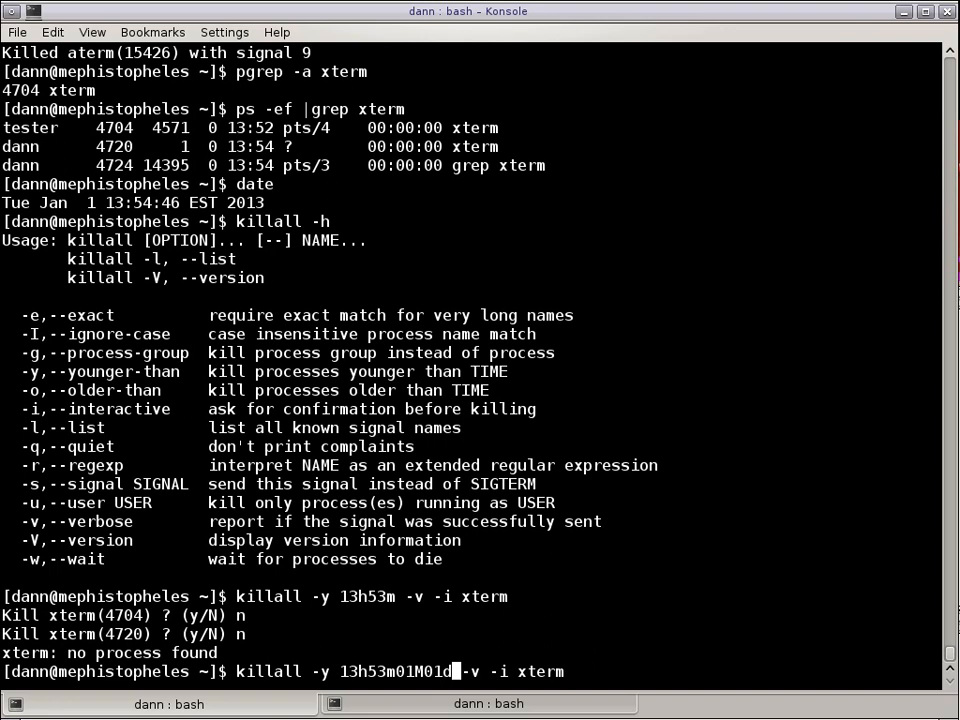
text(2013y)
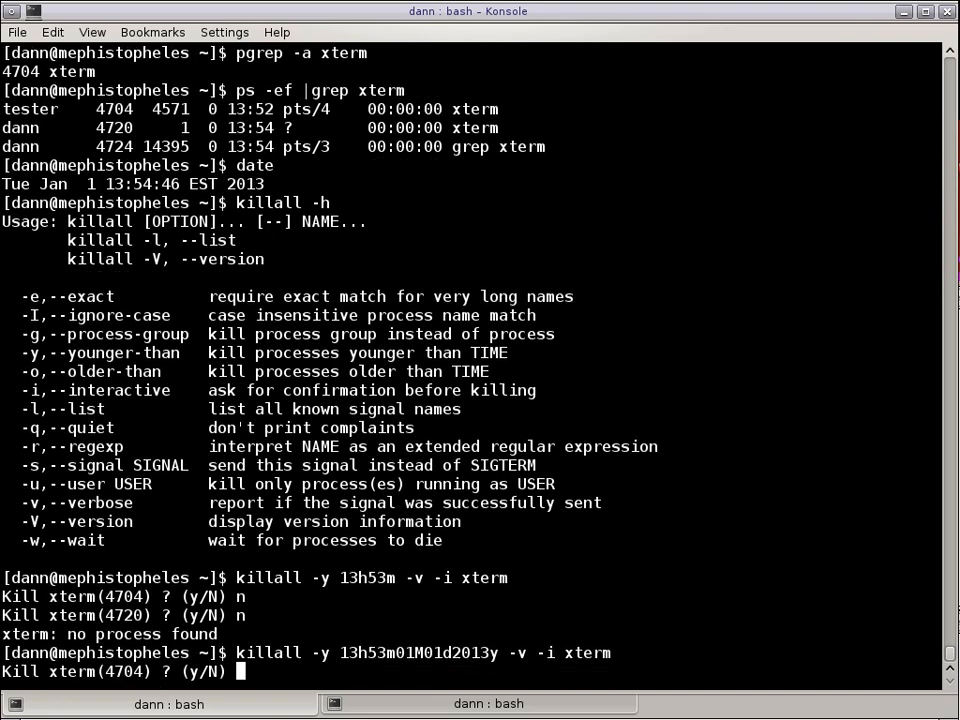
text(n)
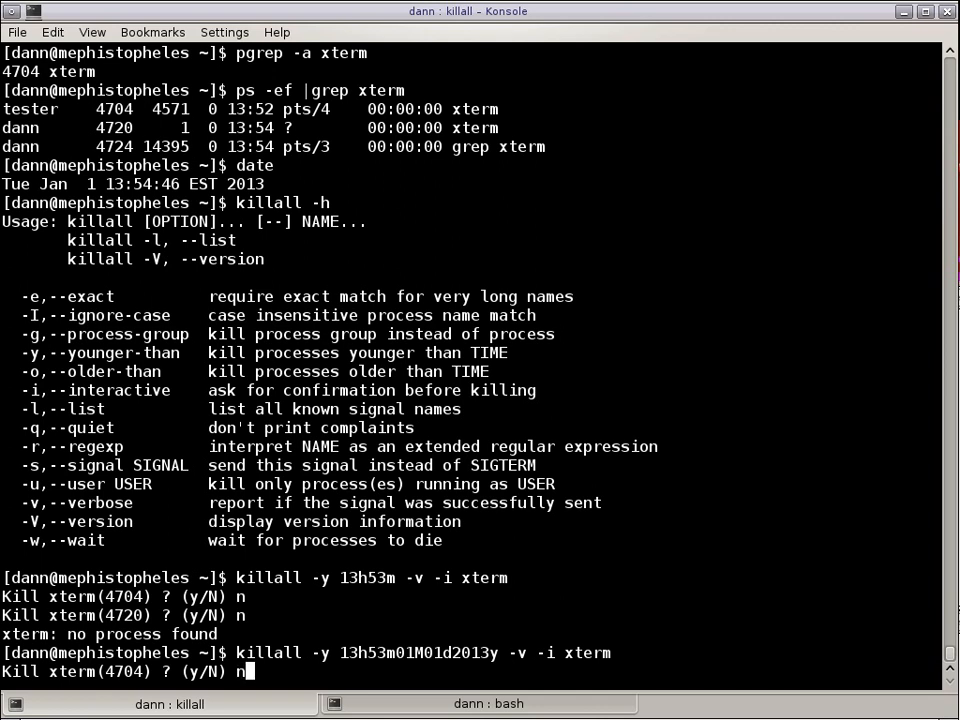
text(n)
text(ps -ef)
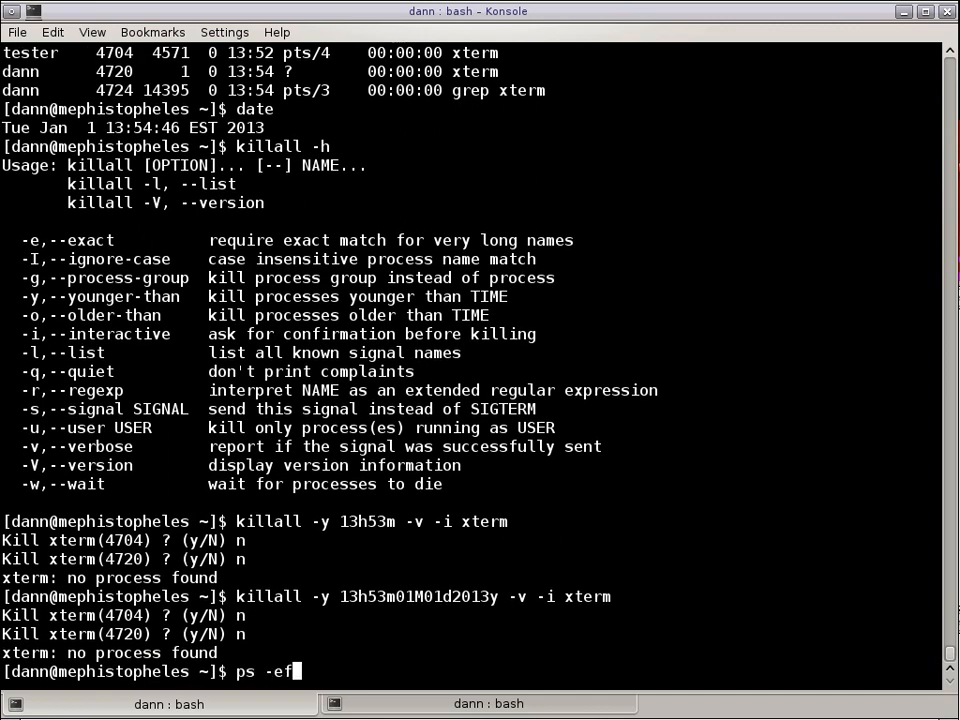
List the running xterm processes with ps -ef | grep xterm, still showing 4704 and 4720.
text(|grep xterm)
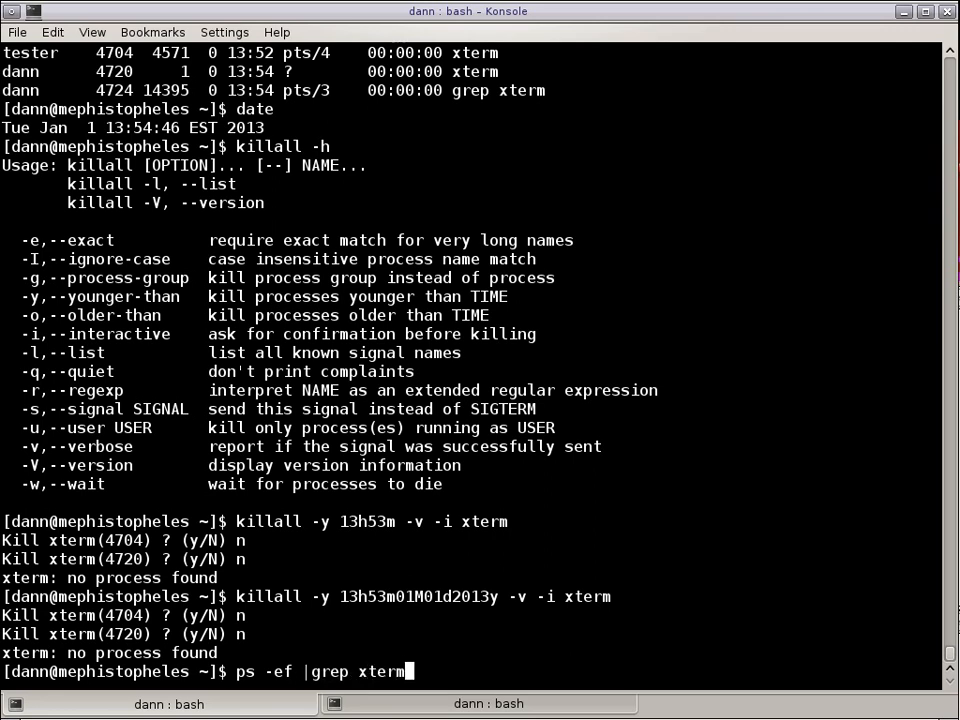
key(Return)
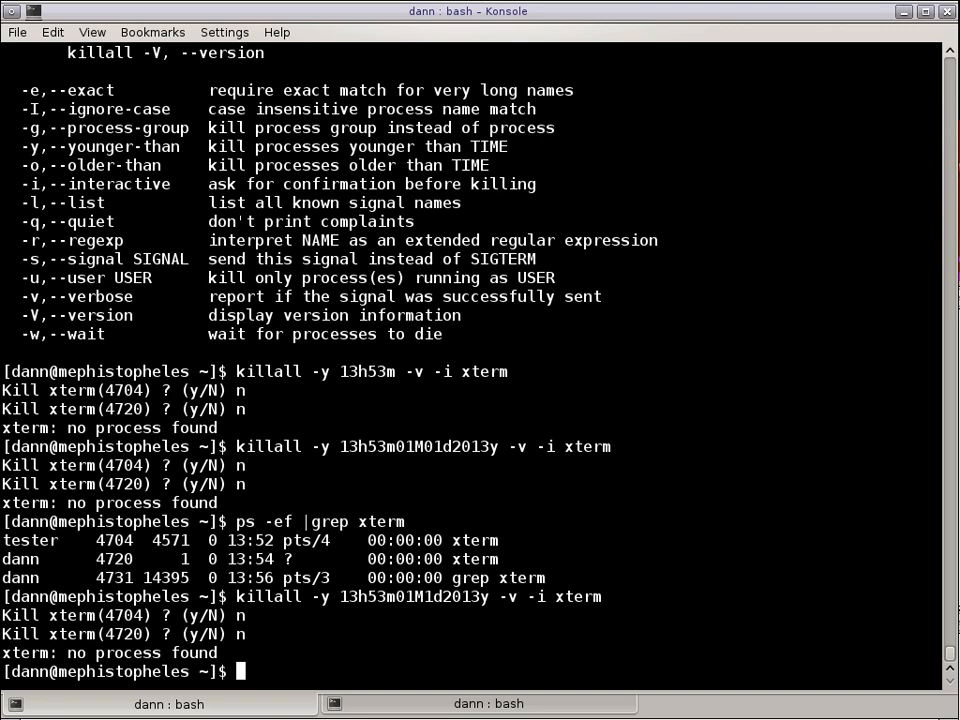
Retry killall -y 13h53m01M1d2013y -v -i xterm declining it, try -o instead, then start top.
text(killall -y 13h53m01M1d2013y -v -i xterm)
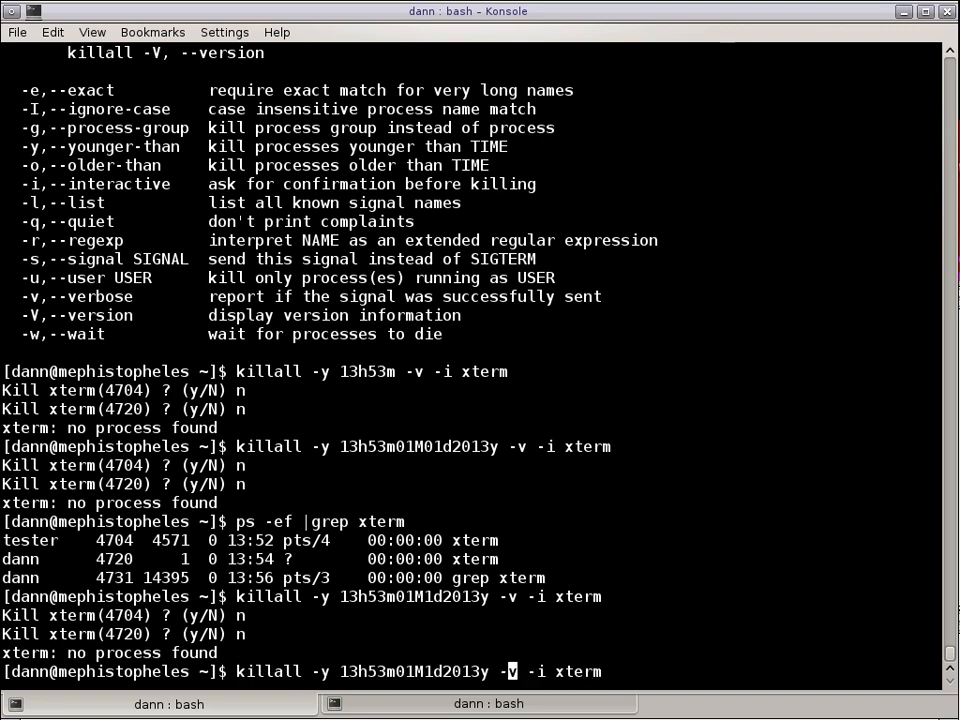
text(-o)
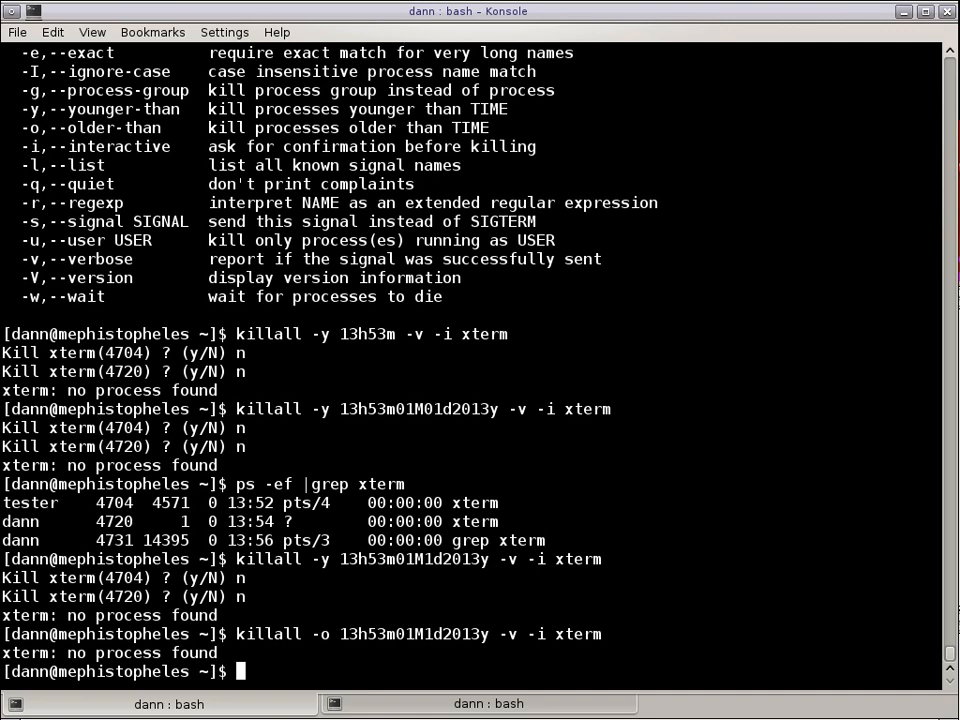
text(top)
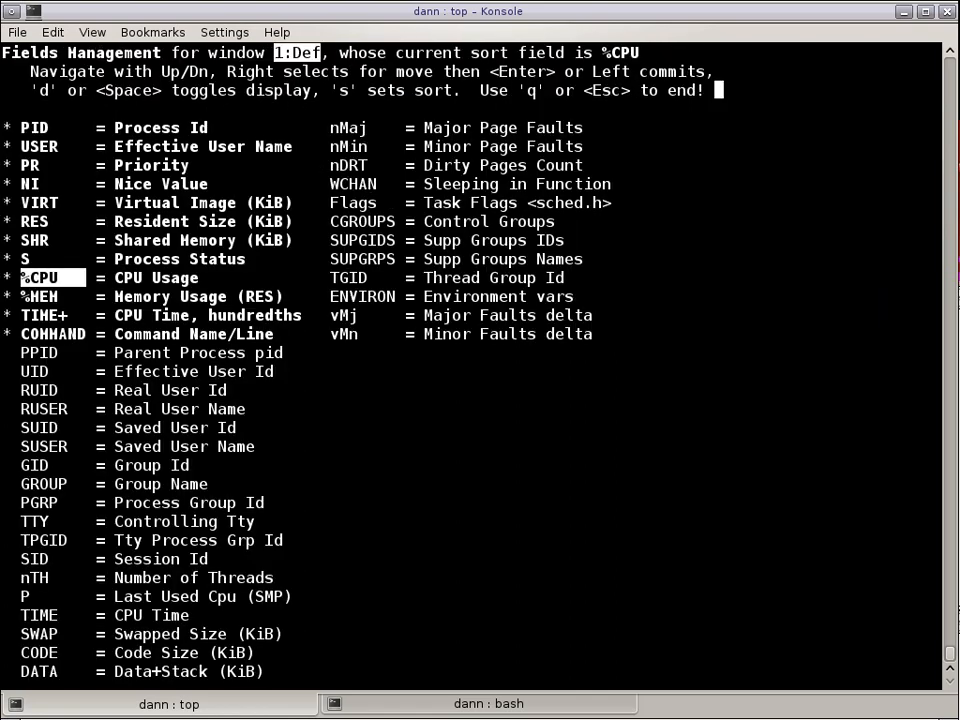
Move through top's field list with the arrow keys, then quit top back to the shell.
key(Down)
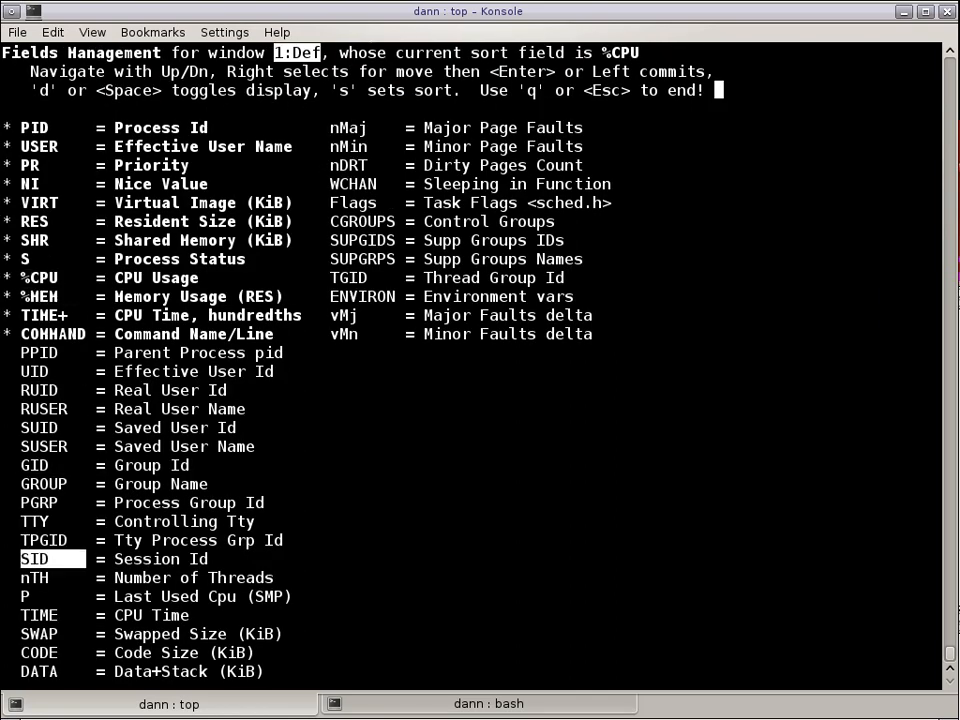
key(Down)
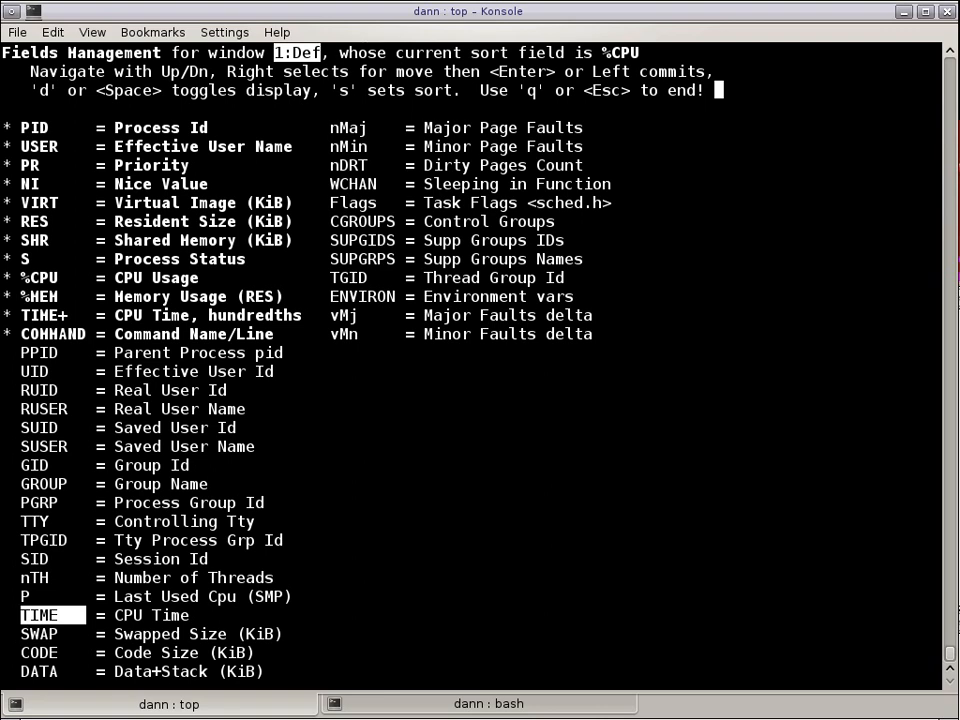
key(Up)
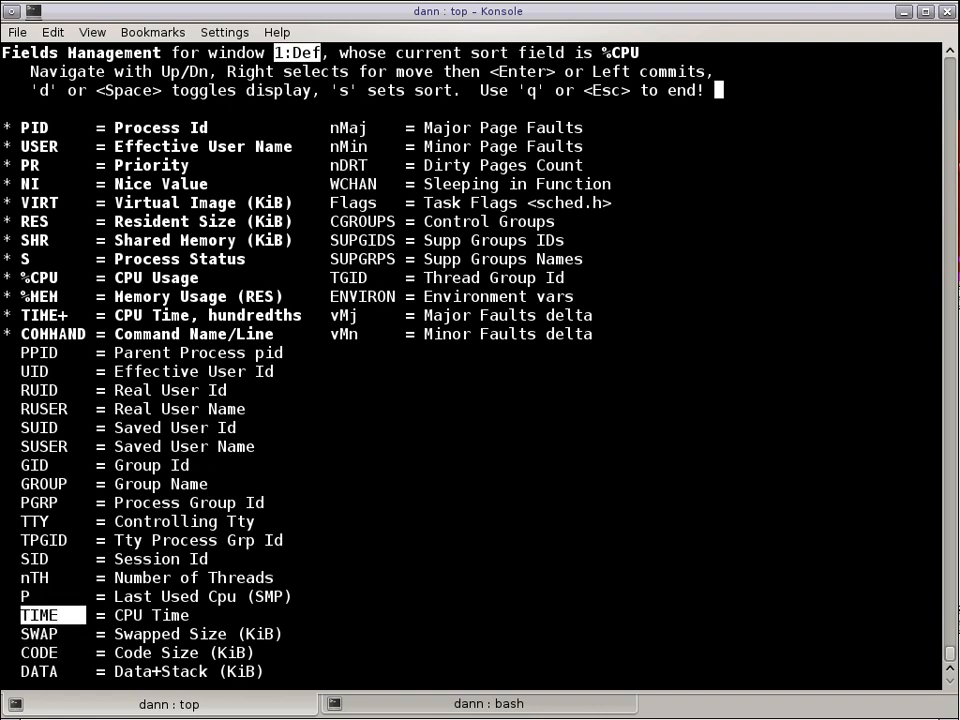
key(Up)
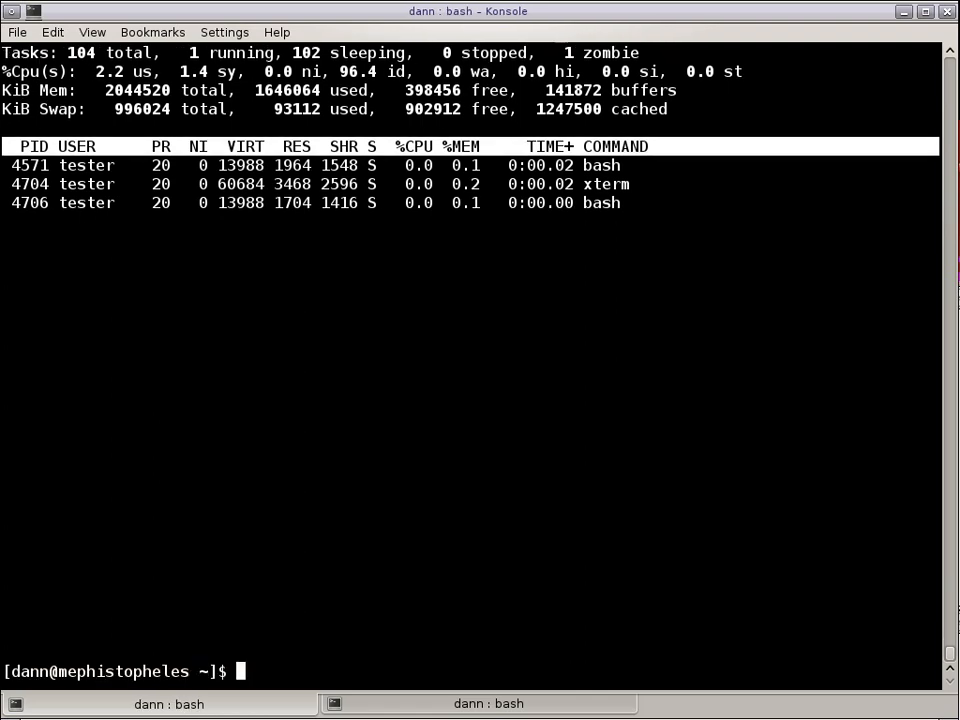
List xterm processes, attempt killall -9 xterm (refused as not permitted), and list them again.
text(ps -ef |grep)
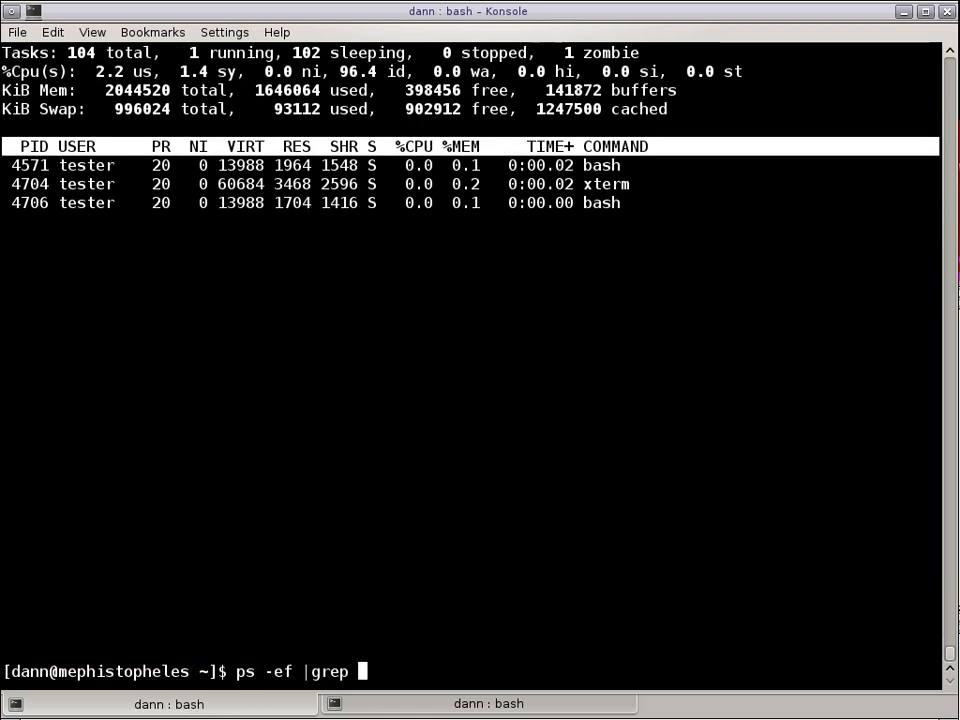
text(xterm)
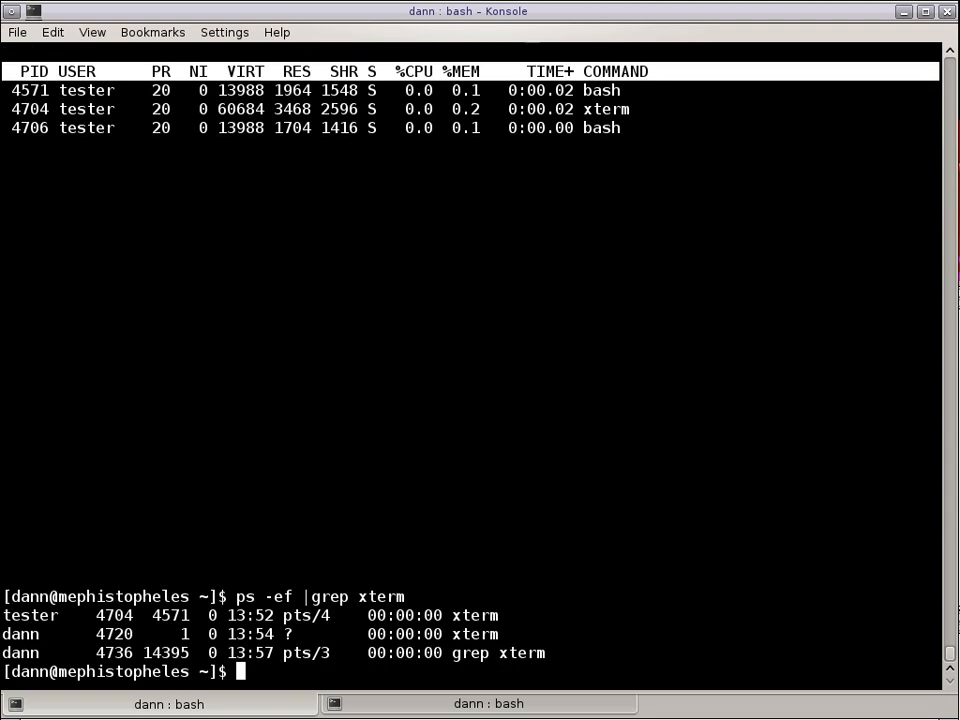
text(killall -9 xterm)
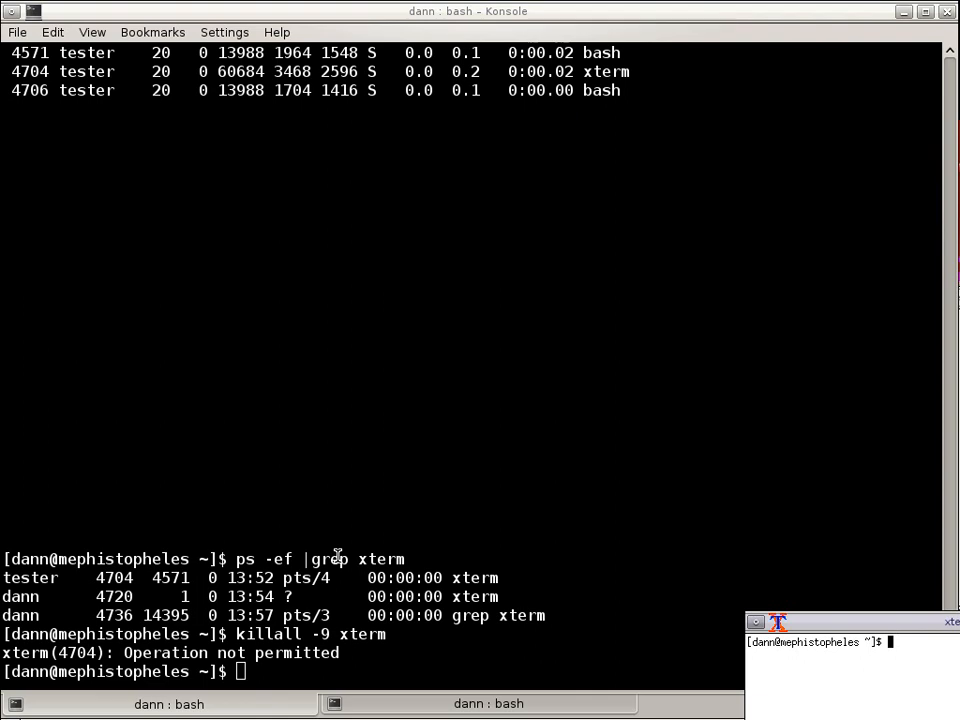
text(ps -ef)
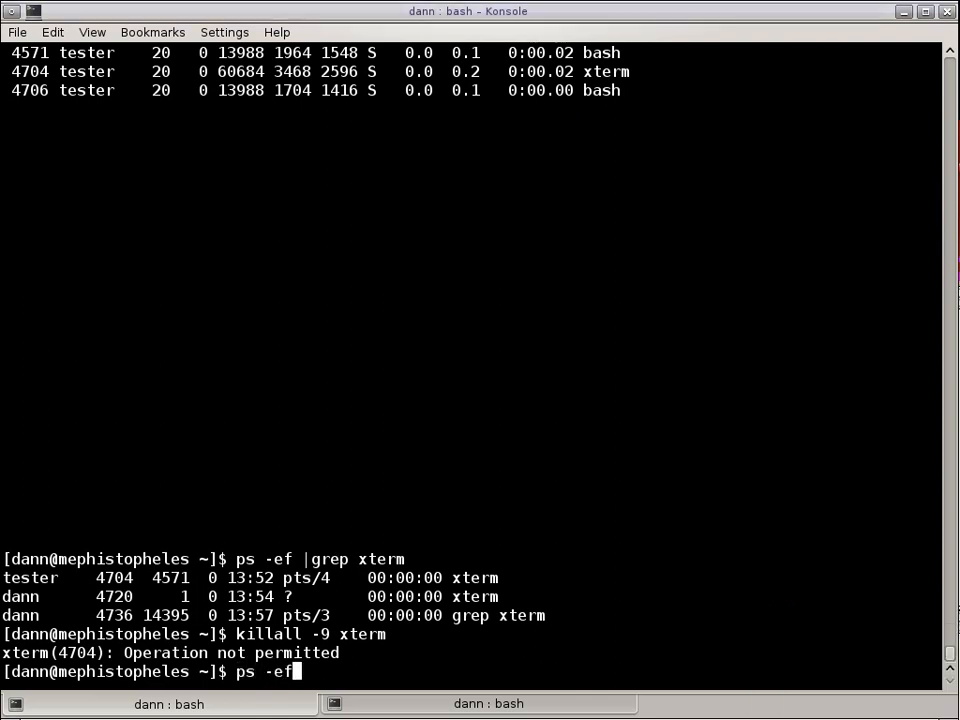
text(|grep xterm)
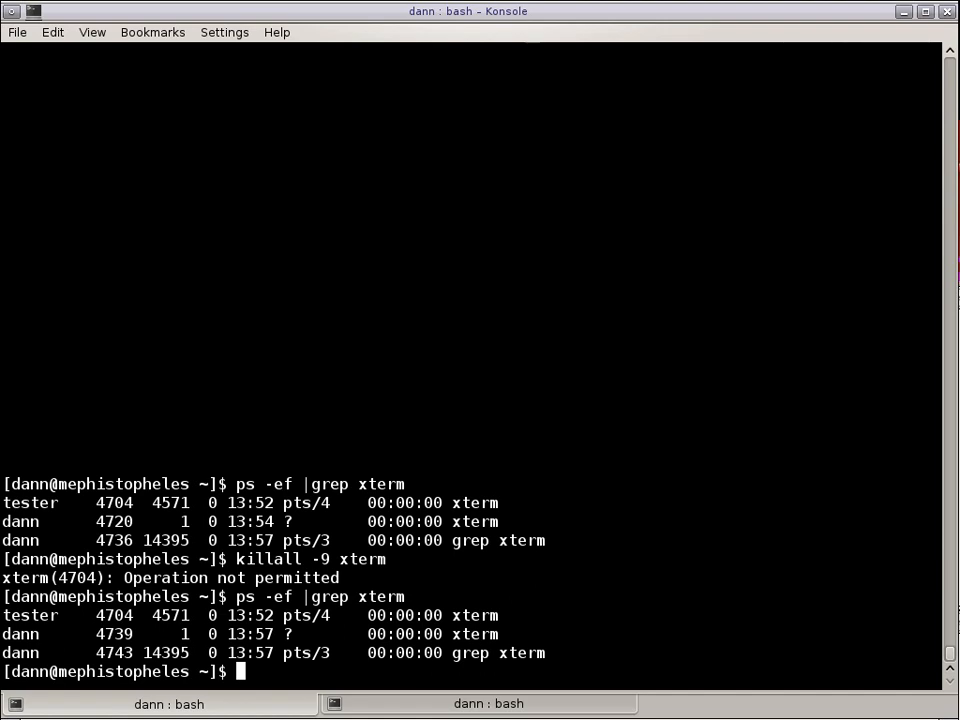
Run killall -y 13h55m00s01M01d2013y xterm after fixing the typed time, refused as not permitted.
text(kilall -)
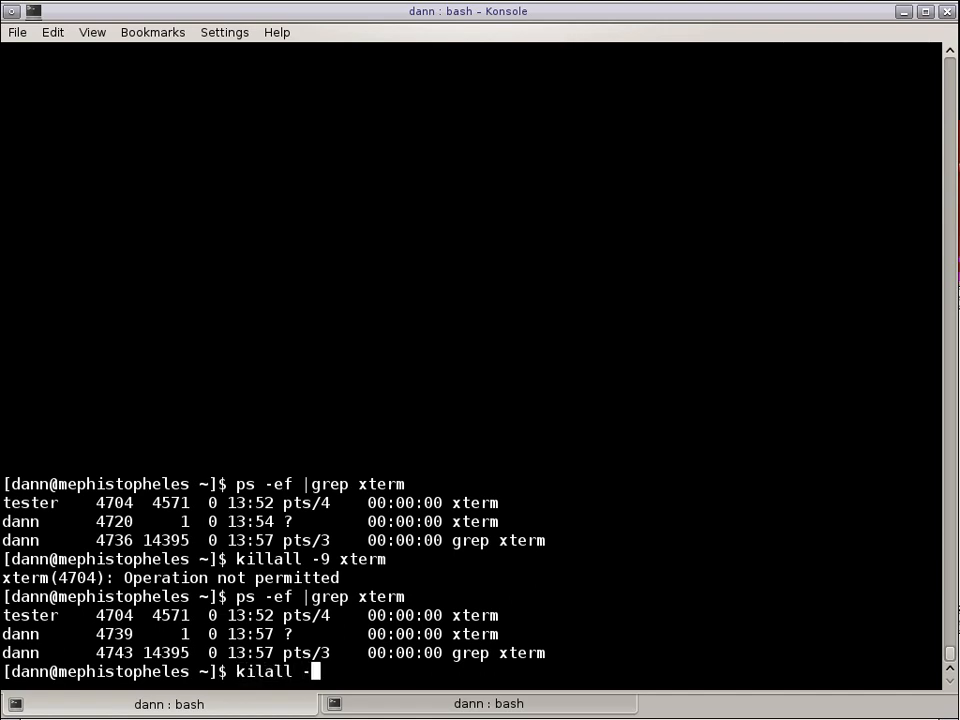
text(y)
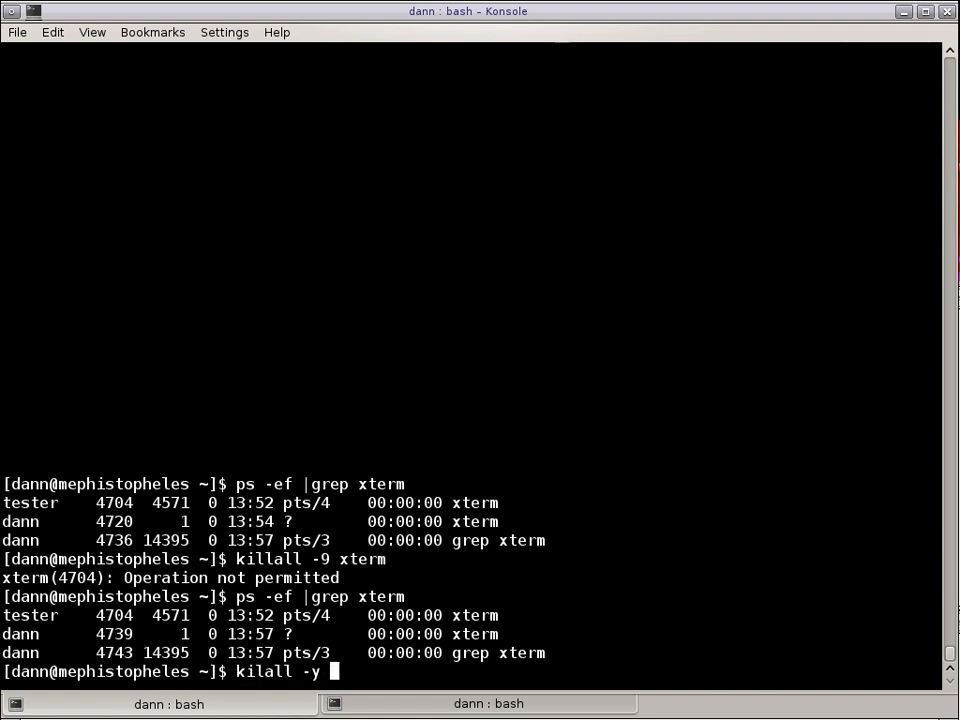
text(1)
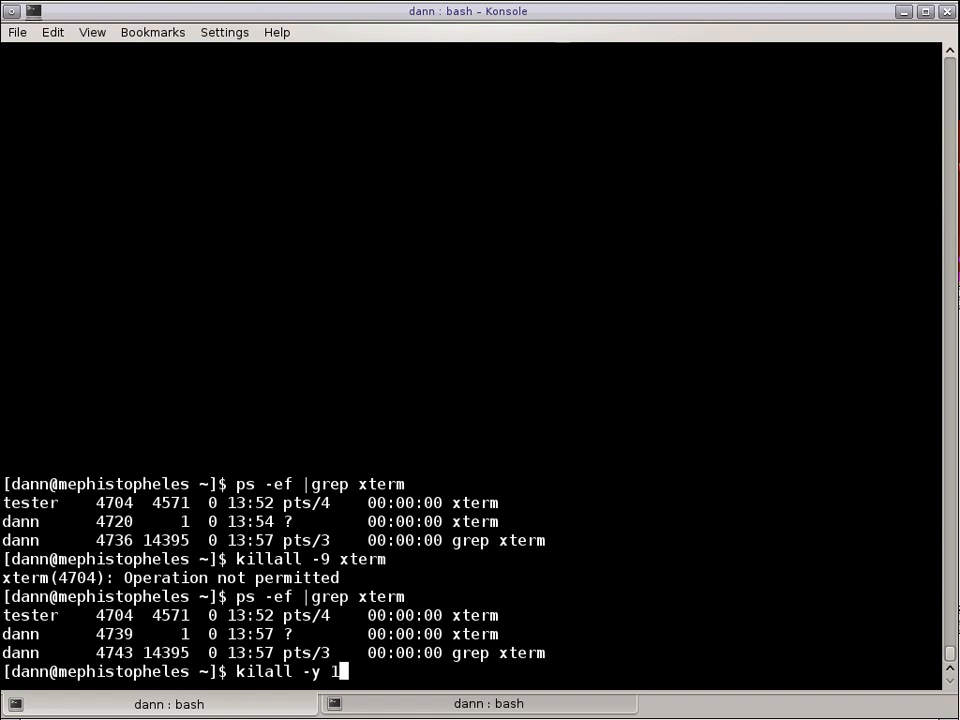
text(3:57)
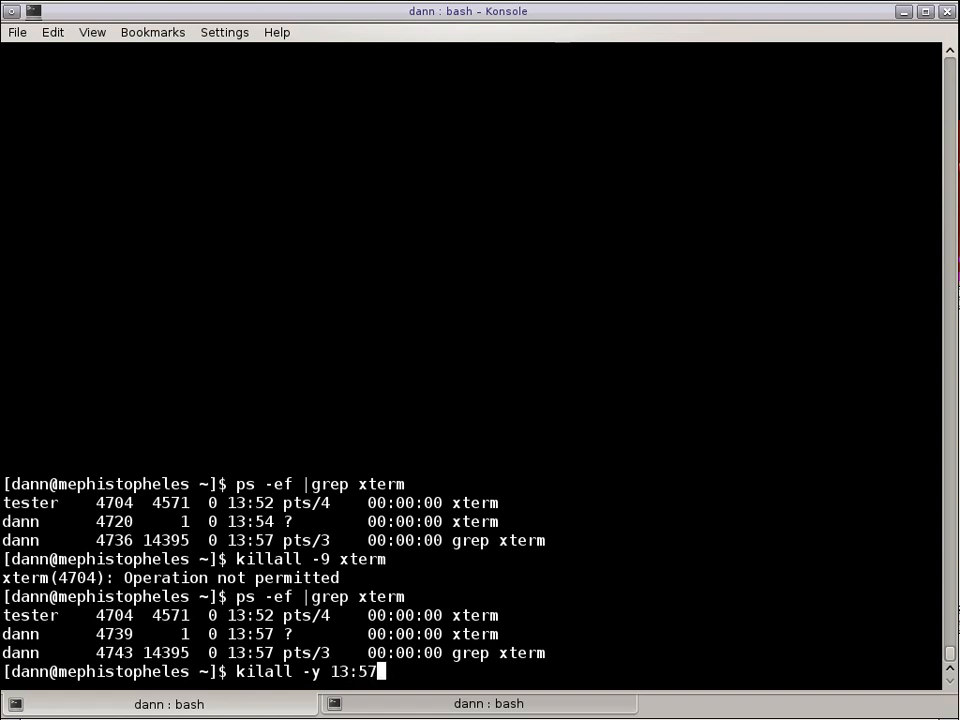
key(BackSpace)
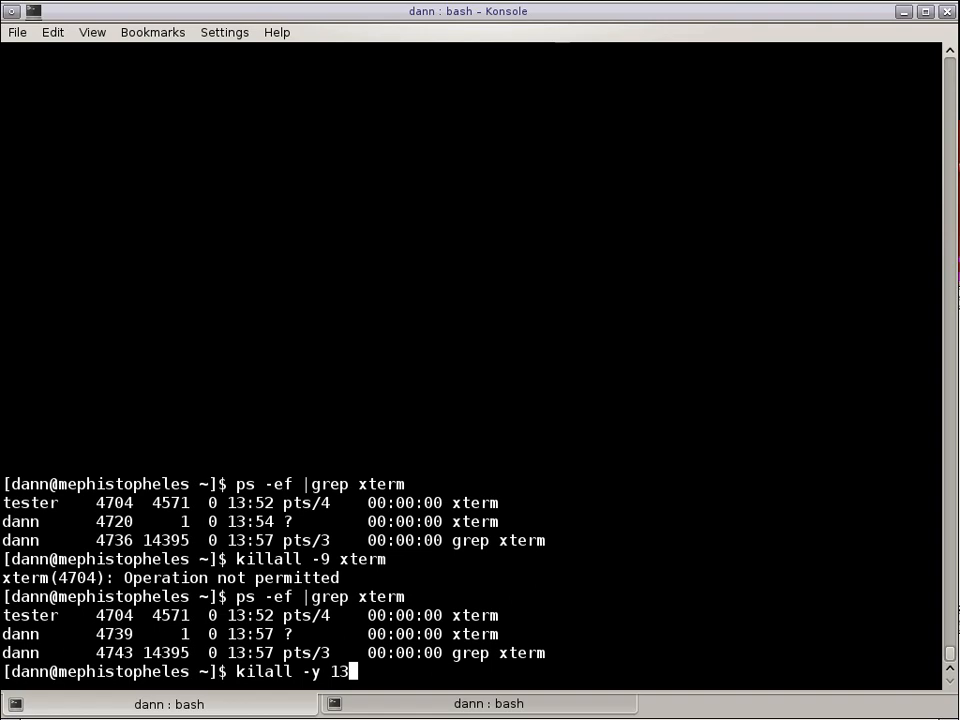
text(h55)
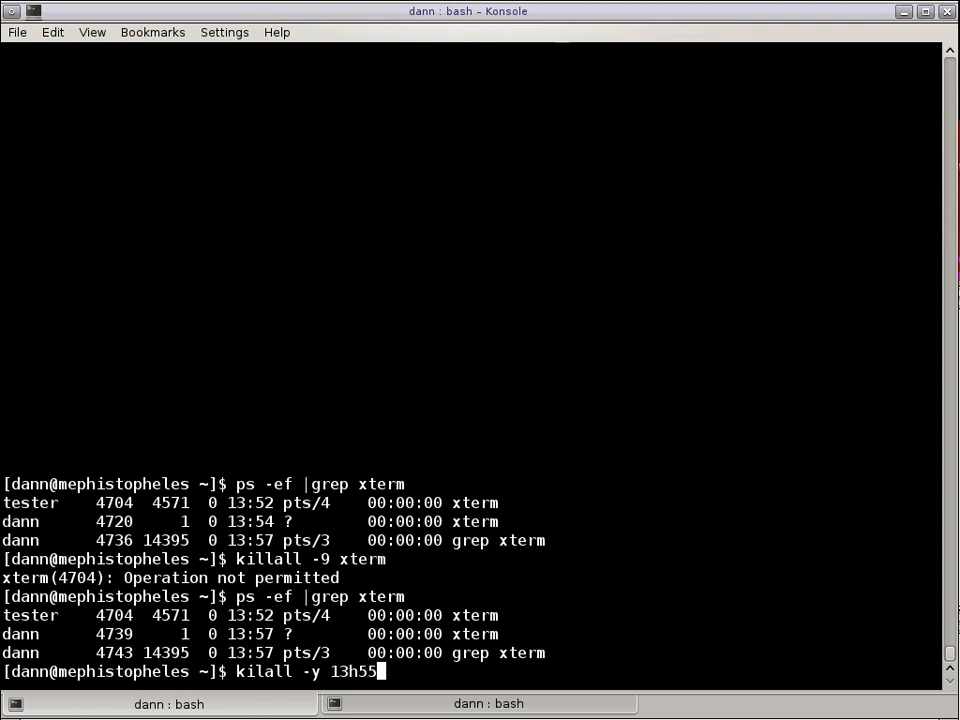
text(m00s)
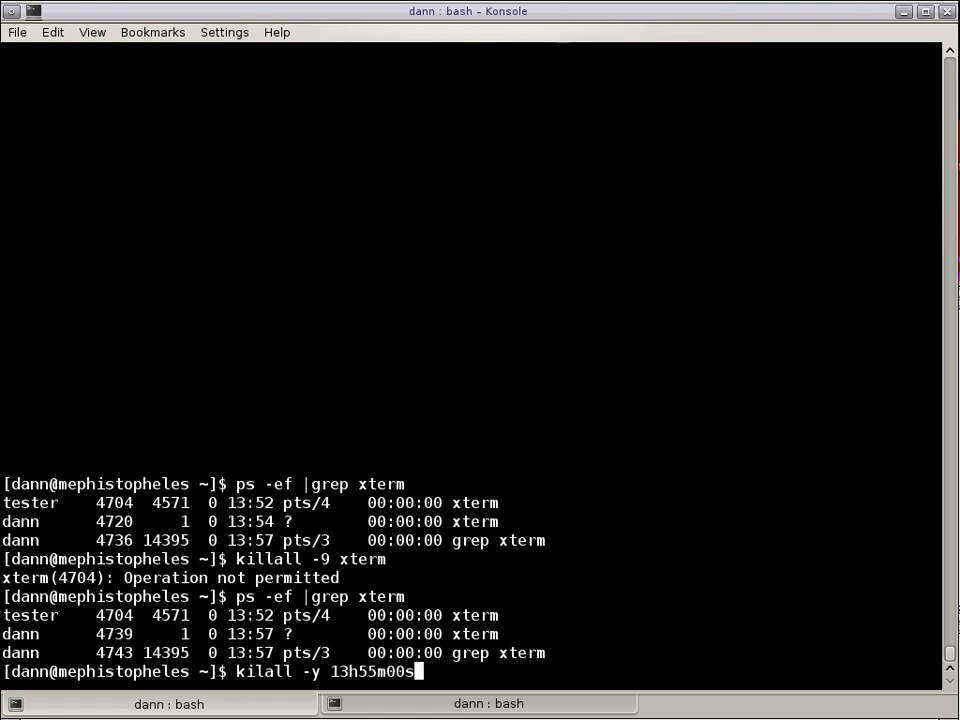
text(13)
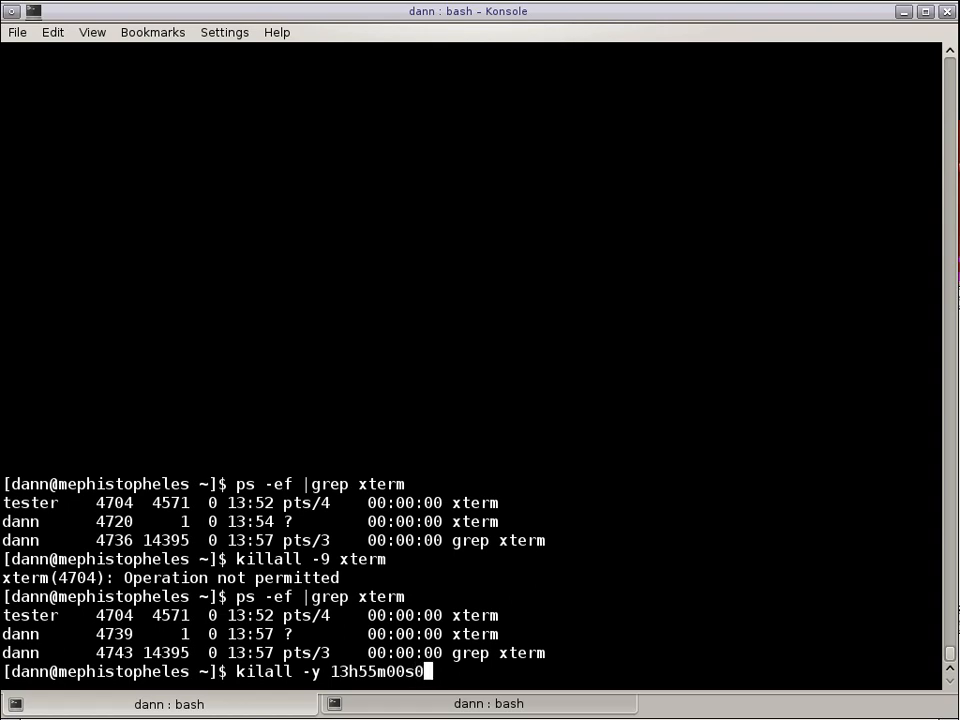
text(1M01D)
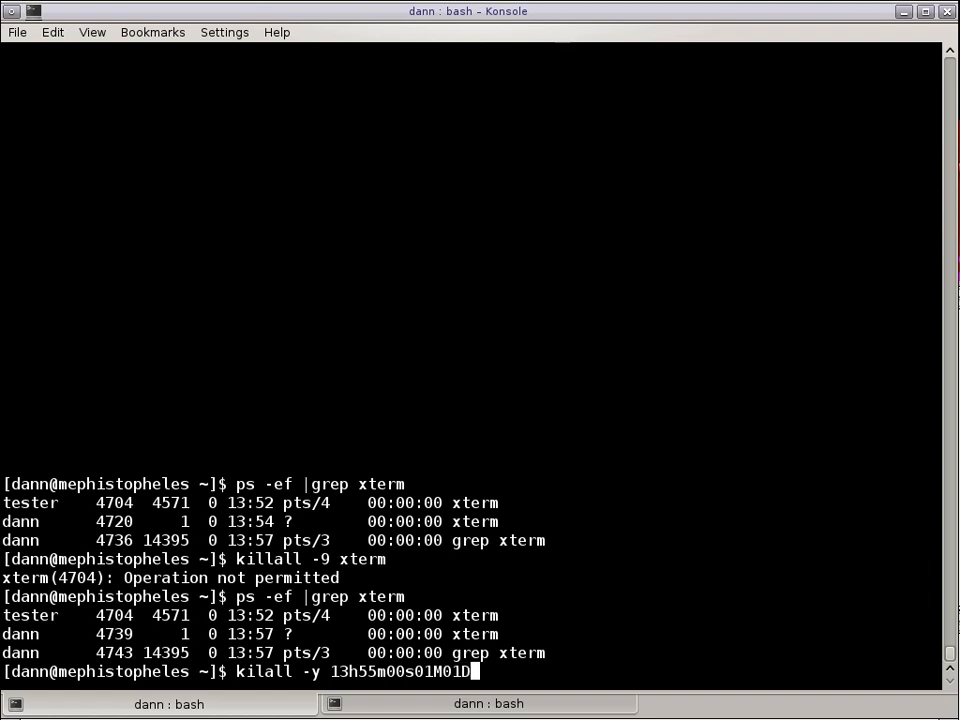
text(13y)
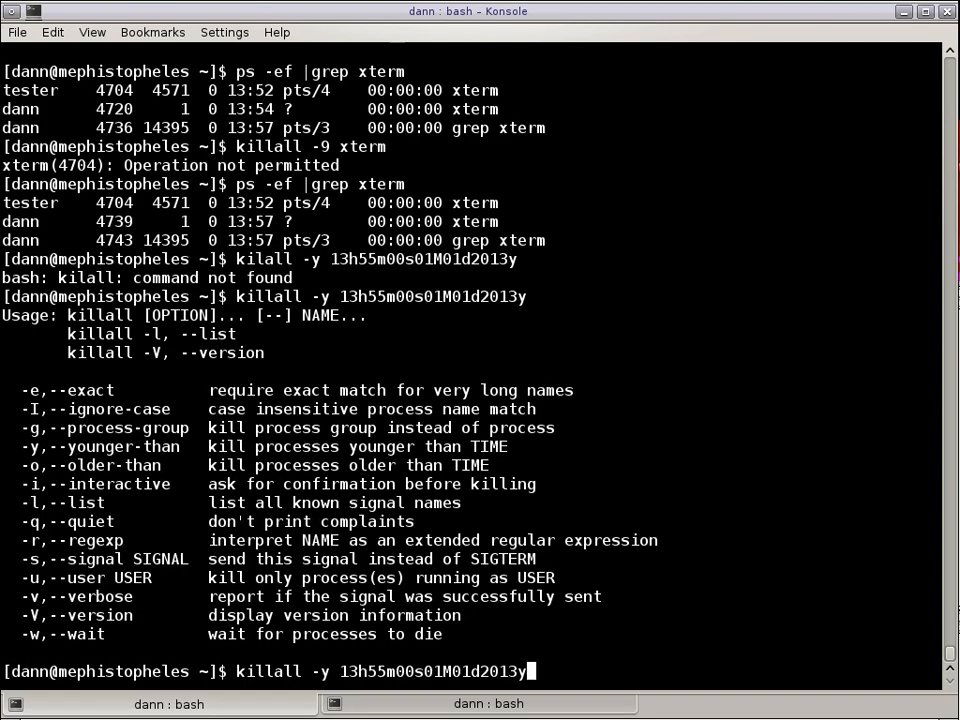
text(xt)
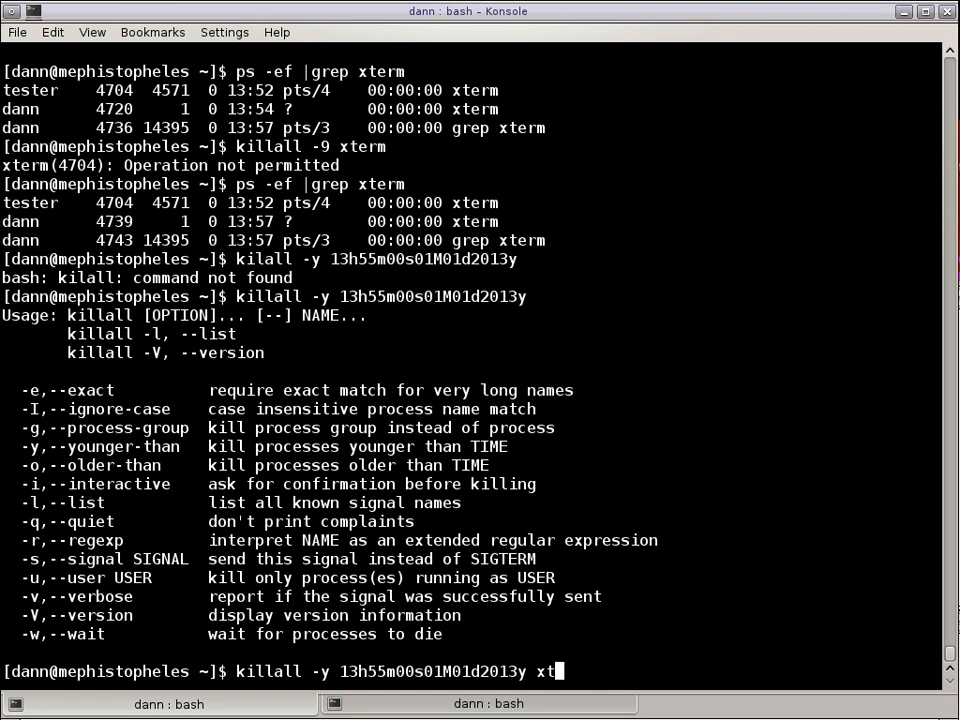
text(erm -)
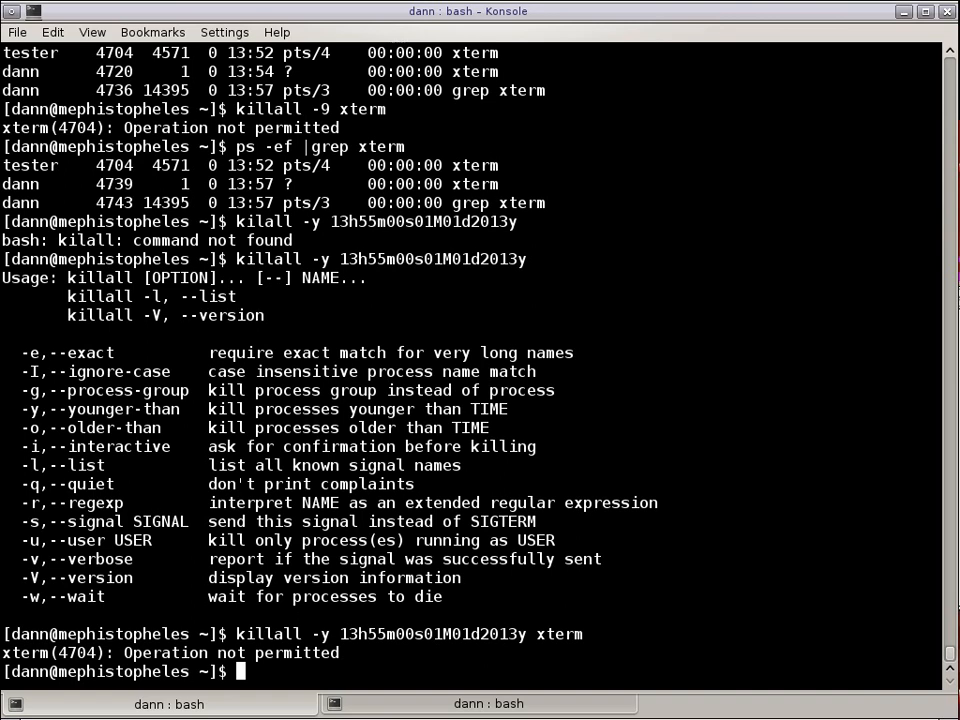
Bring up the killall manual page with man killall.
text(man k)
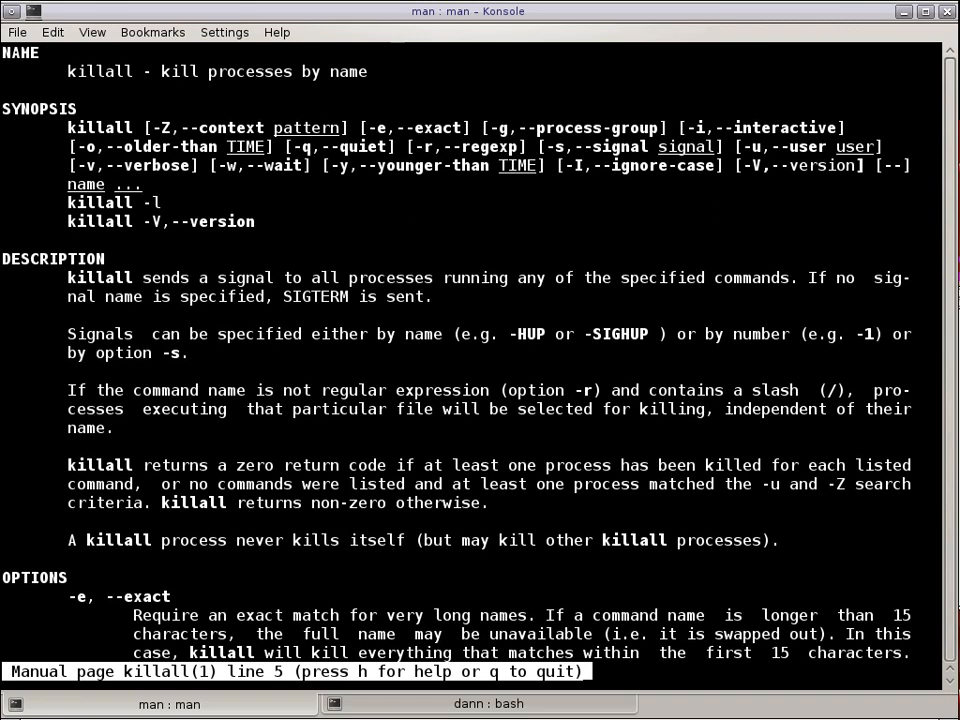
Scroll the killall man page down to the -o/--older-than option description.
scroll(down, 3)
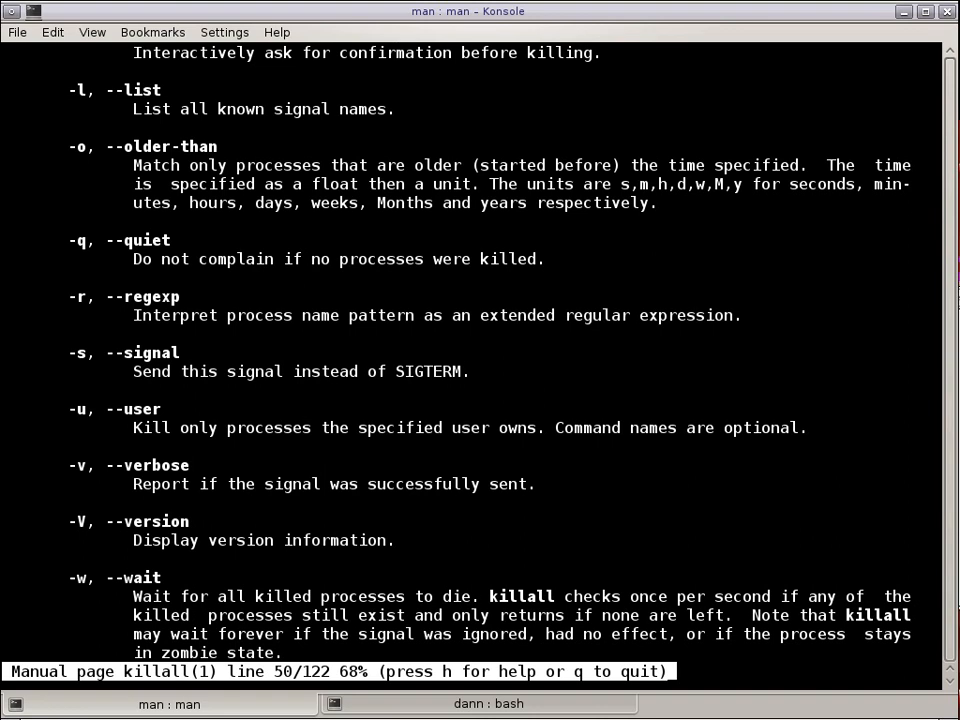
mouse_move(668, 154)
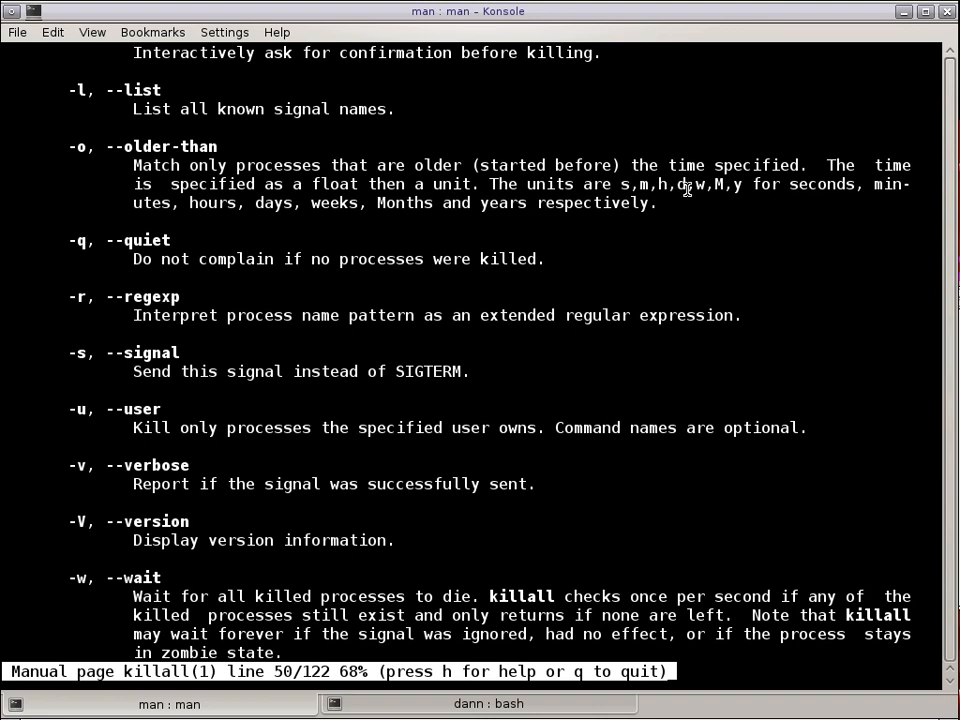
mouse_move(636, 190)
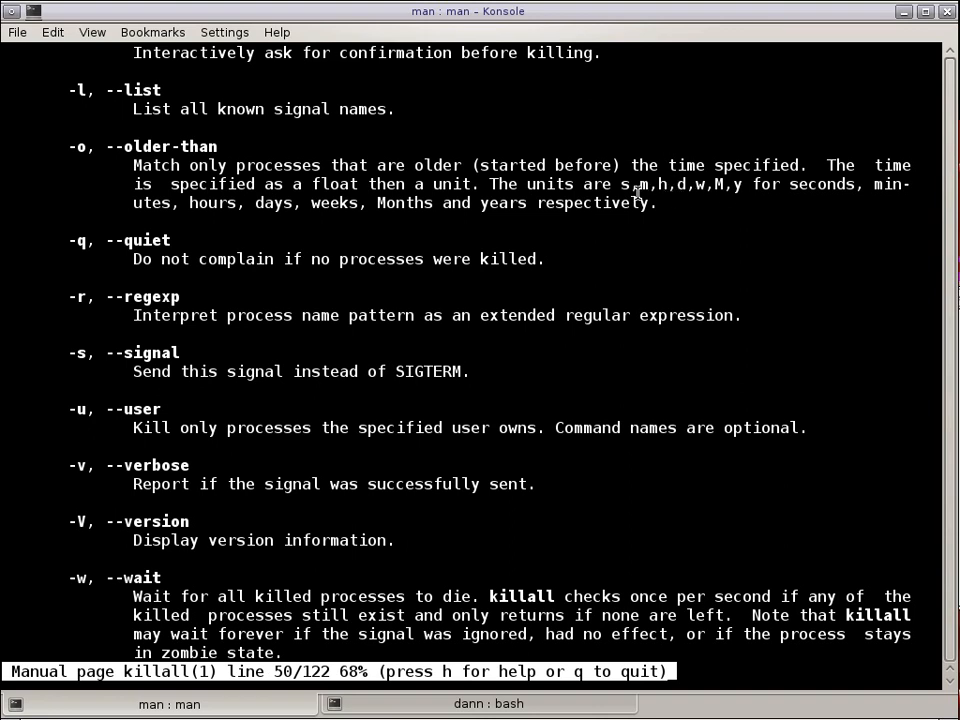
mouse_move(640, 224)
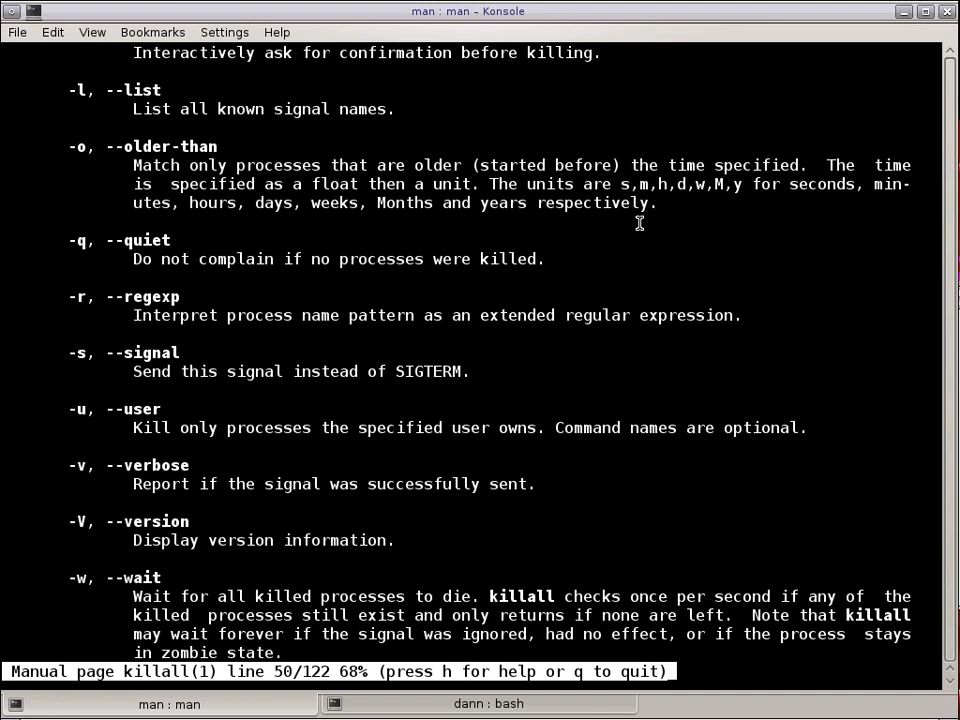
mouse_move(640, 232)
text(killal)
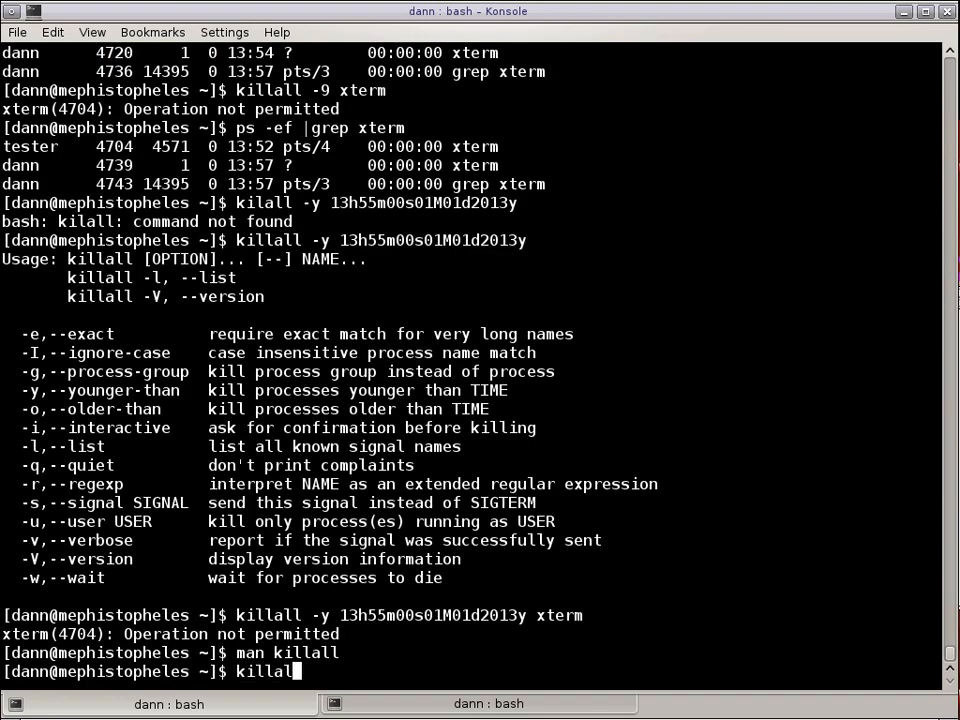
Run killall -y 00s55m13h01d01M2013y xterm, which reports Invalid time format and prints usage.
text(-y 00)
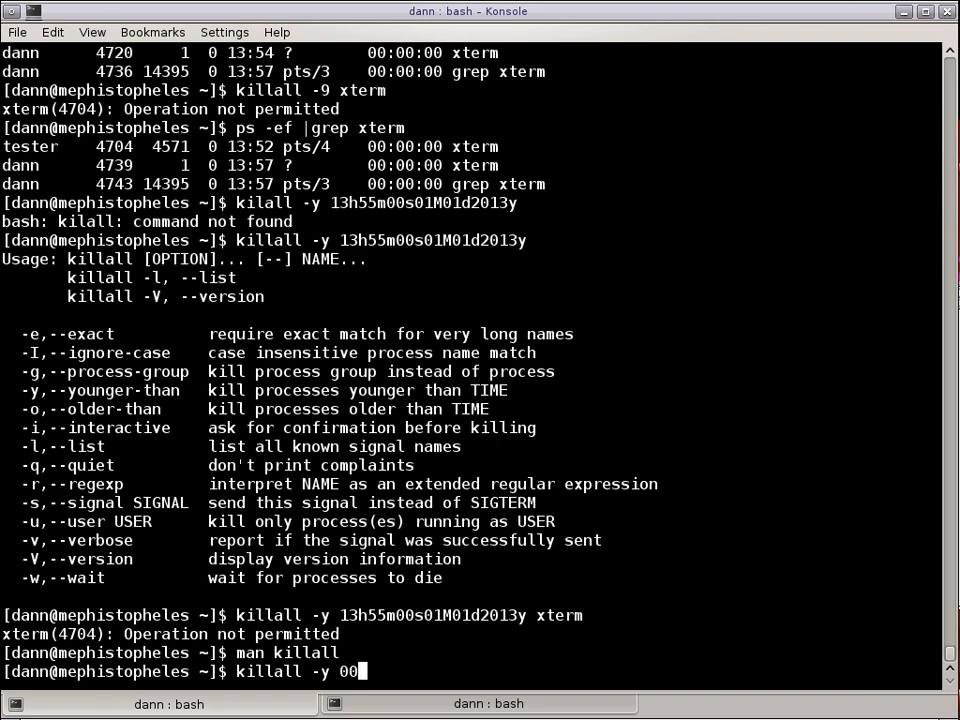
text(s)
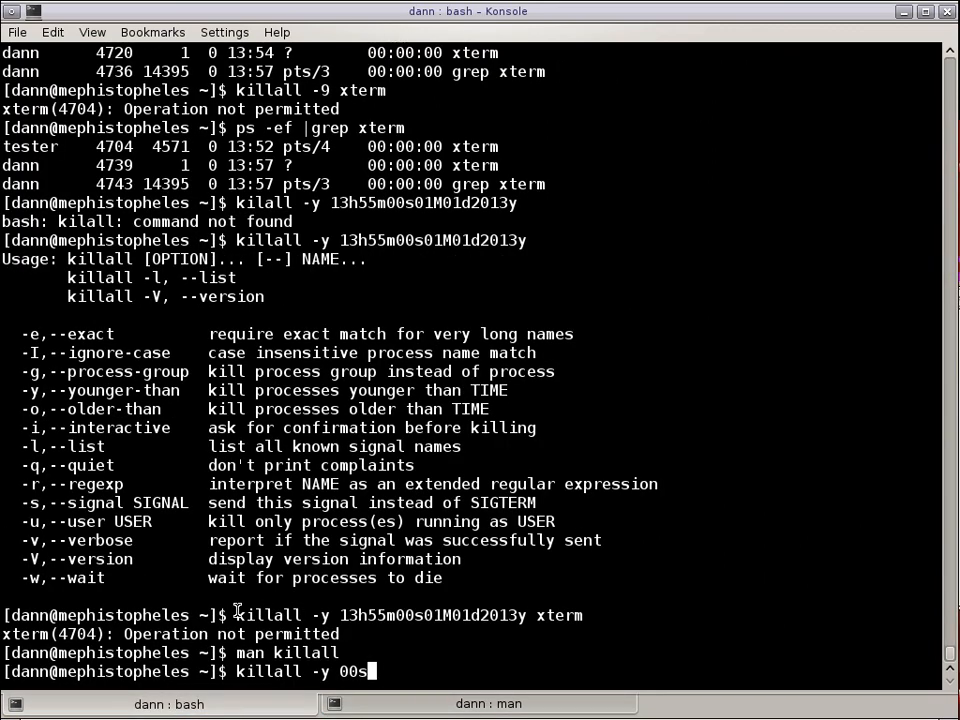
text(55m)
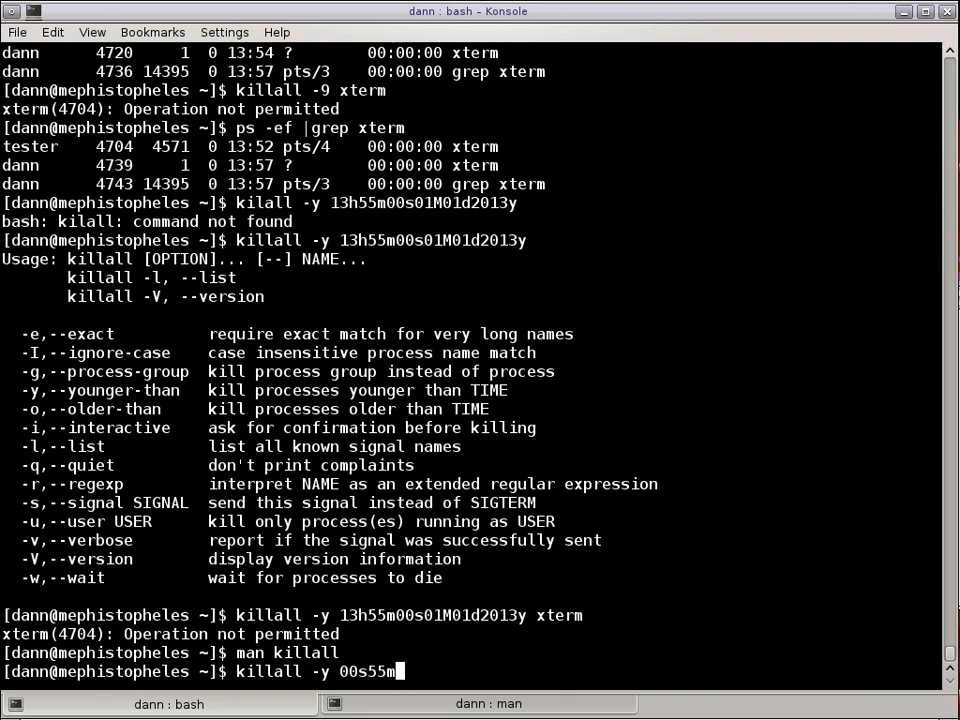
text(1)
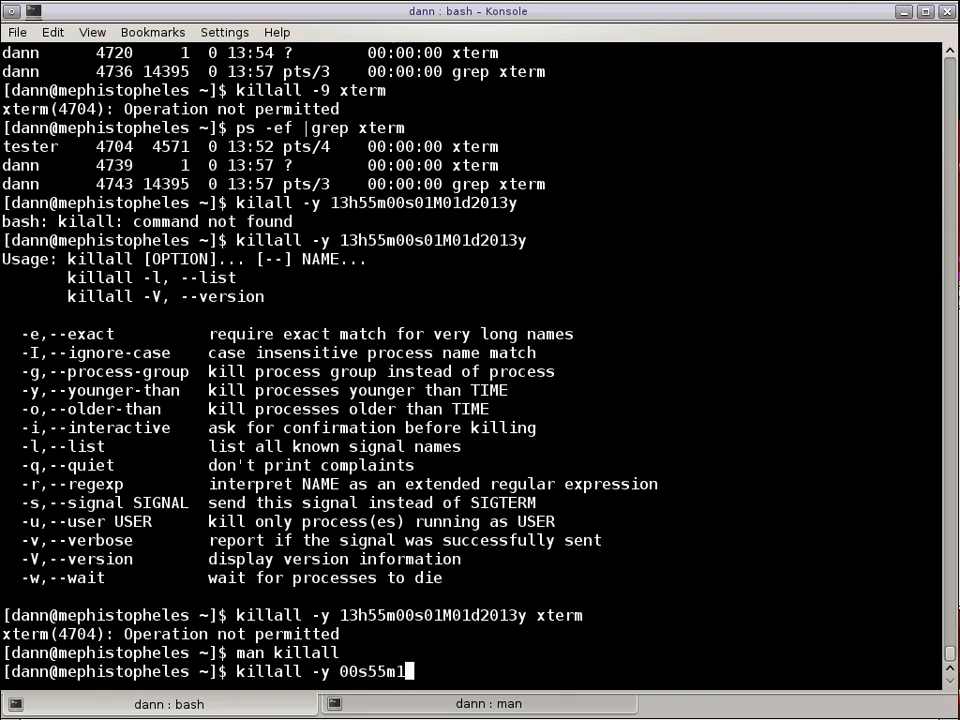
text(3h)
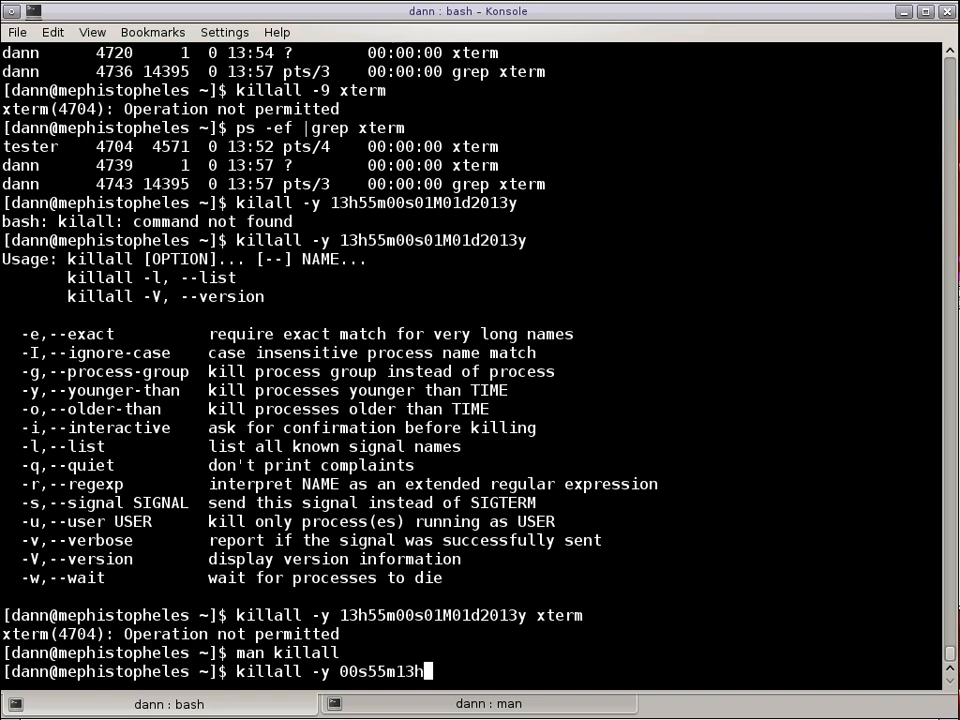
text(xterm)
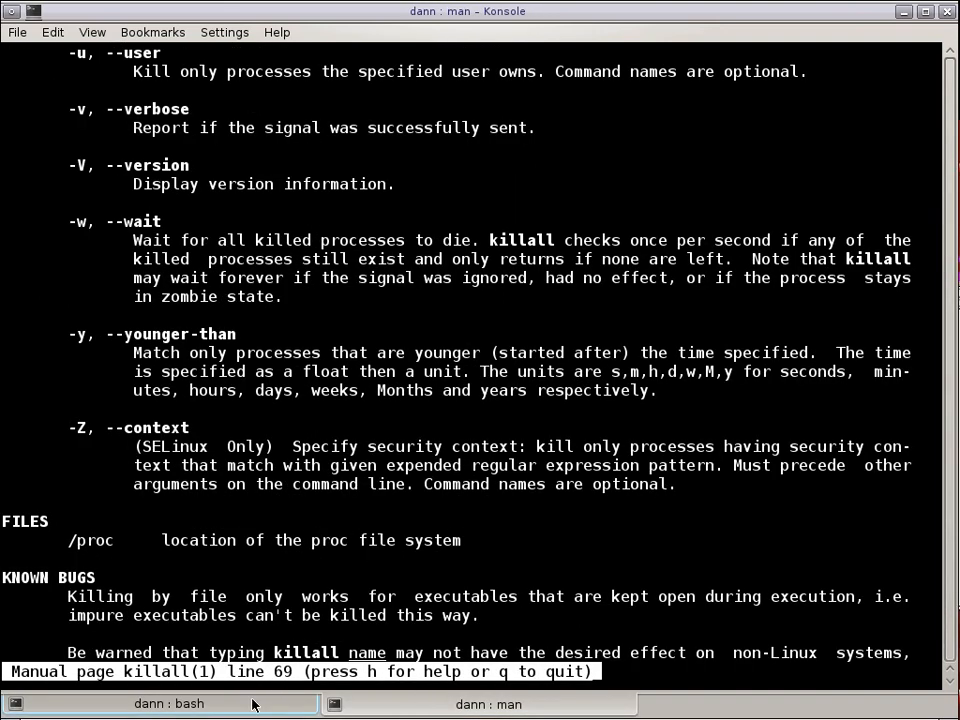
click(168, 704)
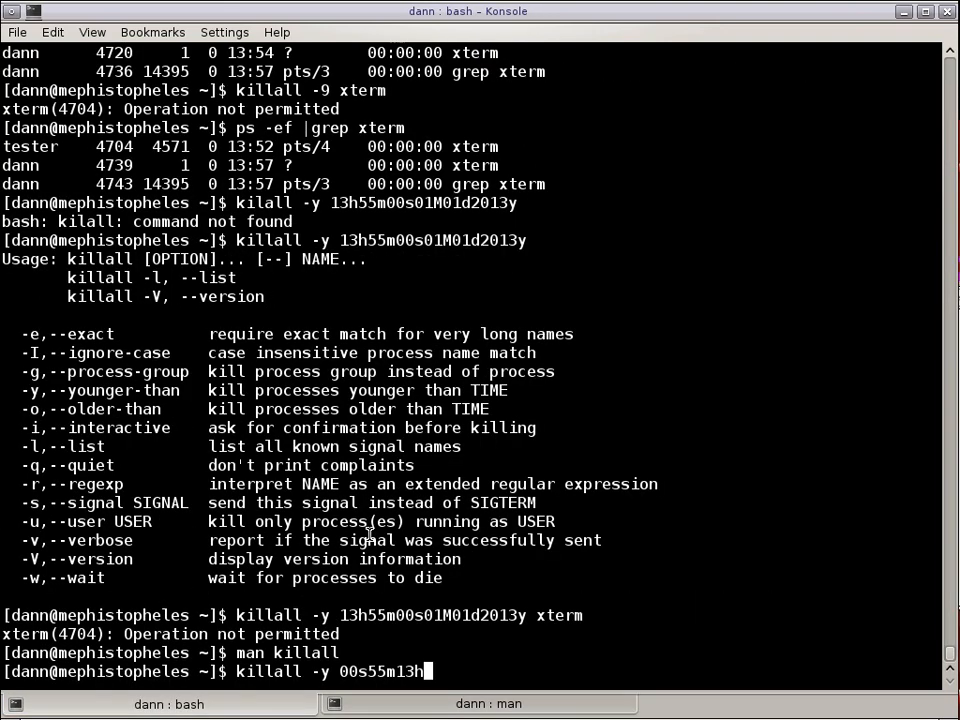
text(01)
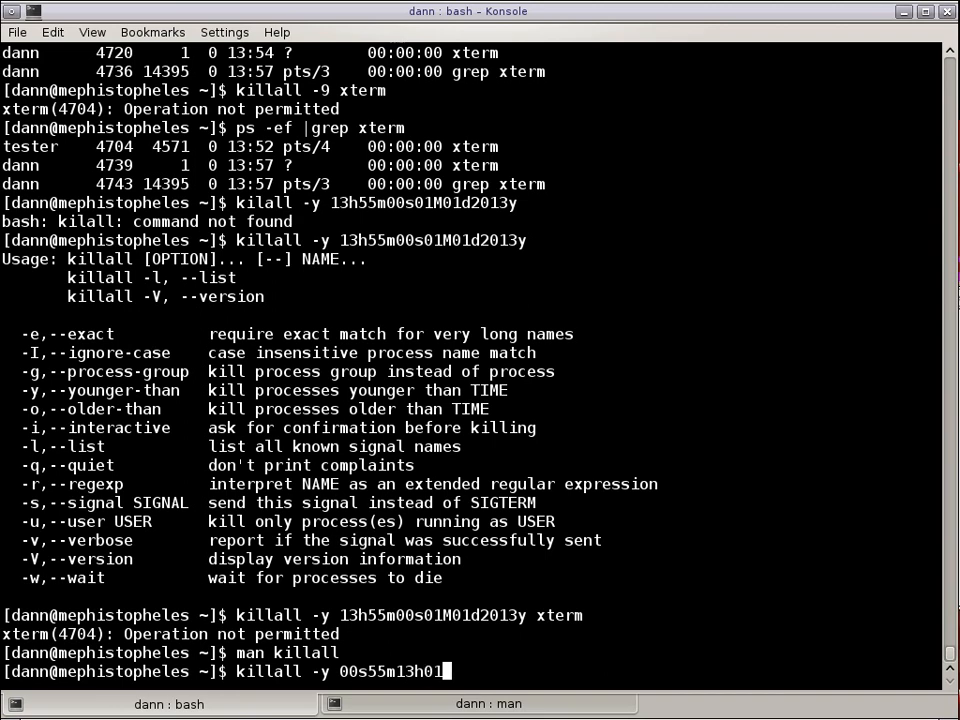
text(d01)
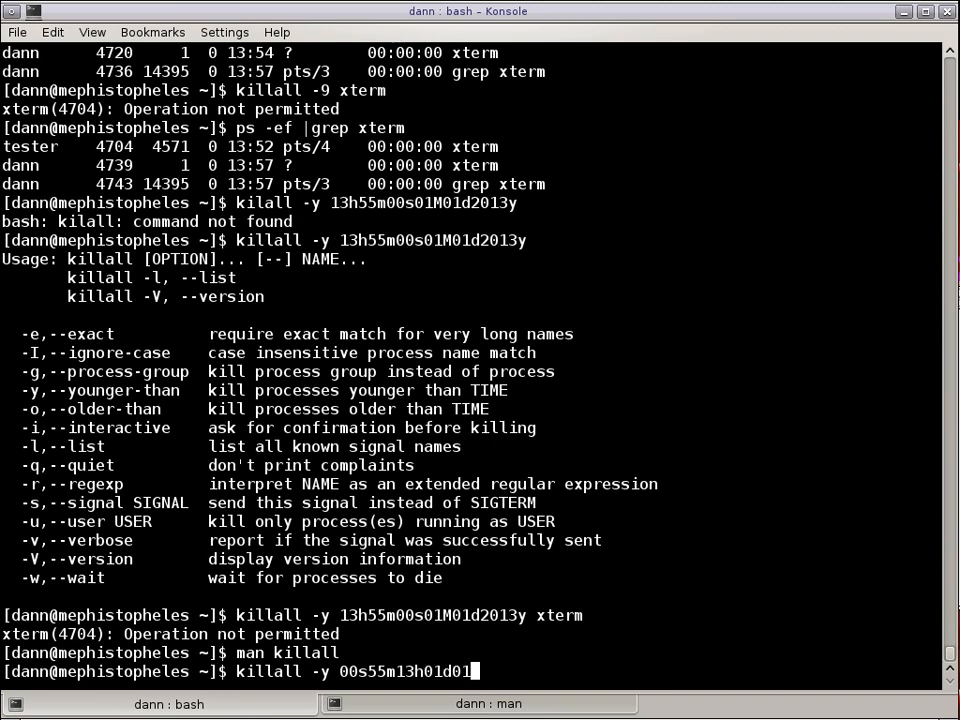
text(M)
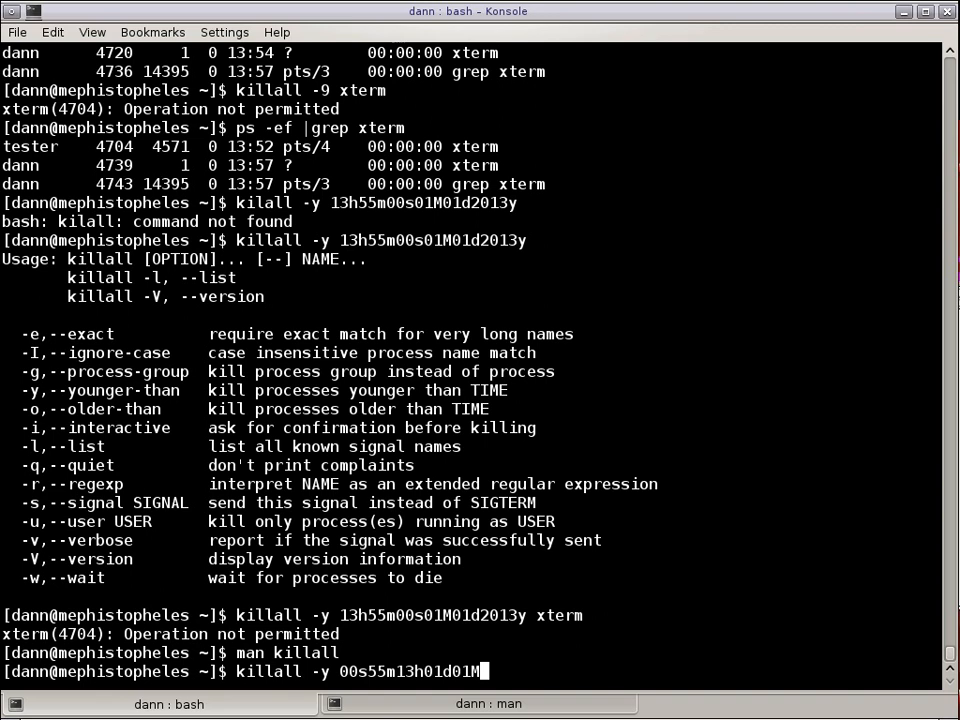
text(2013y xterm)
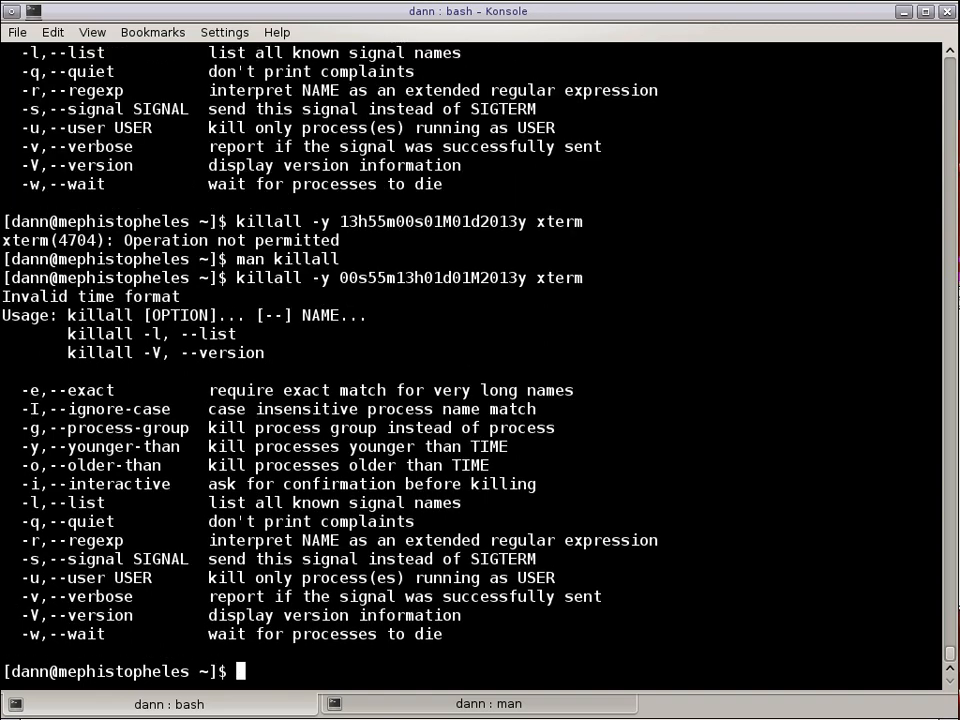
Recall the killall -y 00s55m13h01d01M2013y xterm line and clear the terminal to an empty prompt.
text(killall -y 00s55m13h01d01M2013y xterm)
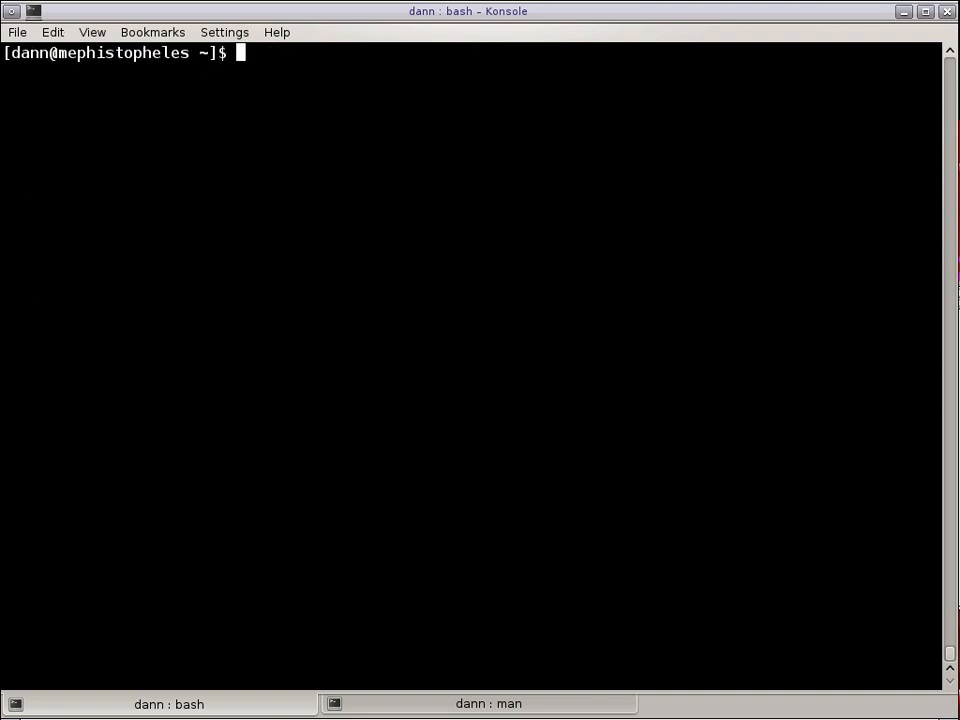
Bring up the killall manual page with man killall.
text(kil)
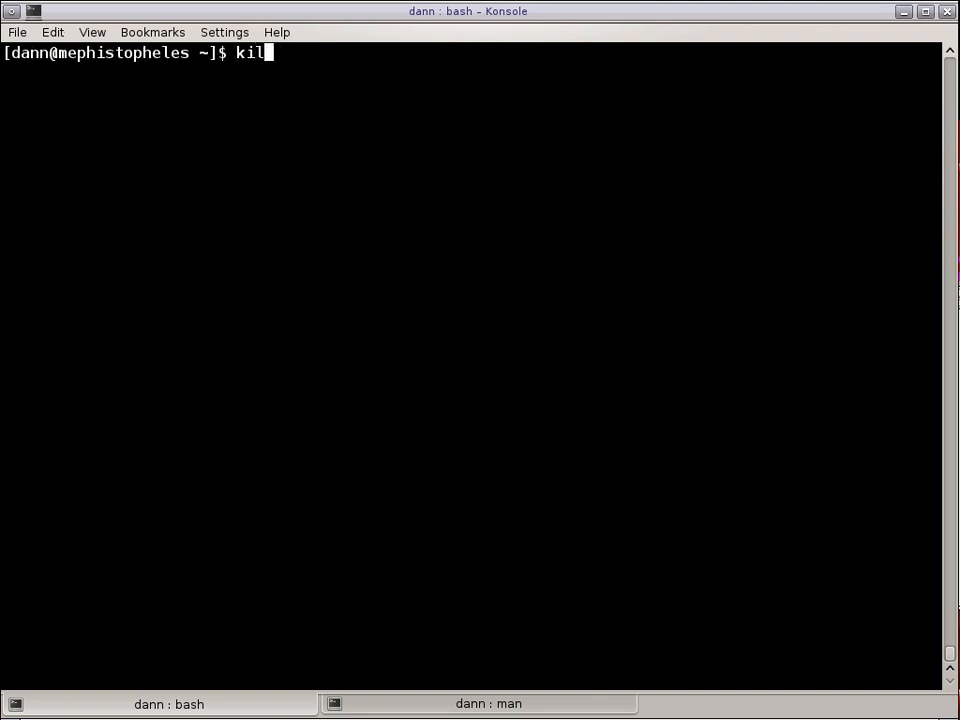
text(man kilall)
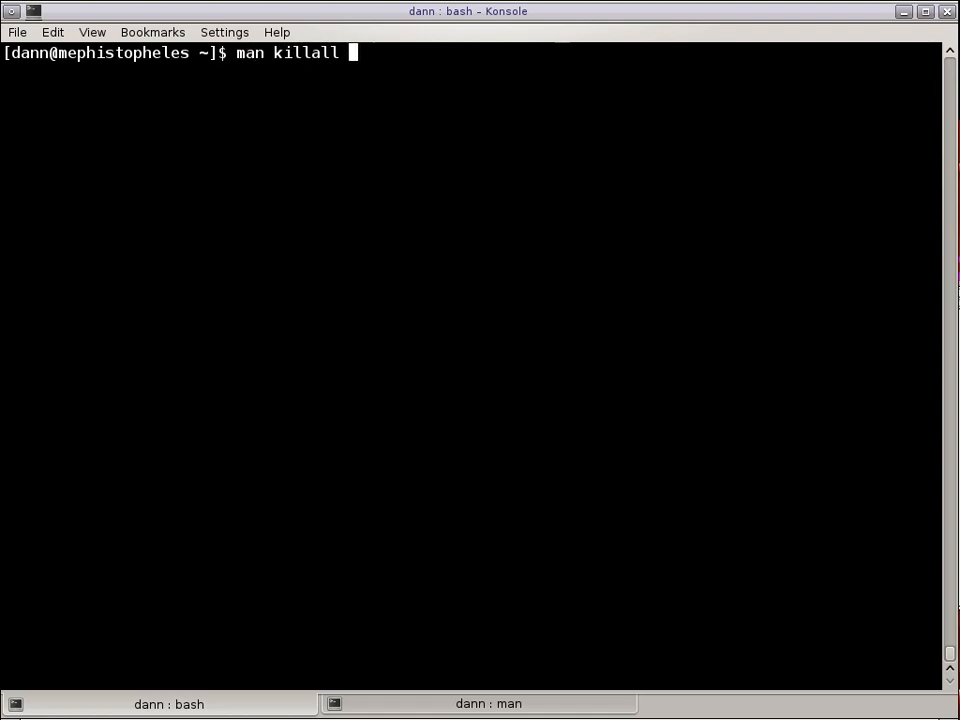
key(Return)
text(killall -)
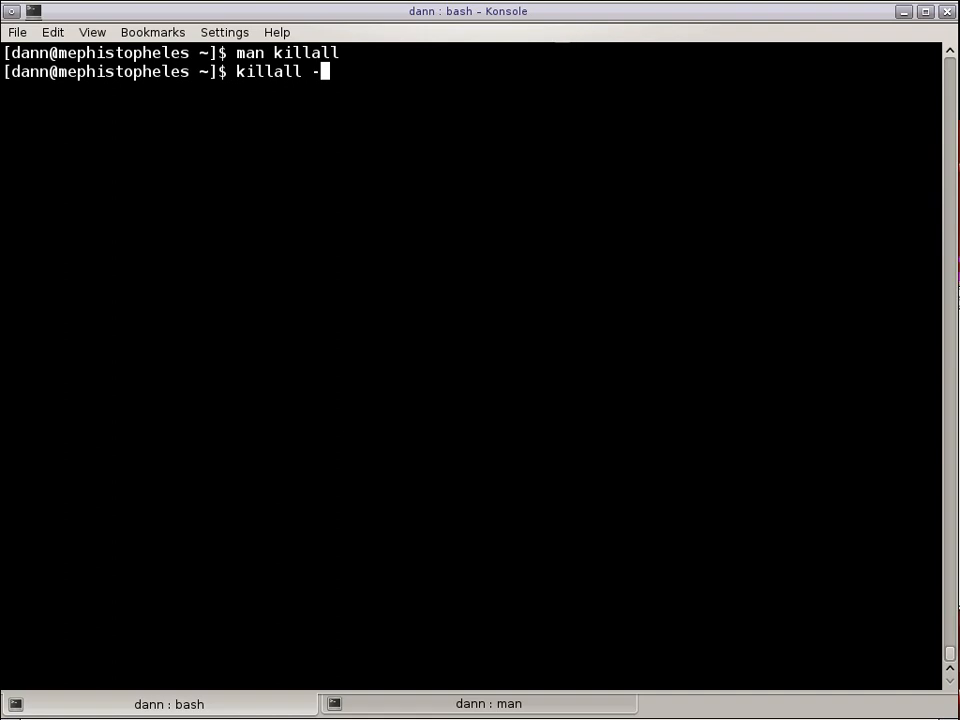
Run killall -y 01h55m xterm and killall -y 15h55m xterm, both refused as not permitted.
text(y)
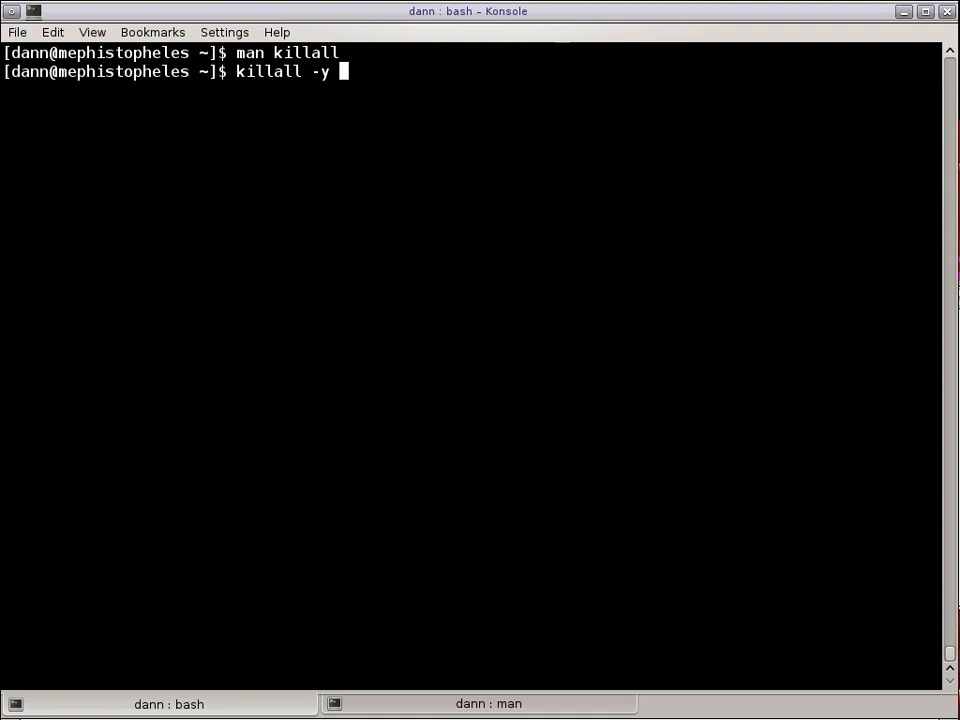
text(01m)
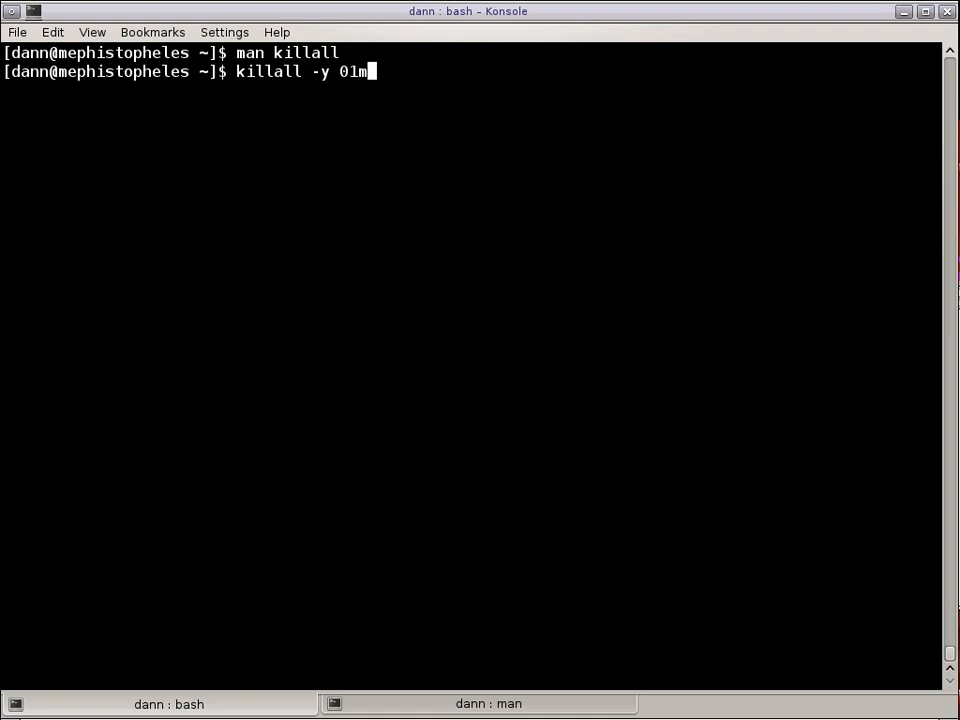
key(BackSpace)
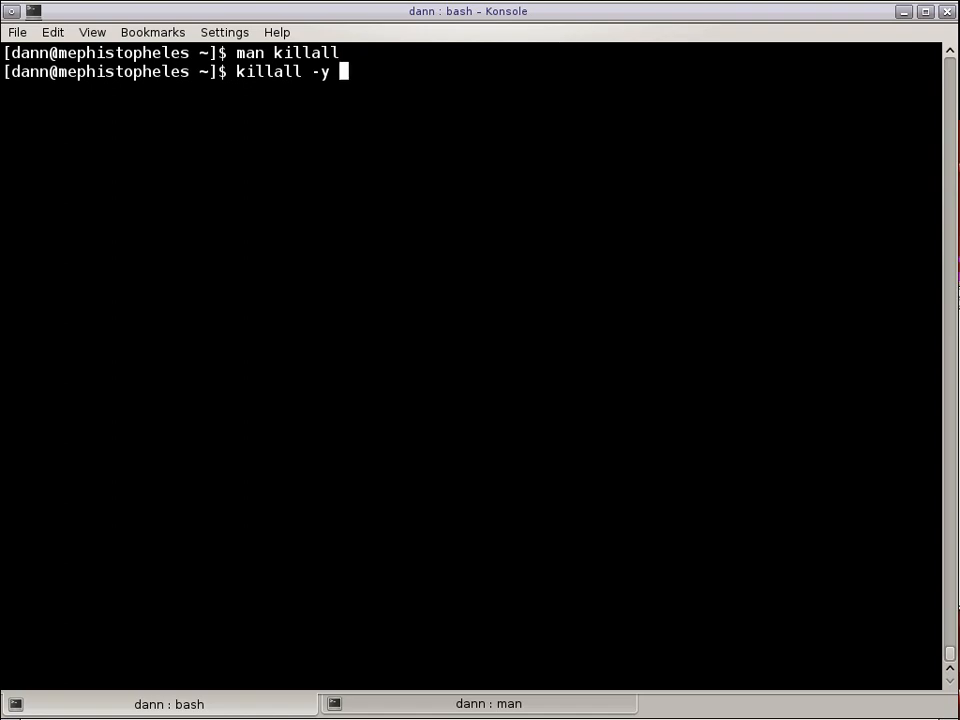
text(01h)
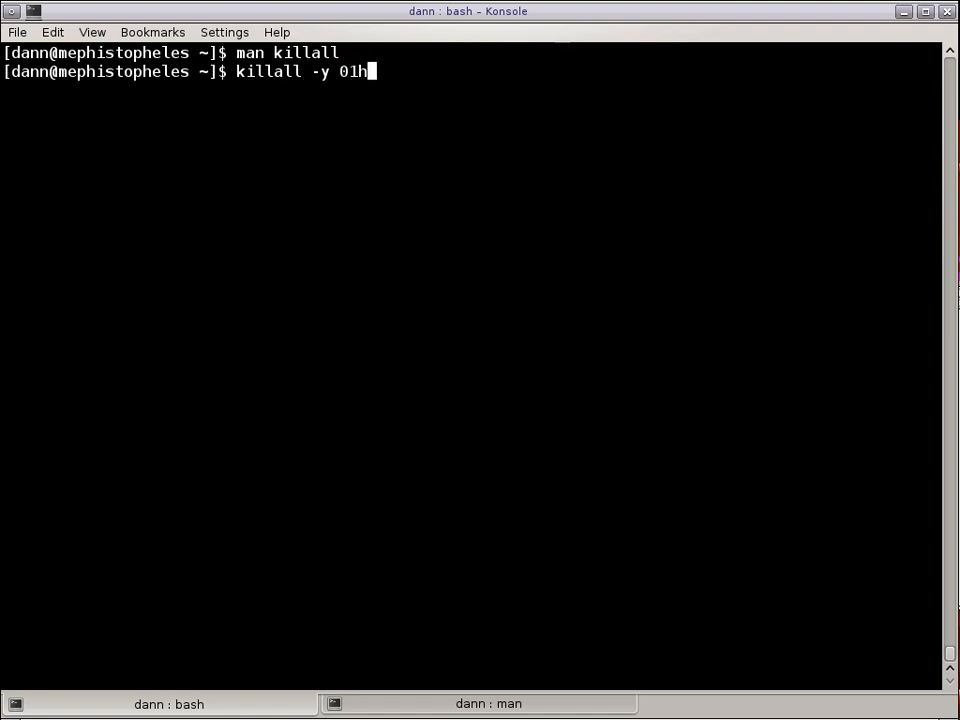
text(55m xterm)
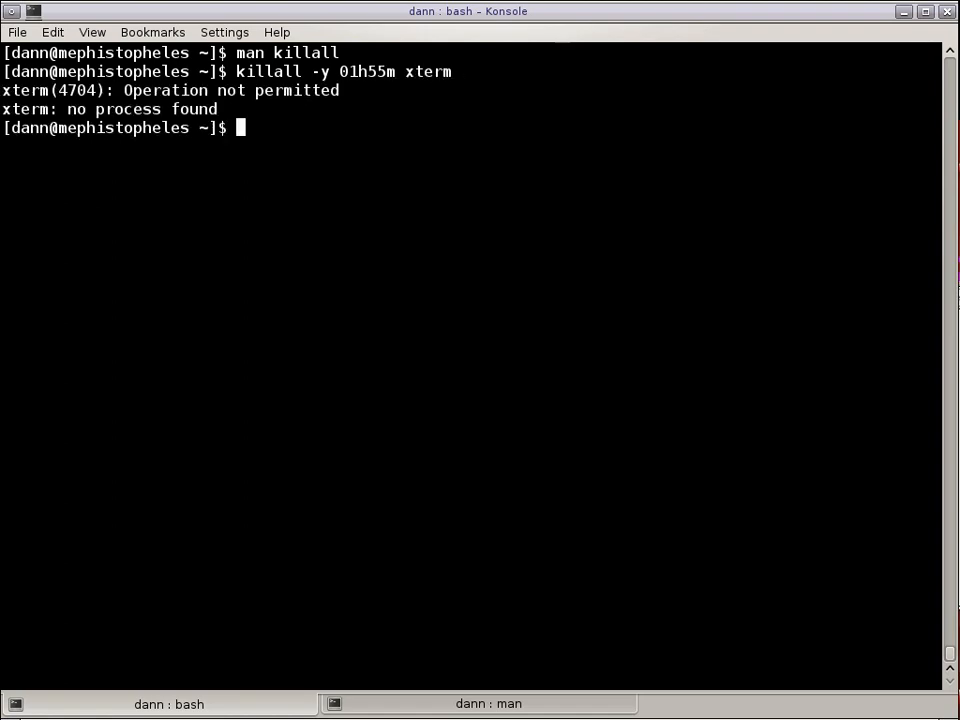
text(killall -y 01h55m x)
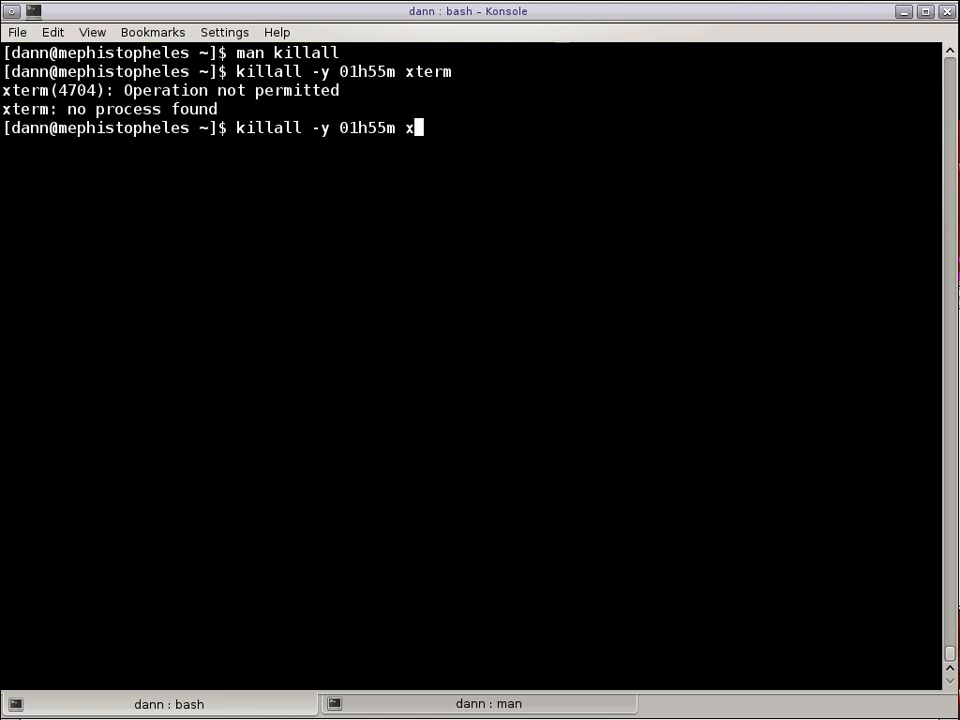
key(BackSpace)
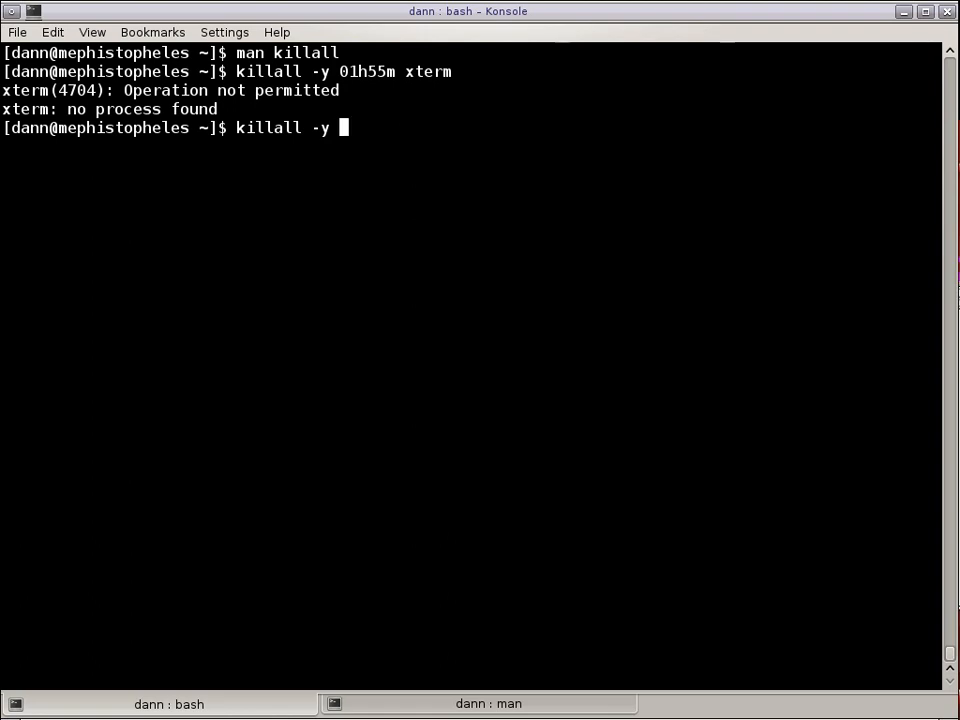
text(15)
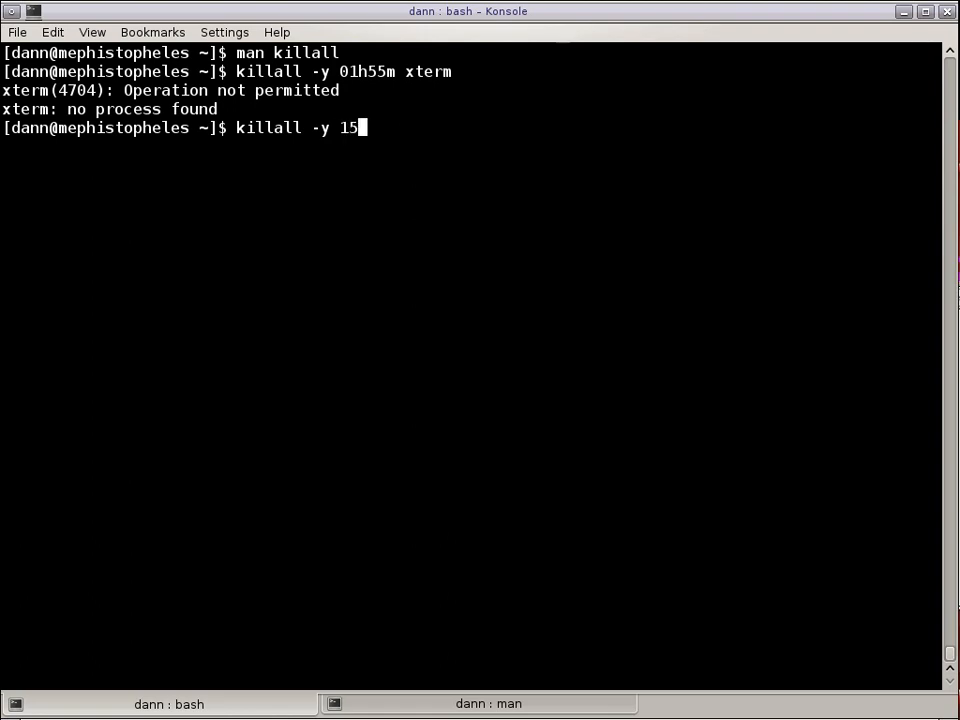
text(m)
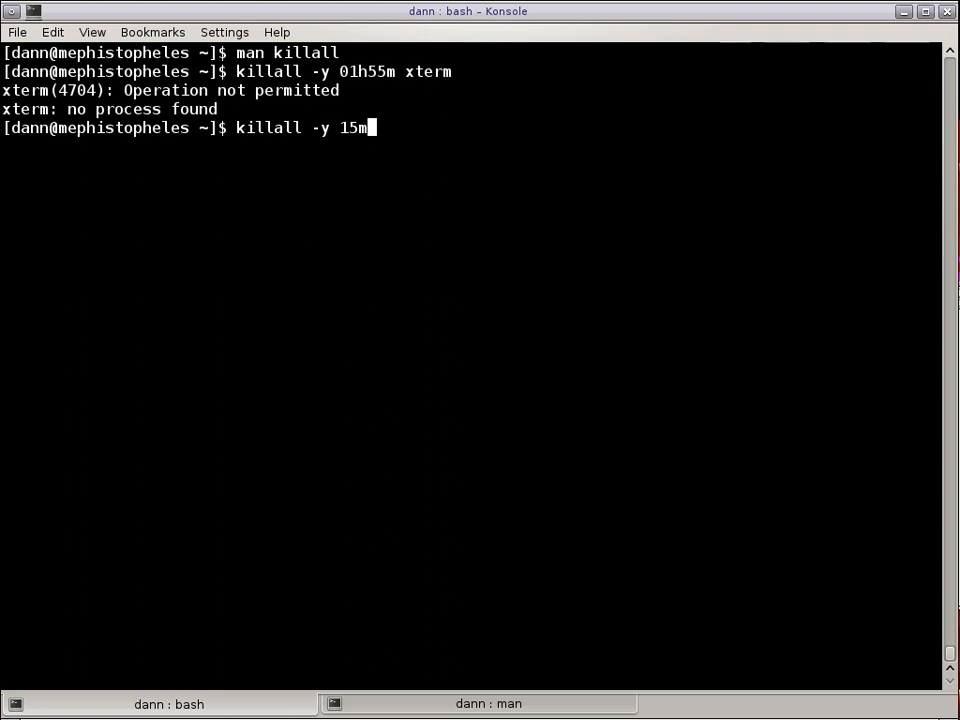
key(BackSpace)
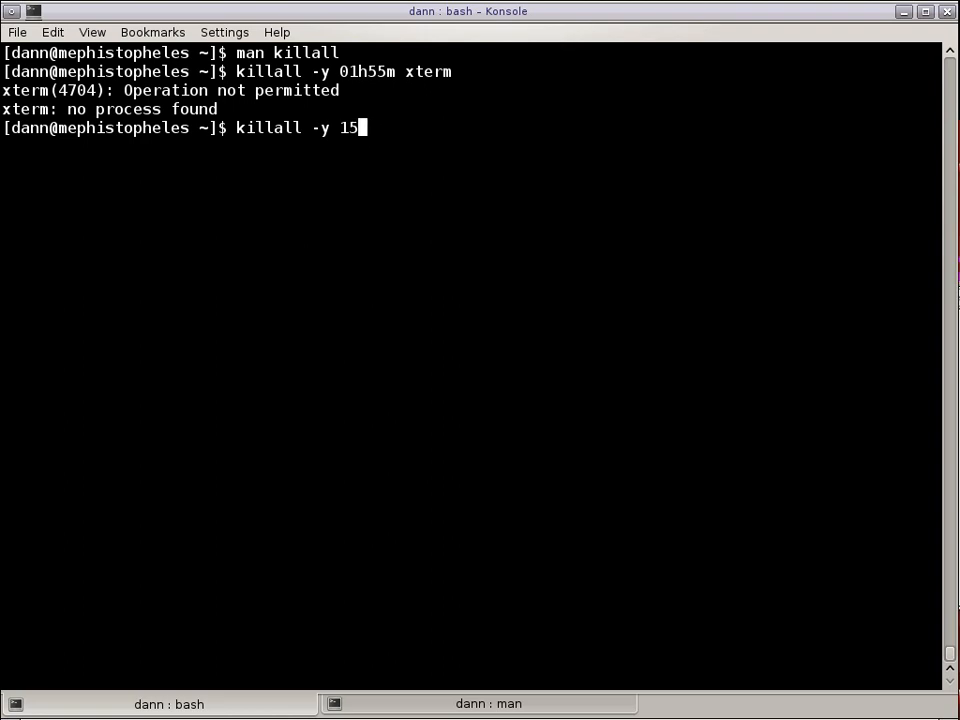
text(h55m xterm)
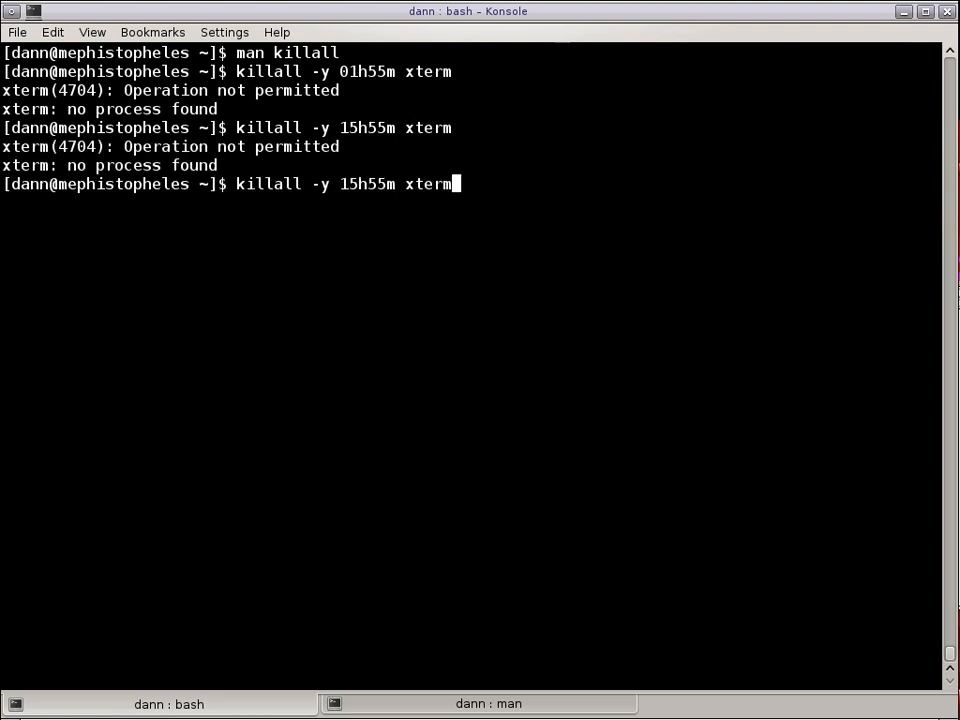
key(BackSpace)
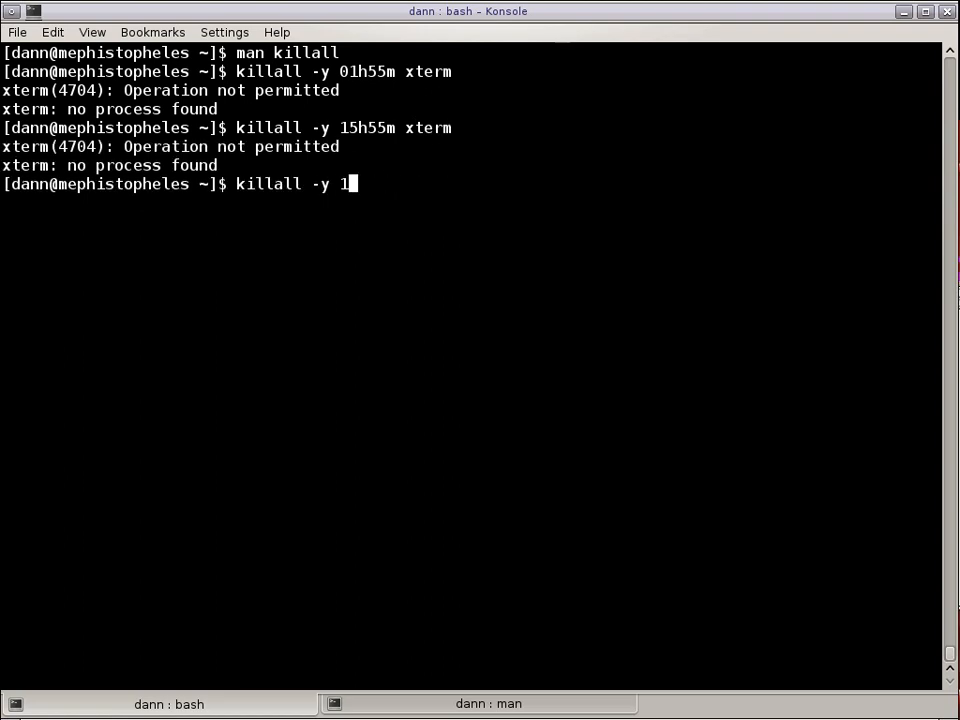
Run killall -y 2014y xterm, also refused, then reopen man killall.
text(01)
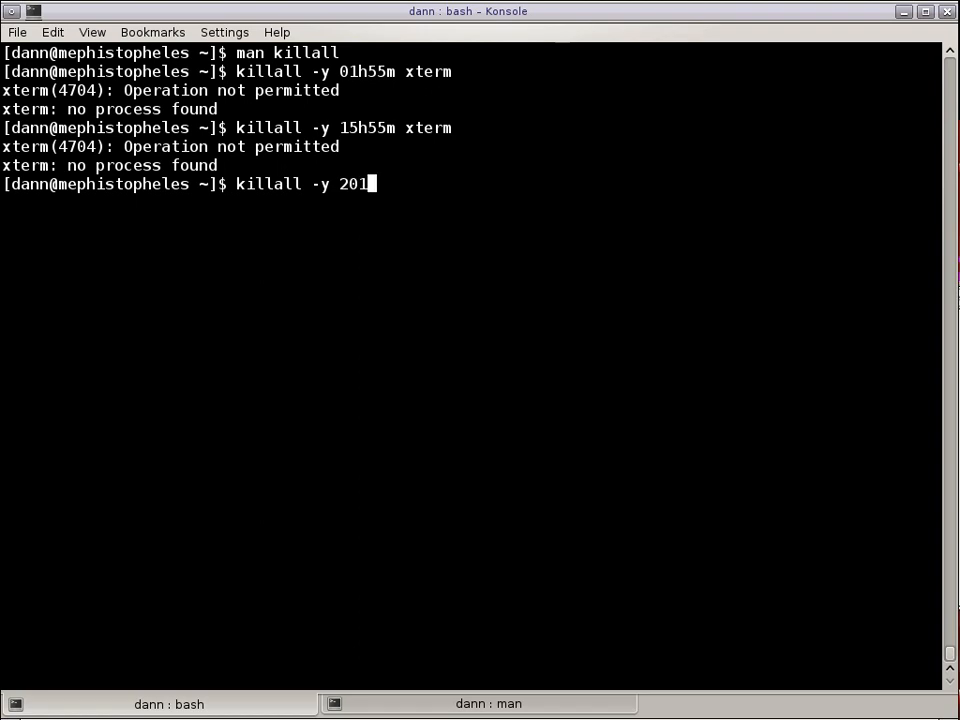
text(4y xter)
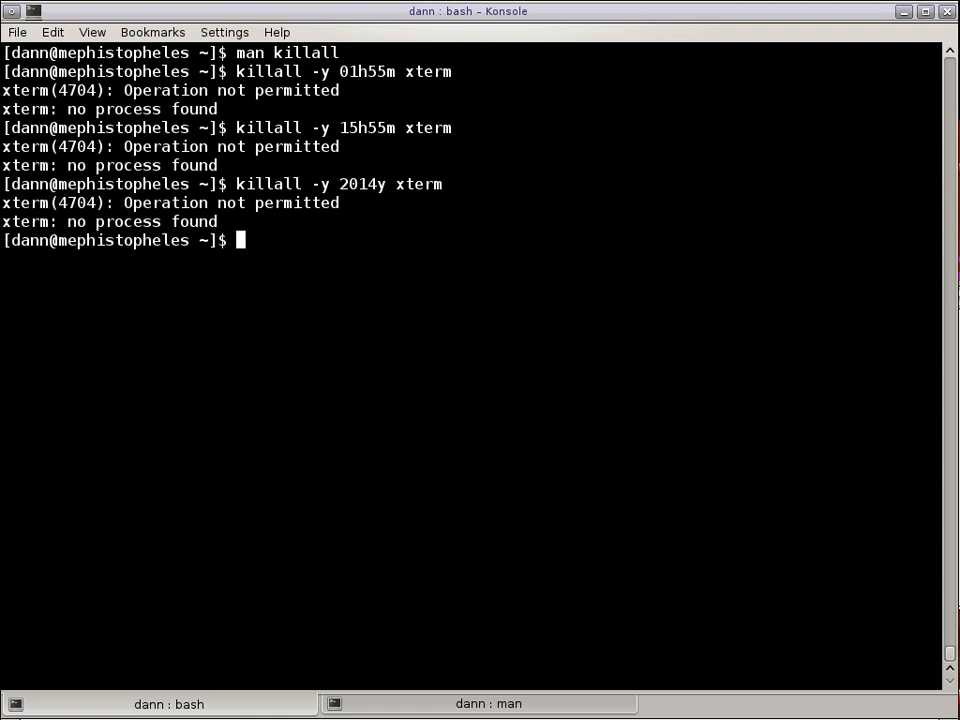
text(man)
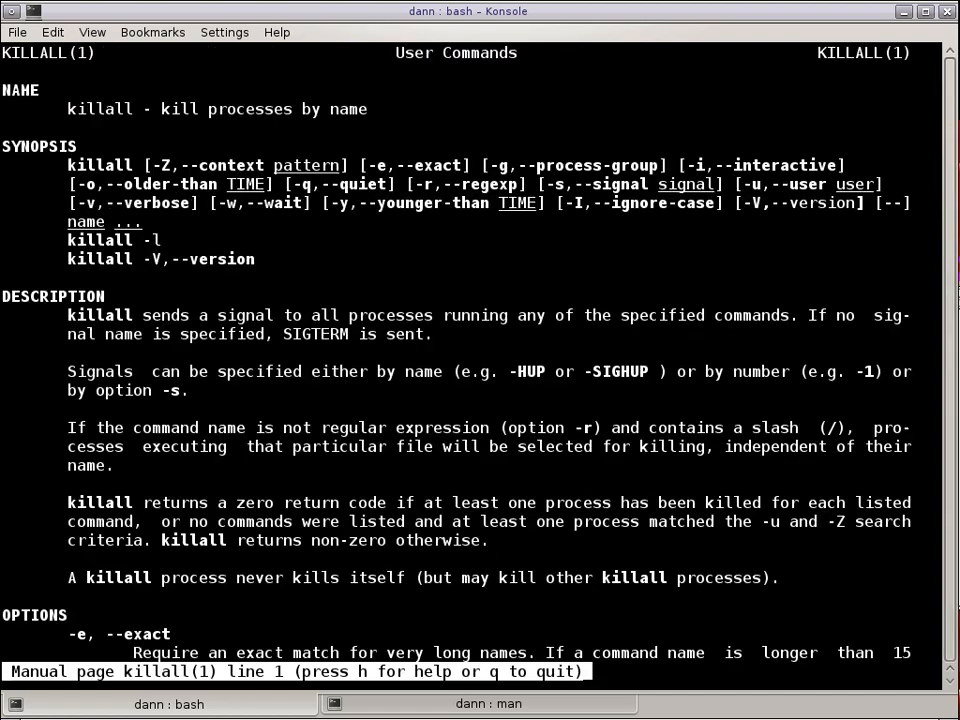
Scroll the man page to the -y younger-than option, quit the pager and return to the bash tab.
scroll(down, 3)
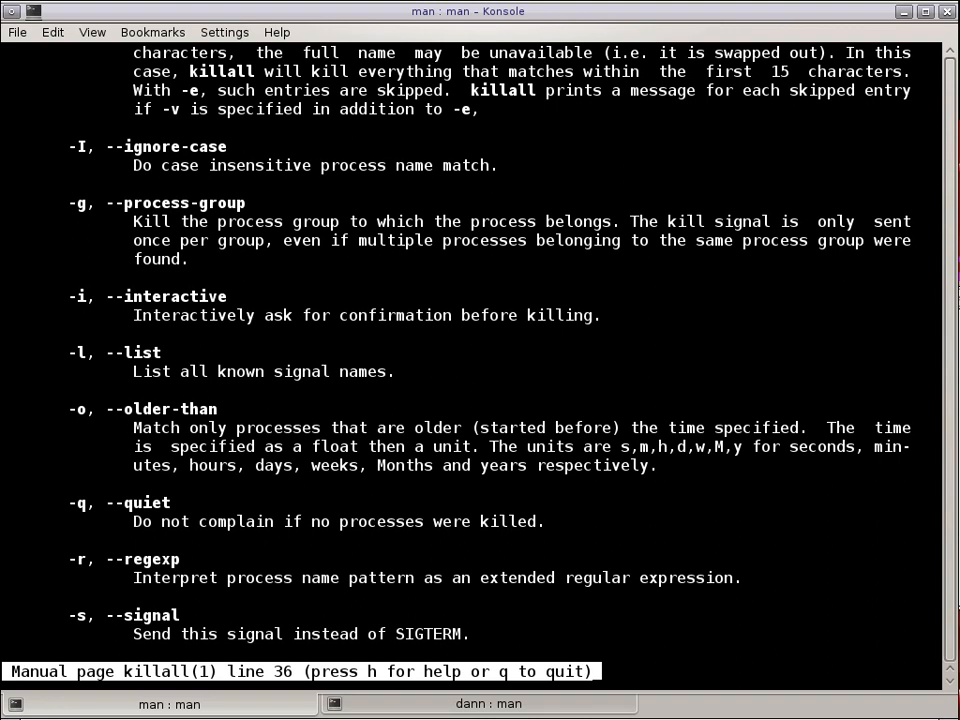
scroll(down, 3)
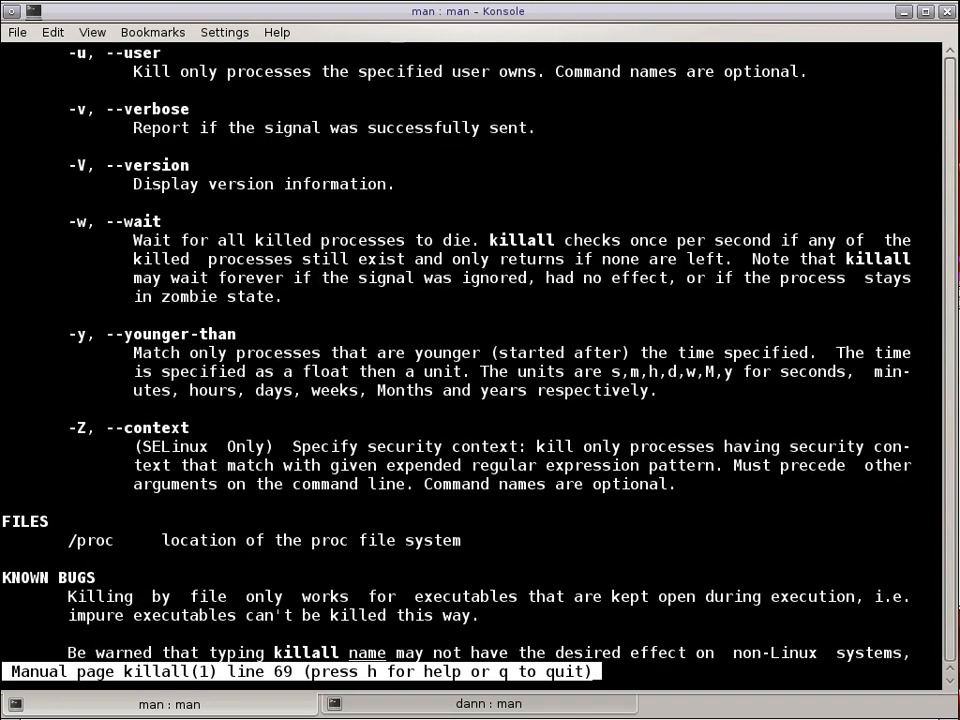
key(q)
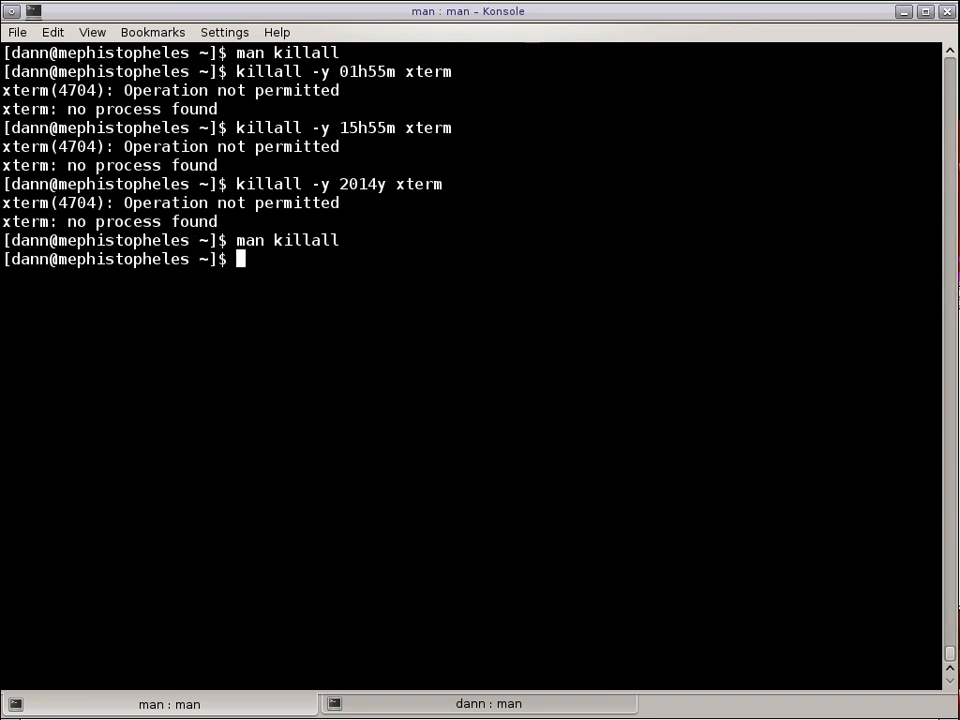
click(168, 704)
text(killall)
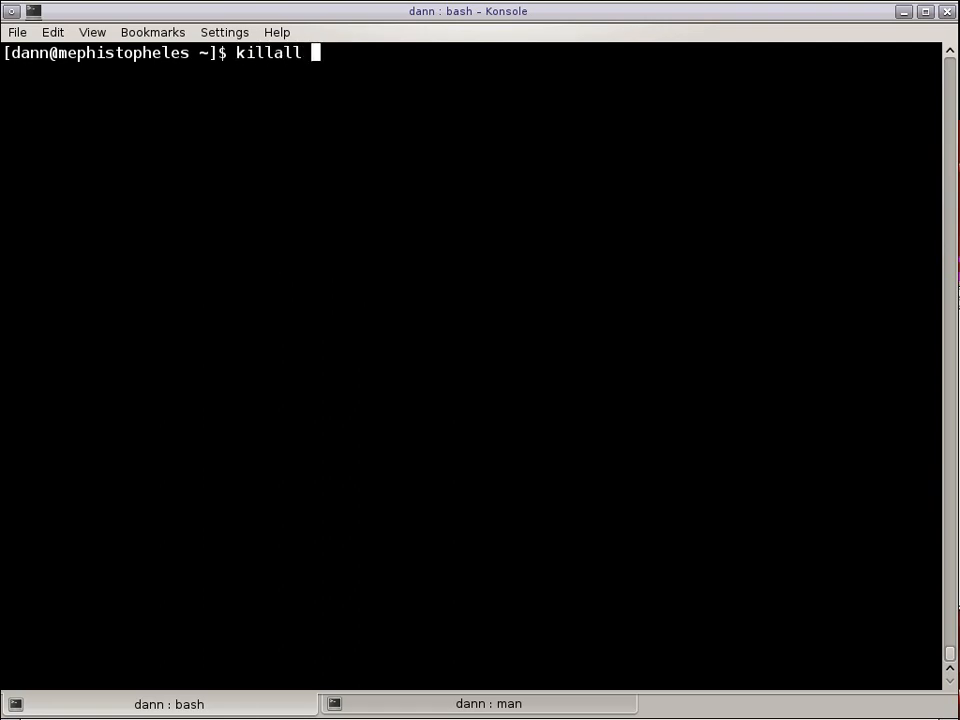
Show the date (Tue Jan 1 2013), list xterm processes 4704 and 4831, and begin a new killall command.
text(-y)
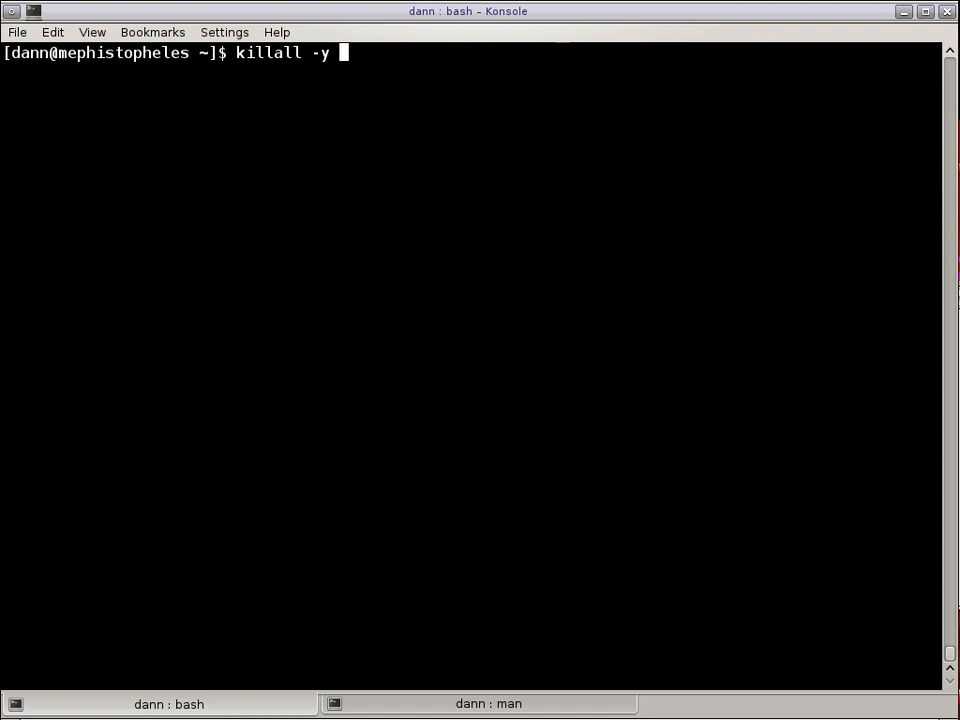
text(ps)
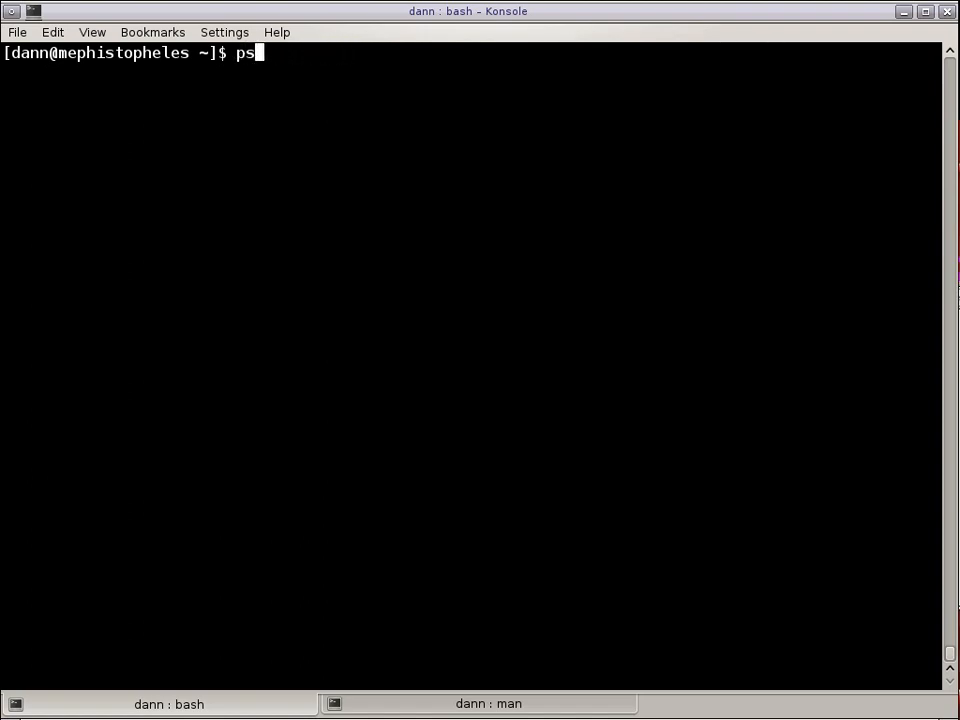
text(-ef |grep)
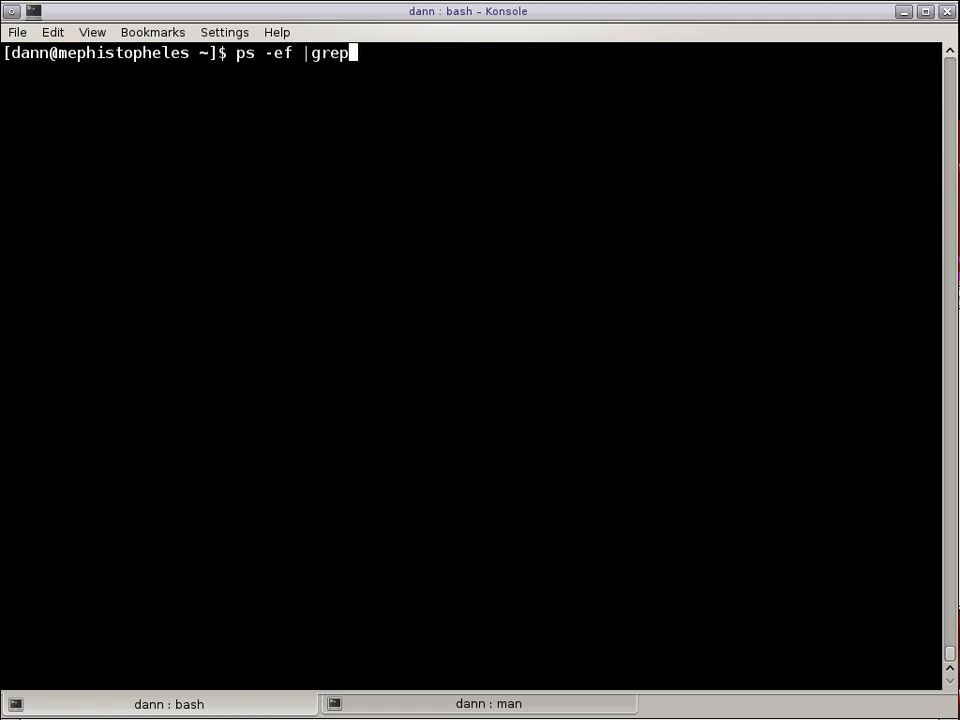
text(date)
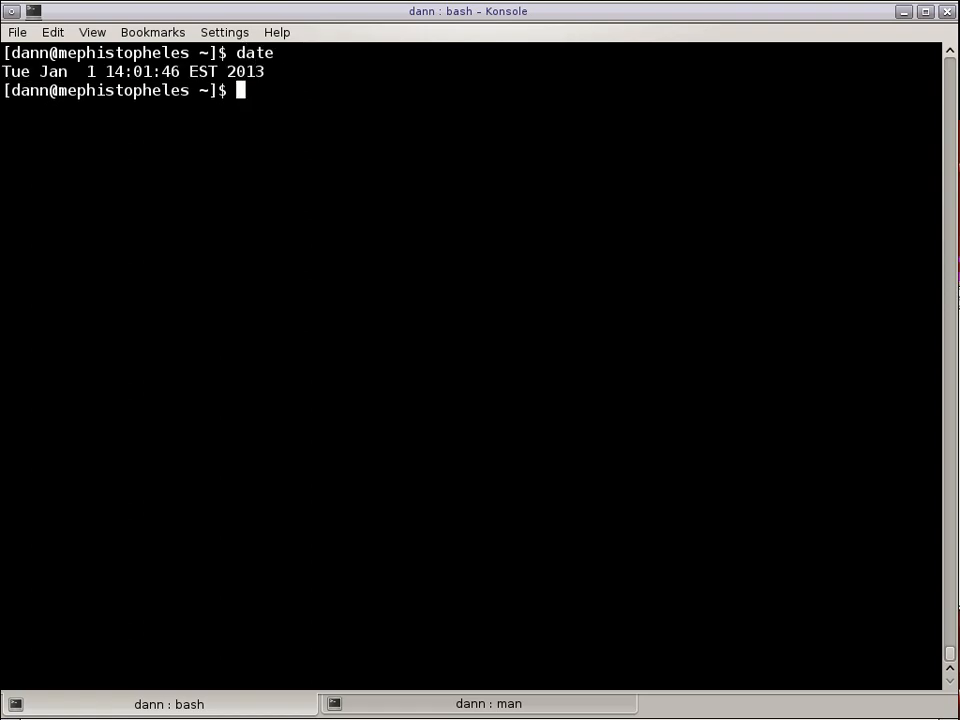
text(xterm)
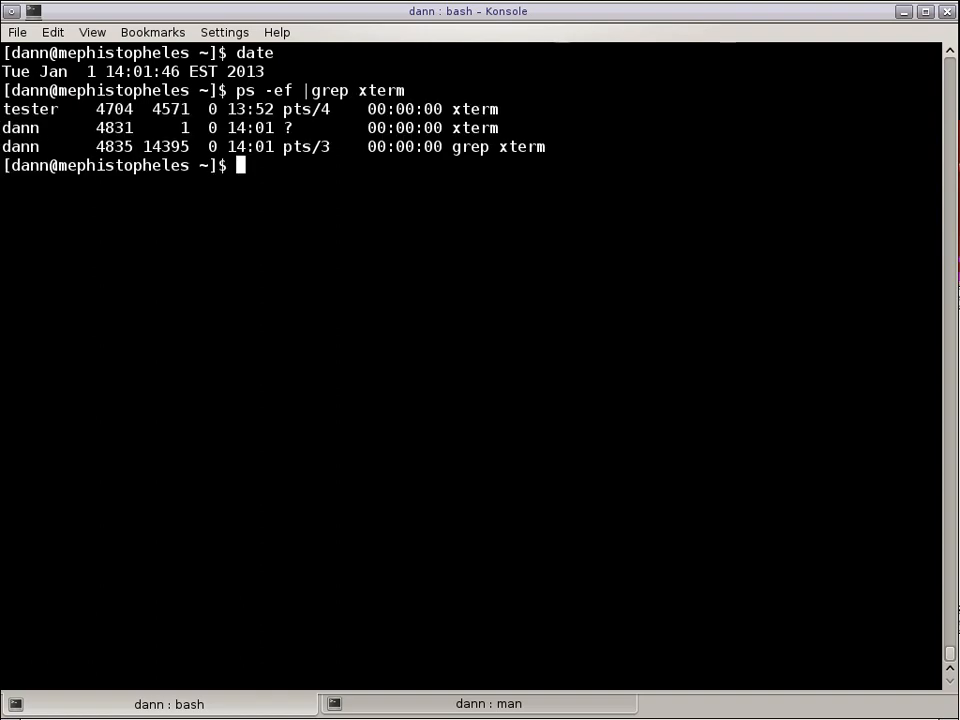
text(killall -)
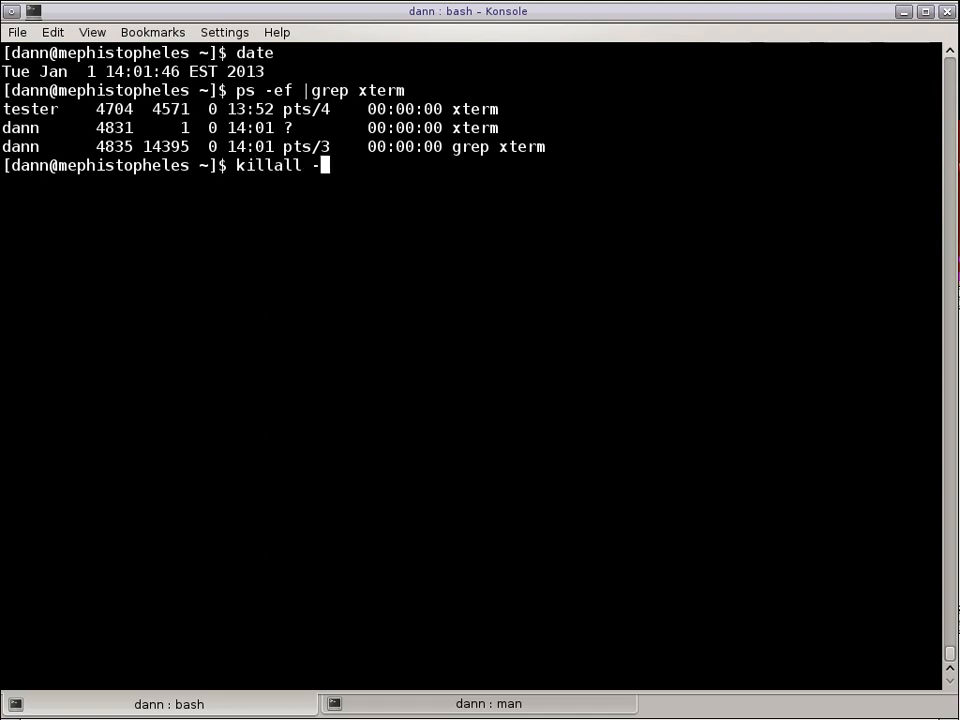
Run killall -v -i -y 13h5m0s1M d2013y xterm and decline the kill prompt with n.
text(y)
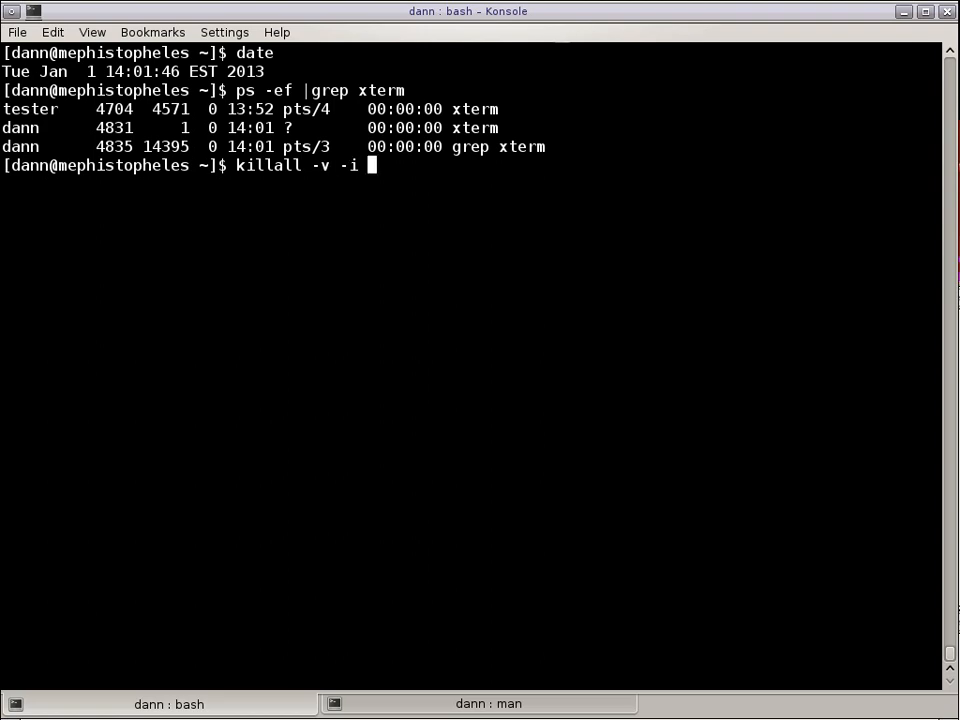
text(-y)
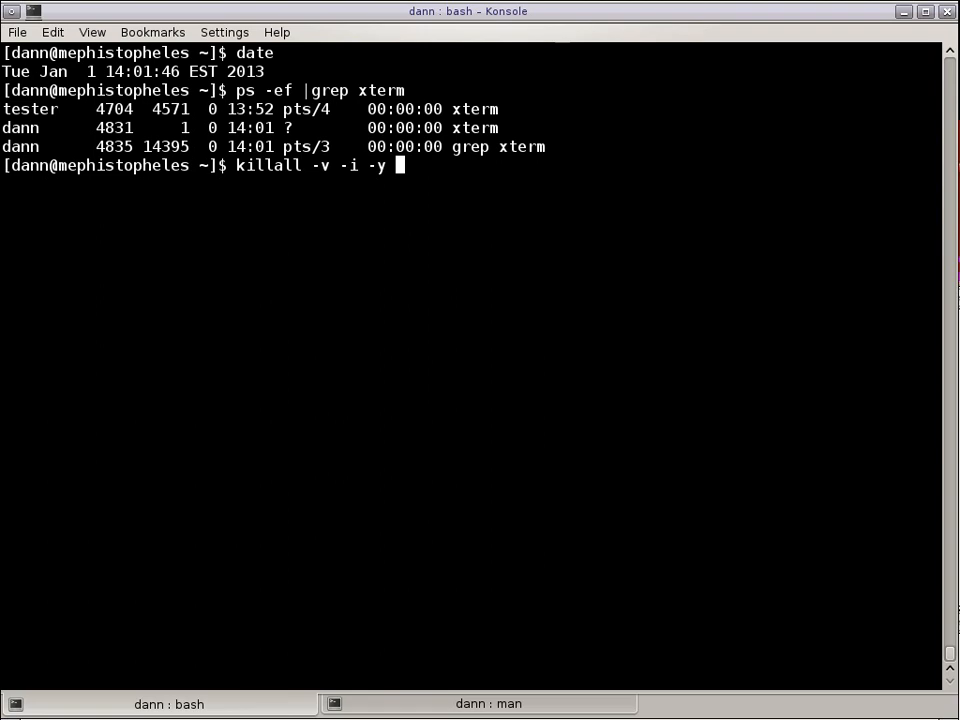
text(13)
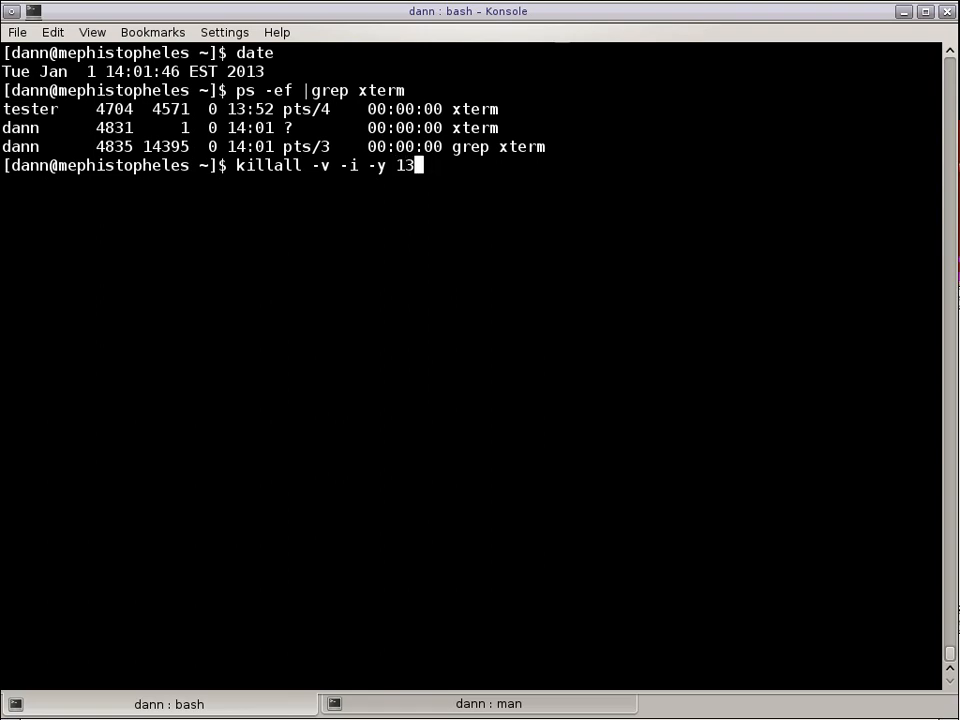
text(h5)
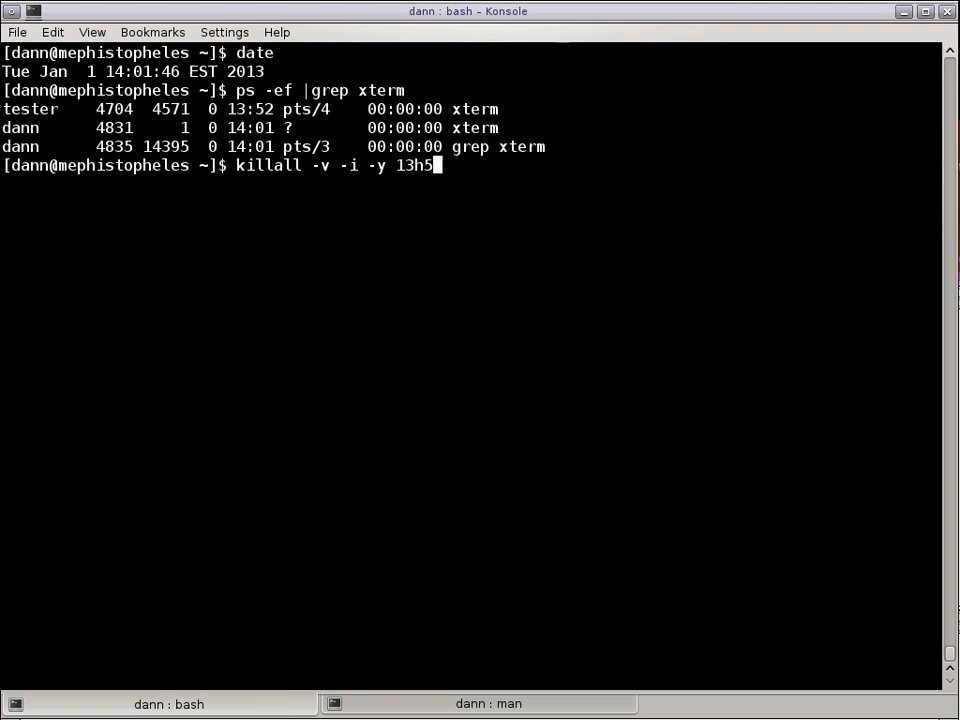
text(m)
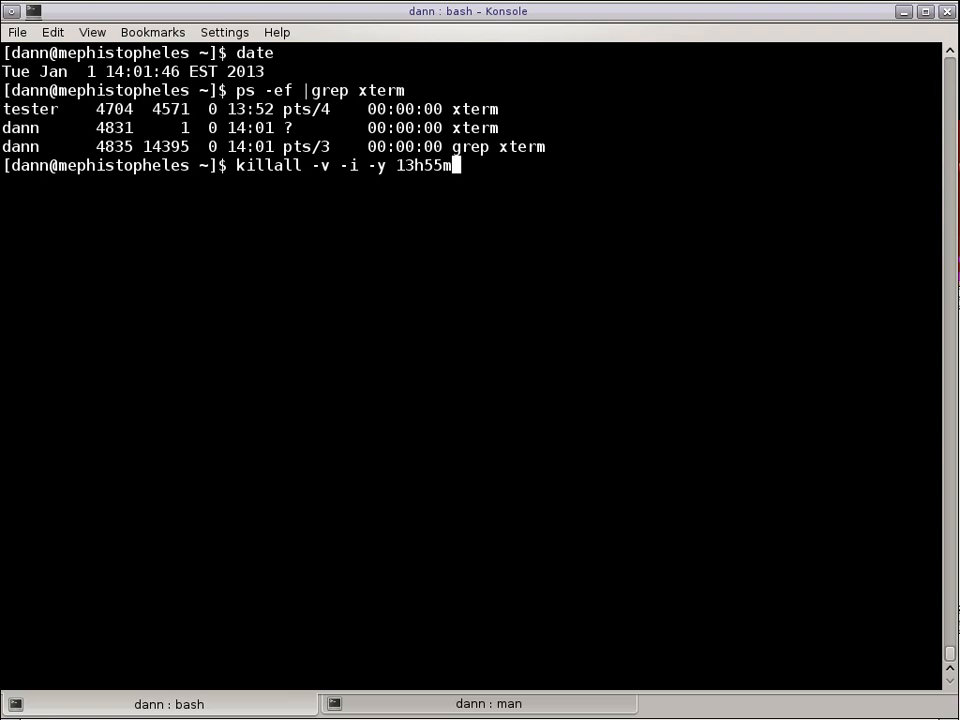
text(0s)
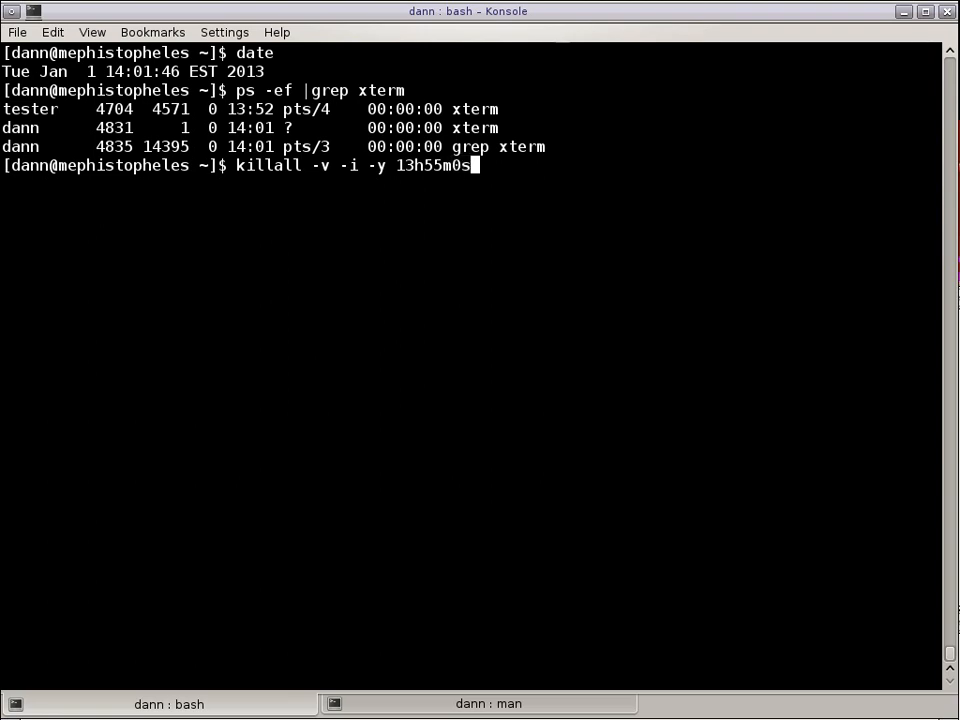
text(1M)
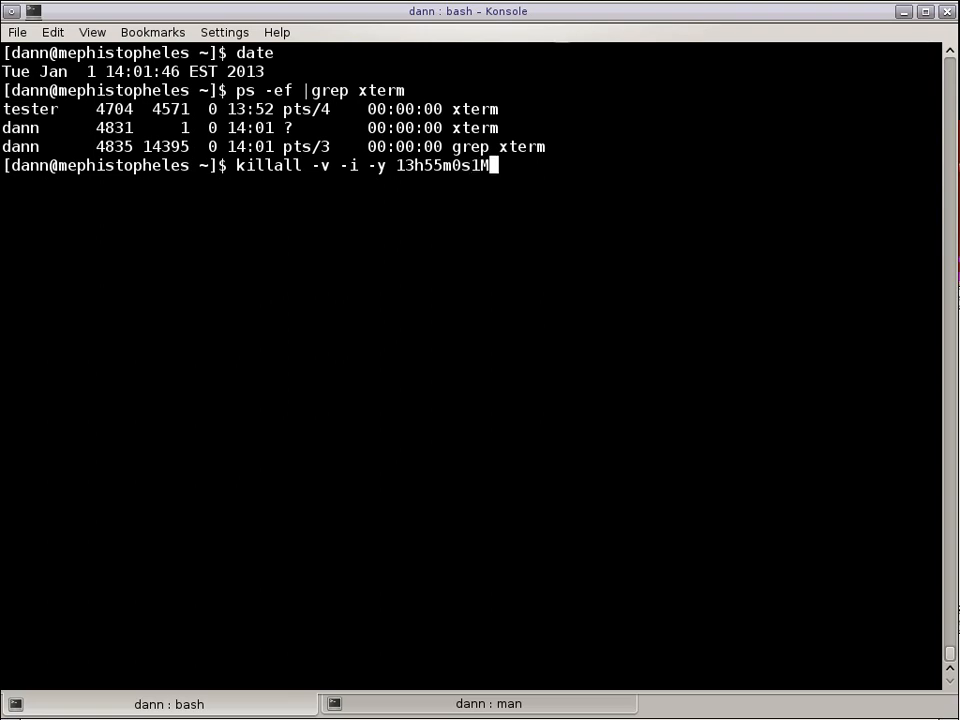
text(d2)
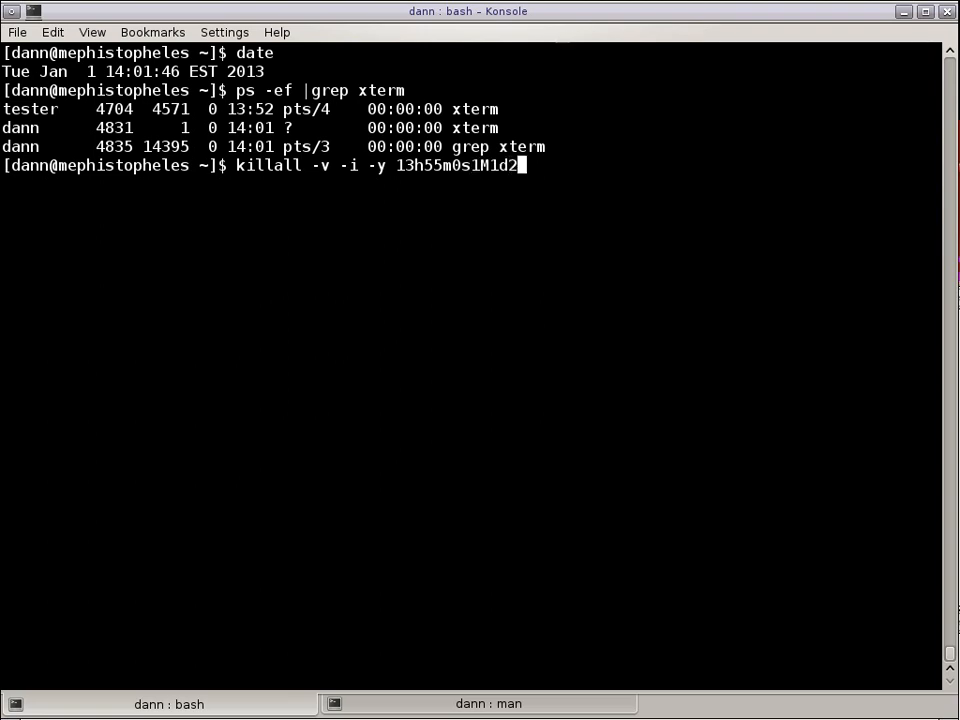
text(013y xterm)
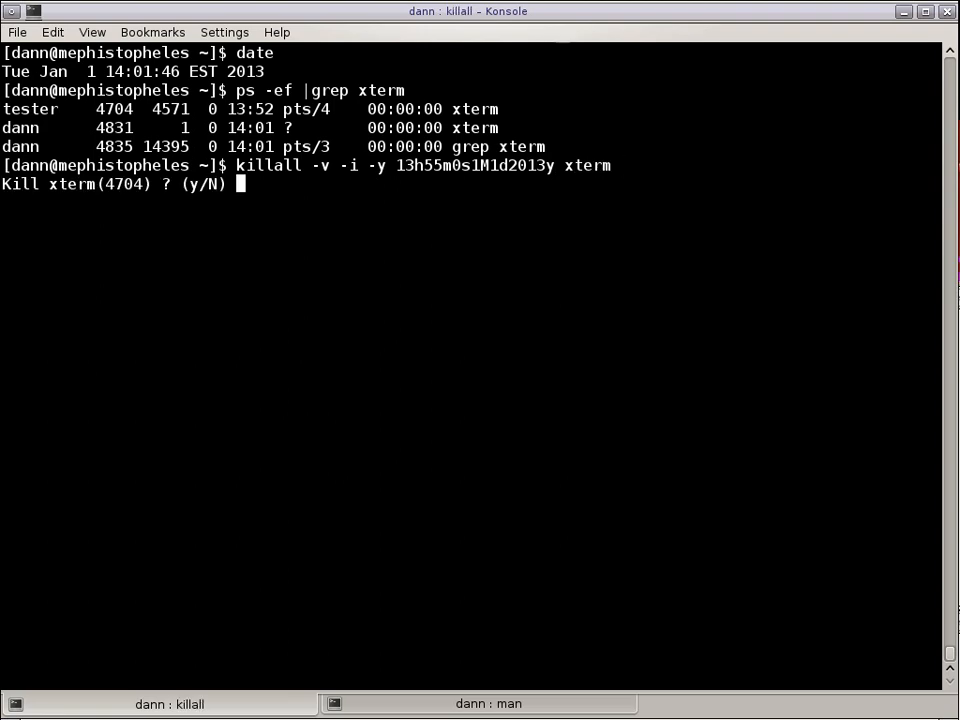
text(n)
text(killall -v -i -o 13h55m0s1M1d2013y xterm)
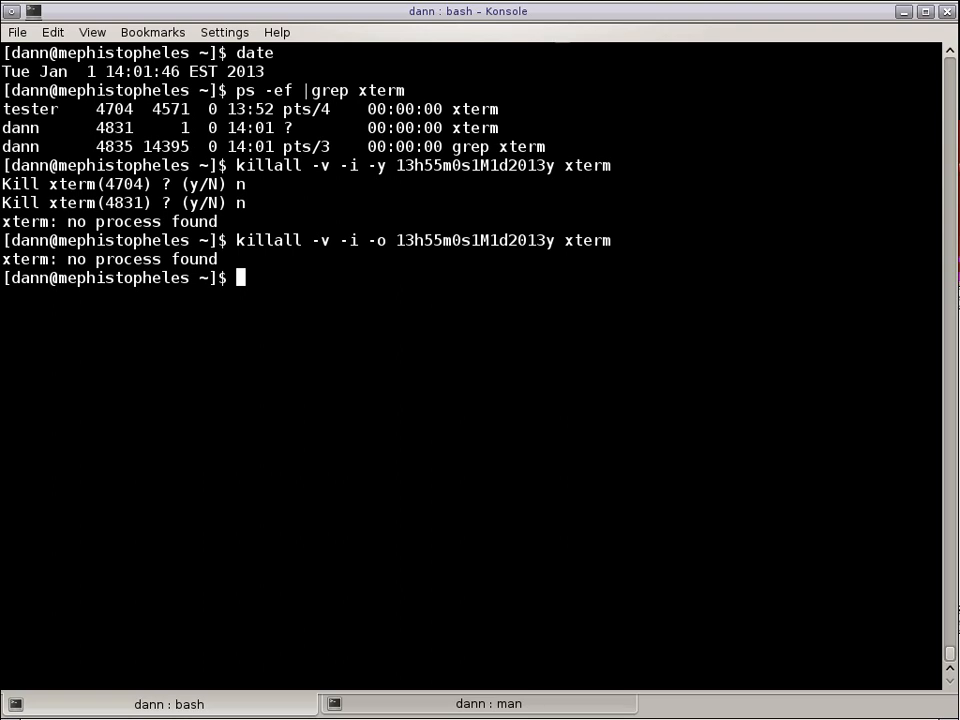
Rerun date, then retry the -y filter with 2012y, declining prompts for xterm 4704 and 4831.
text(date)
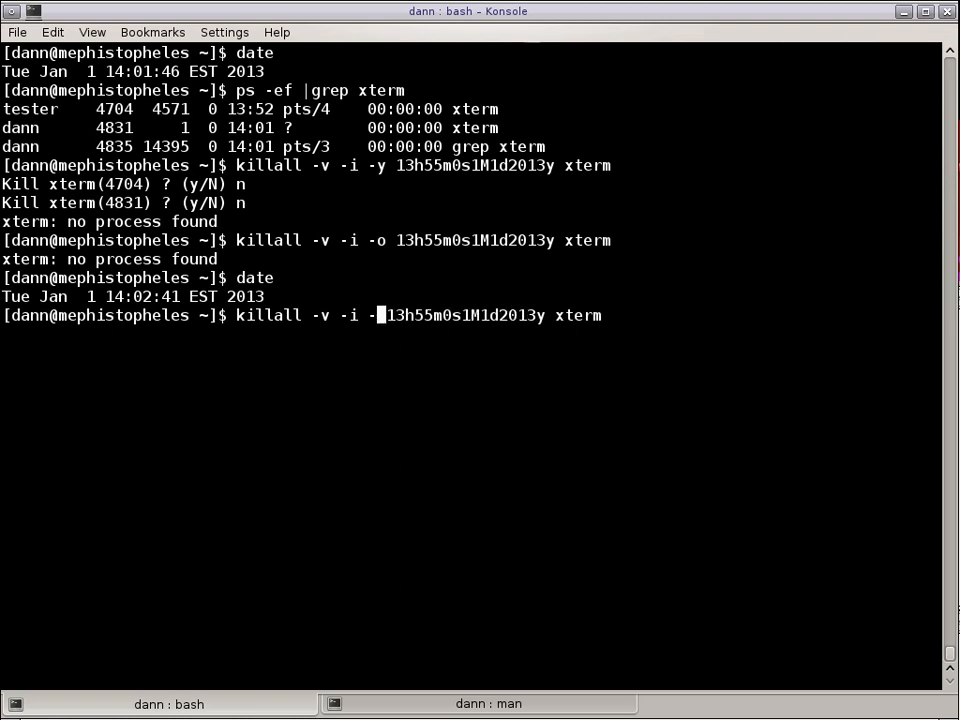
text(y)
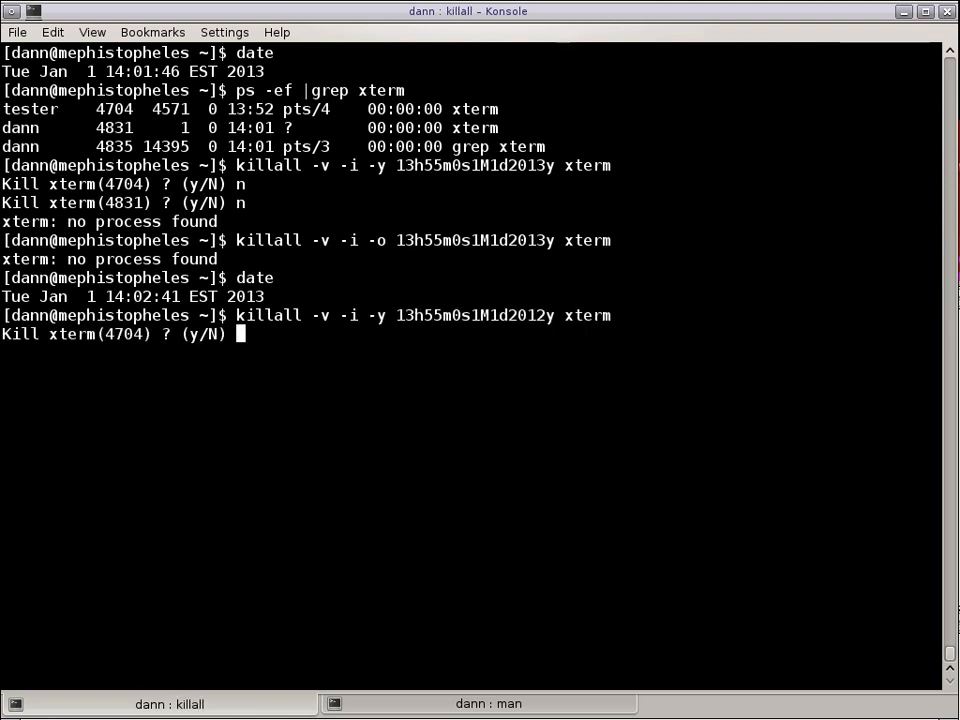
text(n)
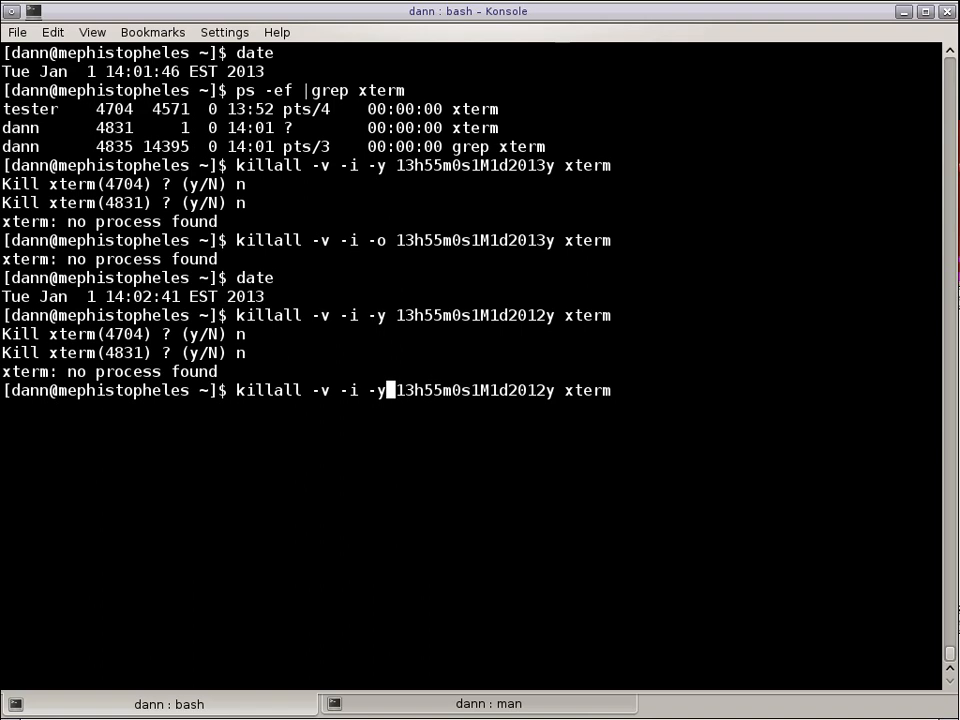
text(o)
key(Return)
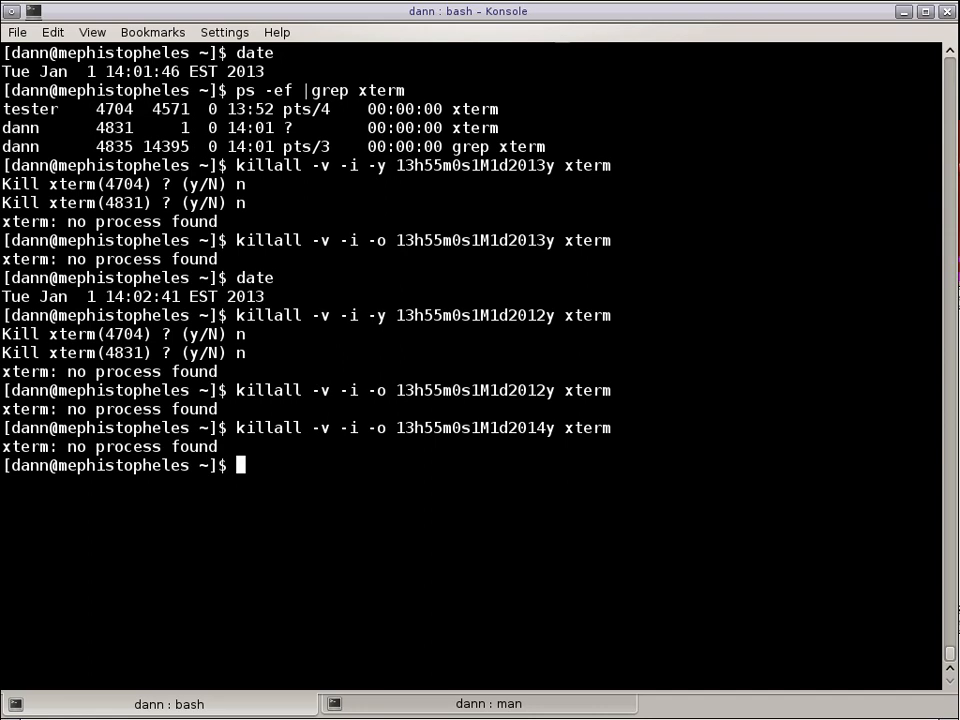
Run killall -v -i -o and -y 2014y xterm attempts declining prompts, clear the screen, and show killall -h help.
text(killall -v -i -o)
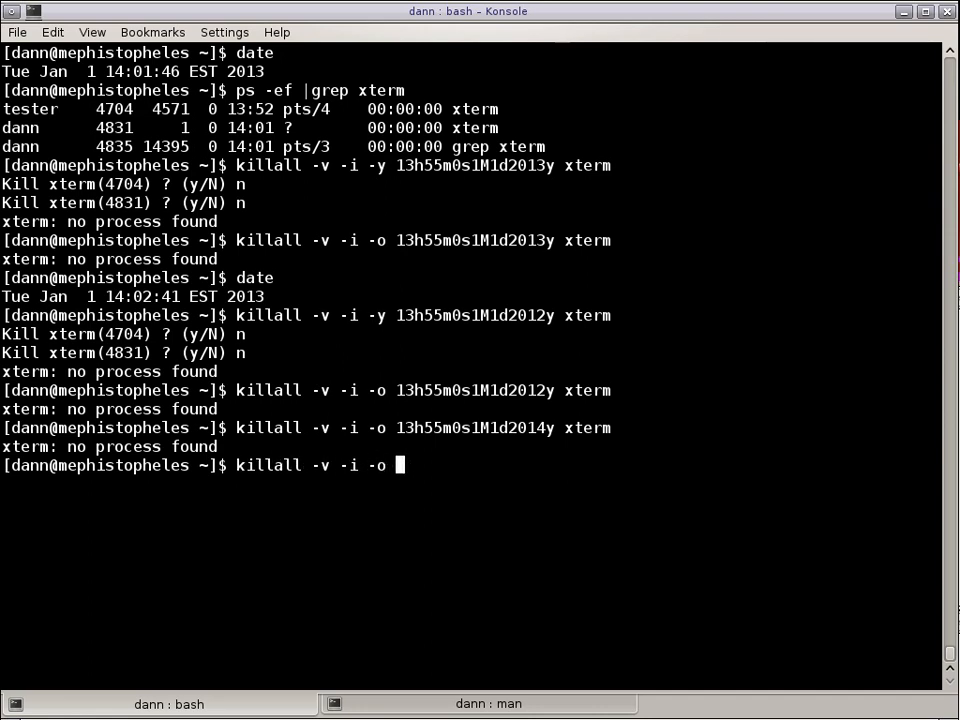
text(2014y xterm)
text(killall -v -i -y 2012y xterm)
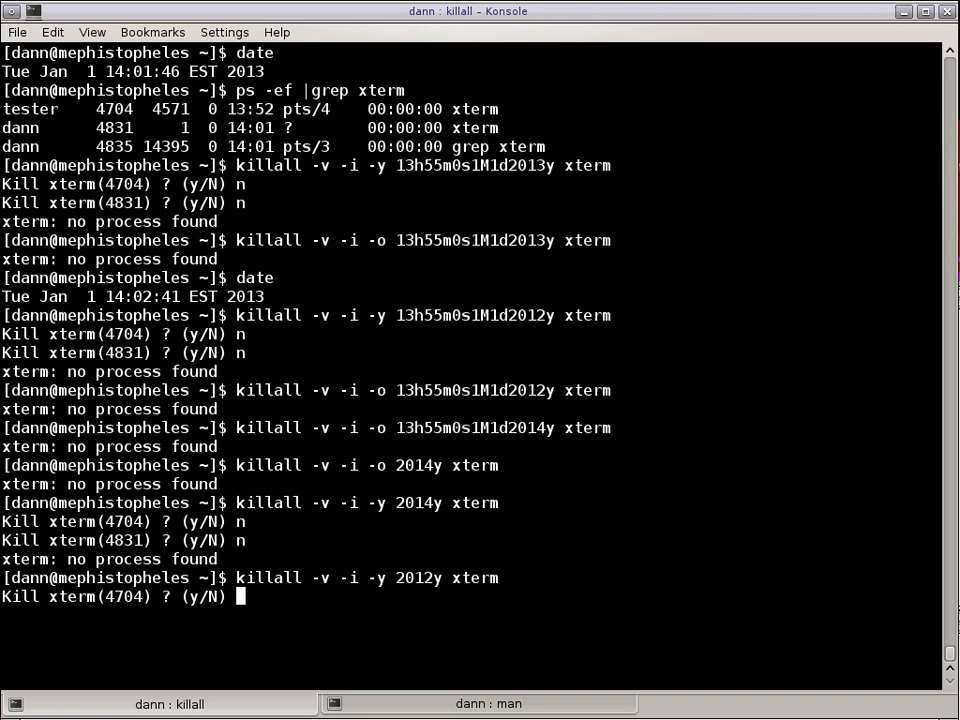
text(n)
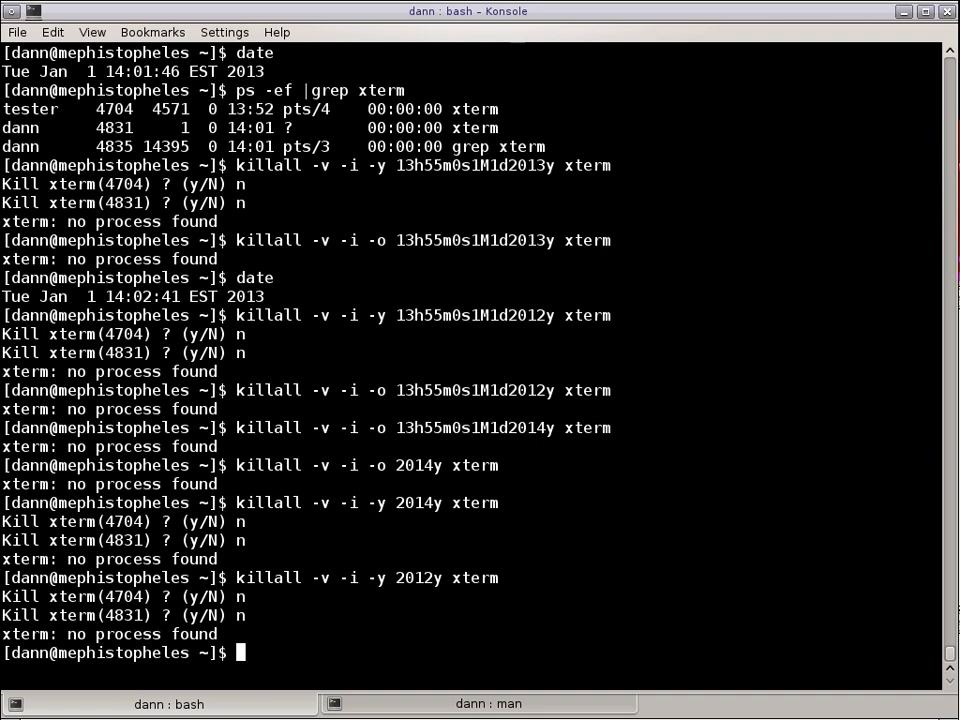
text(cle)
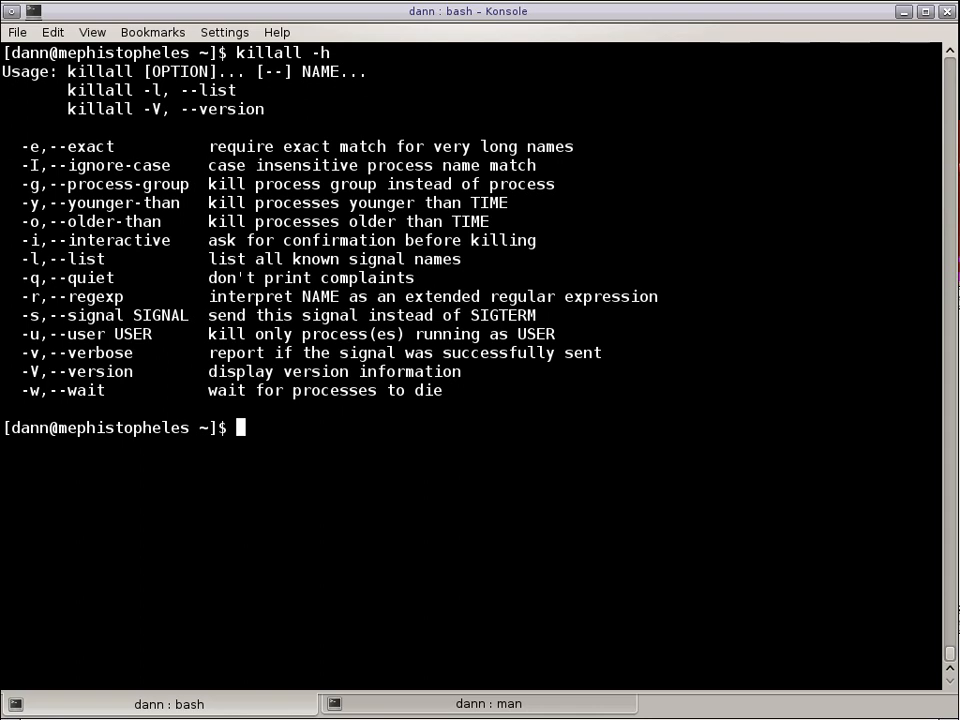
Run killall -w xterm (refused), then sudo killall -w xterm, and confirm with ps -ef |grep xterm that none remain.
text(killall -w xterm)
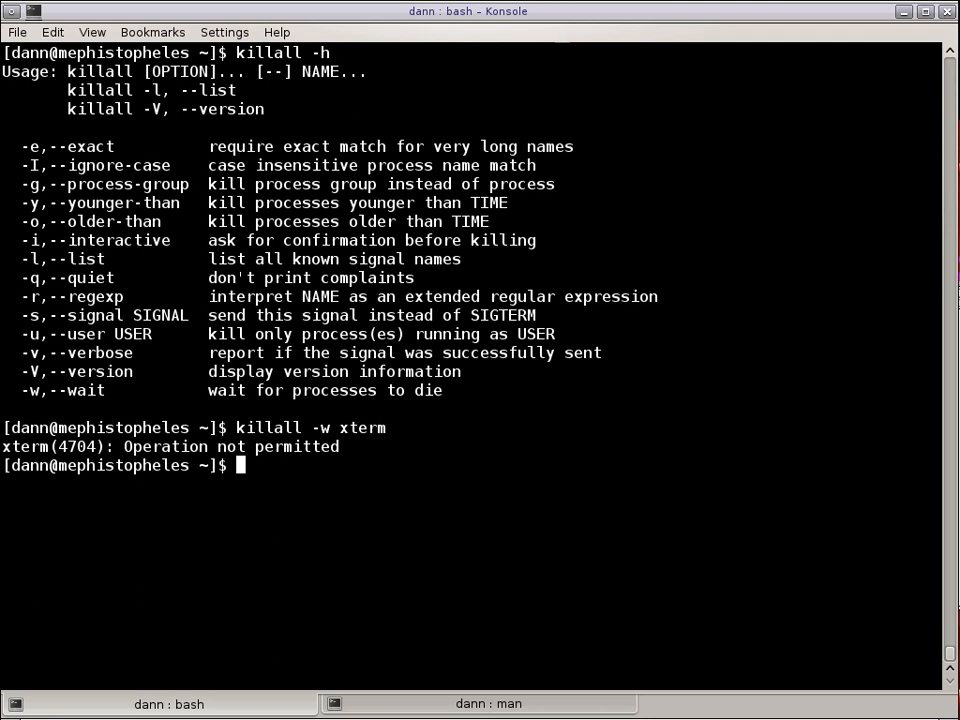
text(sudo killall -w xterm)
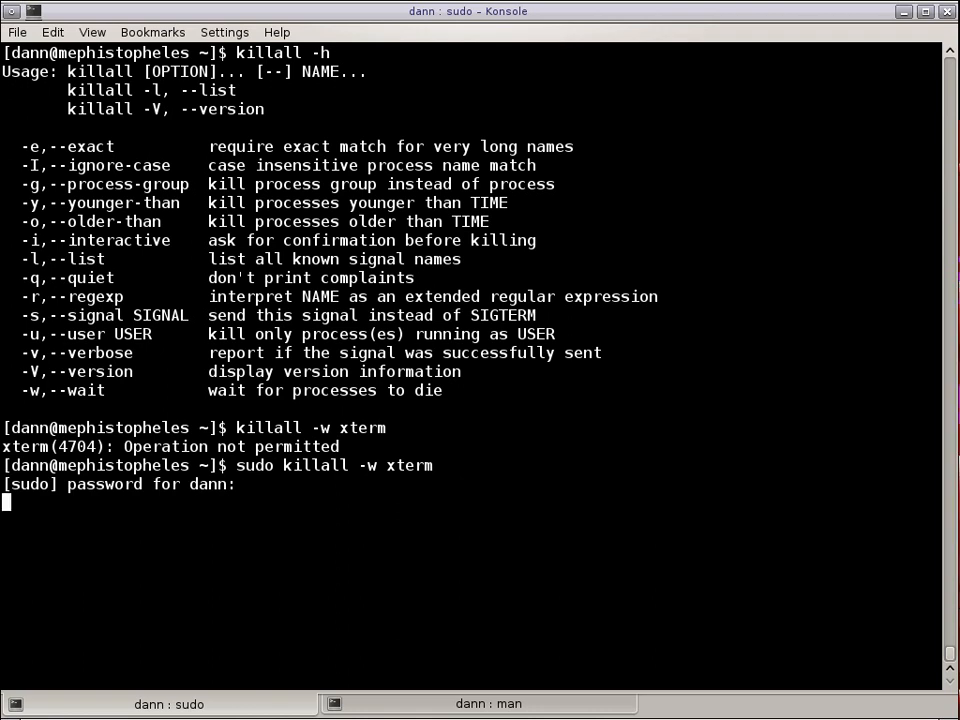
text(ps -ef |grep xterm)
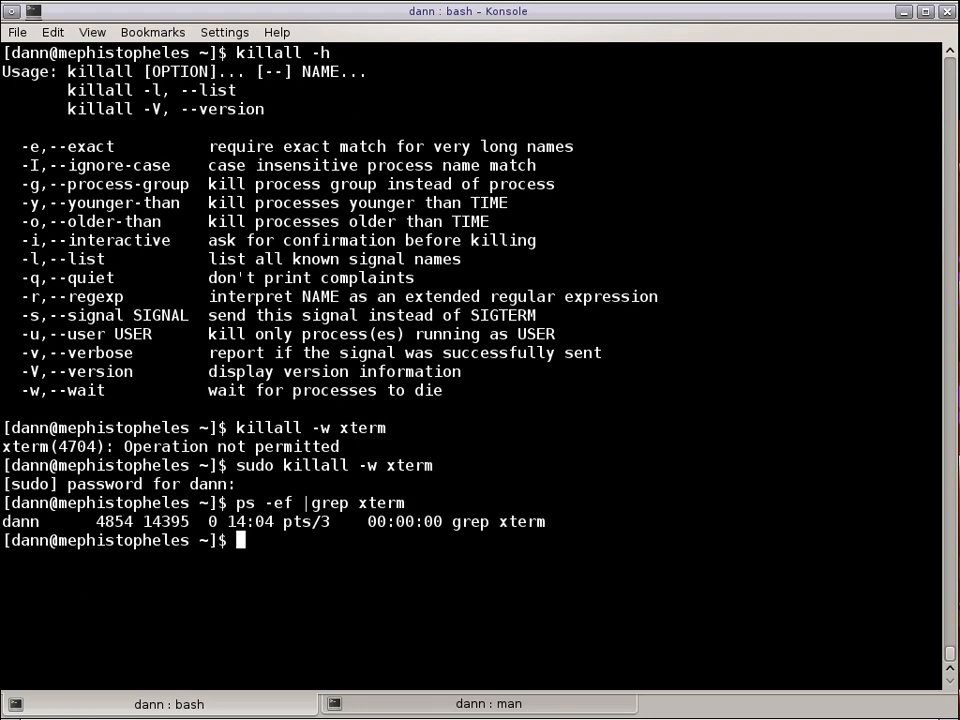
text(ps -ef |grep)
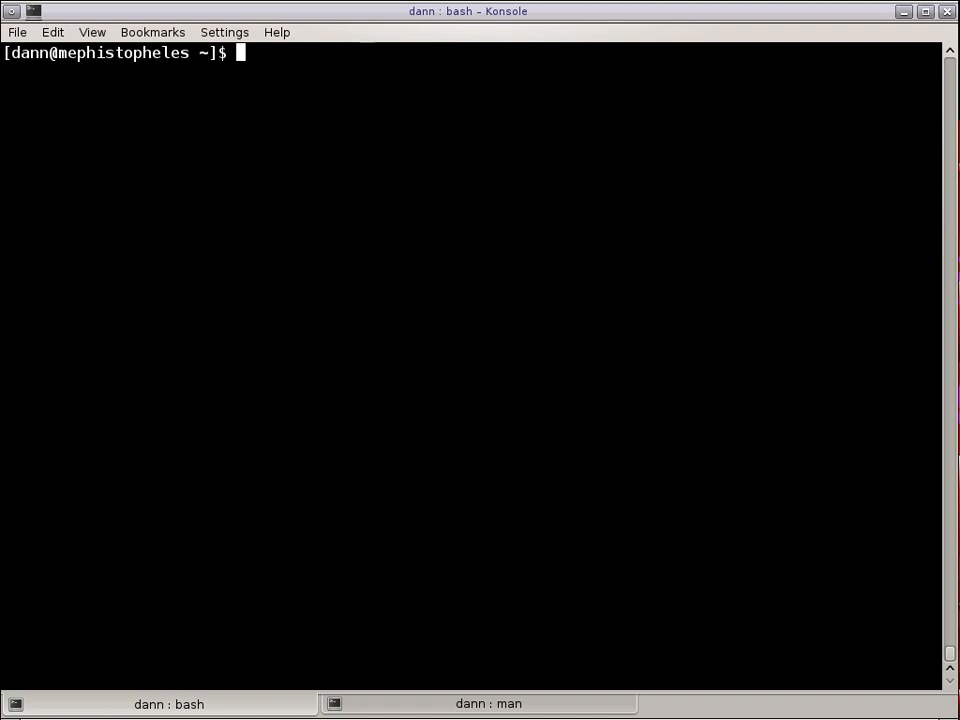
mouse_move(470, 568)
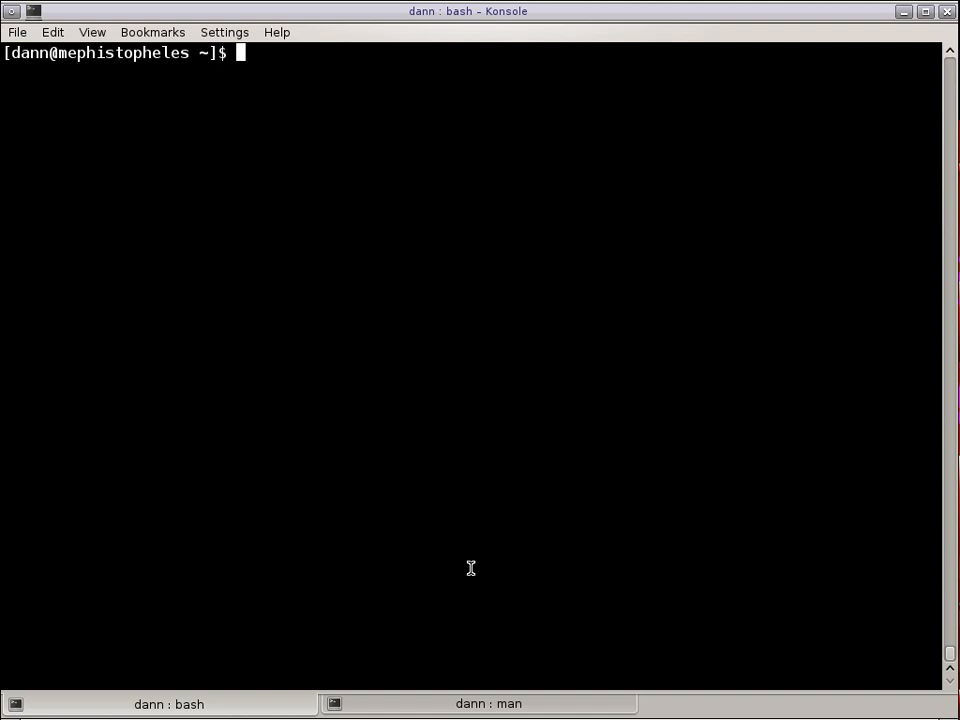